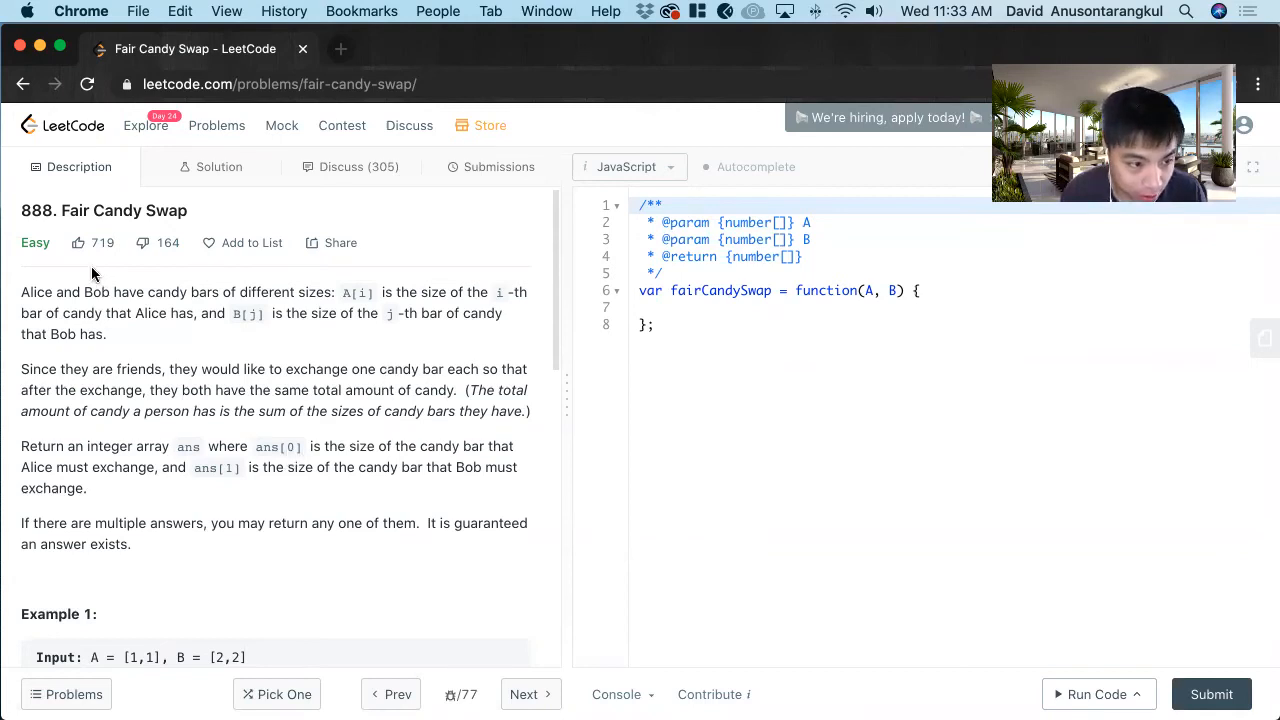
mouse_move(100, 224)
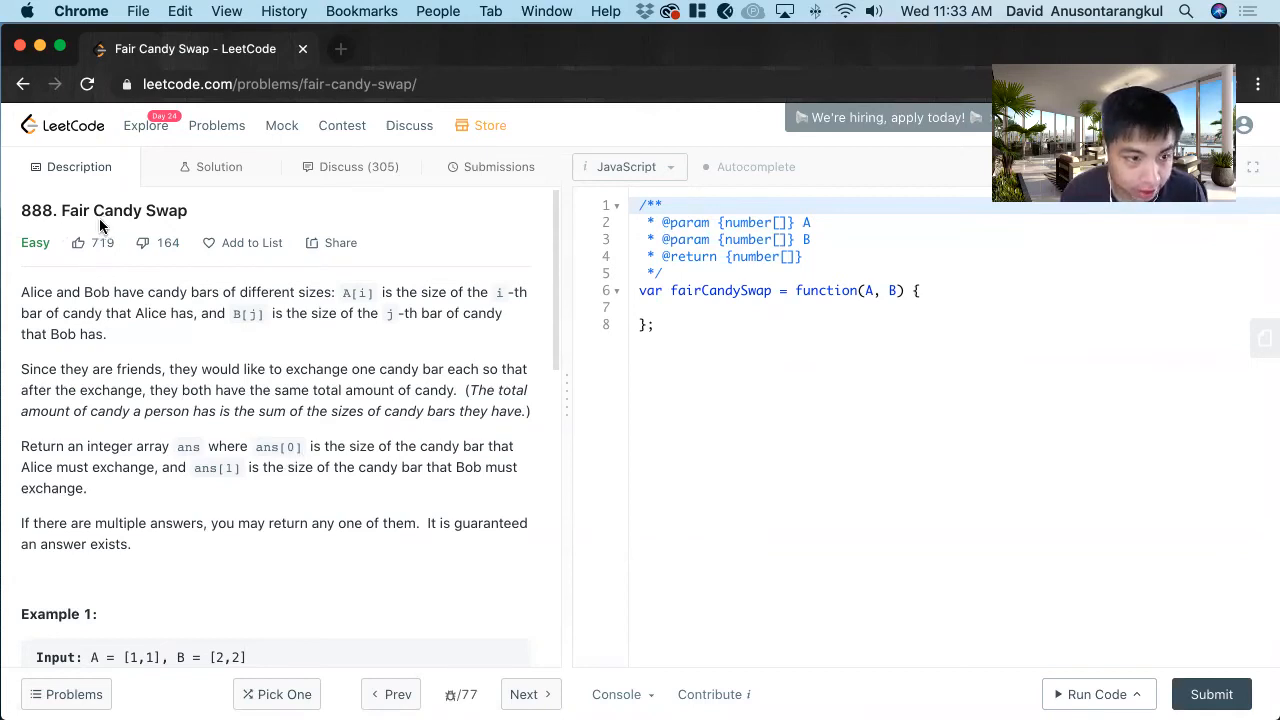
mouse_move(322, 418)
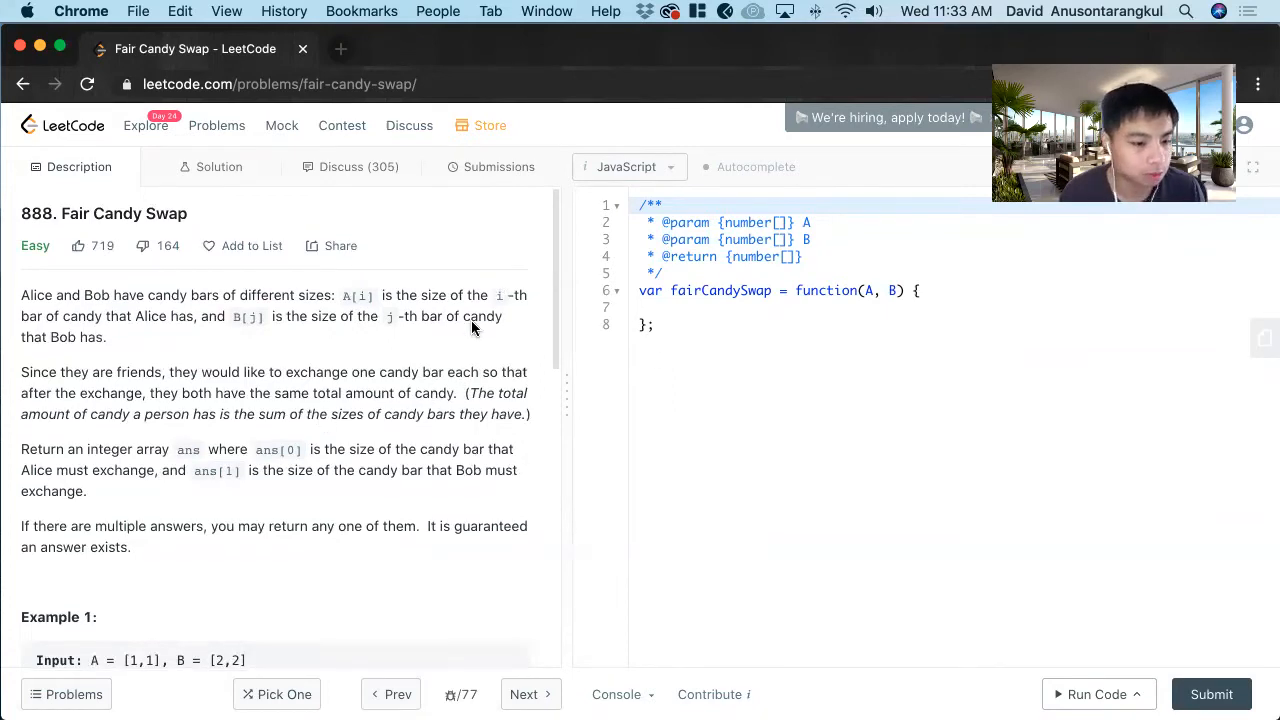
Step: Scroll through the problem and place the cursor below the fairCandySwap function
scroll(down, 3)
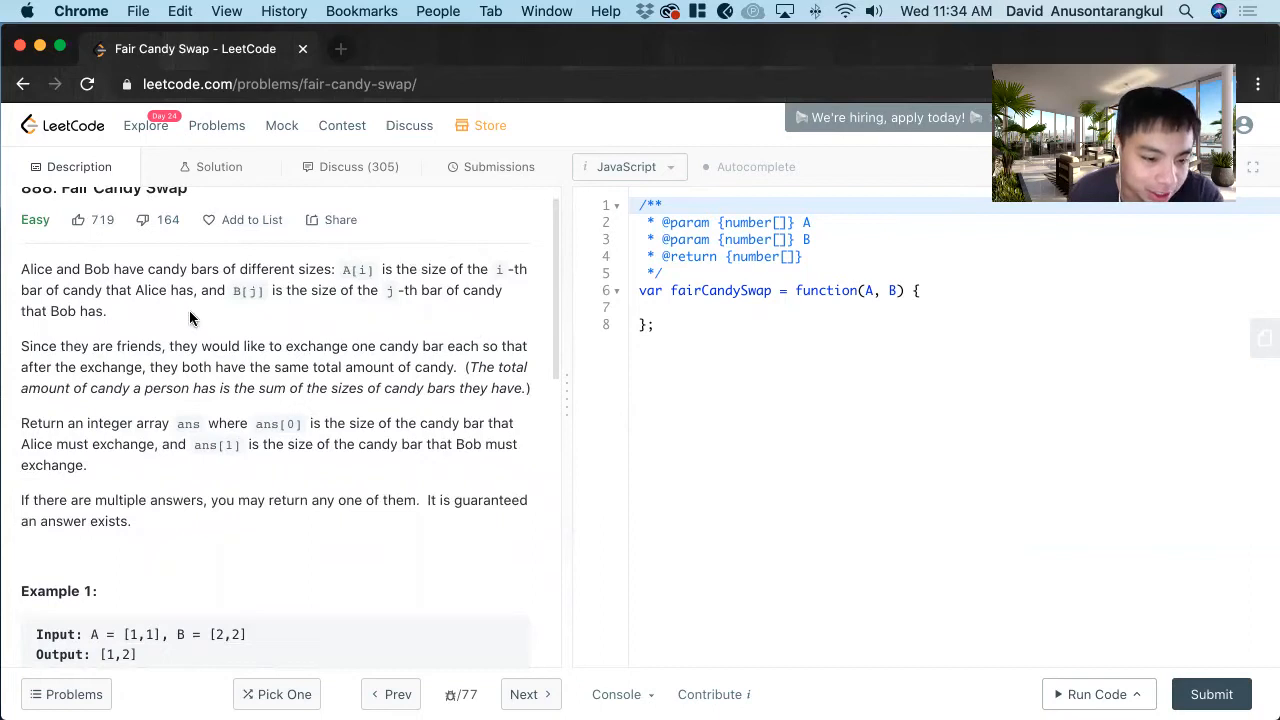
mouse_move(280, 358)
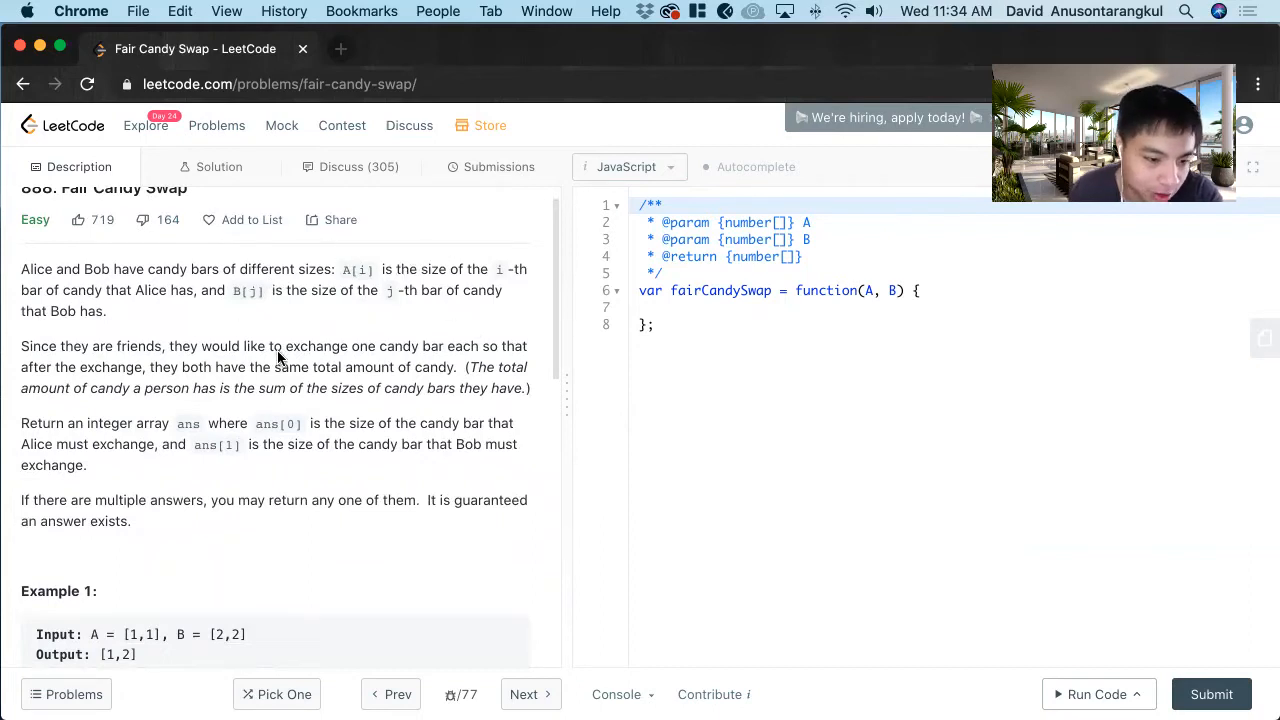
scroll(down, 3)
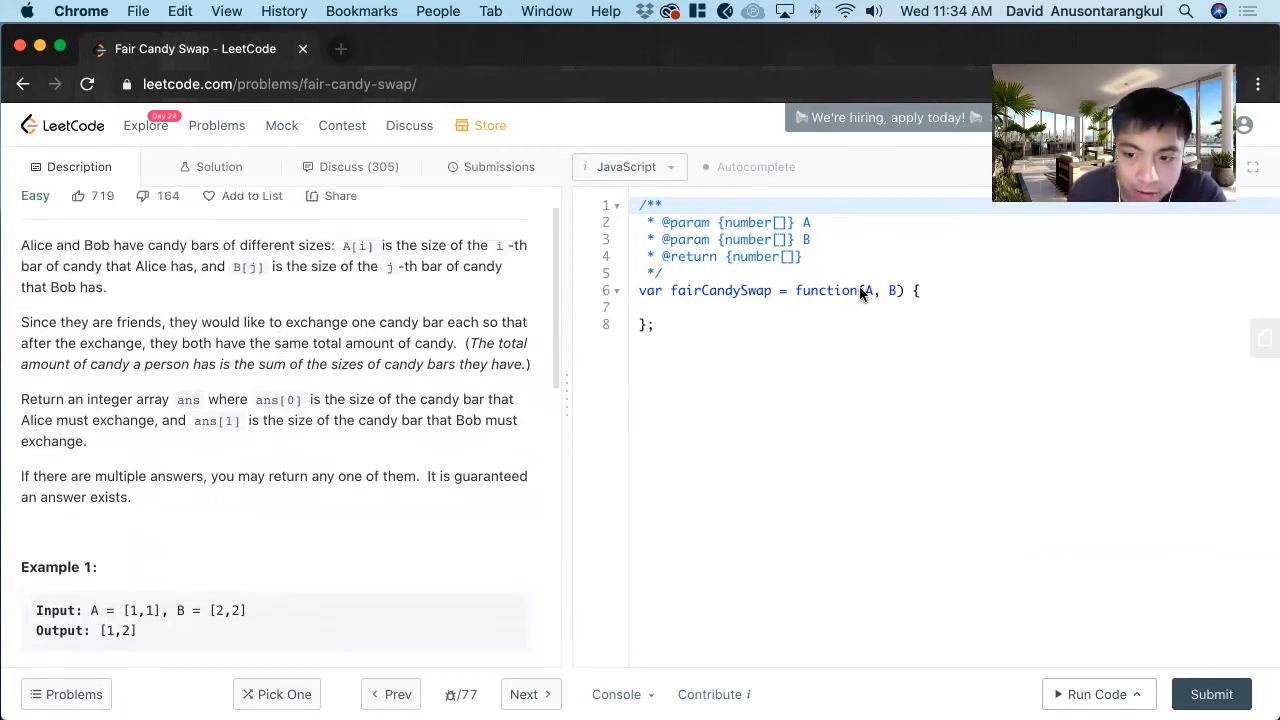
mouse_move(420, 294)
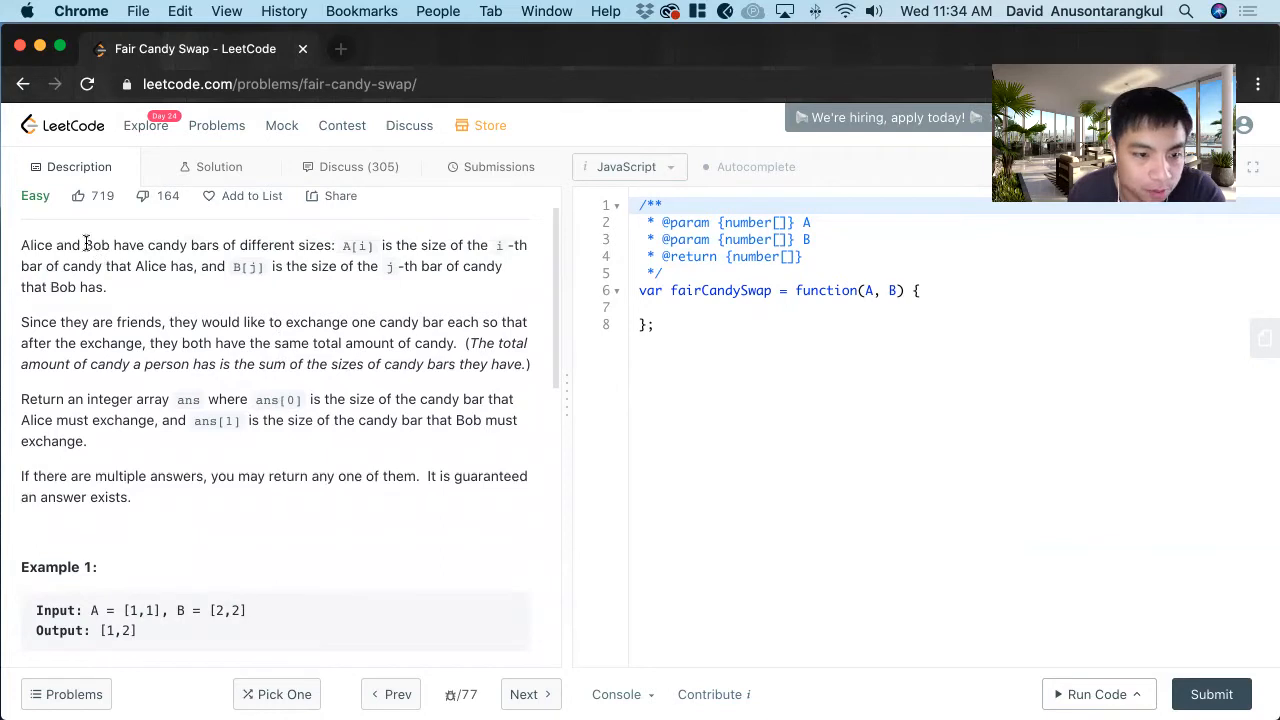
mouse_move(192, 500)
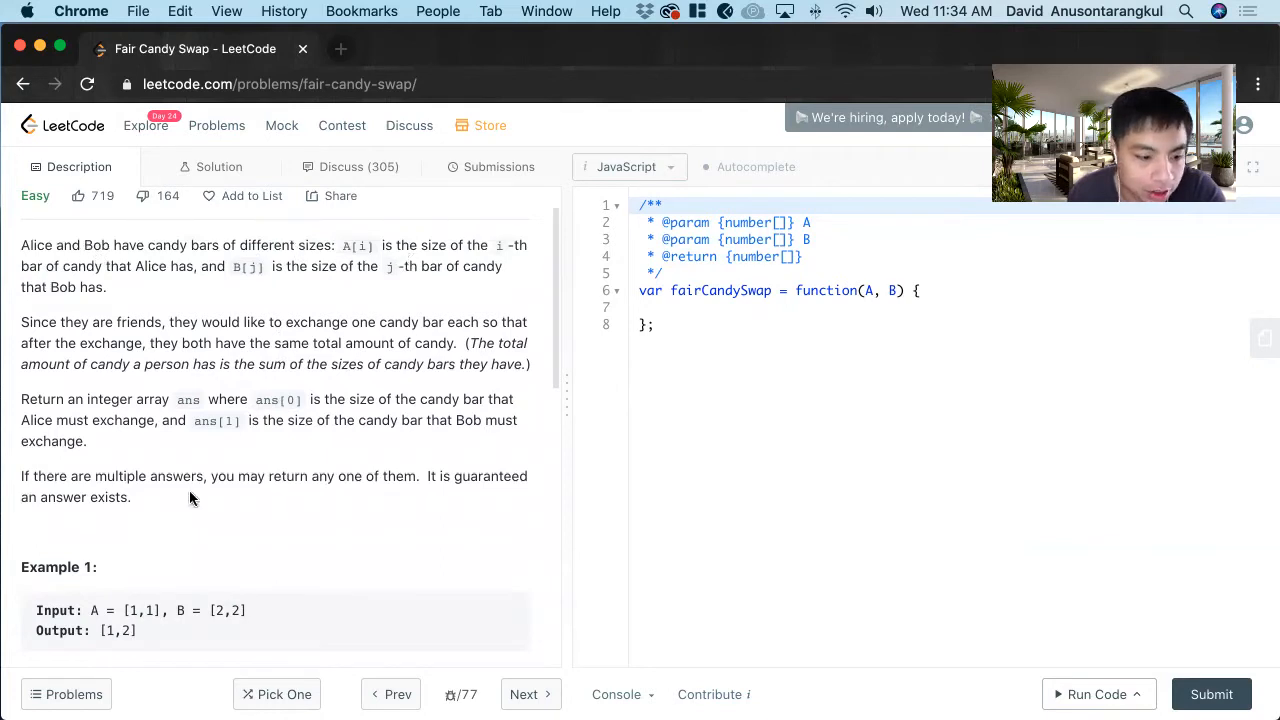
scroll(down, 3)
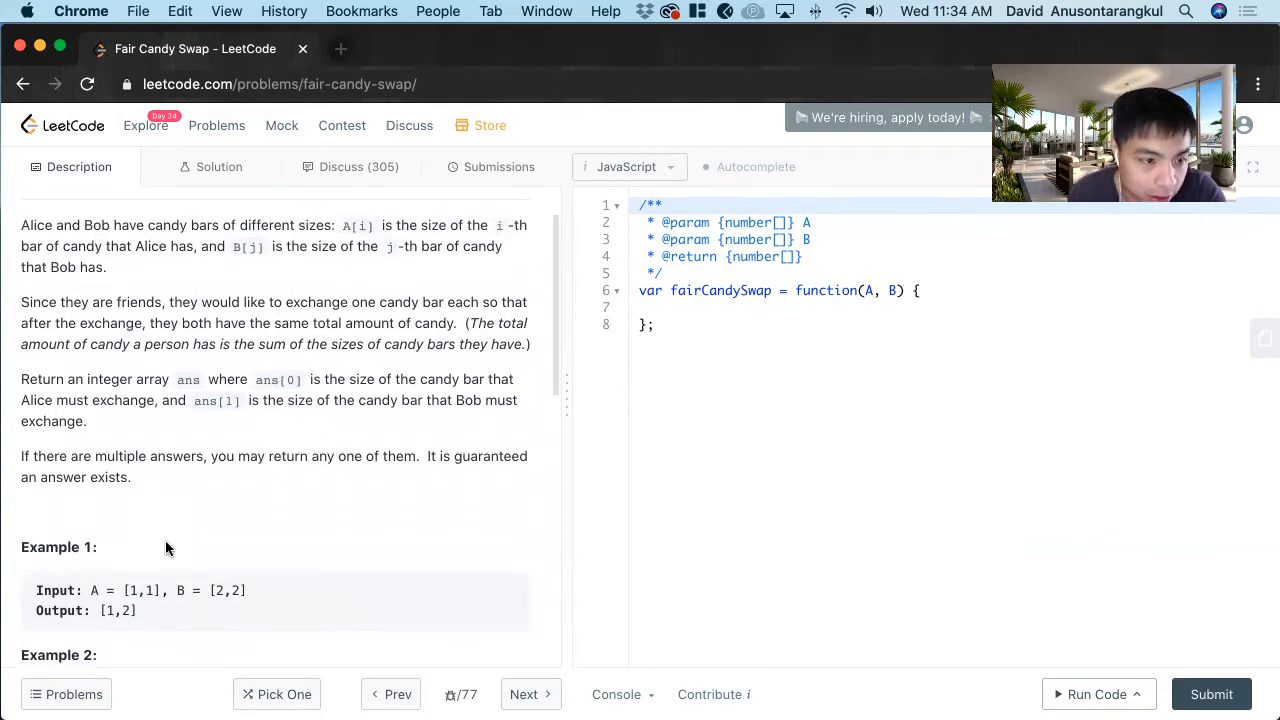
mouse_move(144, 584)
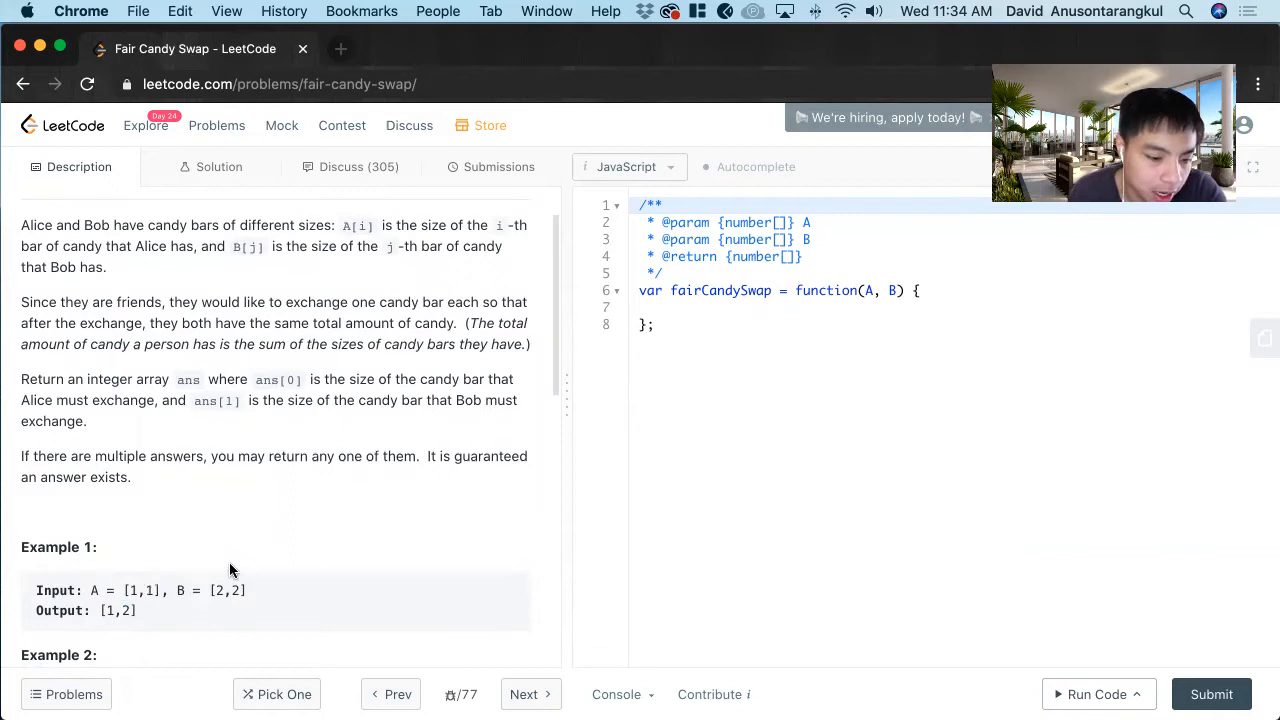
scroll(down, 3)
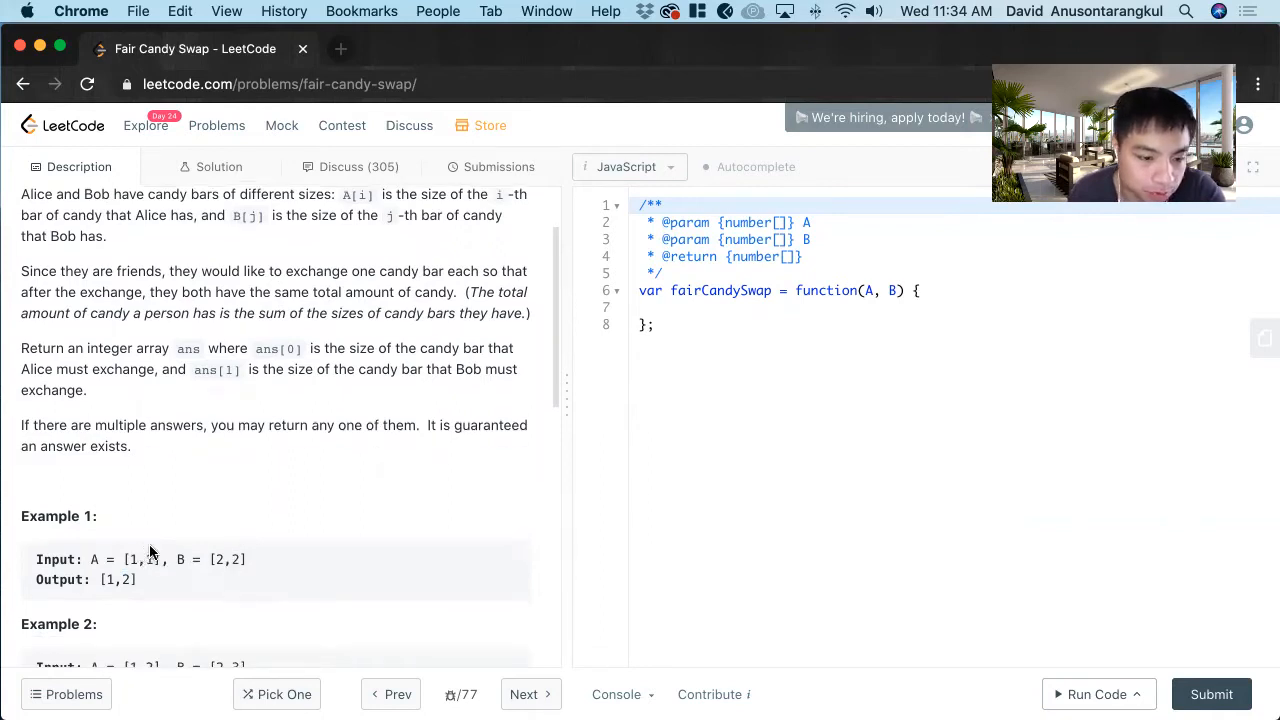
mouse_move(164, 476)
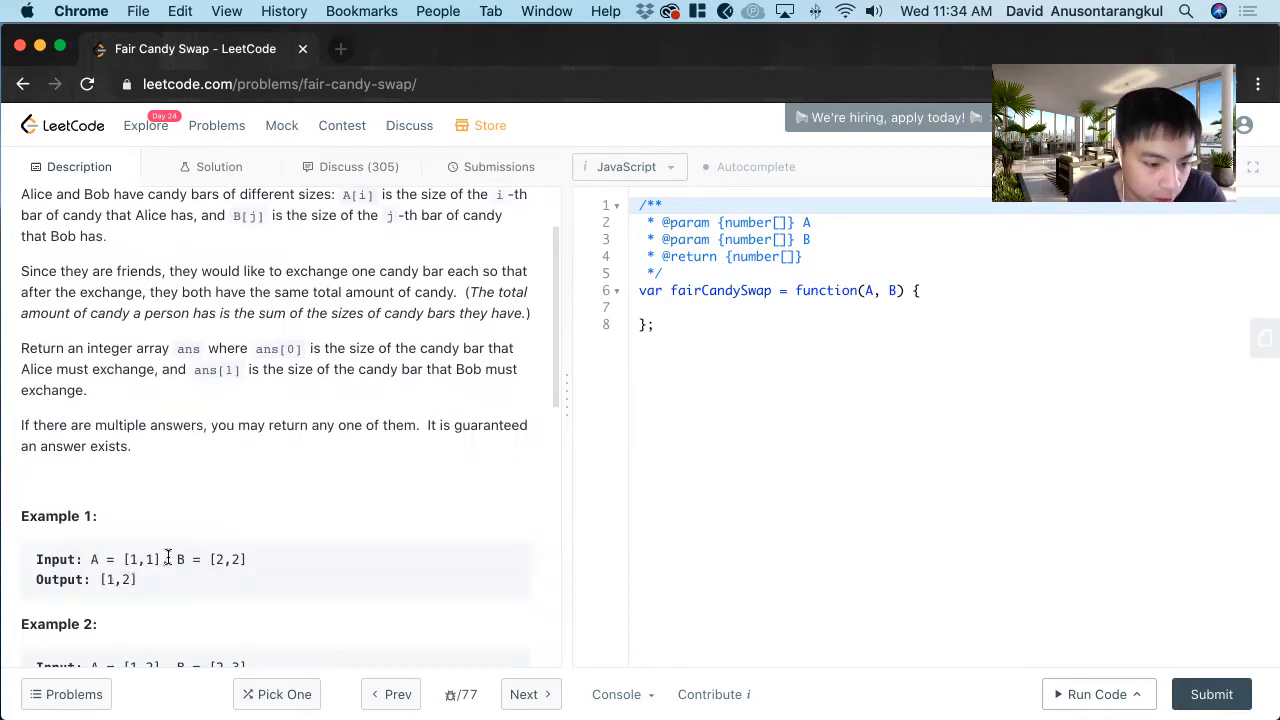
scroll(down, 3)
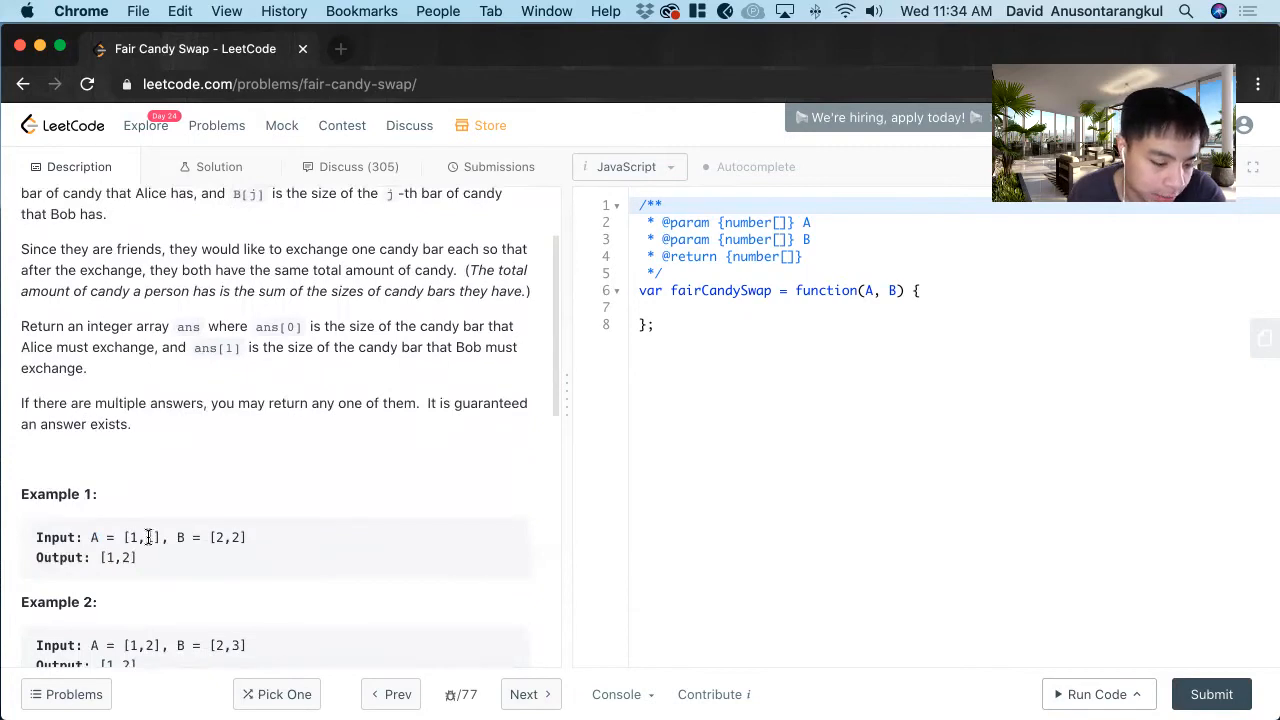
double_click(148, 536)
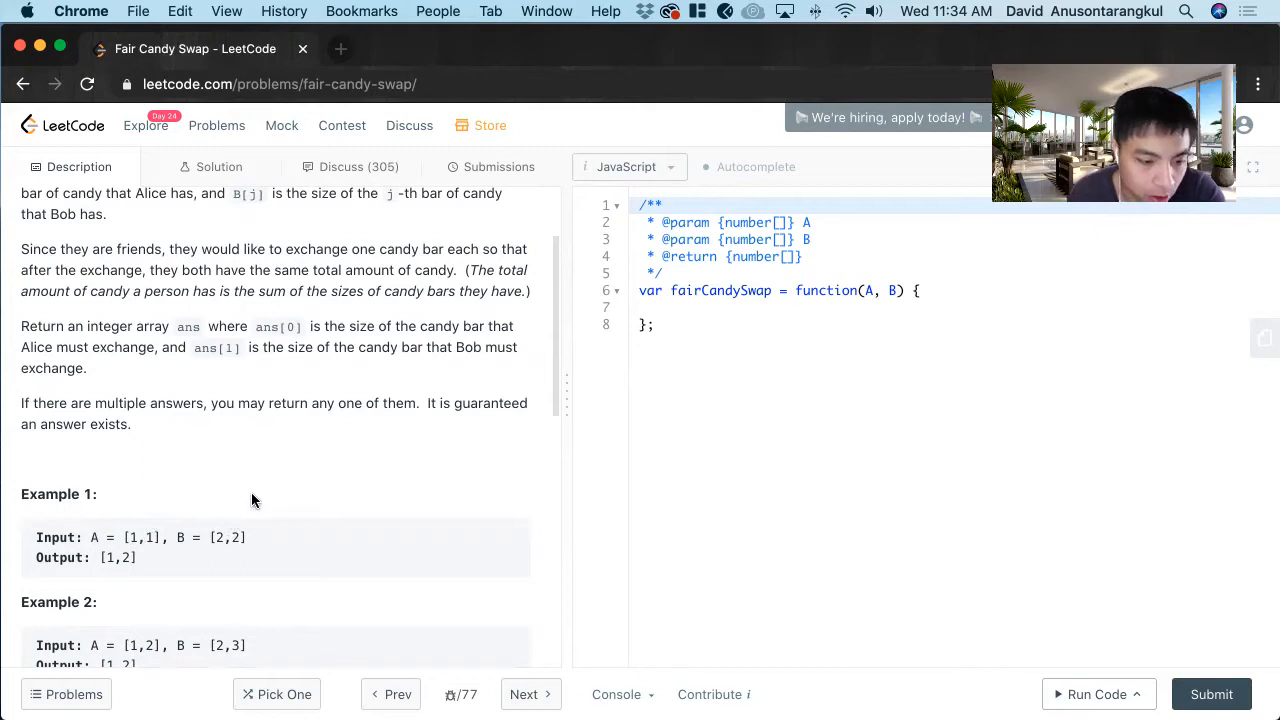
scroll(down, 3)
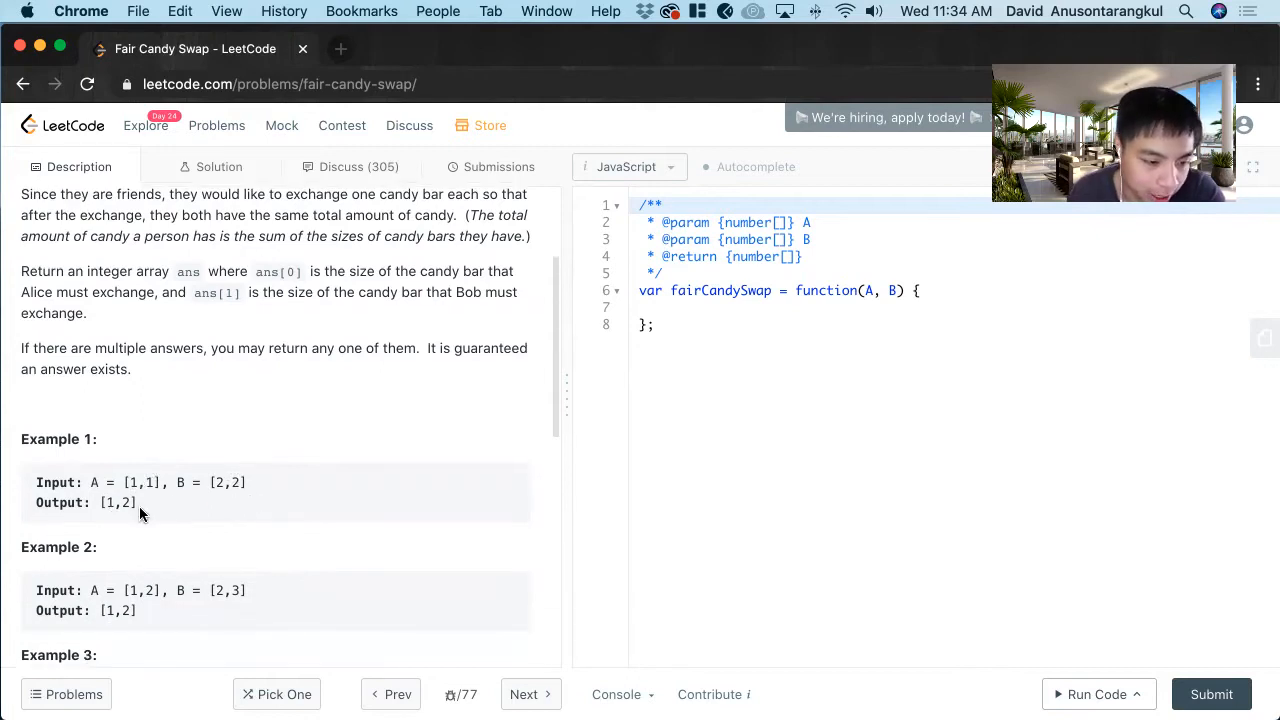
double_click(116, 502)
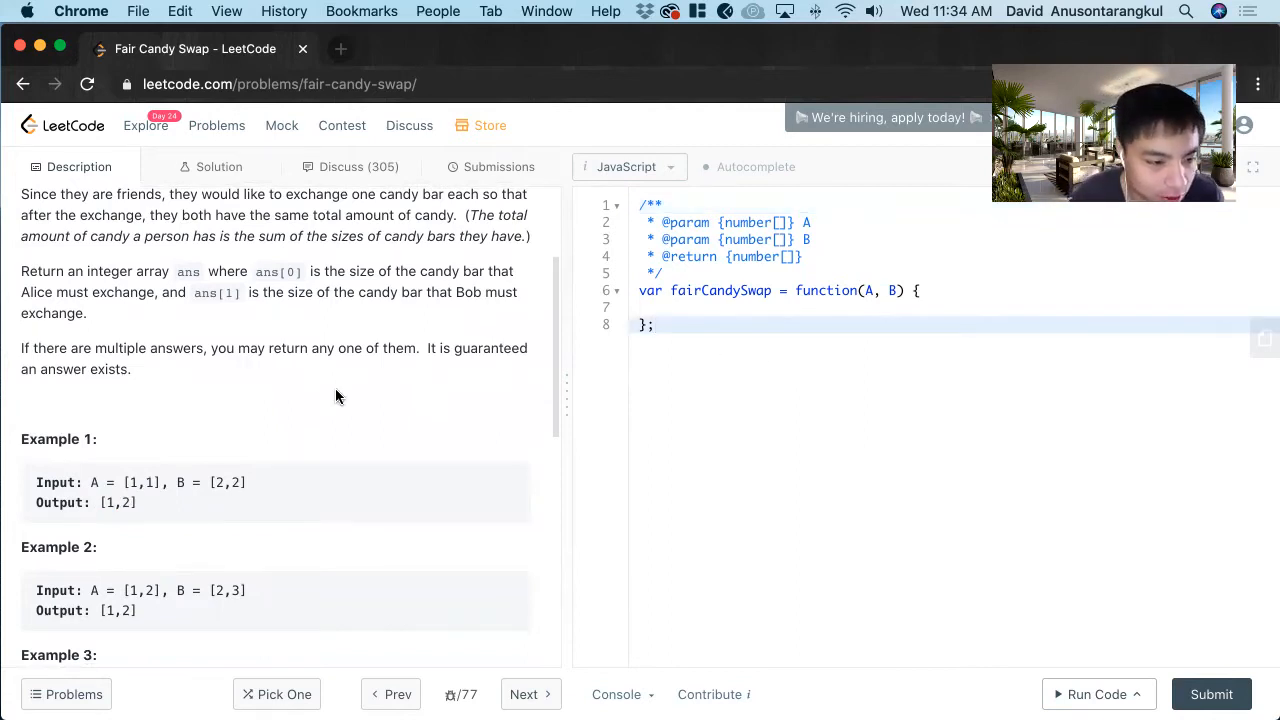
Step: Write a /* comment block containing the equation TotalA - A + B = TotalB - B + A
key(Enter)
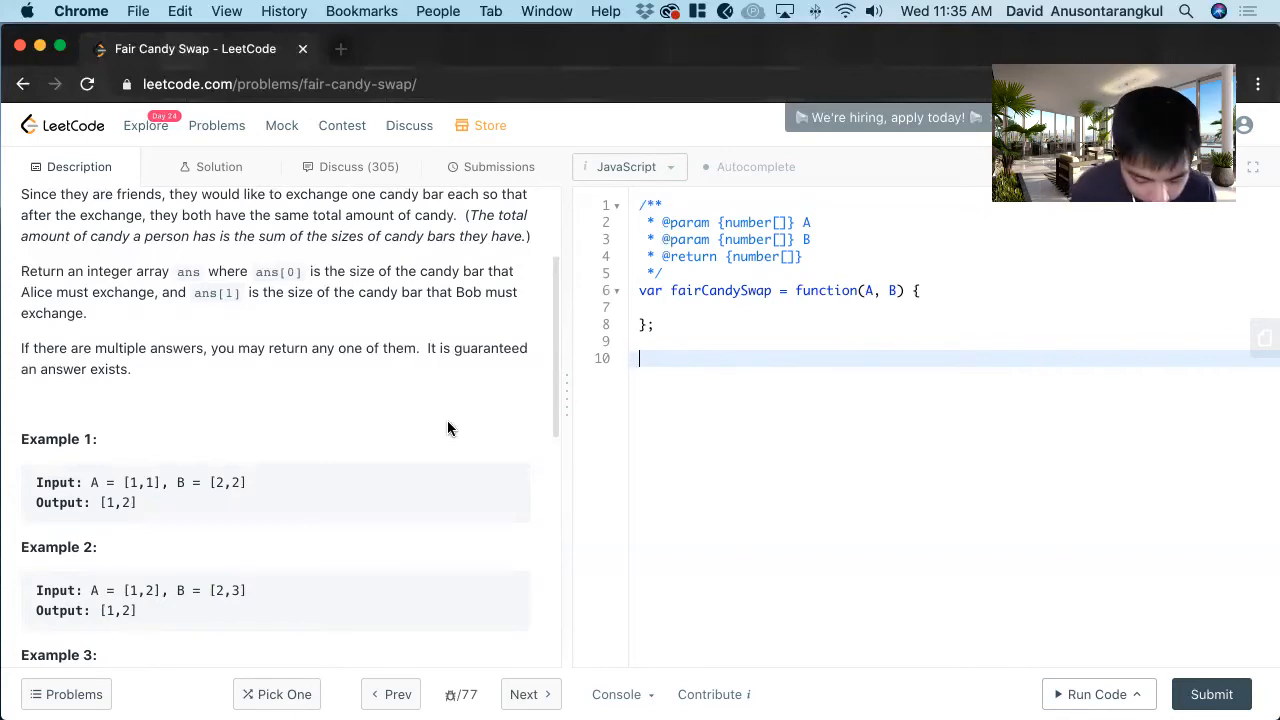
text(/*)
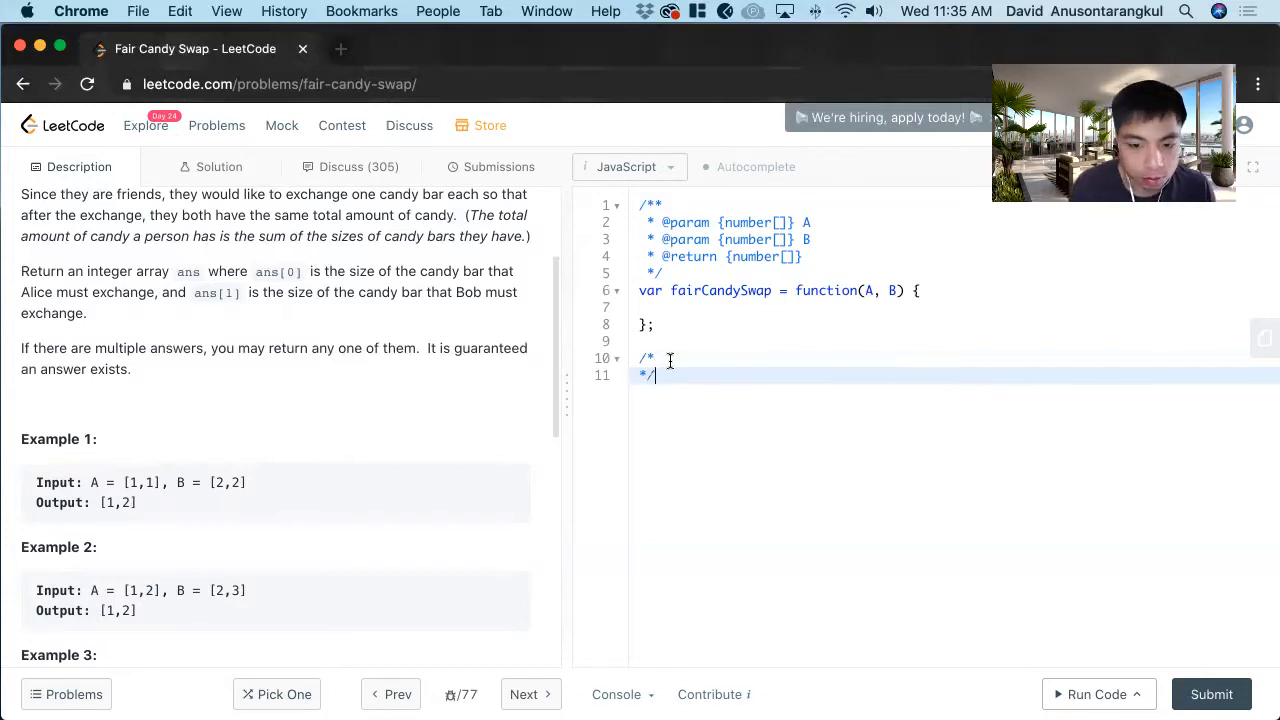
key(enter)
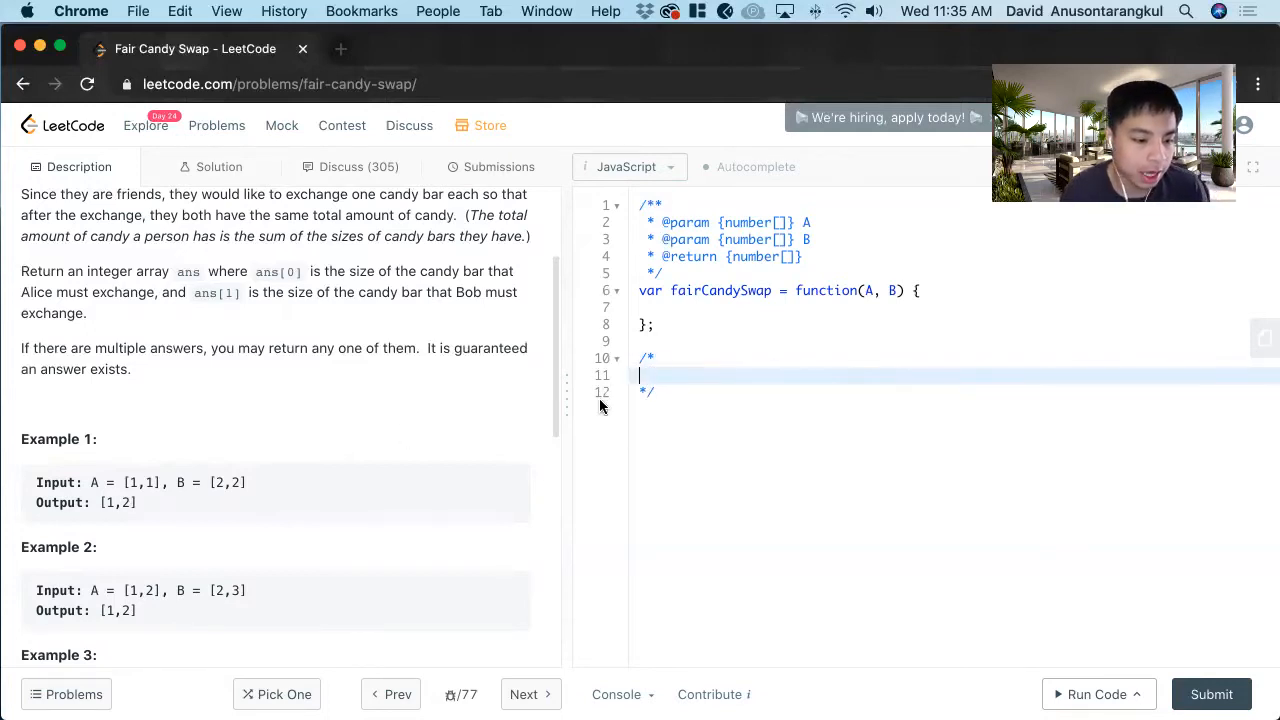
mouse_move(56, 408)
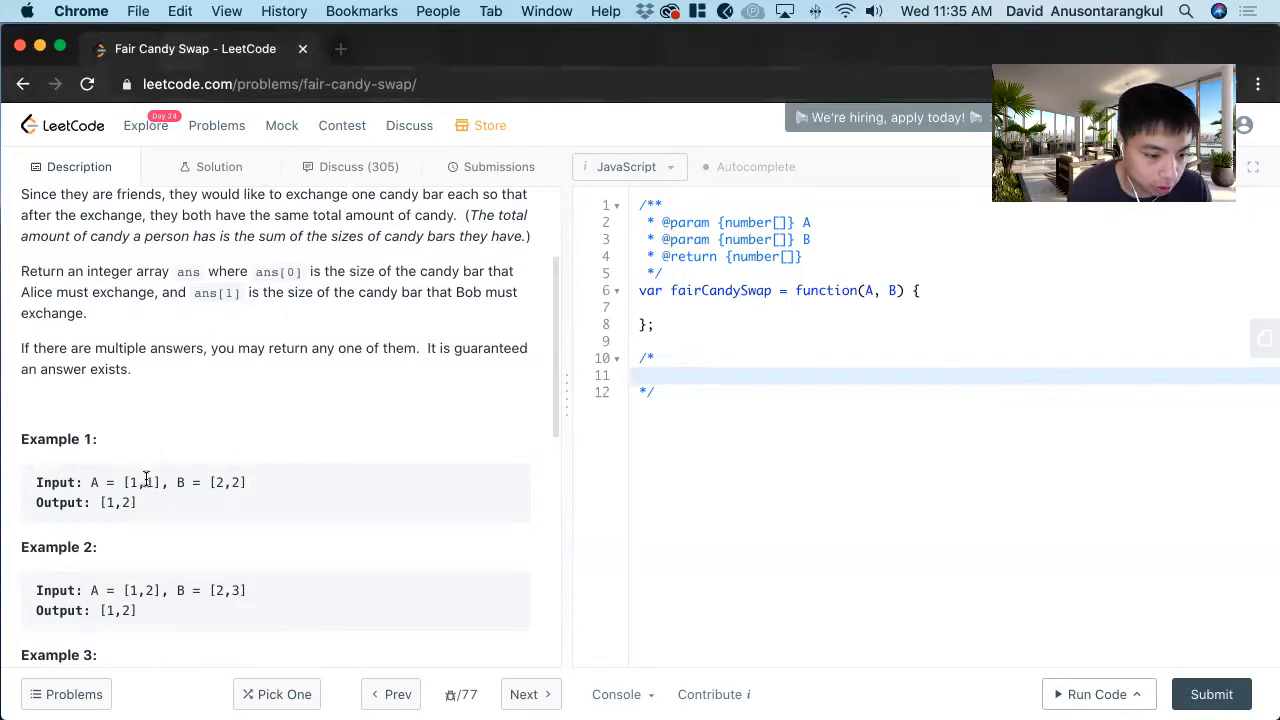
text(Tot)
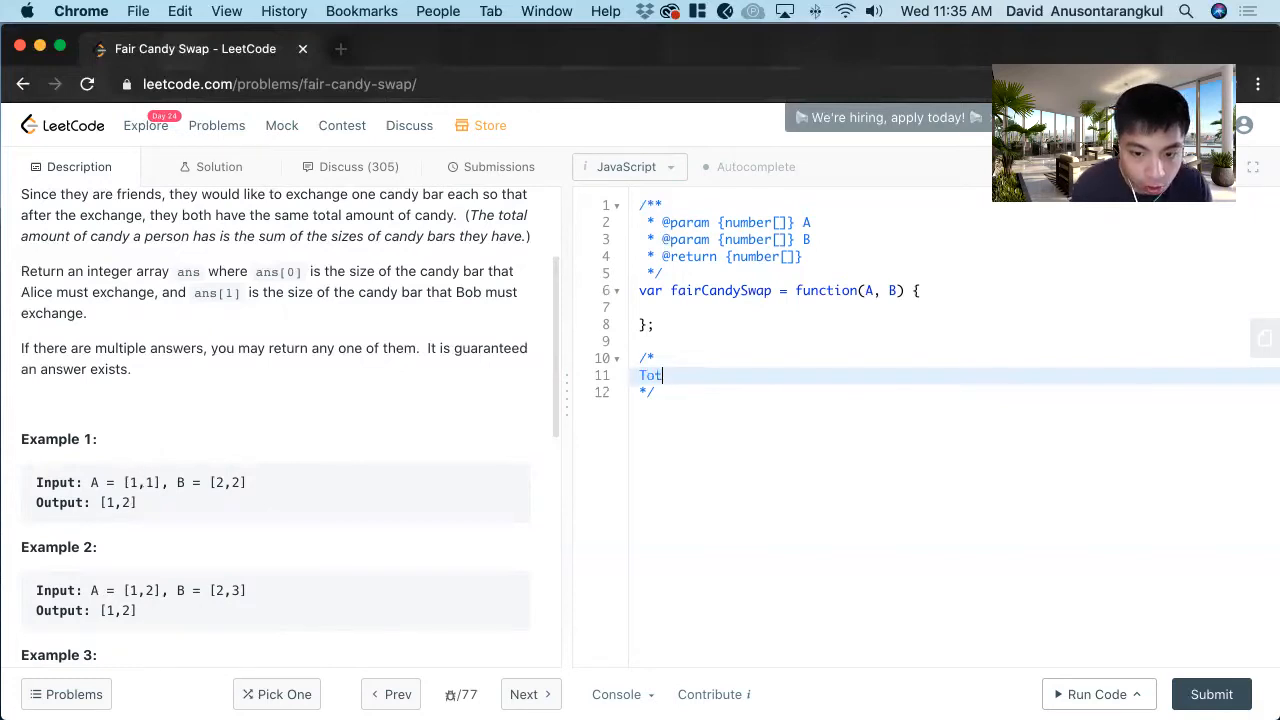
text(al)
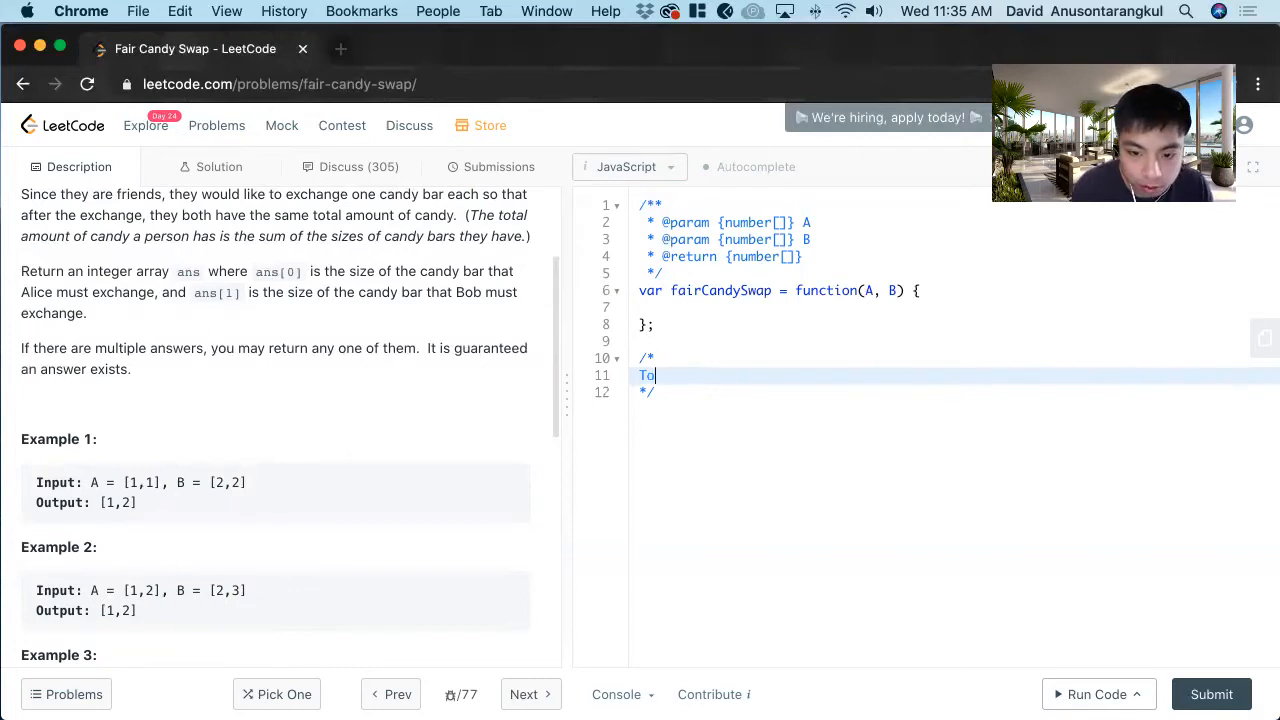
key(Backspace)
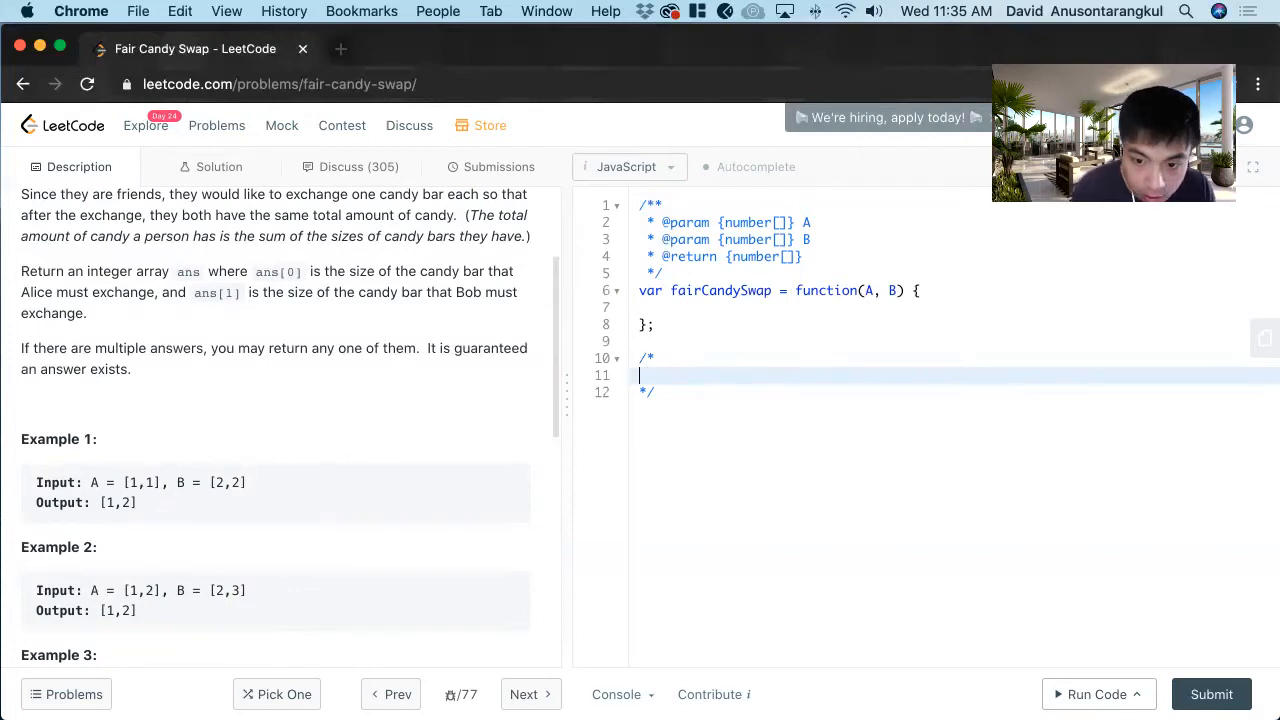
text(TotalA - A + B)
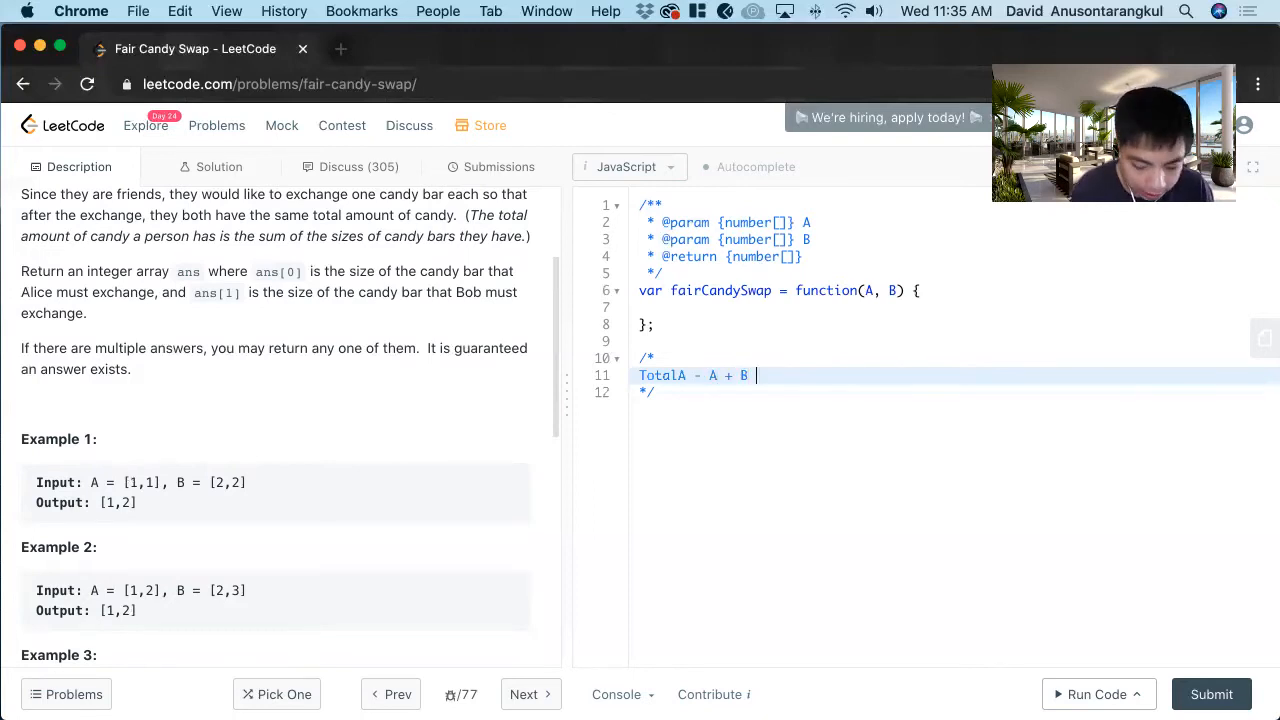
text(= Total)
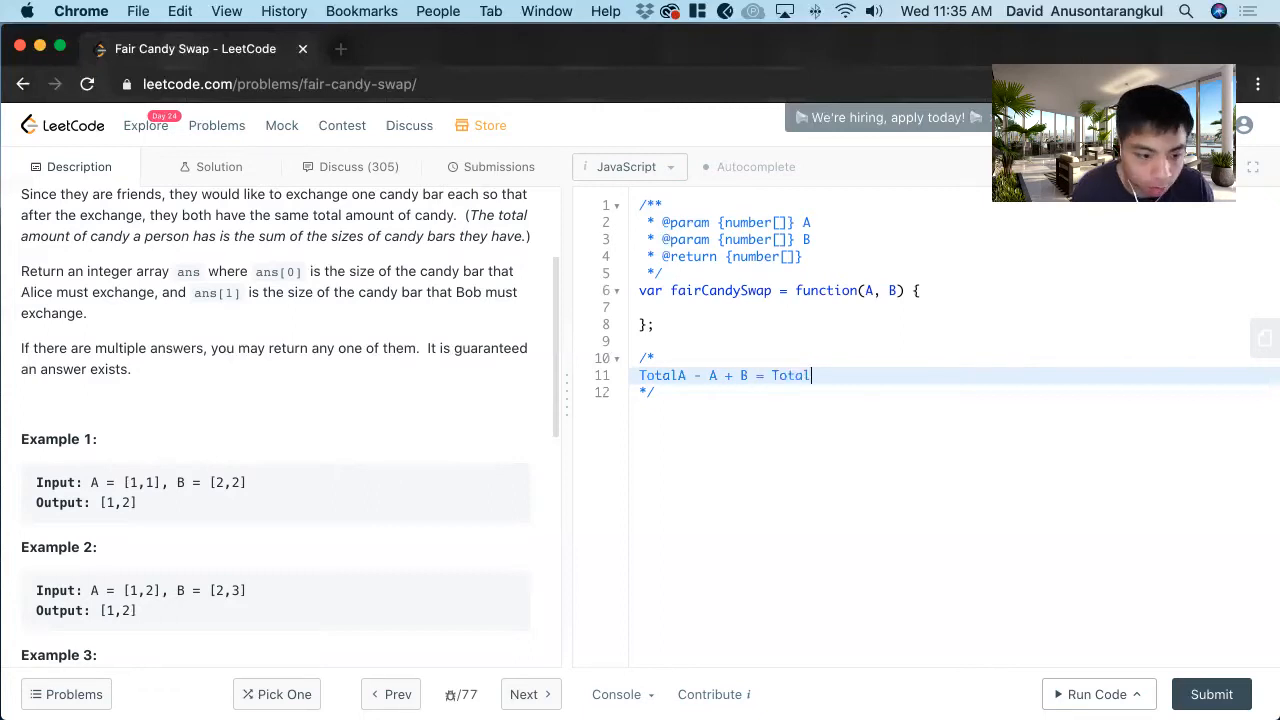
text(B - B +)
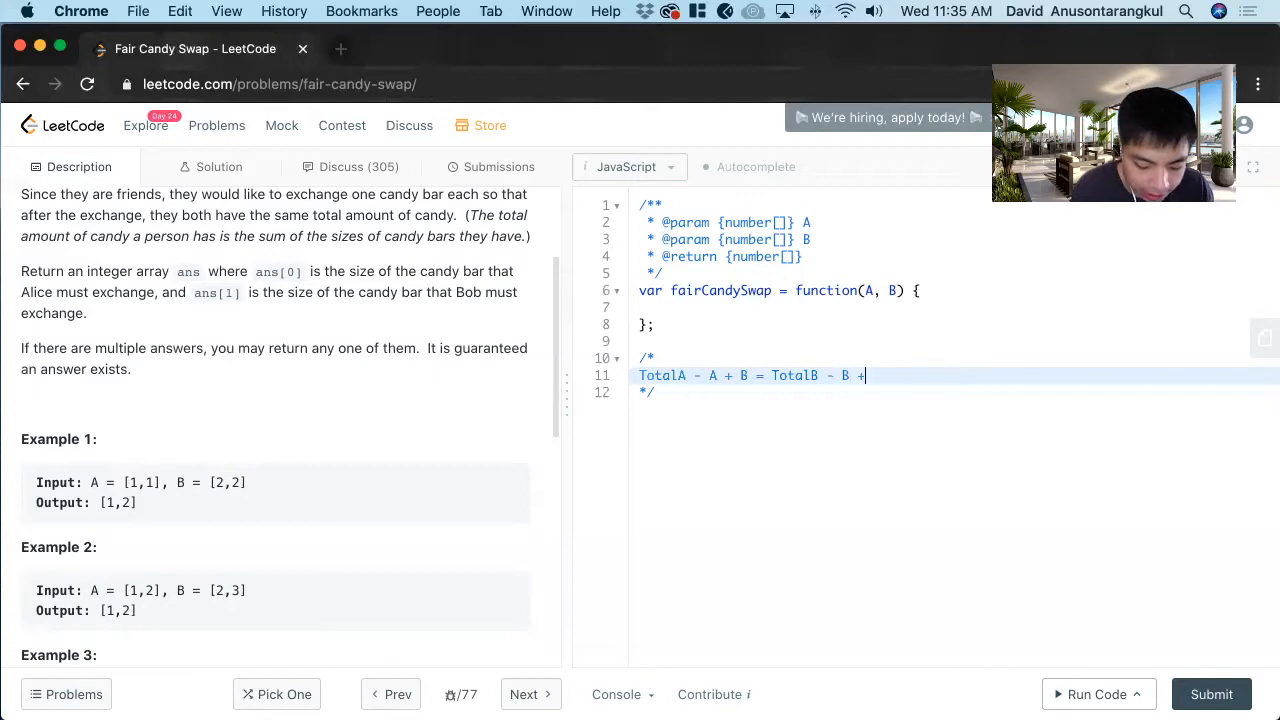
text(A)
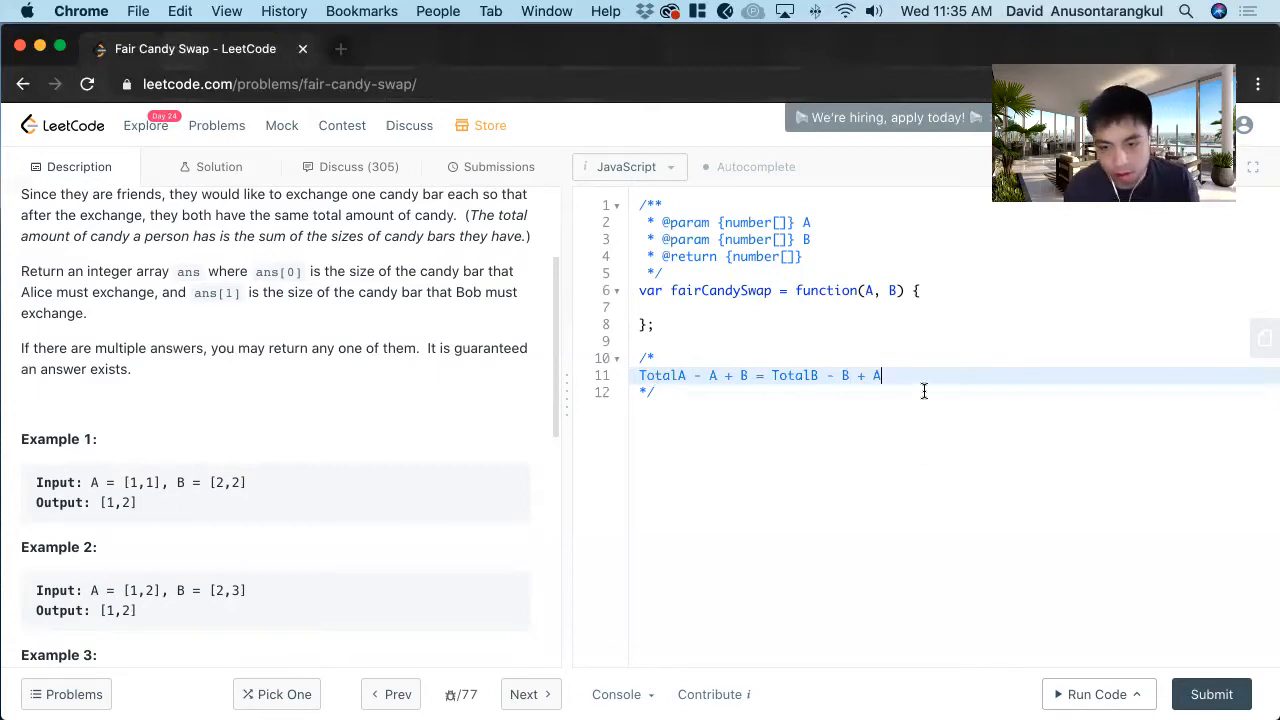
mouse_move(762, 360)
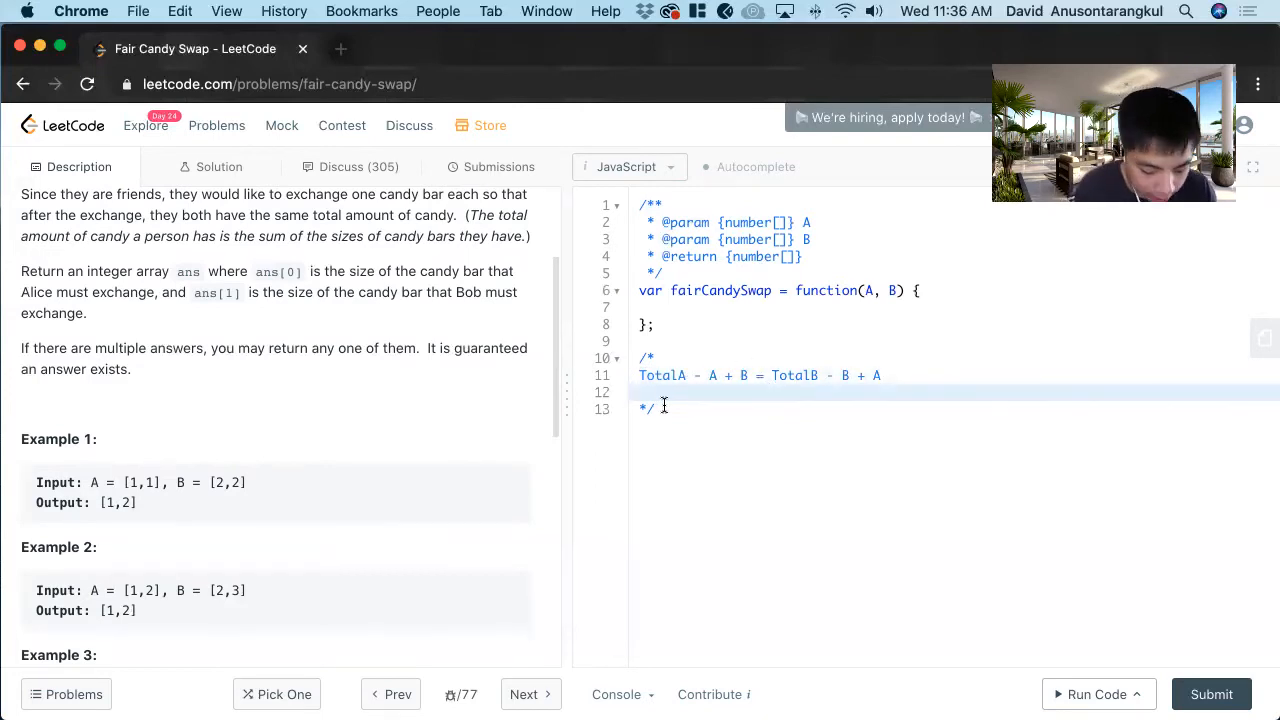
Step: Rearrange the equation through the intermediate lines 2B + TotalA - A + A = TotalB + ... down to 2B = TotalB - TotalA + 2A
text(2B)
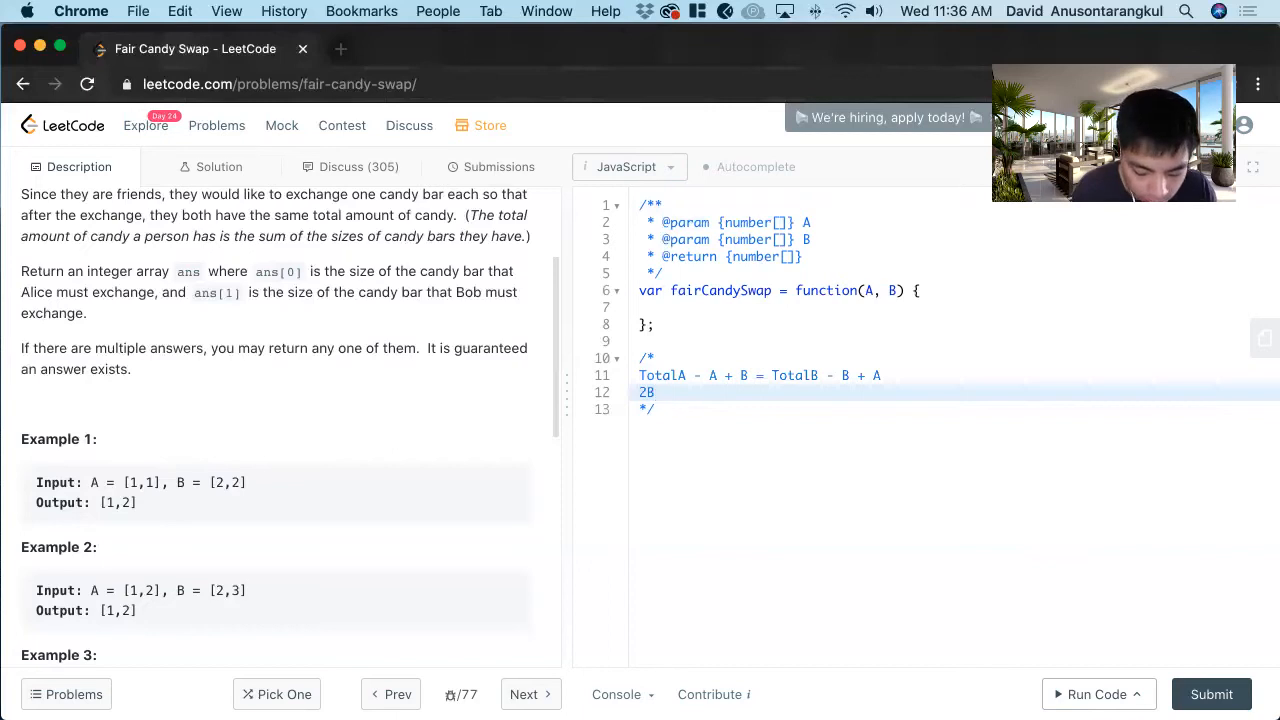
text(+ TotalA)
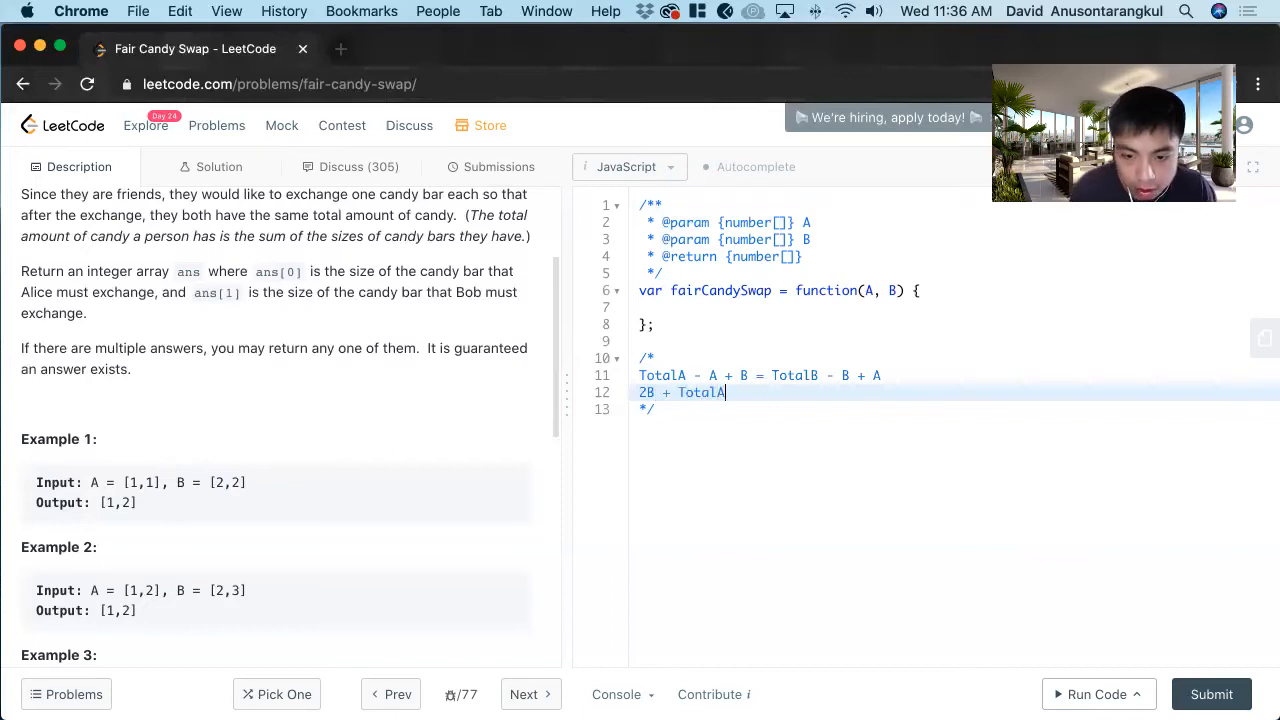
text(- A = TotalB)
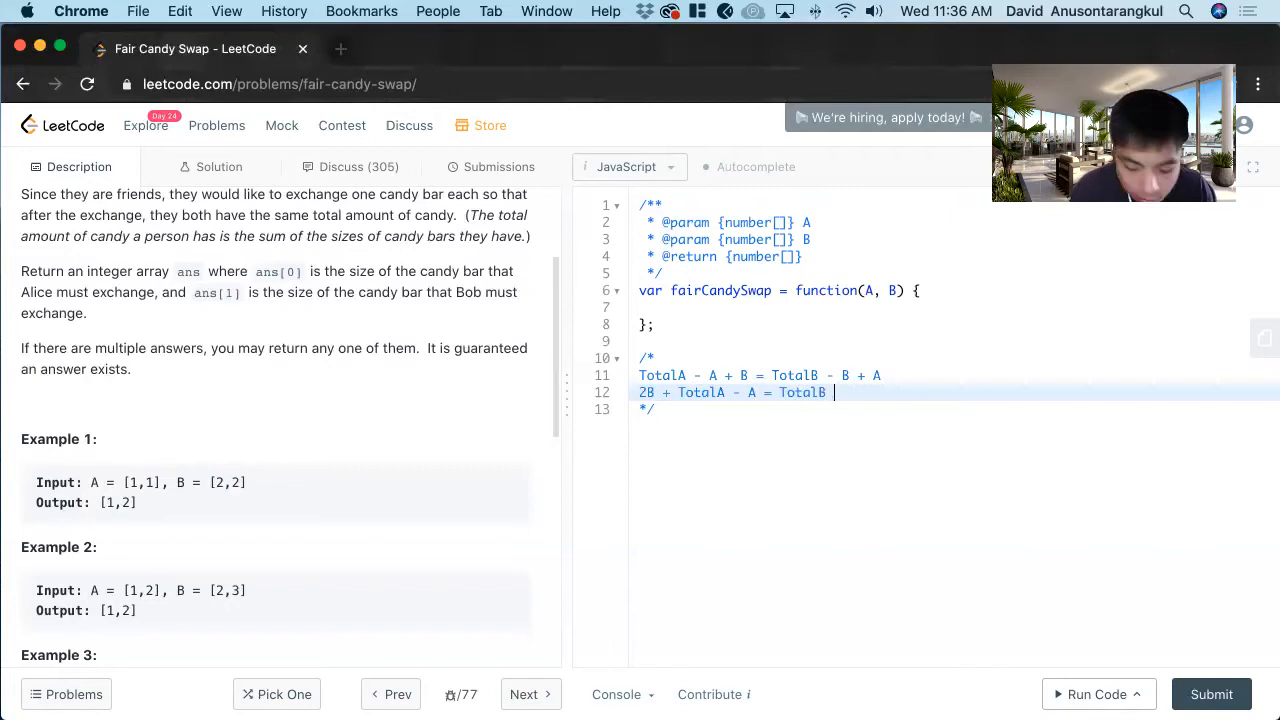
text(+ A)
text(2B = T)
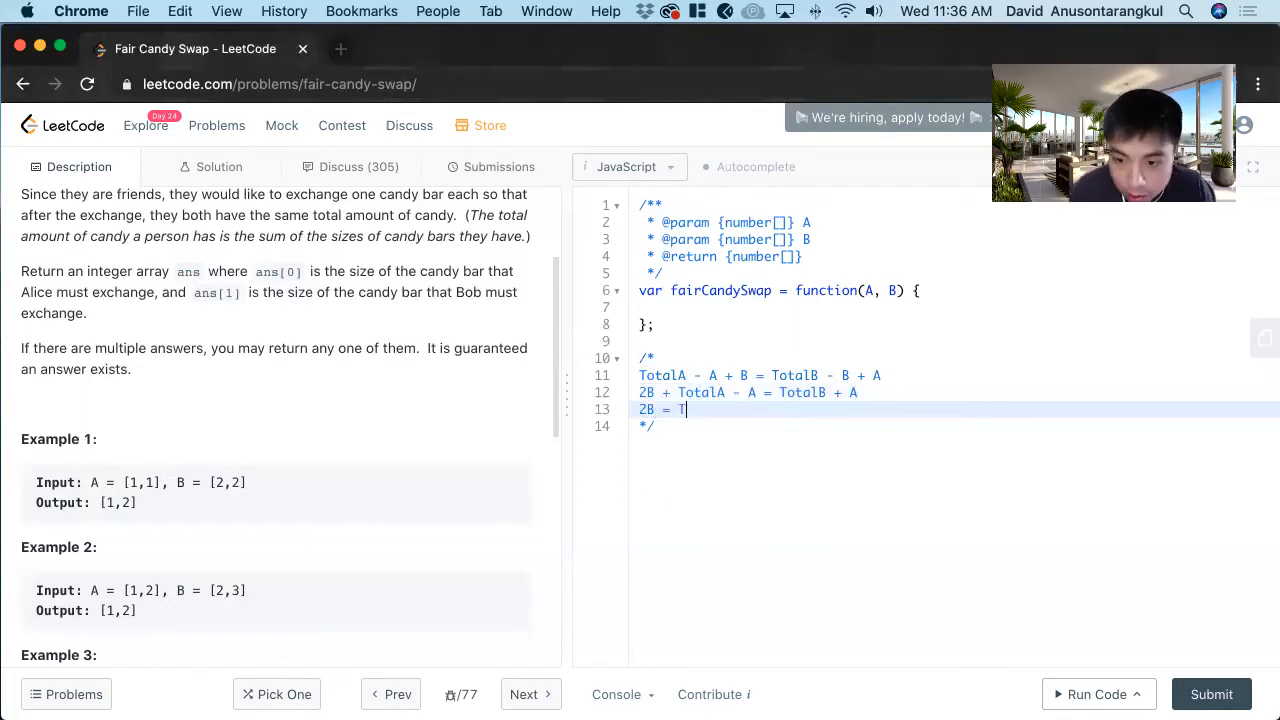
text(otalB +)
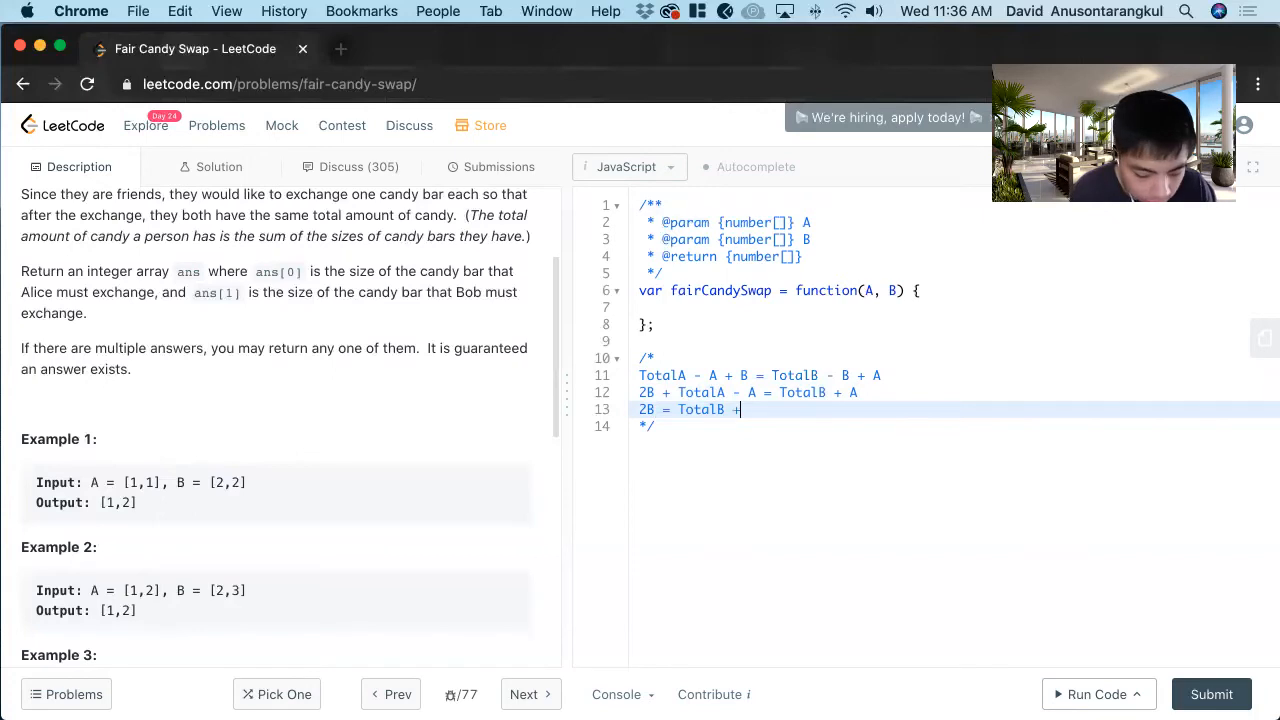
key(Backspace)
text(- Tot)
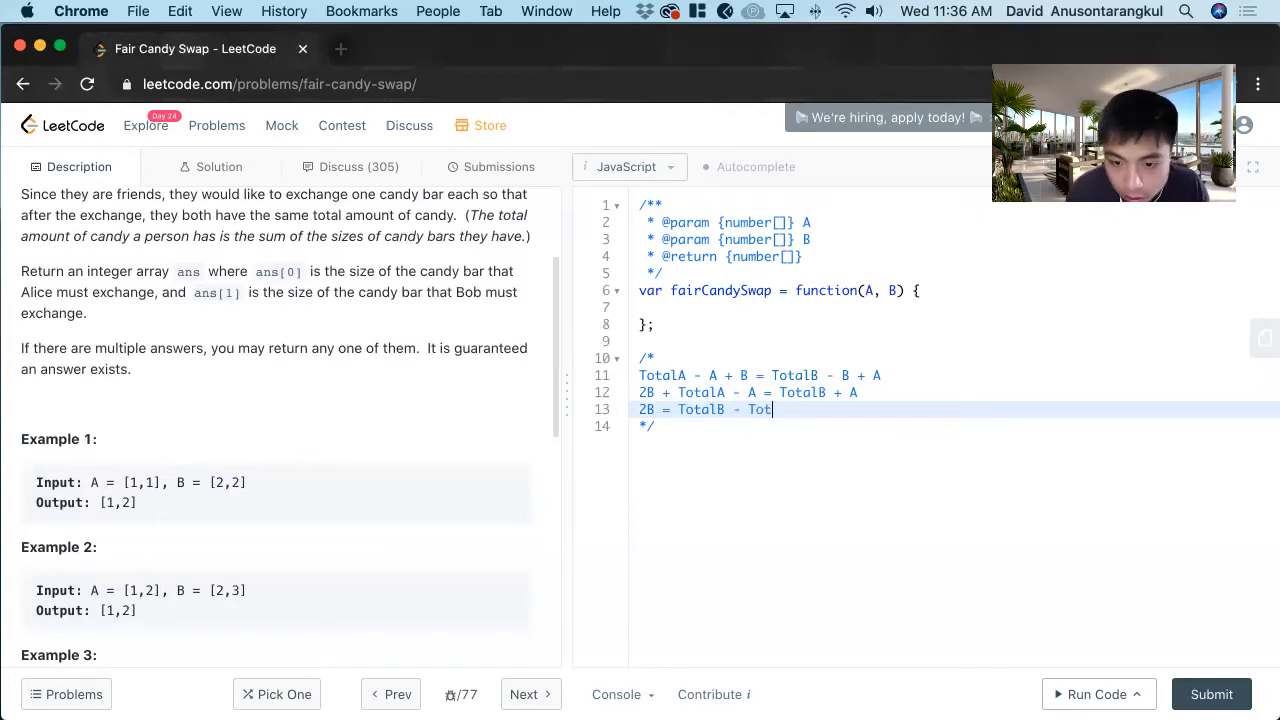
text(alA)
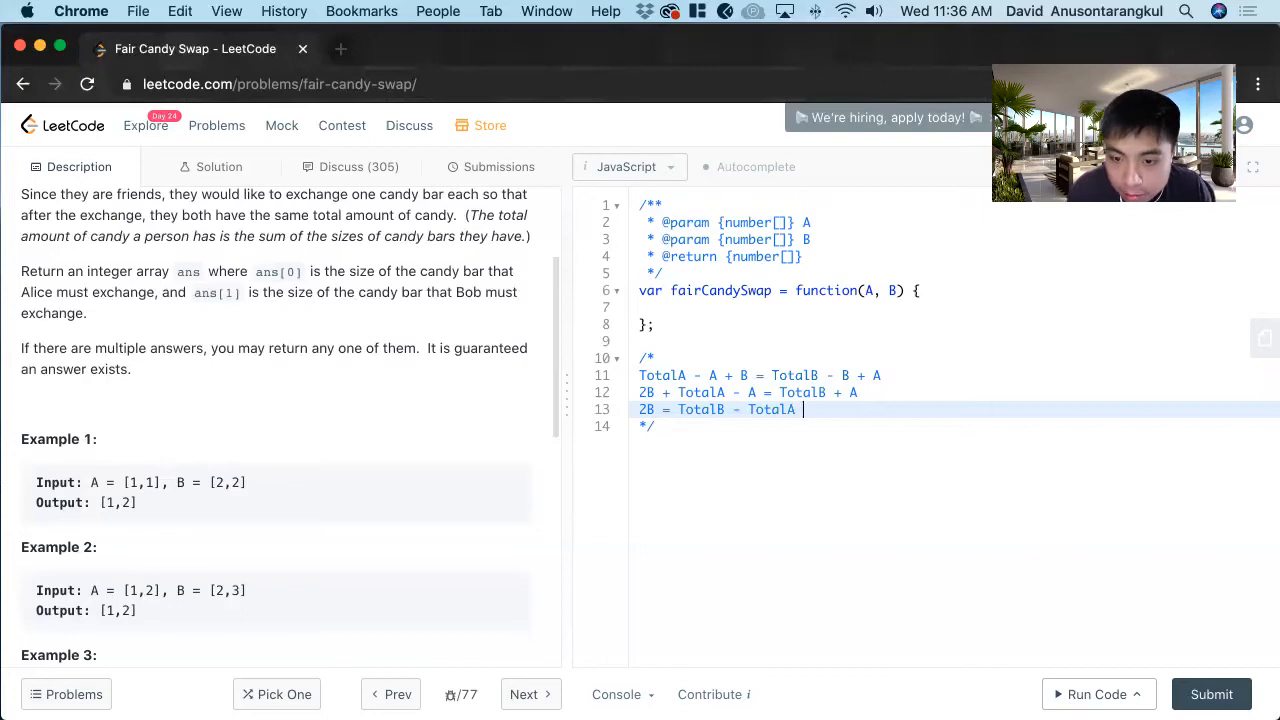
text(+)
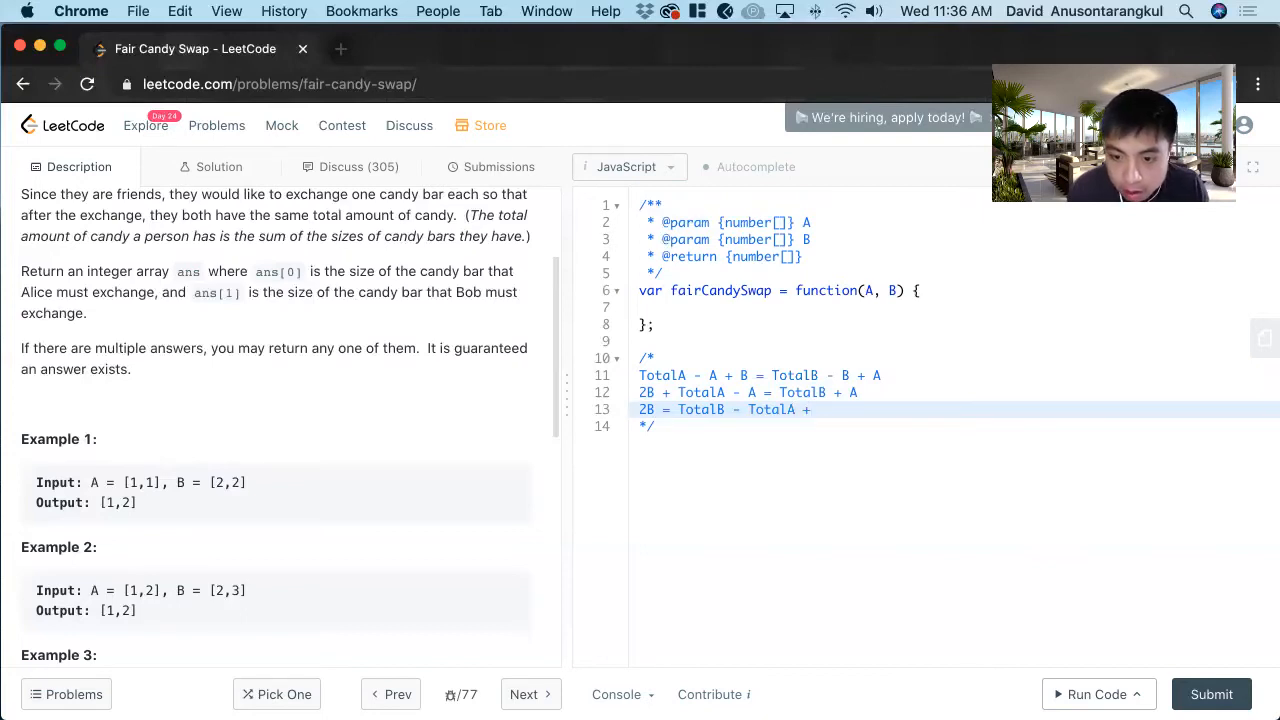
text(2A)
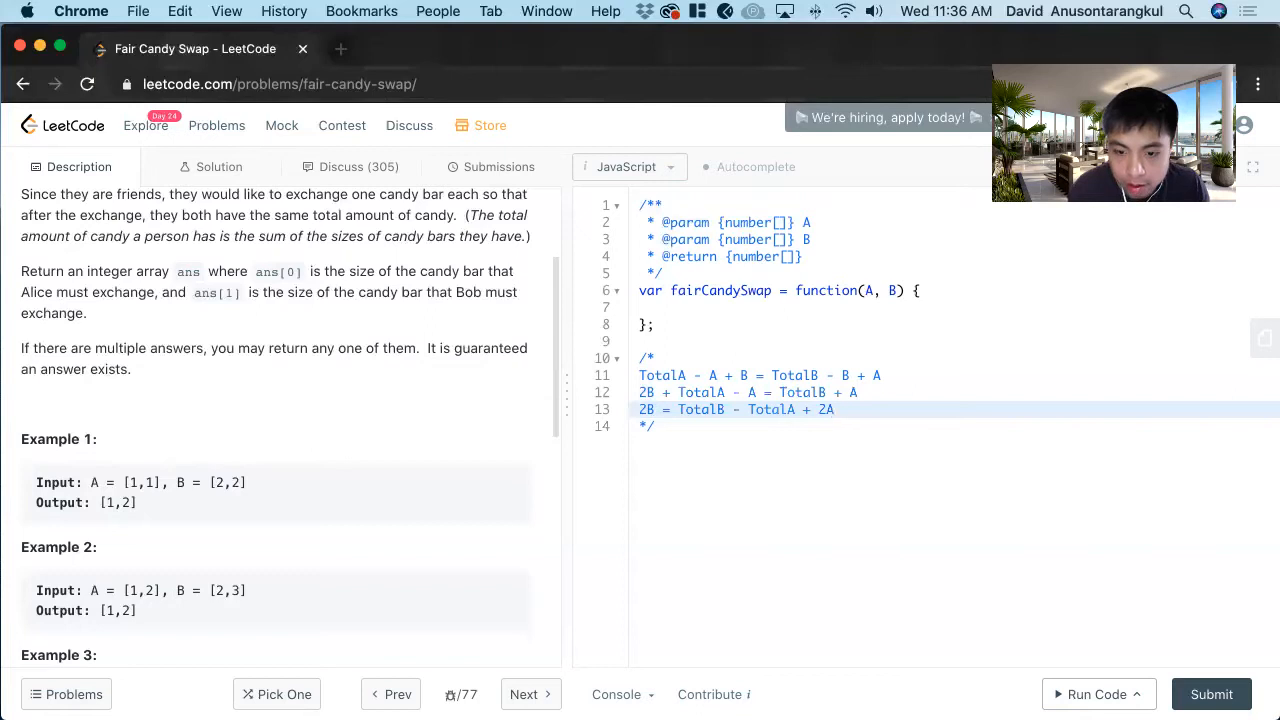
Step: Finish the derivation with the final line B = (TotalB - TotalA) / 2 + A
text(B =)
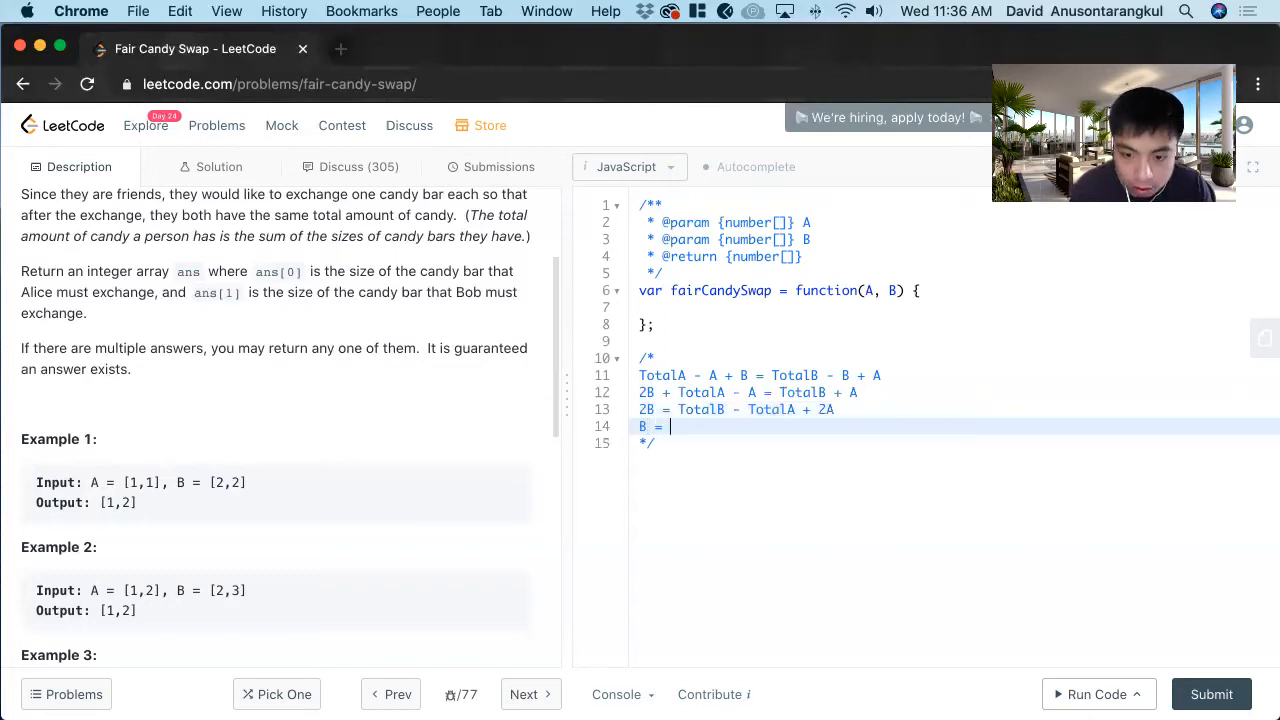
text(TotalB-)
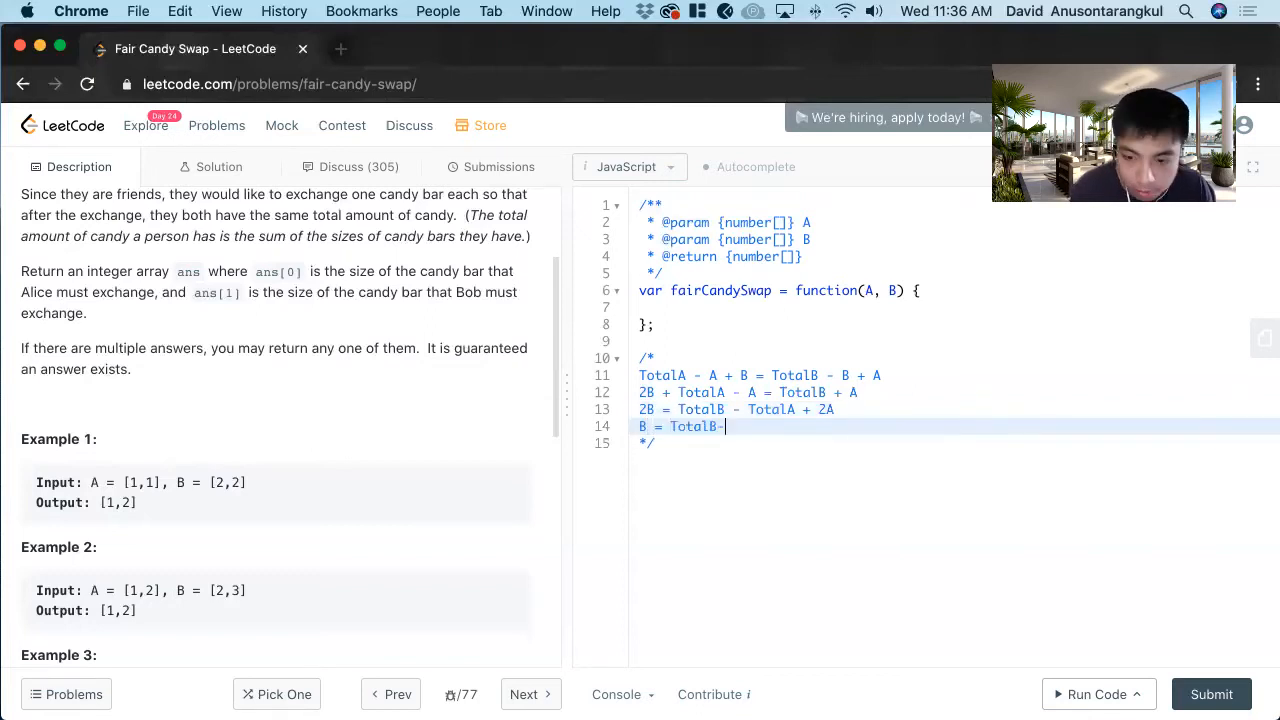
key(Backspace)
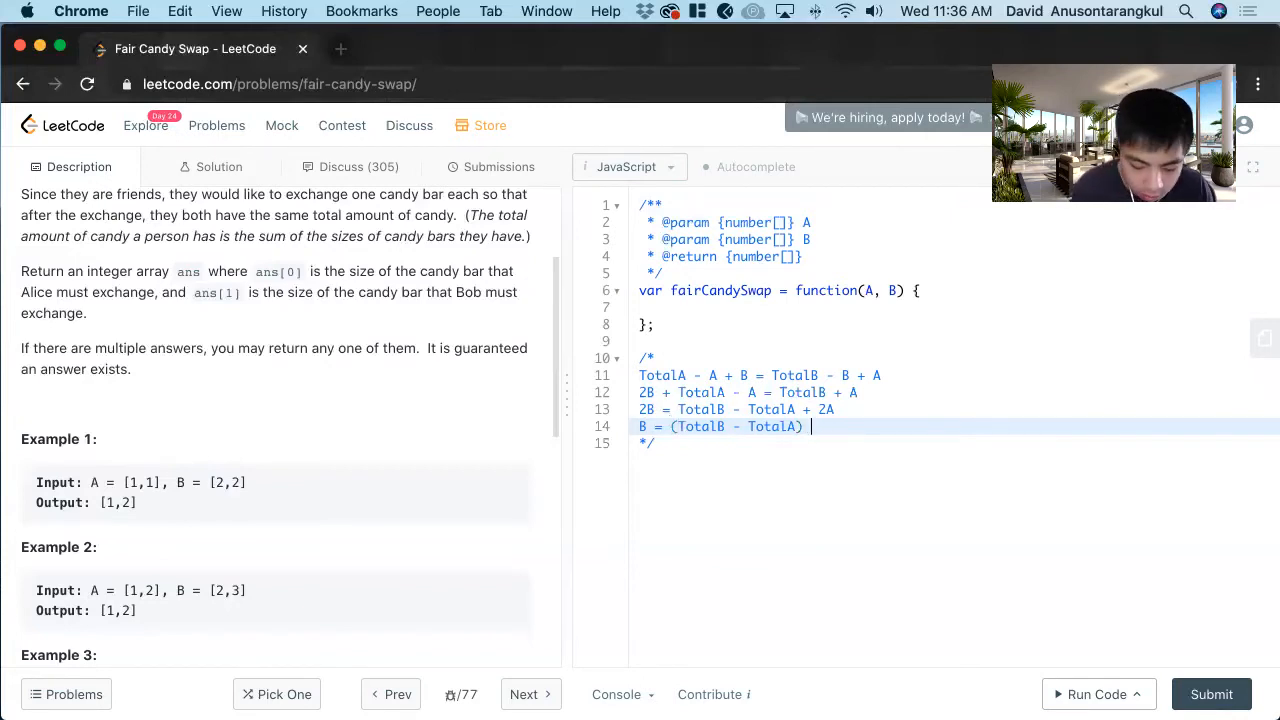
text(/ 2 +)
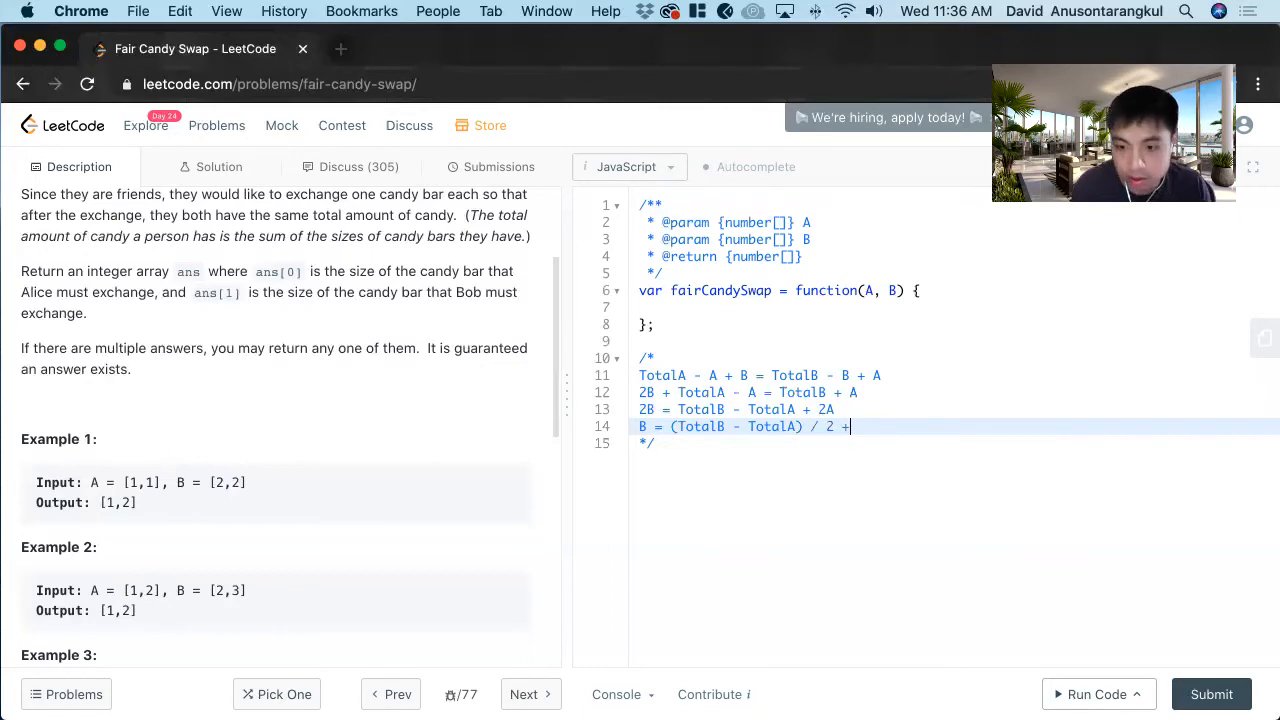
text(A)
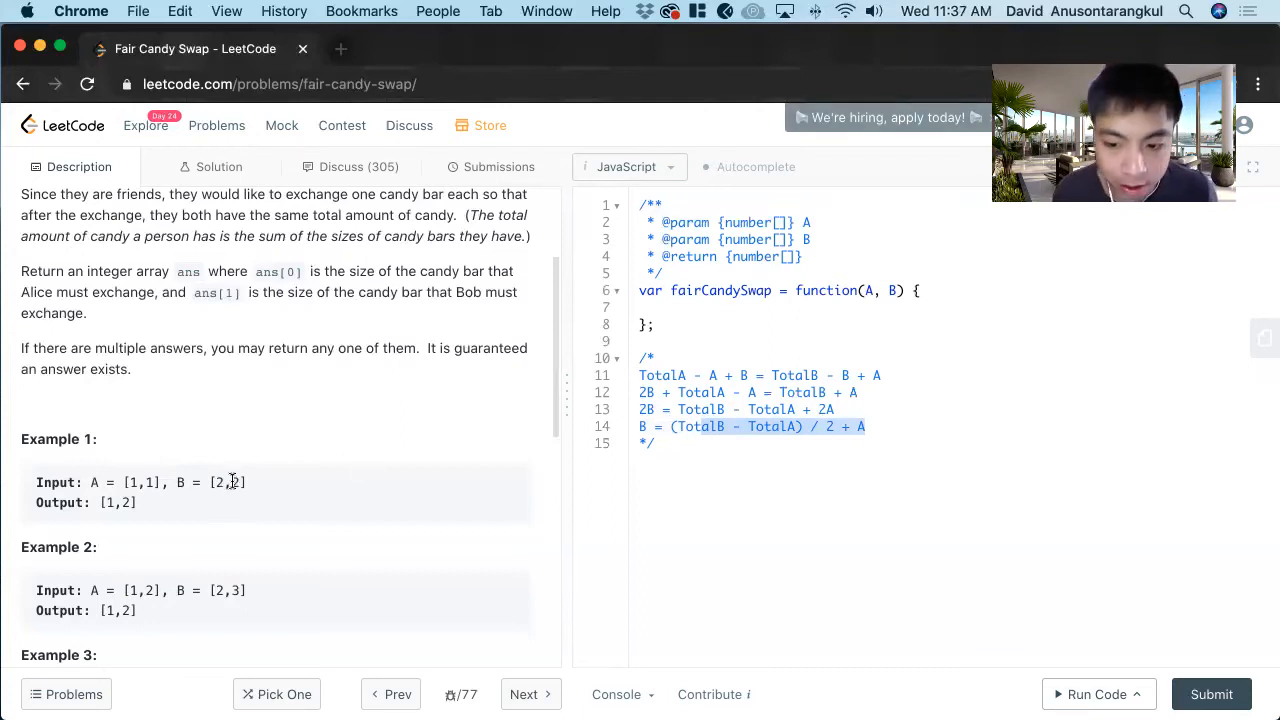
double_click(216, 482)
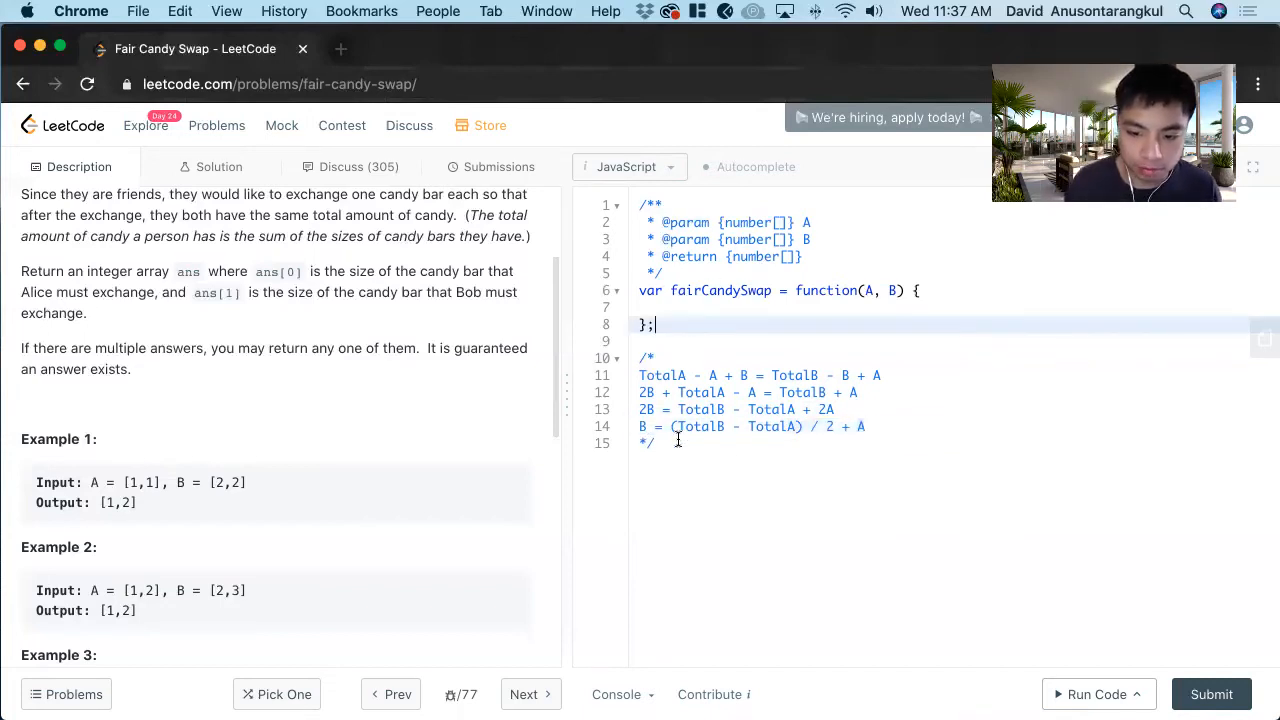
Step: List plan steps 1–4: create output array, mapB object, TotalA variable and TotalB variable
key(Enter)
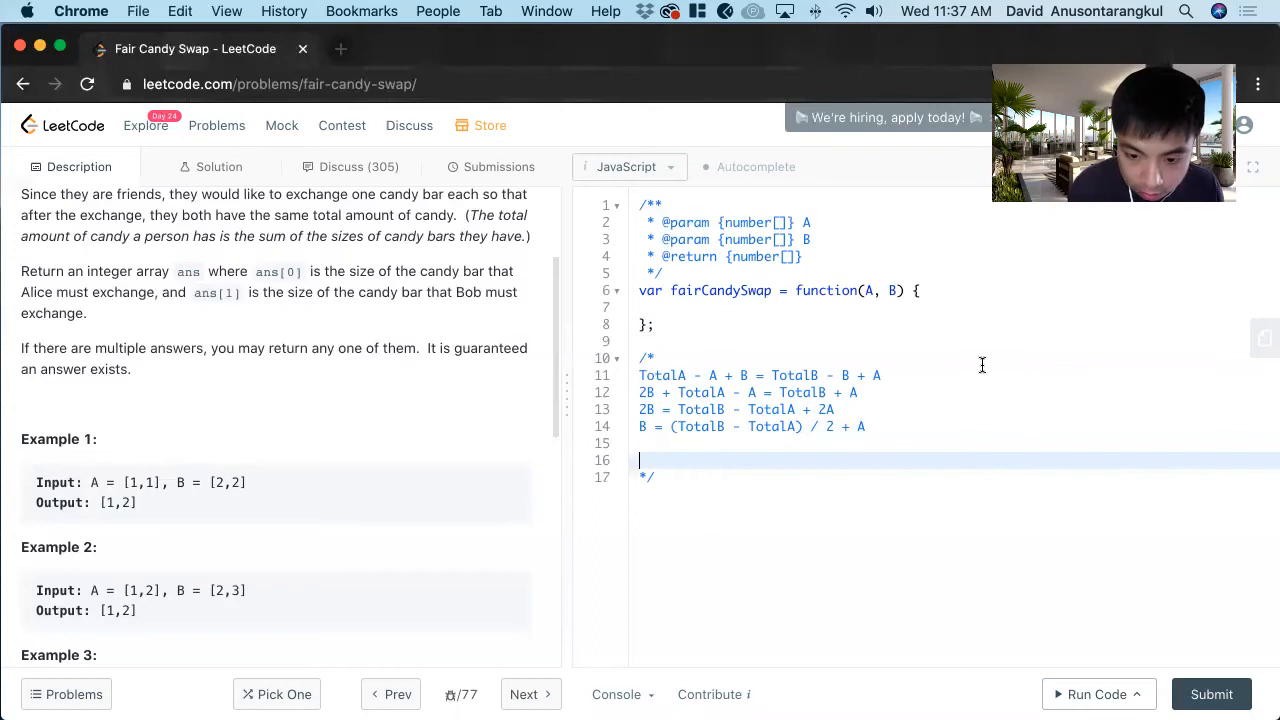
text(1. Create output array.)
text(2.)
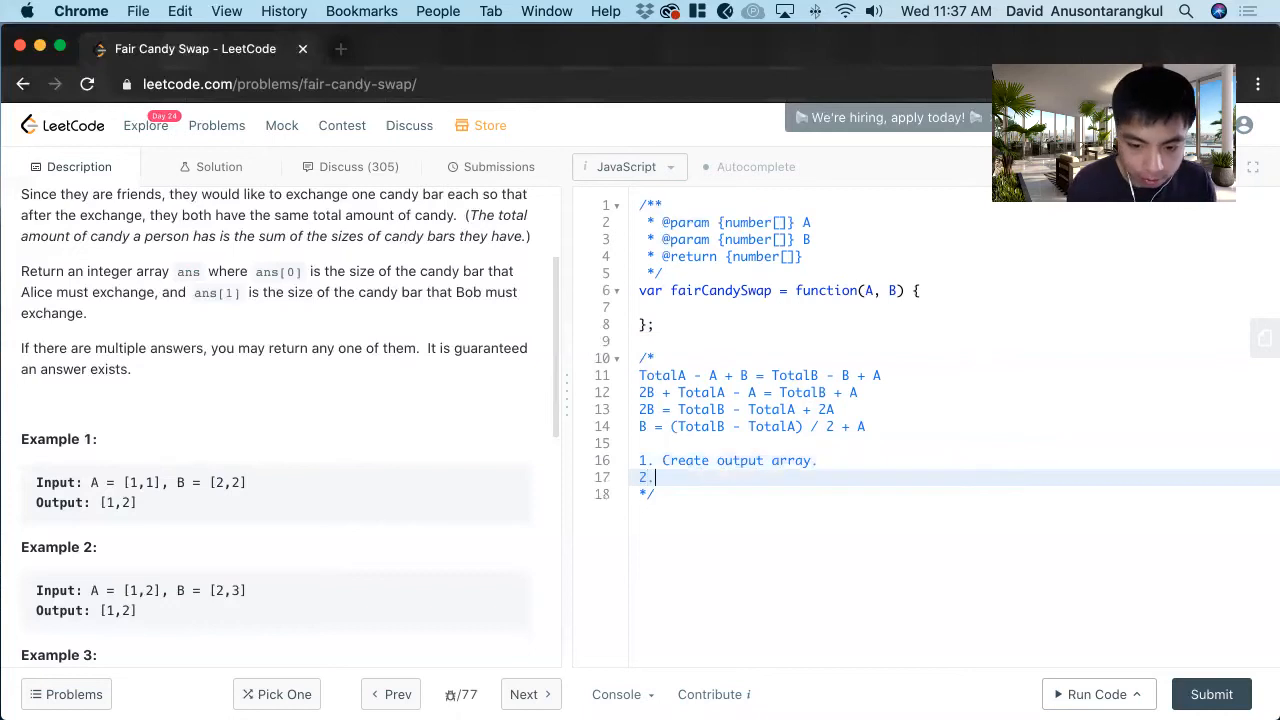
text(Create map object)
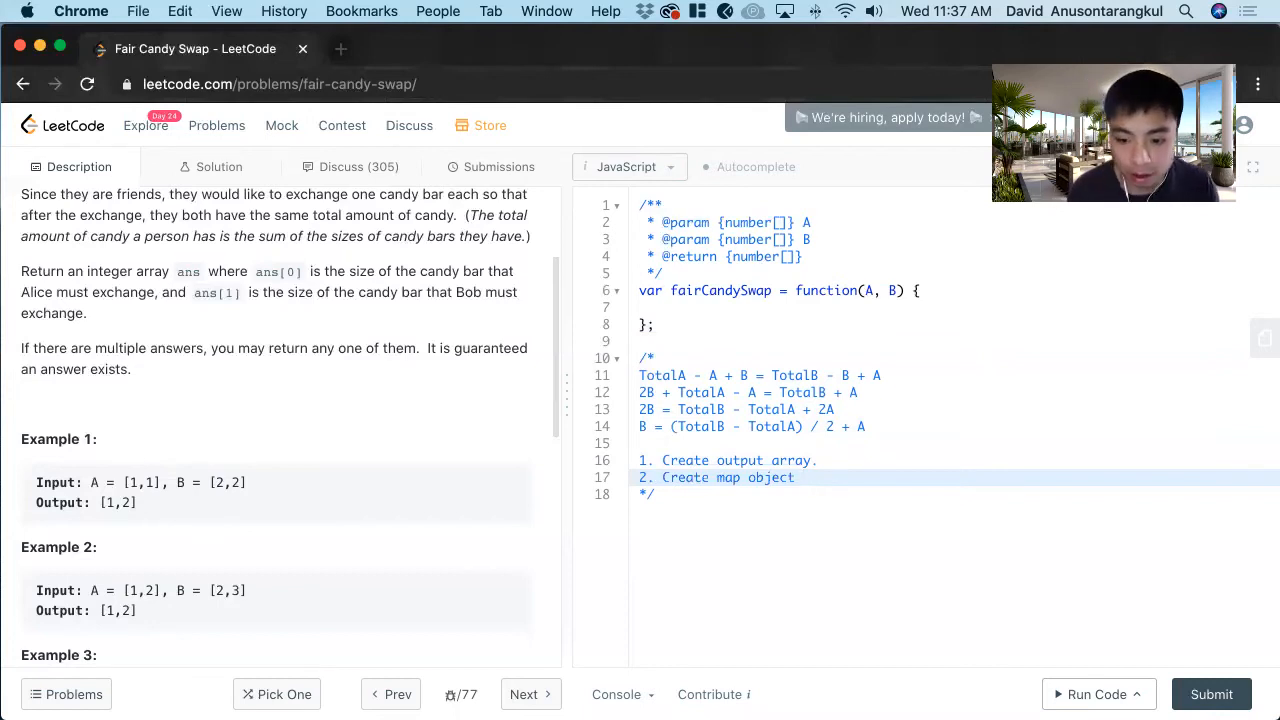
text(B)
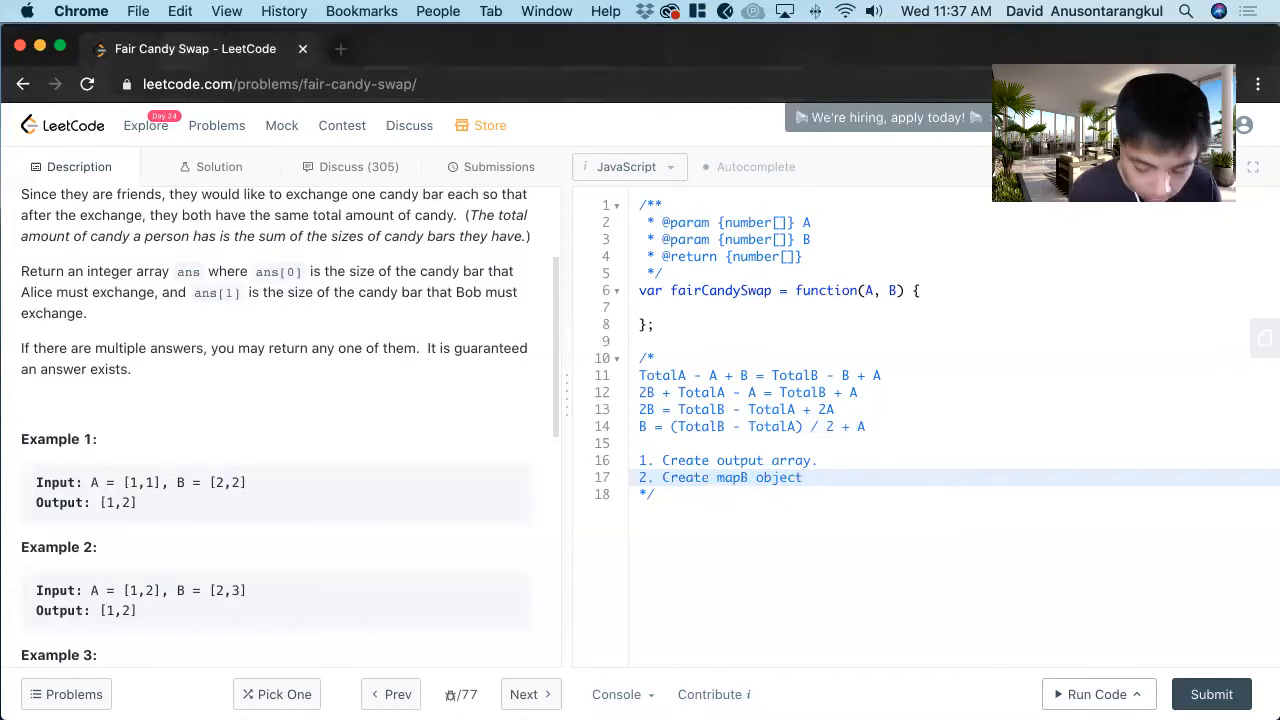
text(3.)
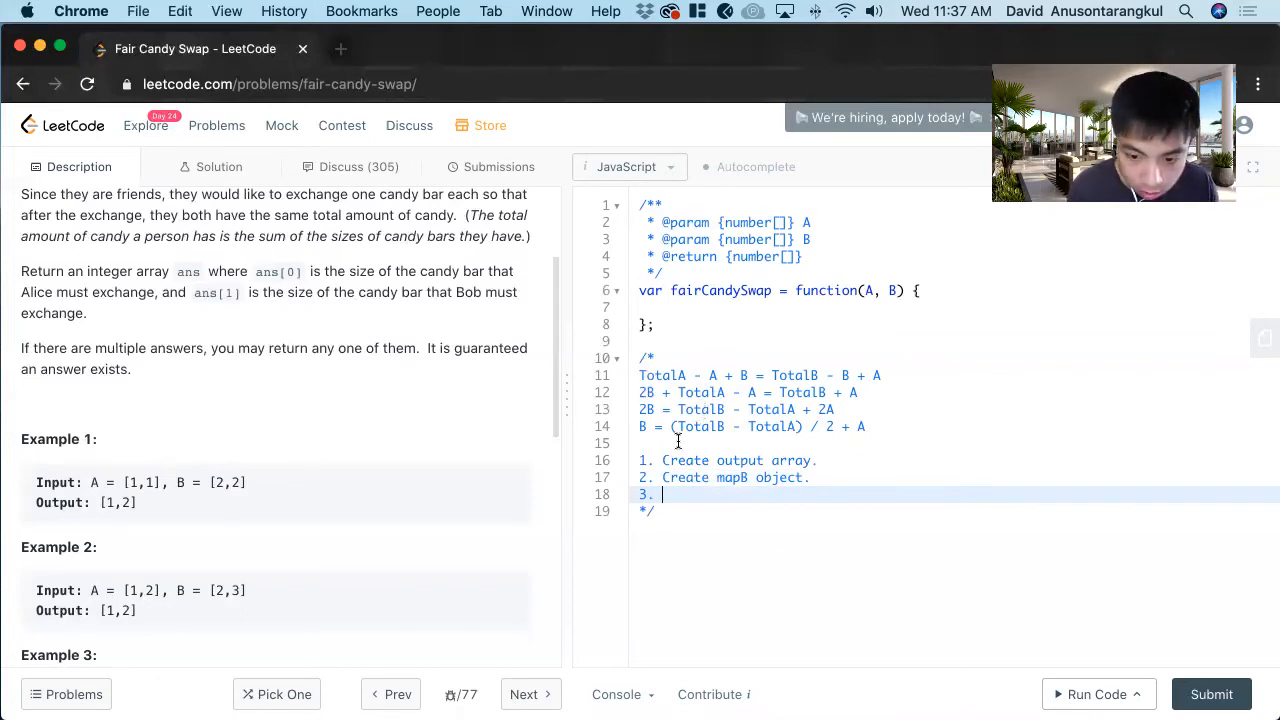
text(Create Total)
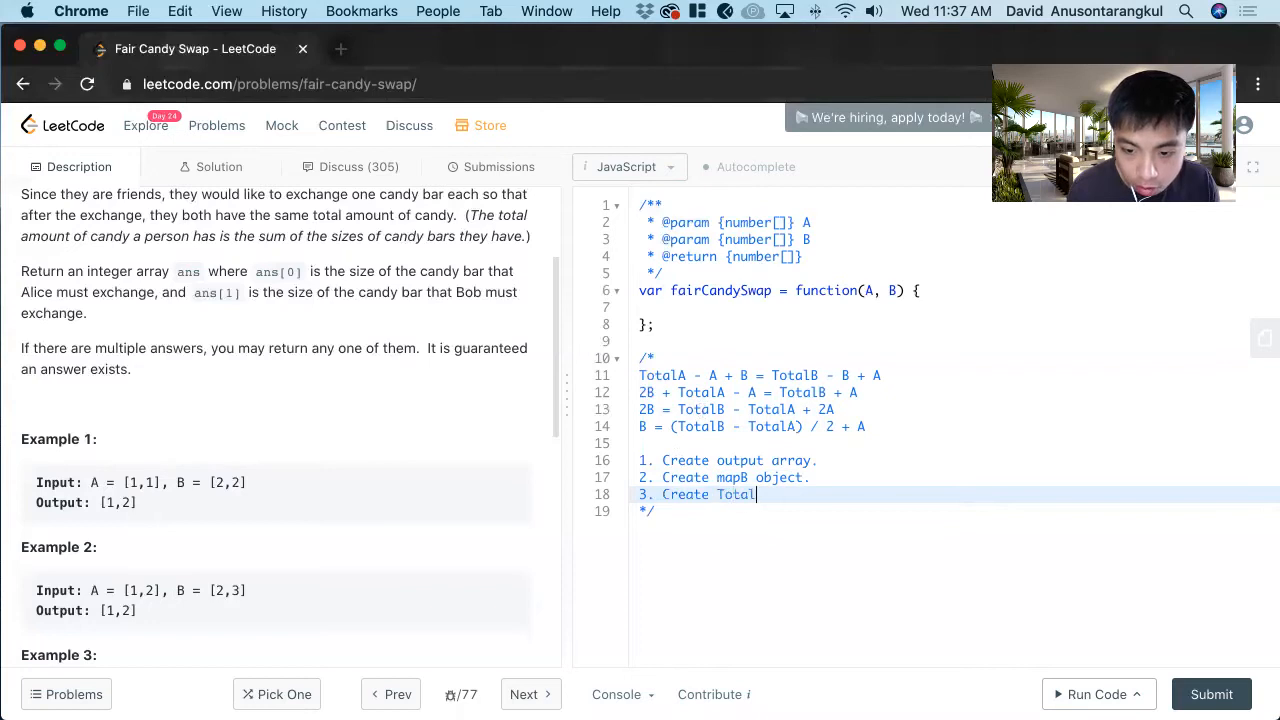
text(A variable.)
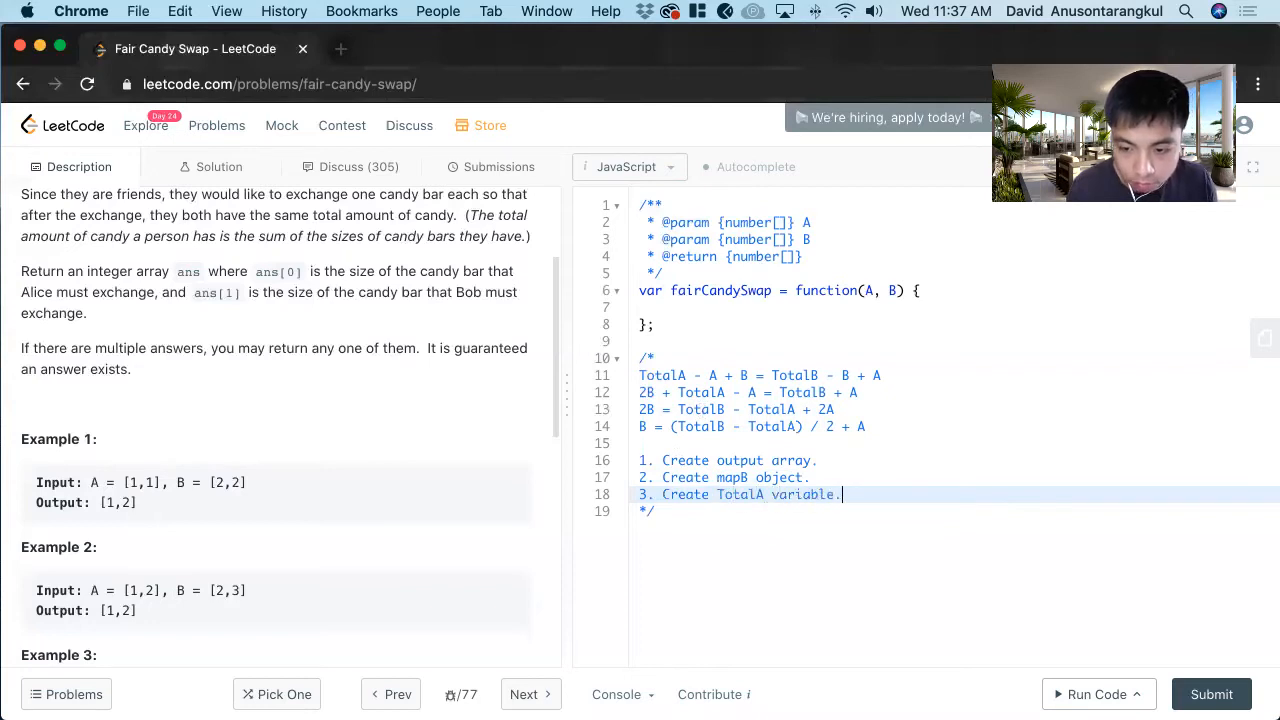
text(4. Create TotalB variable.)
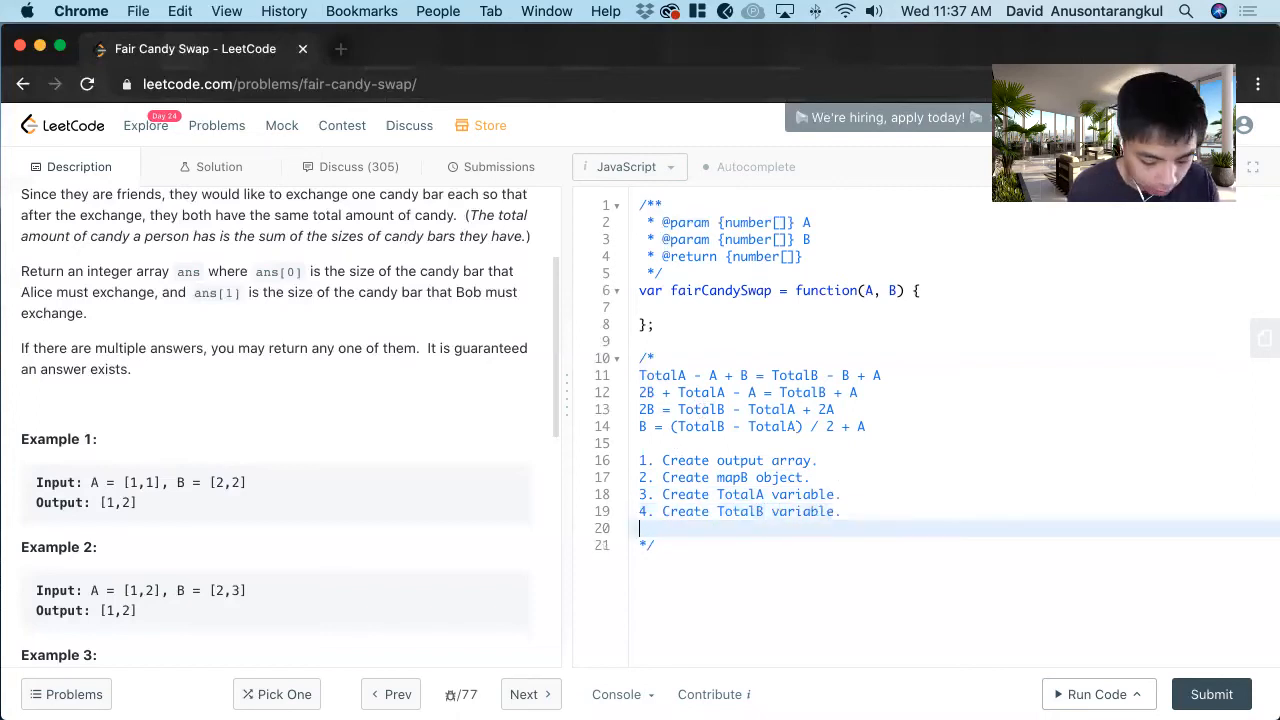
Step: Add plan step 5: loop through A with sub-step a adding values to TotalA
text(5.)
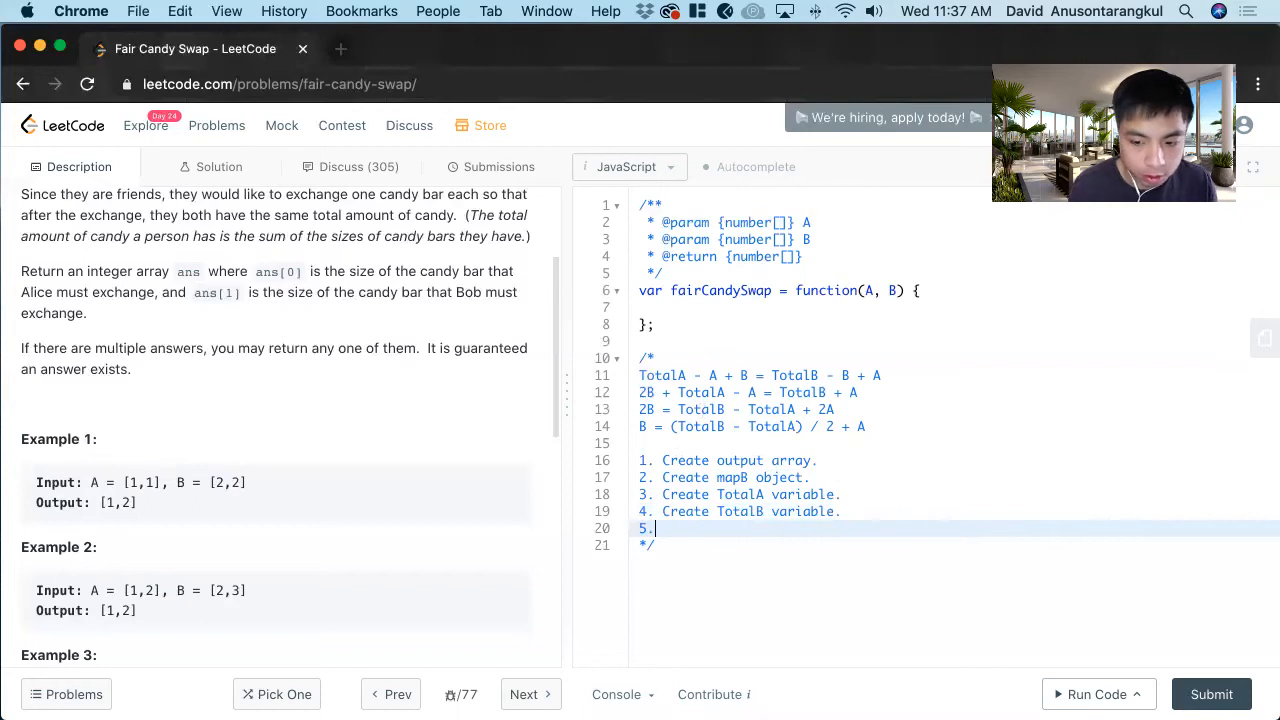
text(Lo)
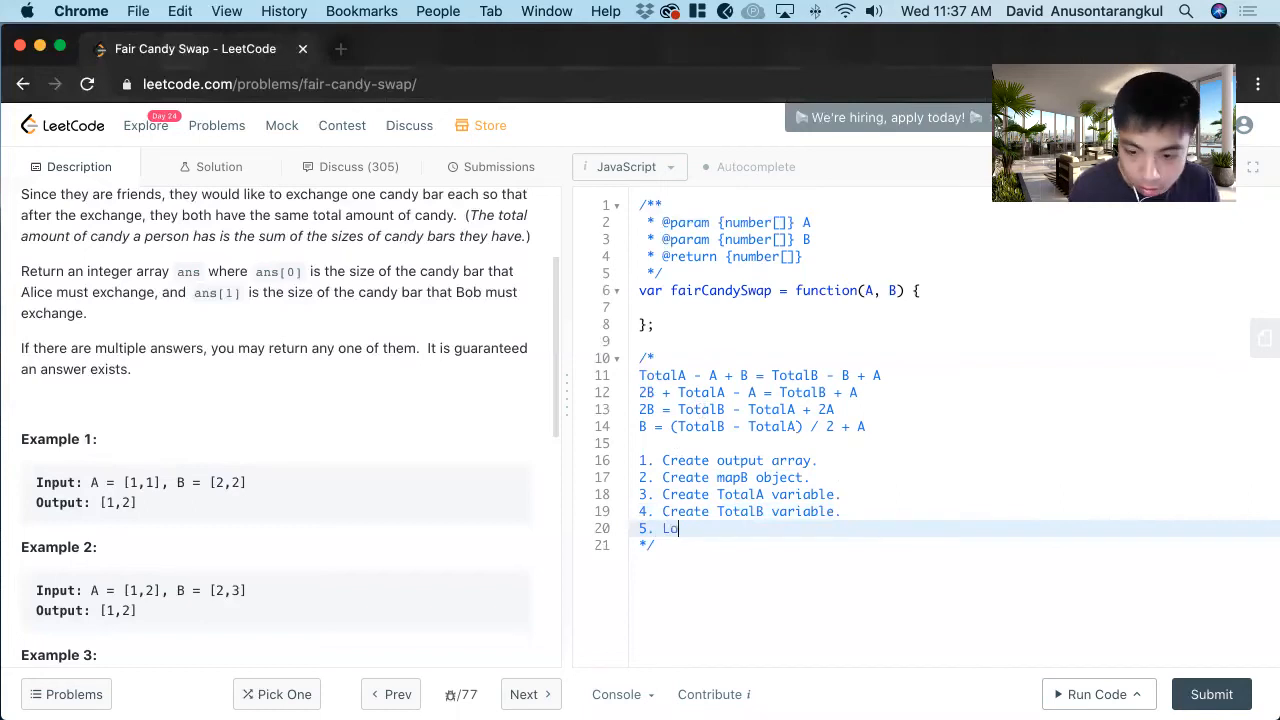
text(p through A)
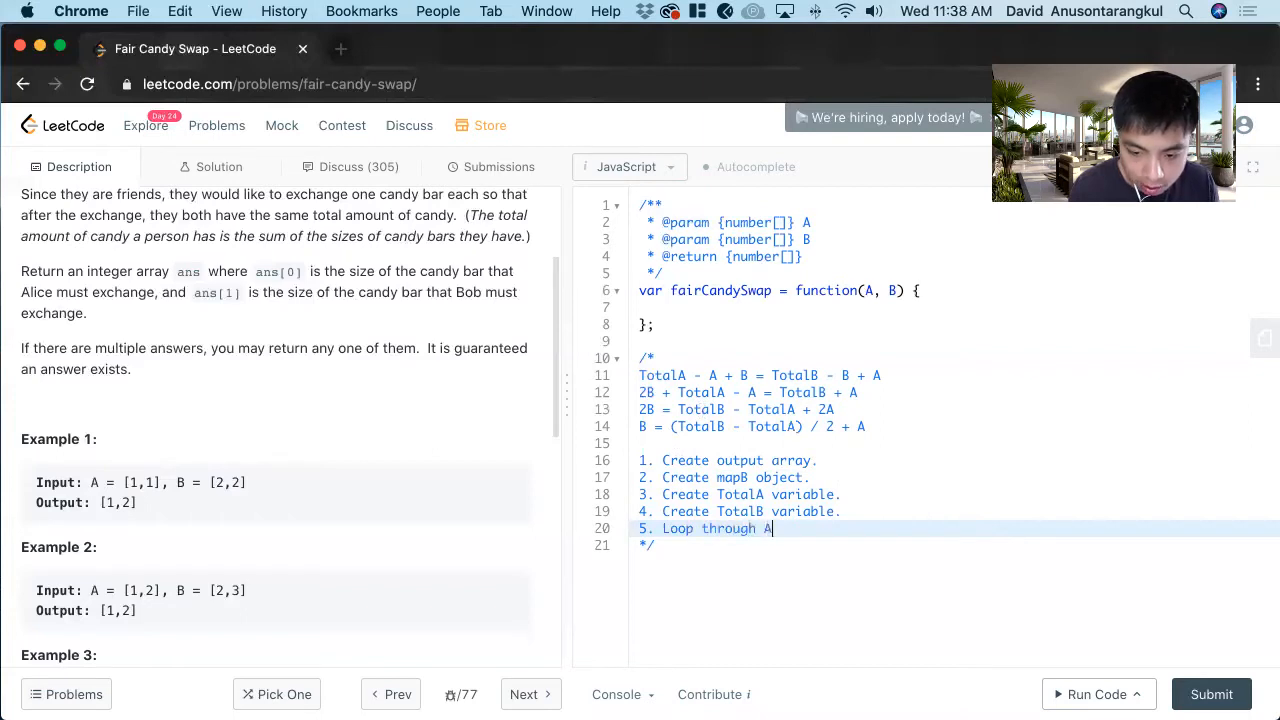
key(enter)
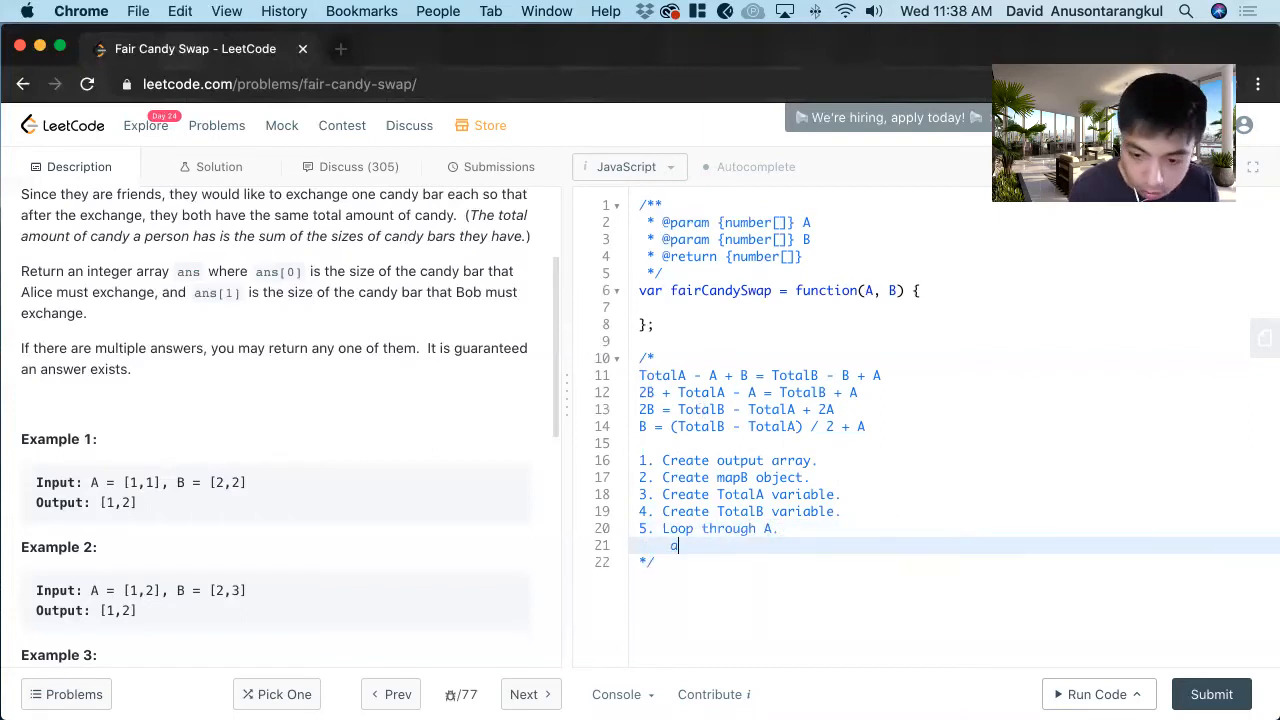
text(a. Increment values to TotalB.)
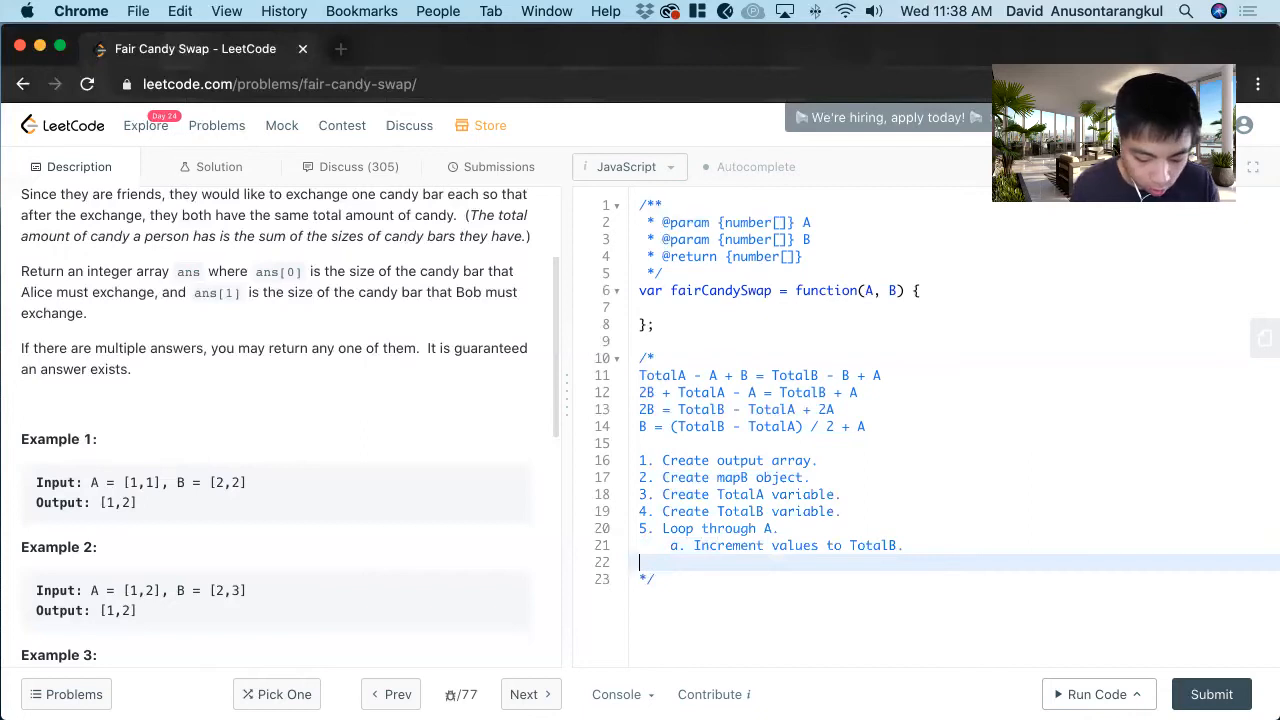
Step: Add plan step 6: loop through B, adding values to TotalB (a) and to mapB (b)
text(6. Loop through Total)
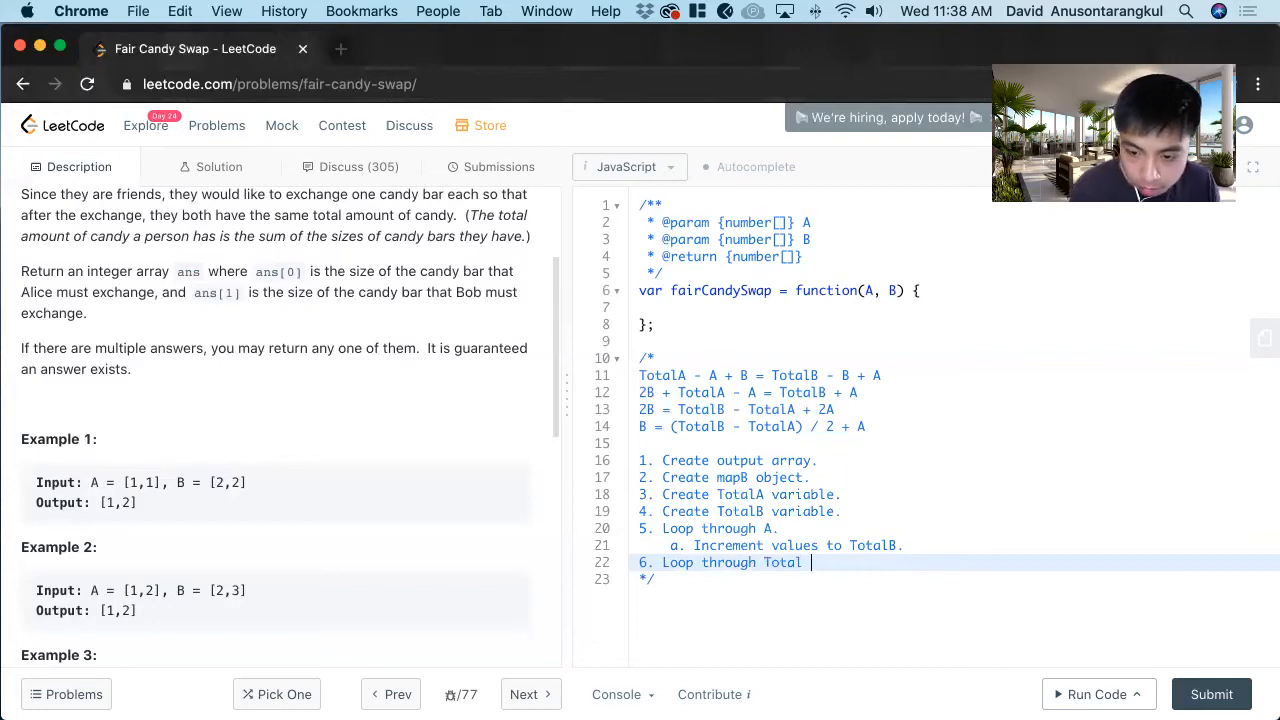
key(Backspace)
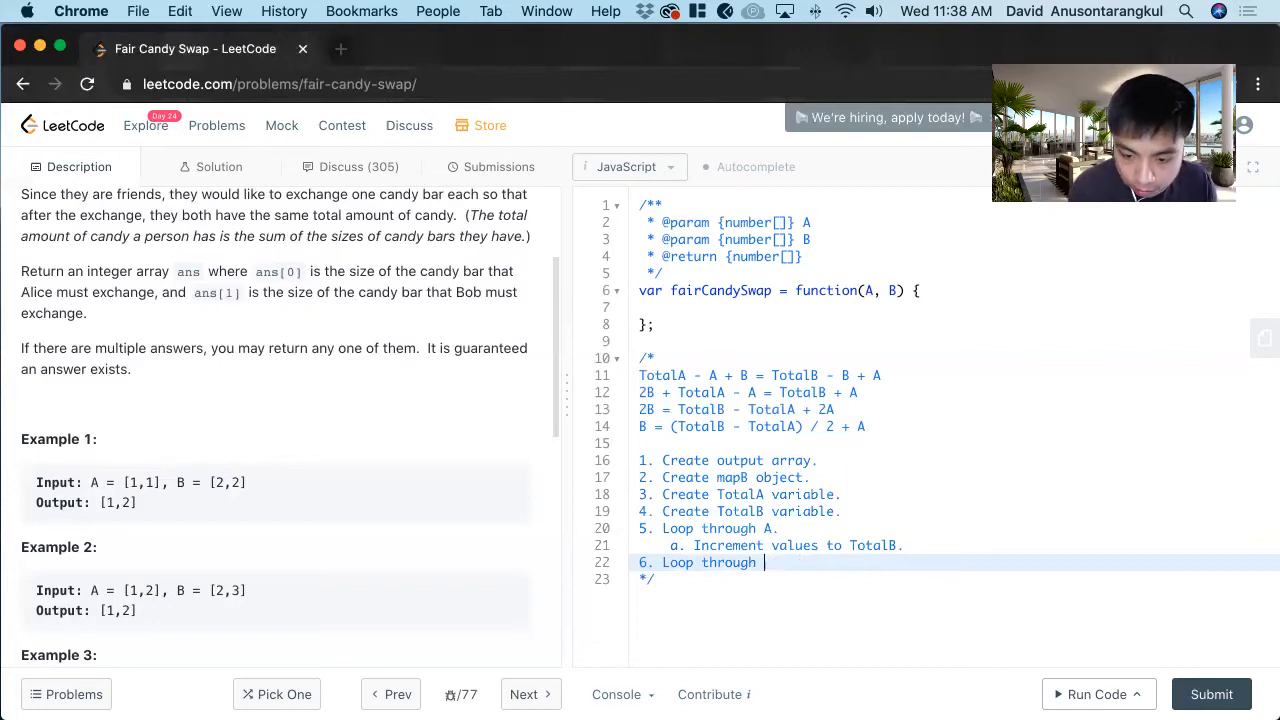
text(B.)
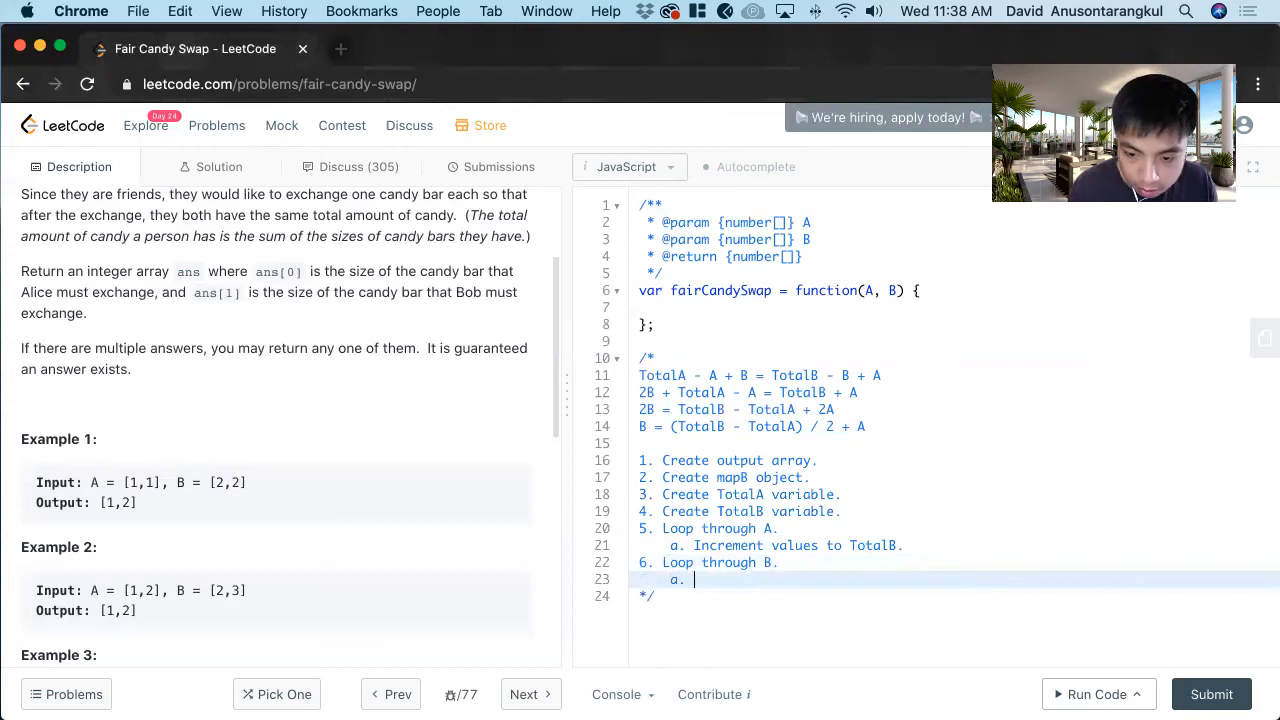
text(I)
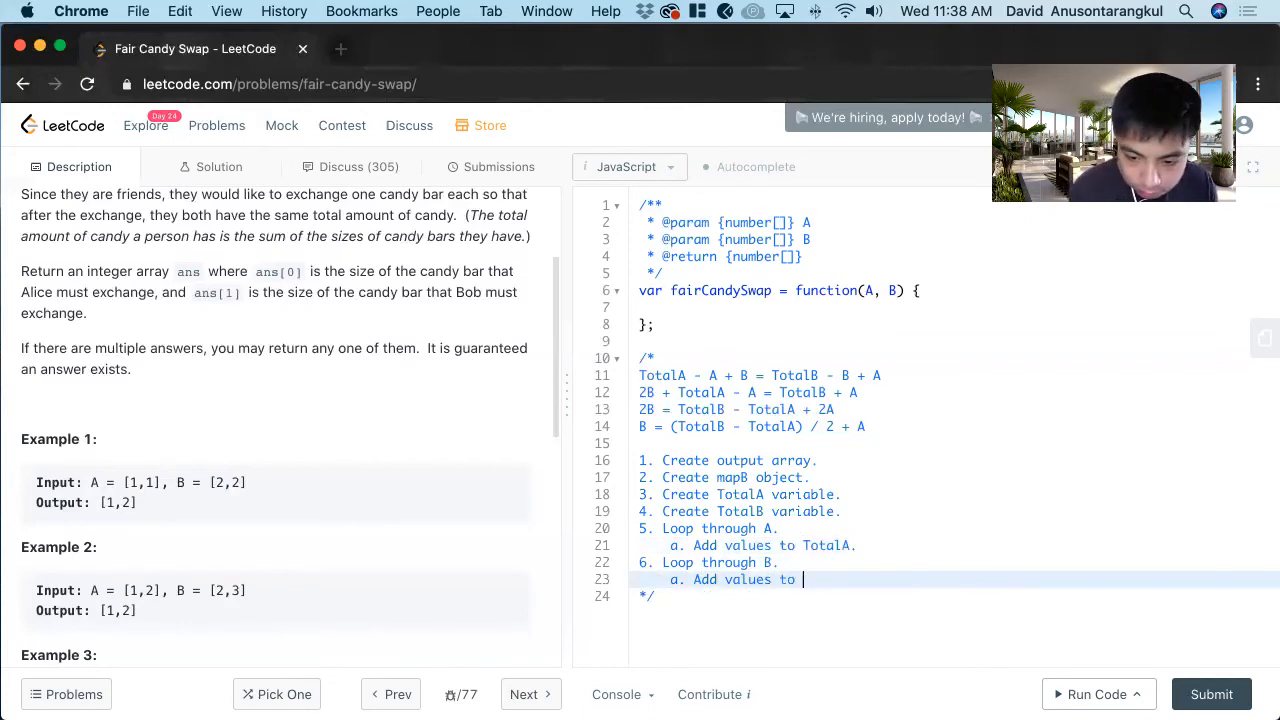
text(TotalB.)
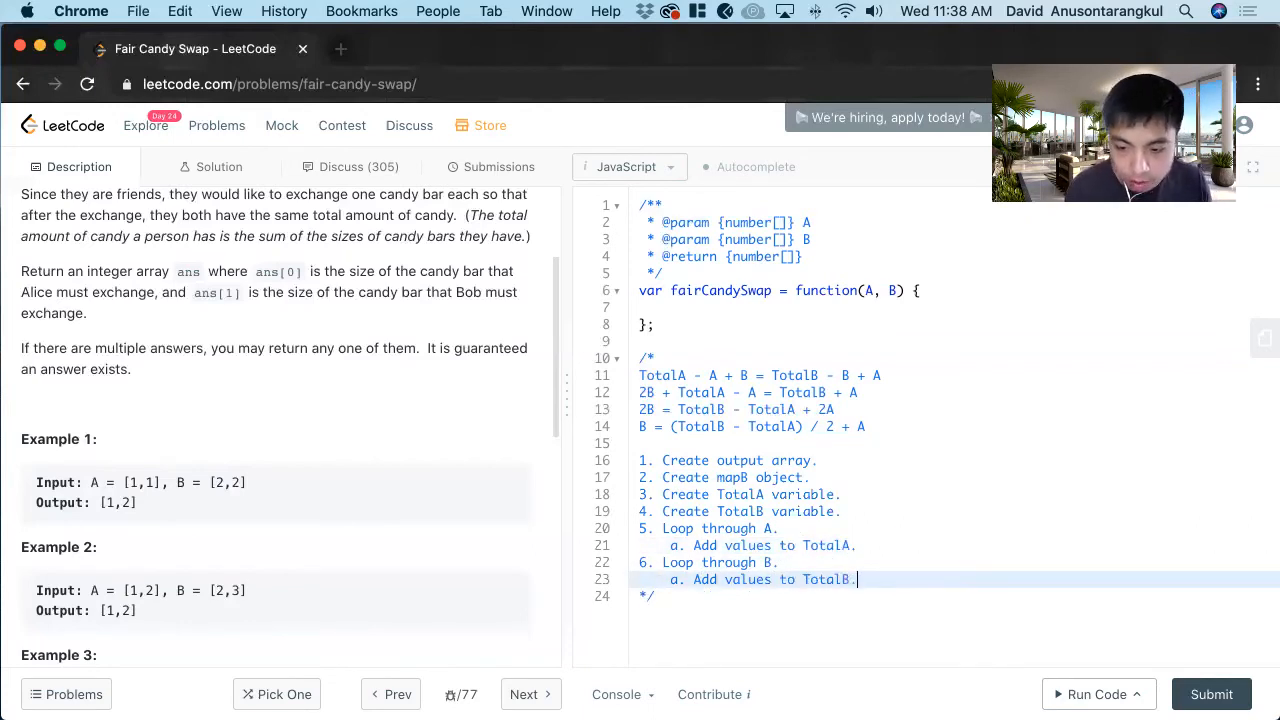
key(enter)
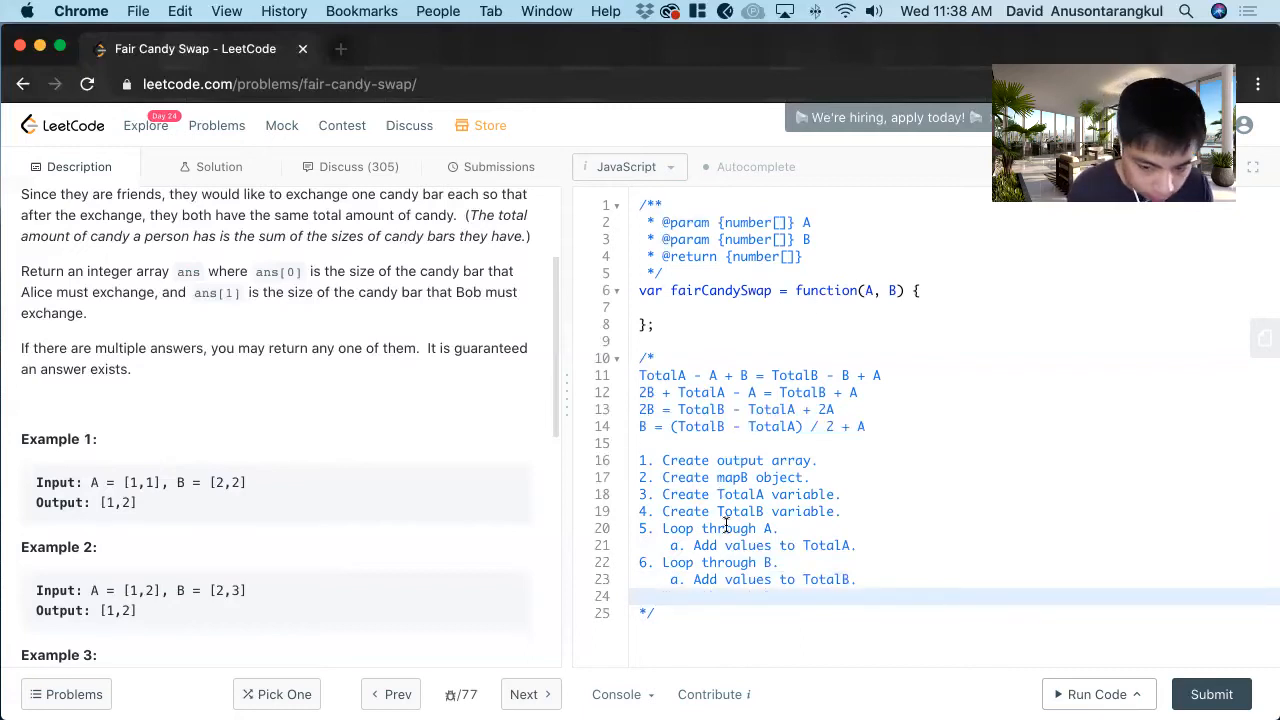
text(b. Add)
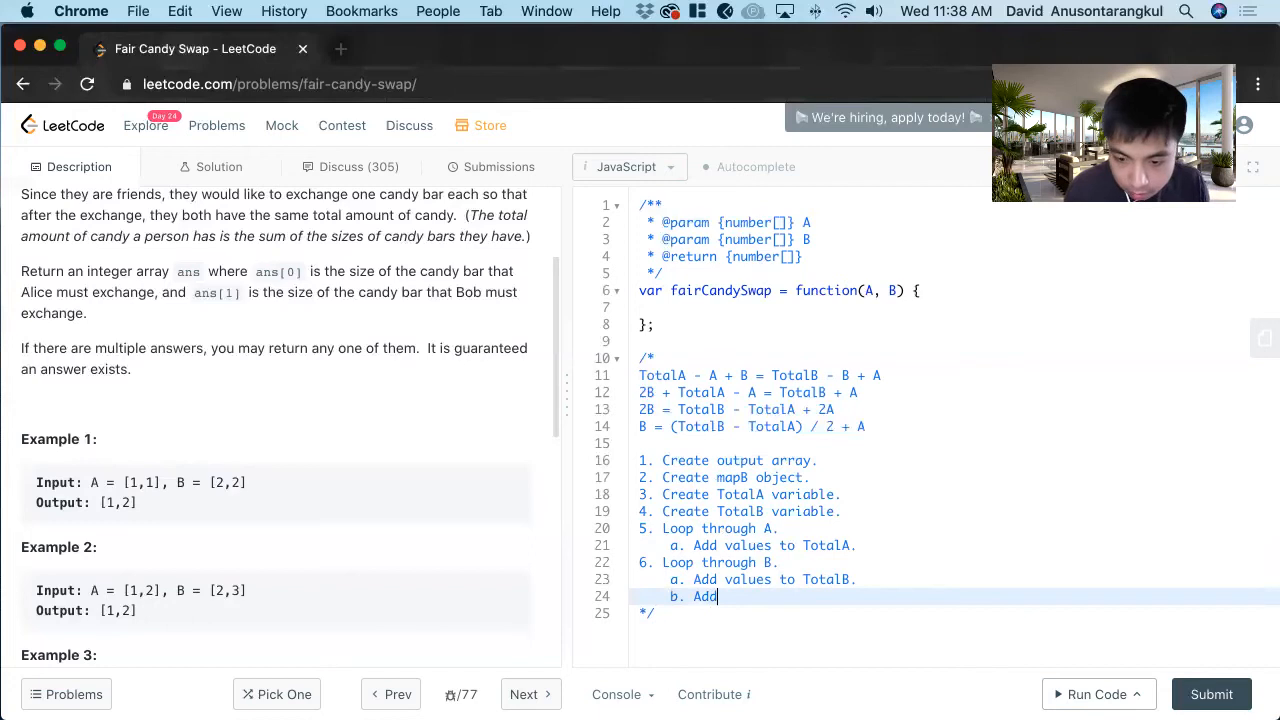
text(values to map)
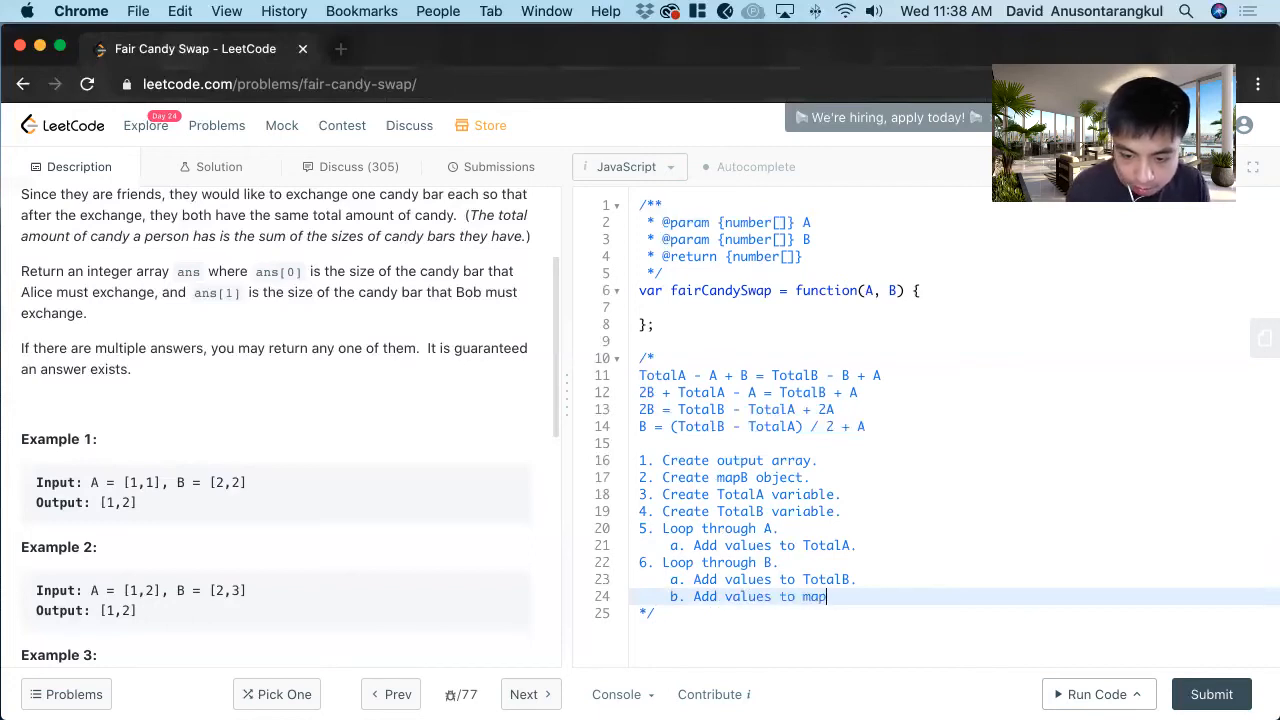
text(B.)
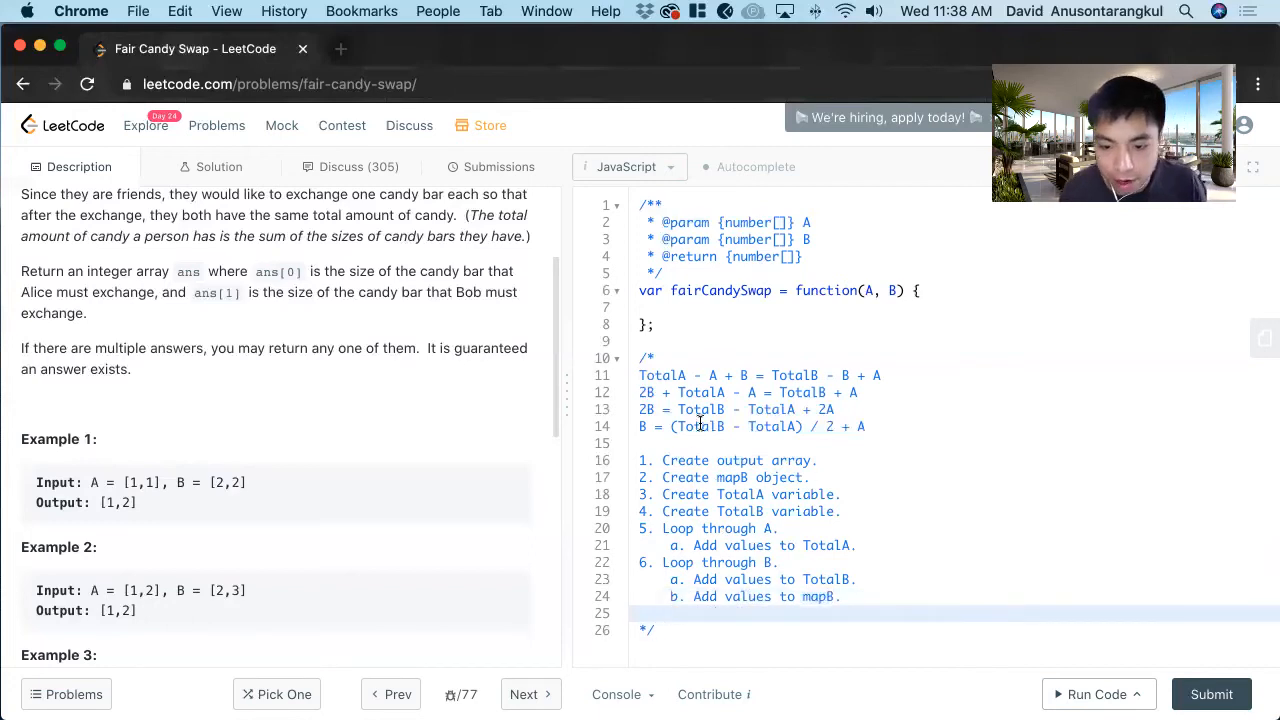
Step: Add step 7 'Create delta variable equal to (TotalB - TotalA) / 2.' and begin step 8 'Loop through A.'
drag(672, 428, 830, 428)
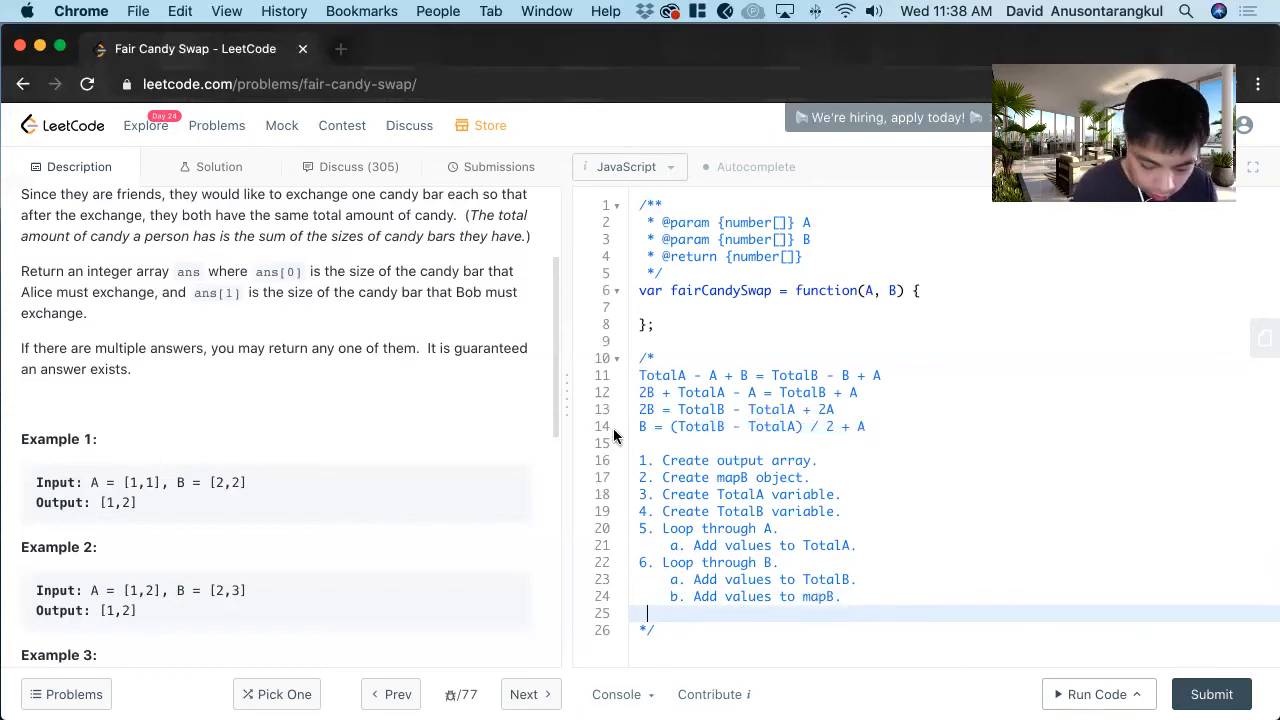
text(7.)
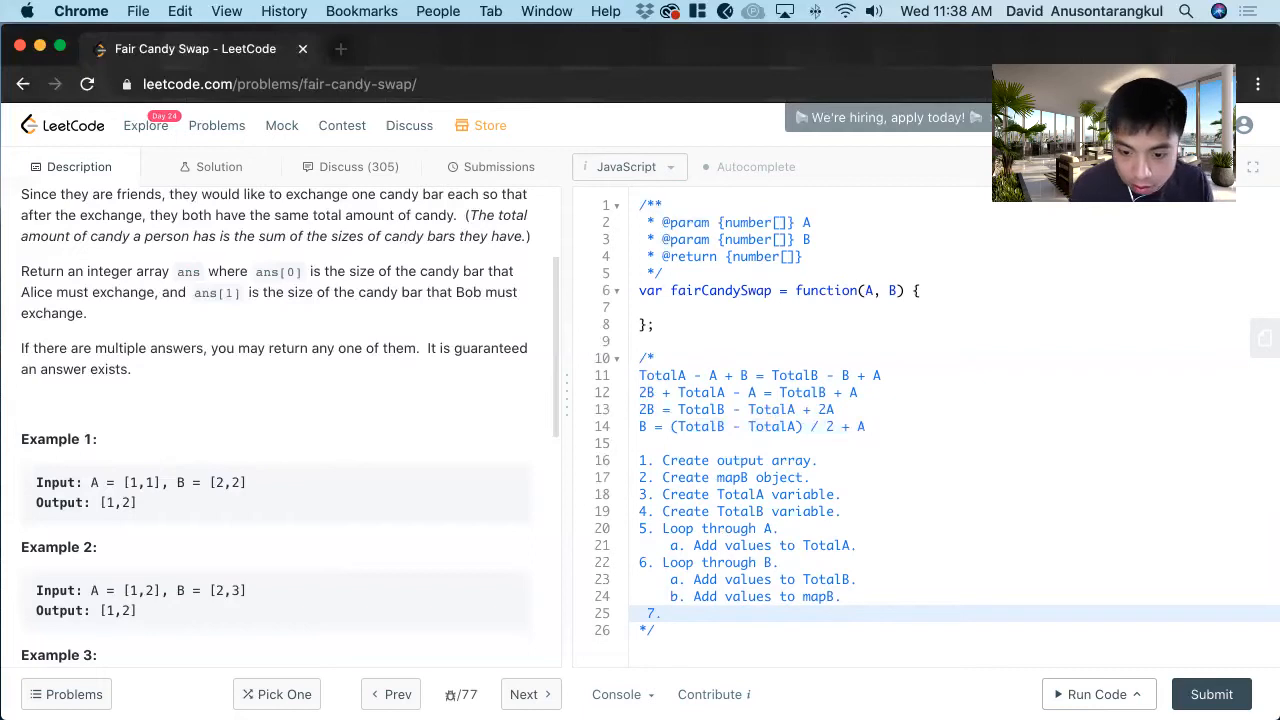
text(Crete delta v)
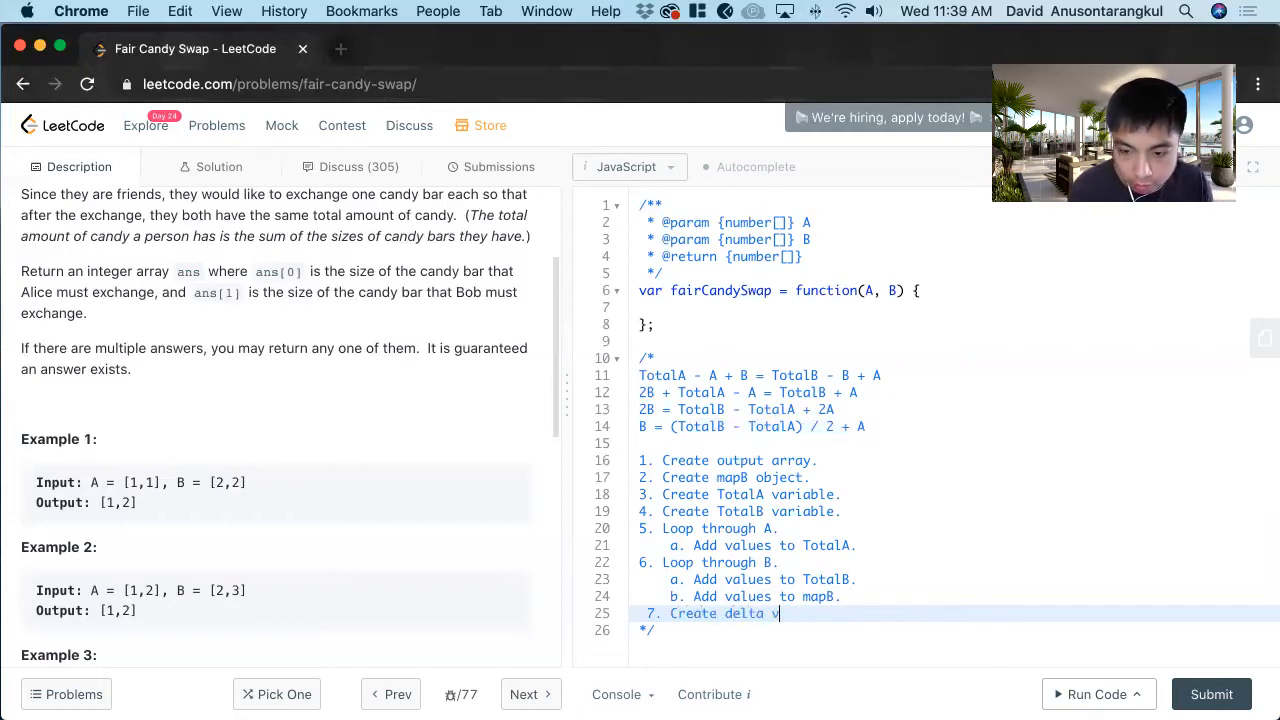
text(ariable)
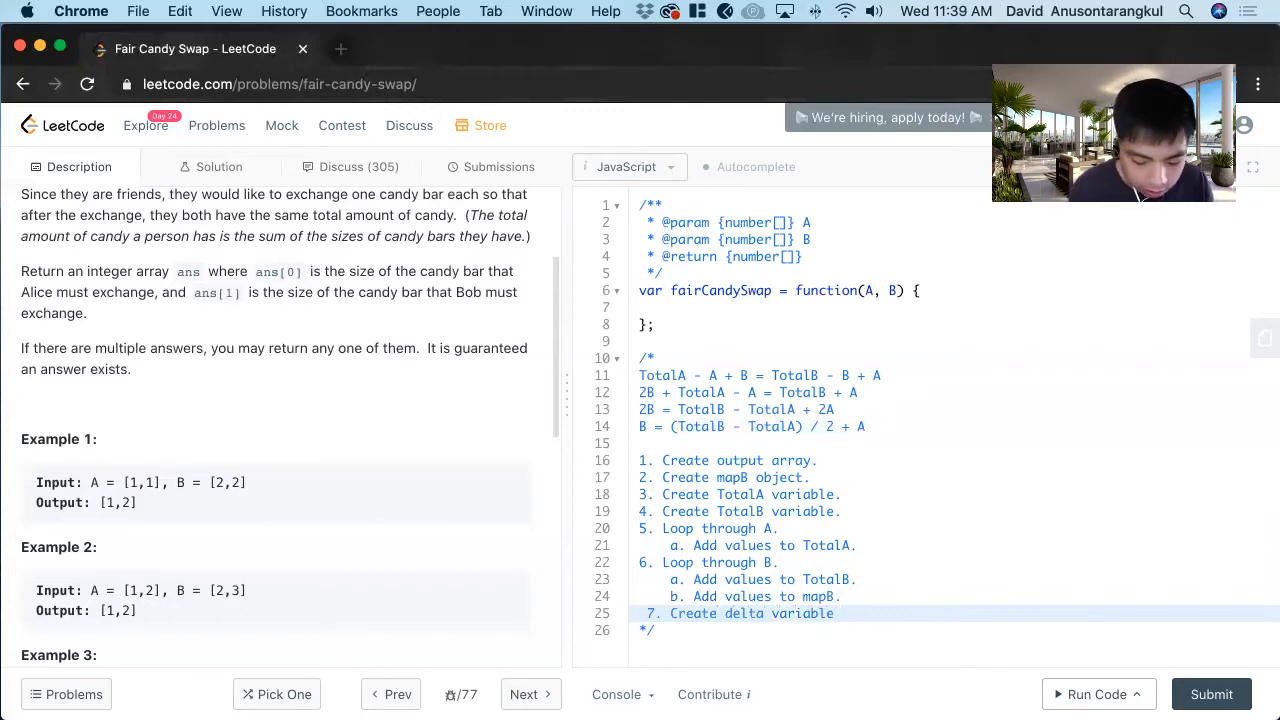
text(equal to ((TotalB - TotalA) / 2 + A)
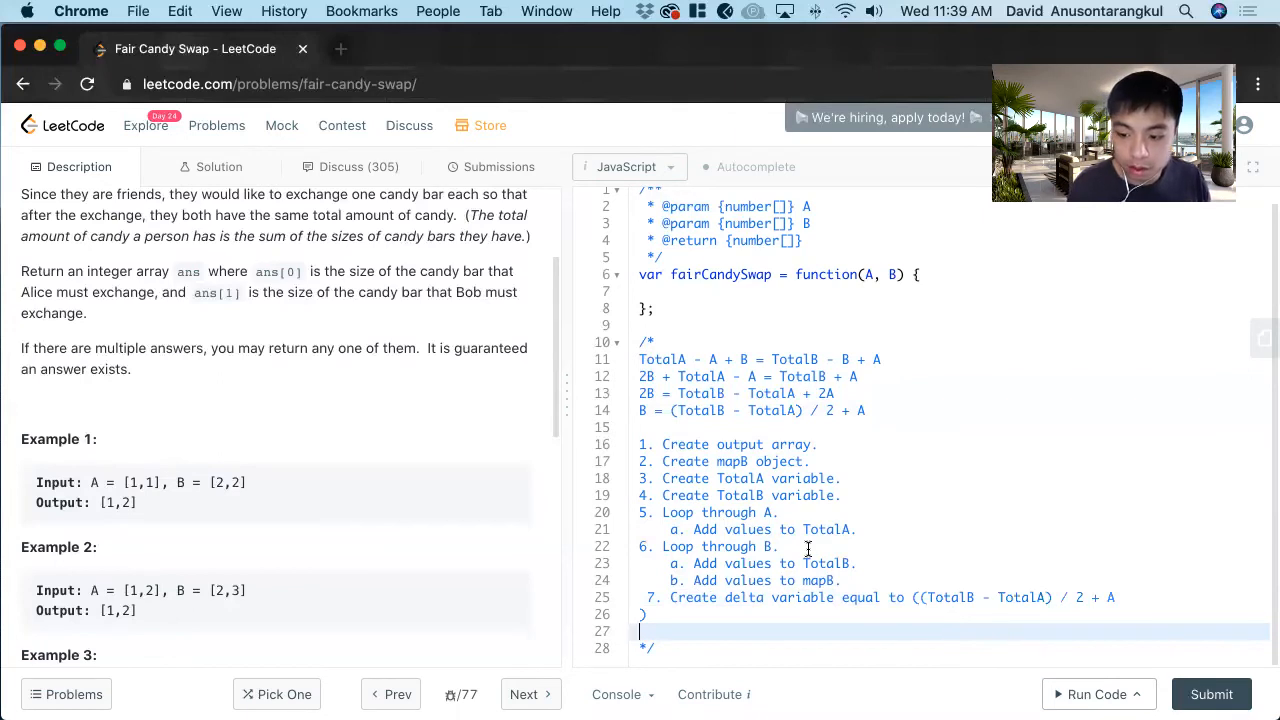
mouse_move(1120, 596)
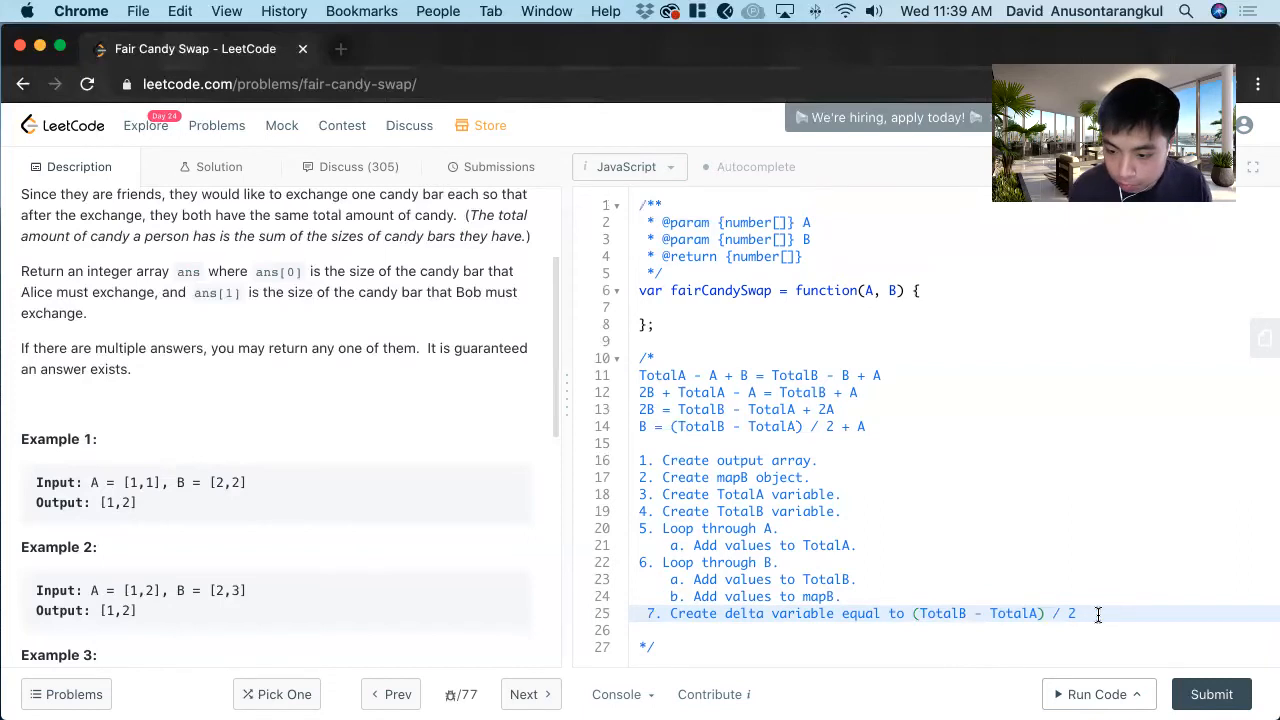
text(.)
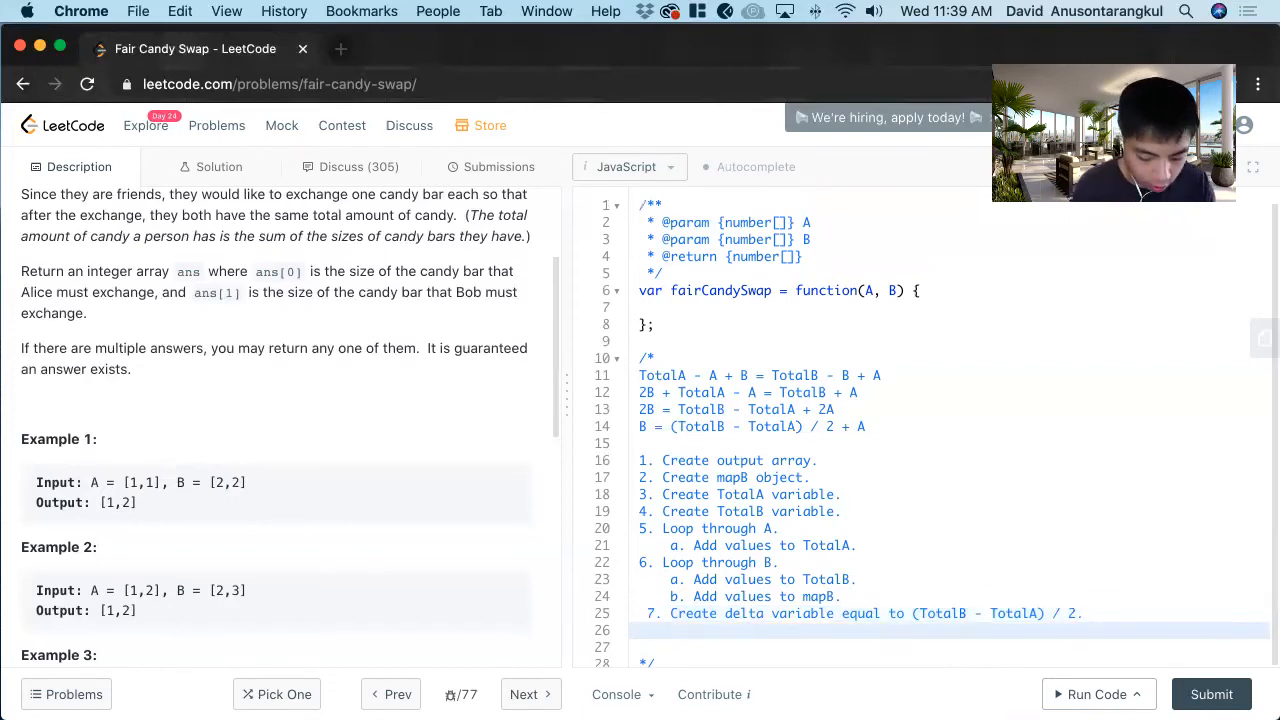
text(8. Loop through A.)
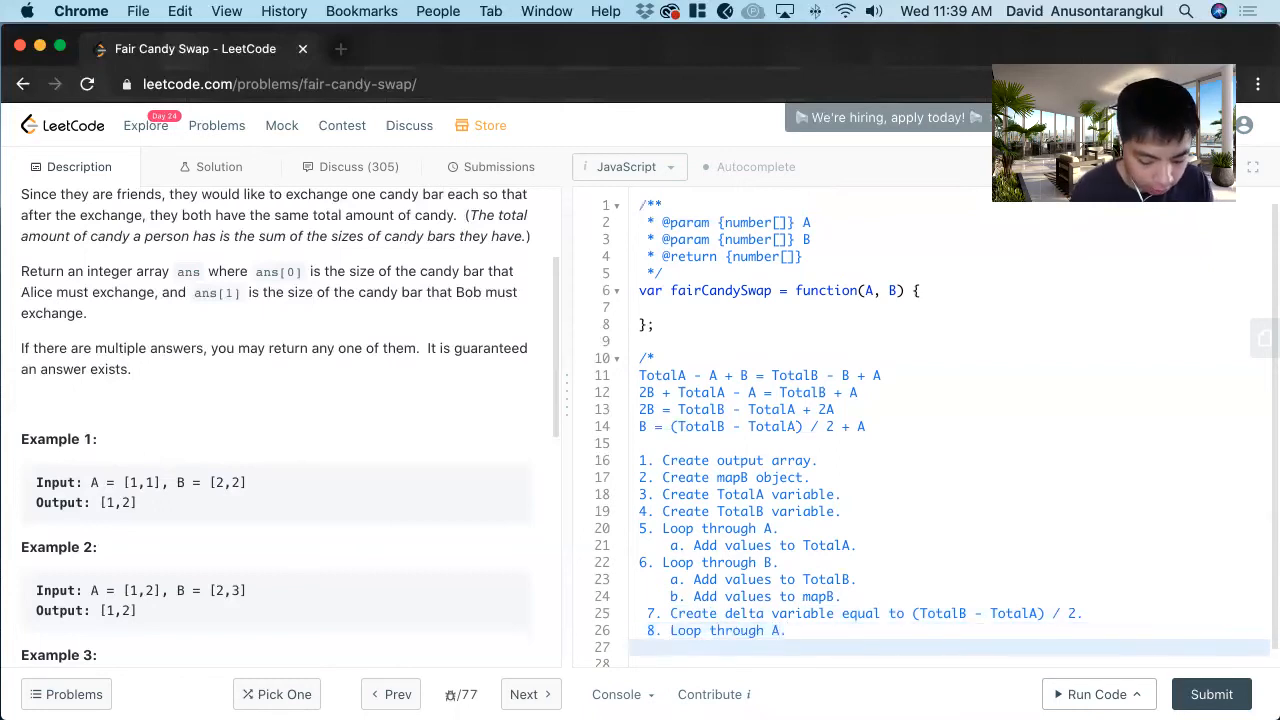
Step: Add sub-step 8.a checking whether delta value + current value exists in B
text(a. Find if the del)
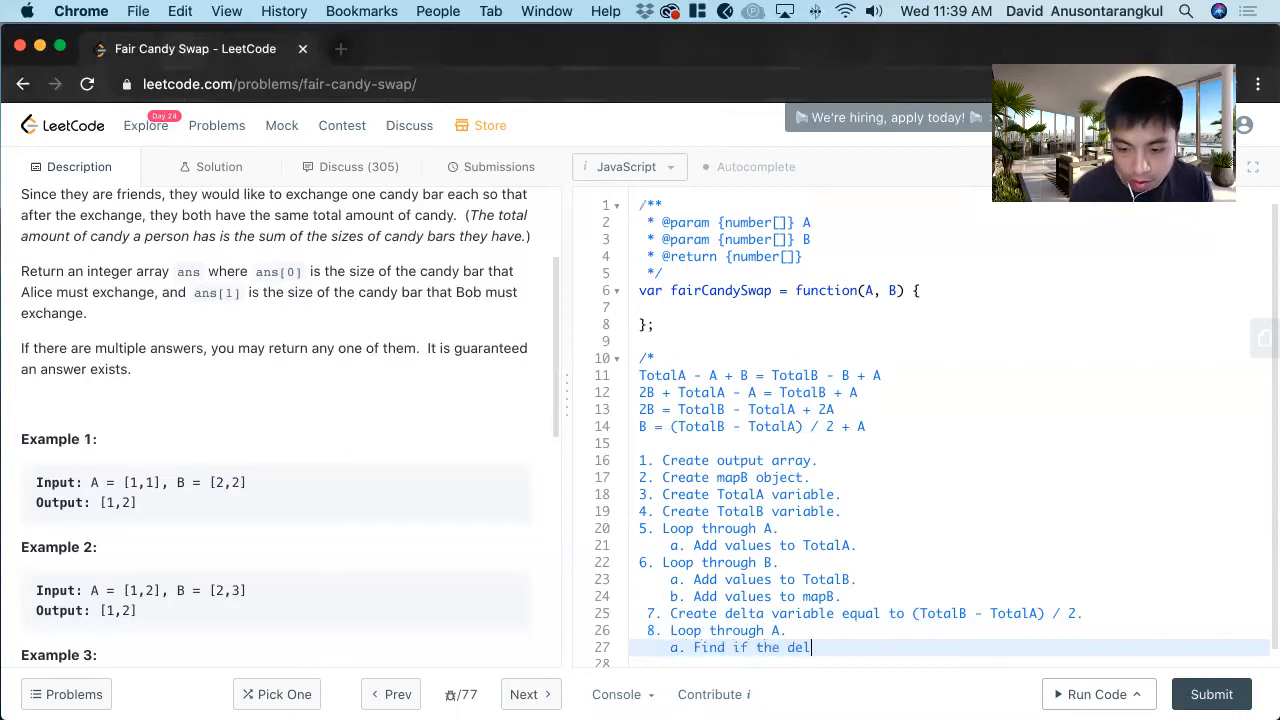
text(ta value)
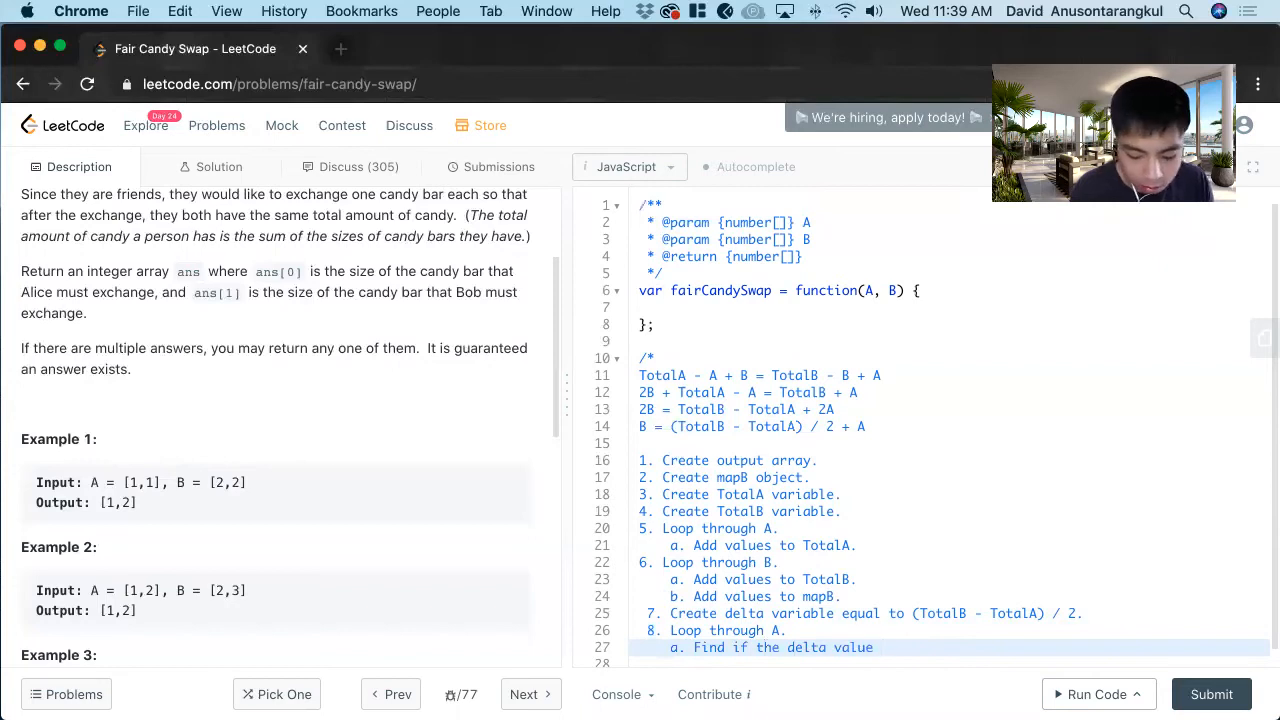
text(+)
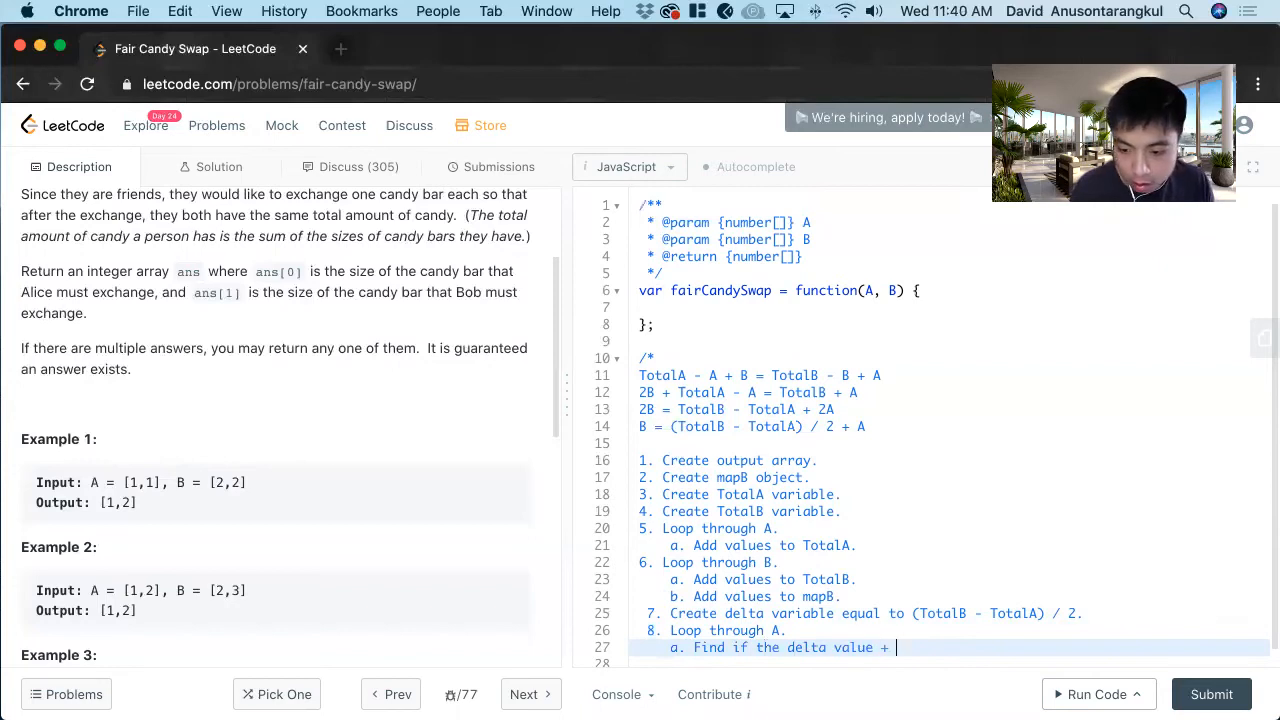
text(current A value e)
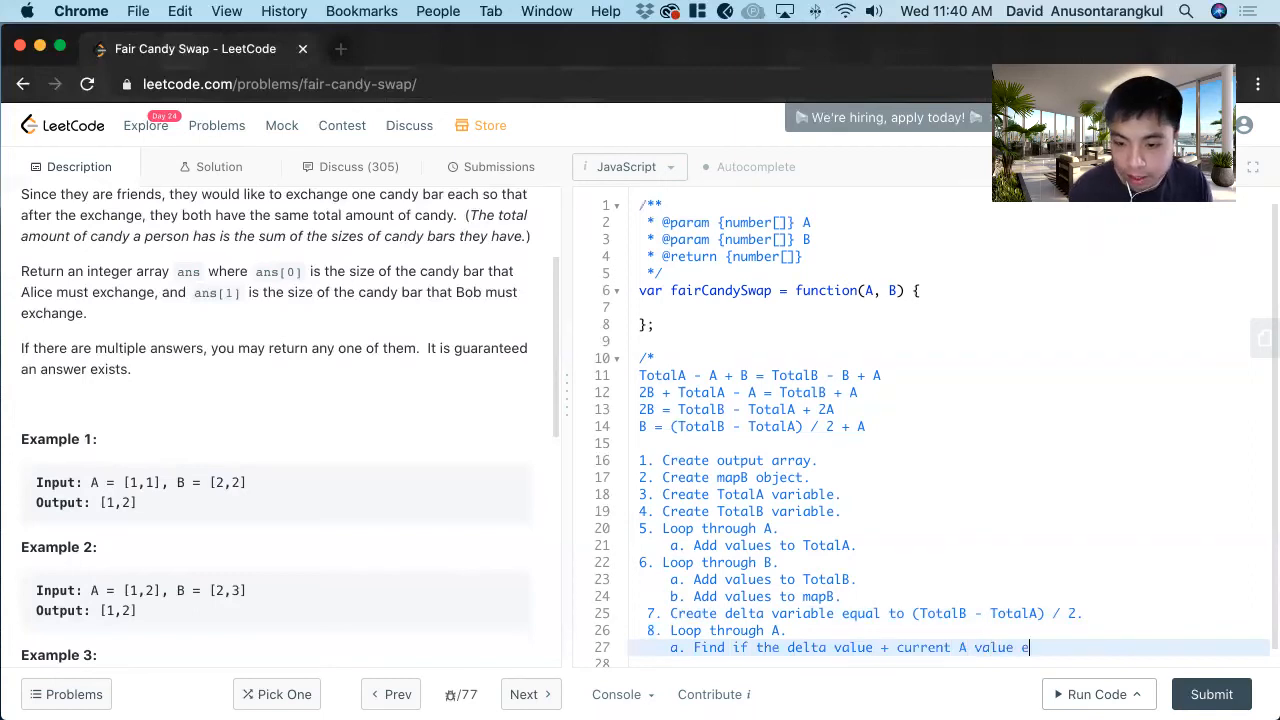
text(xists in B.)
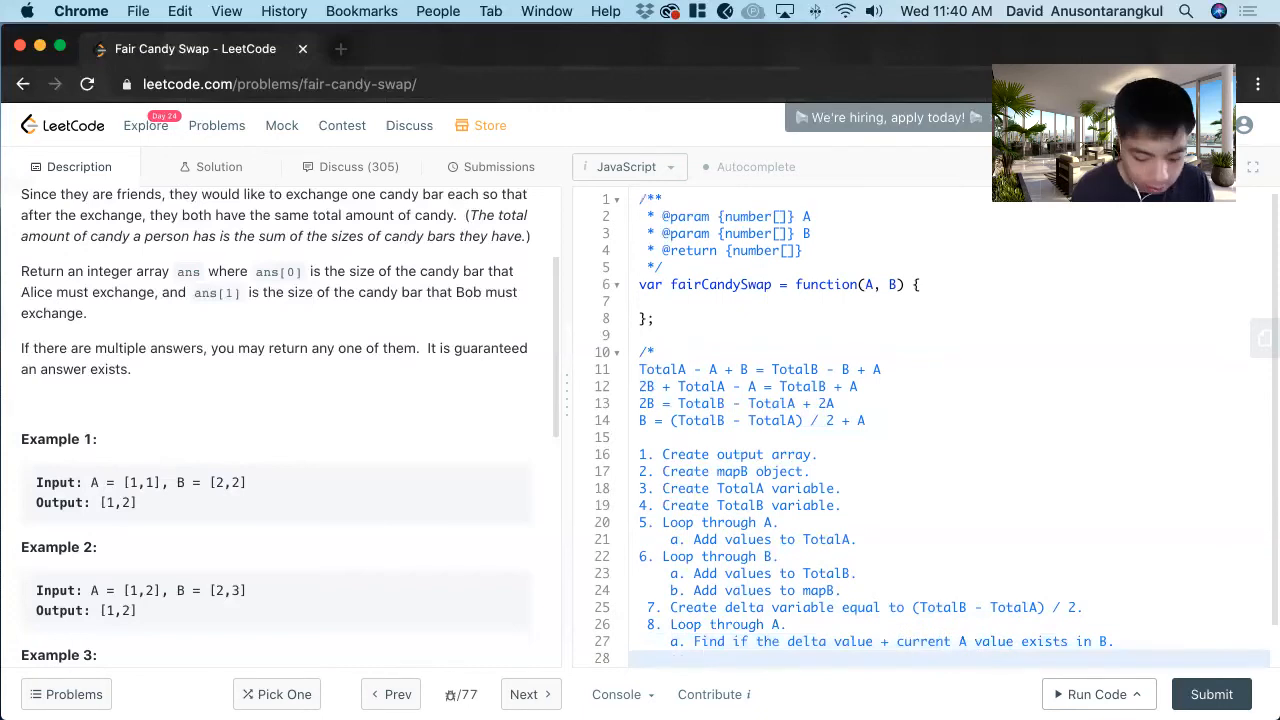
Step: Add sub-steps i and ii: add index to output, add the mapB value to the second index value, and start iii
text(i. Add the)
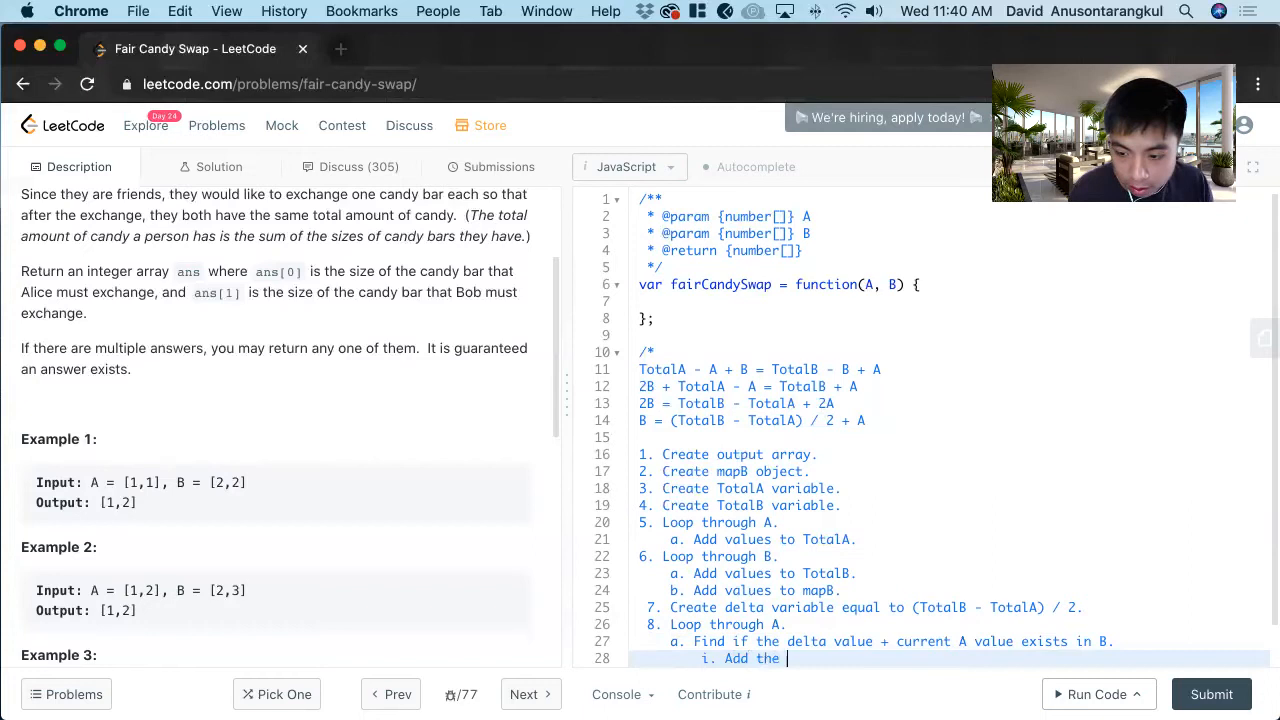
text(alue of o)
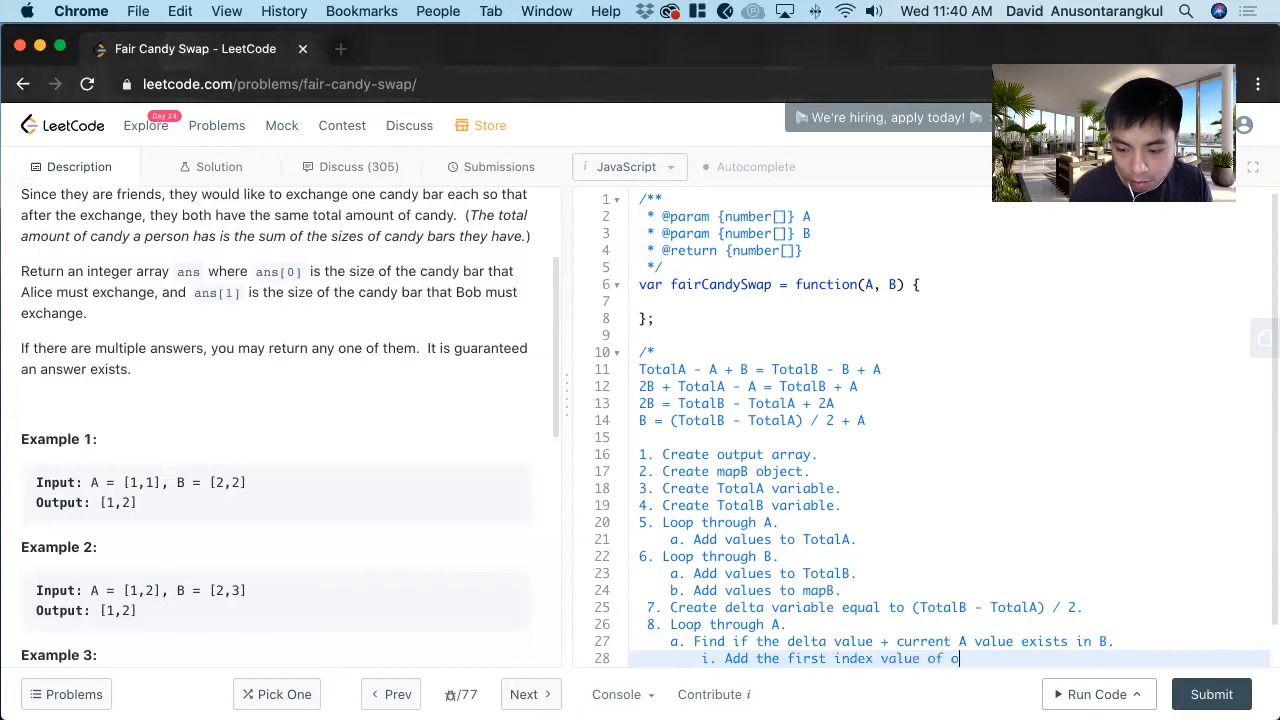
text(utput to)
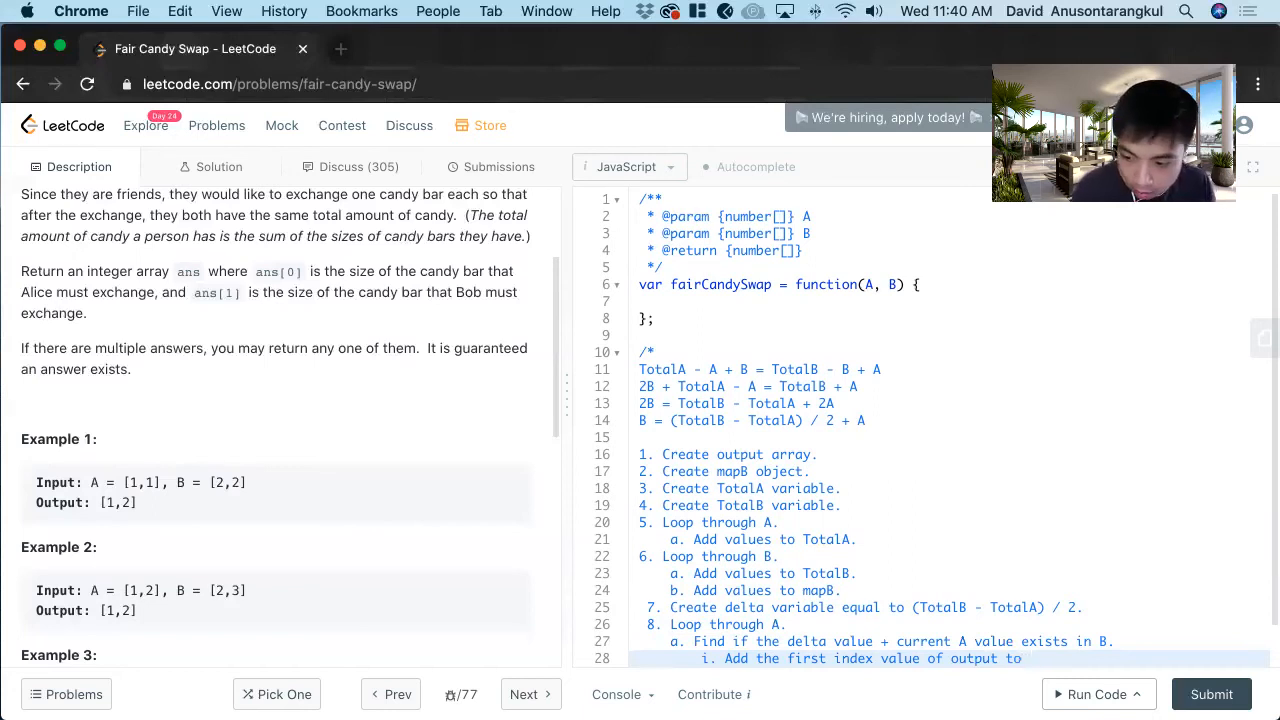
text("i")
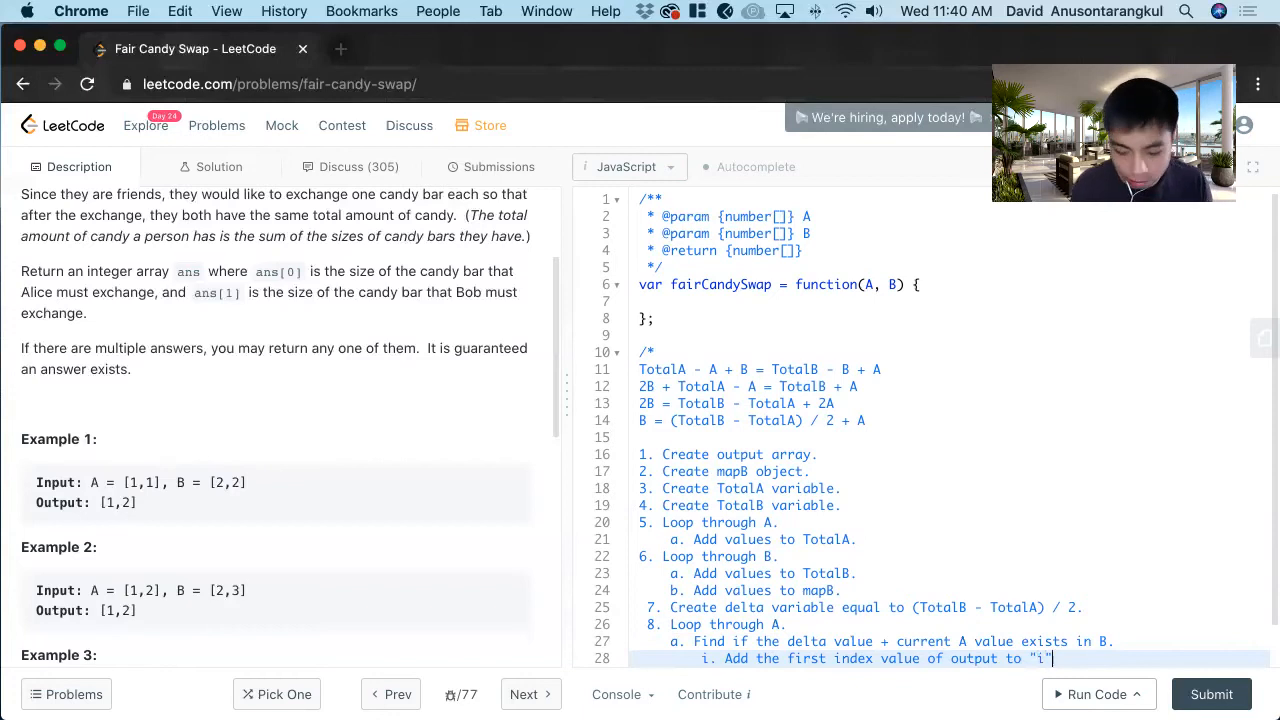
text(ii. Add t)
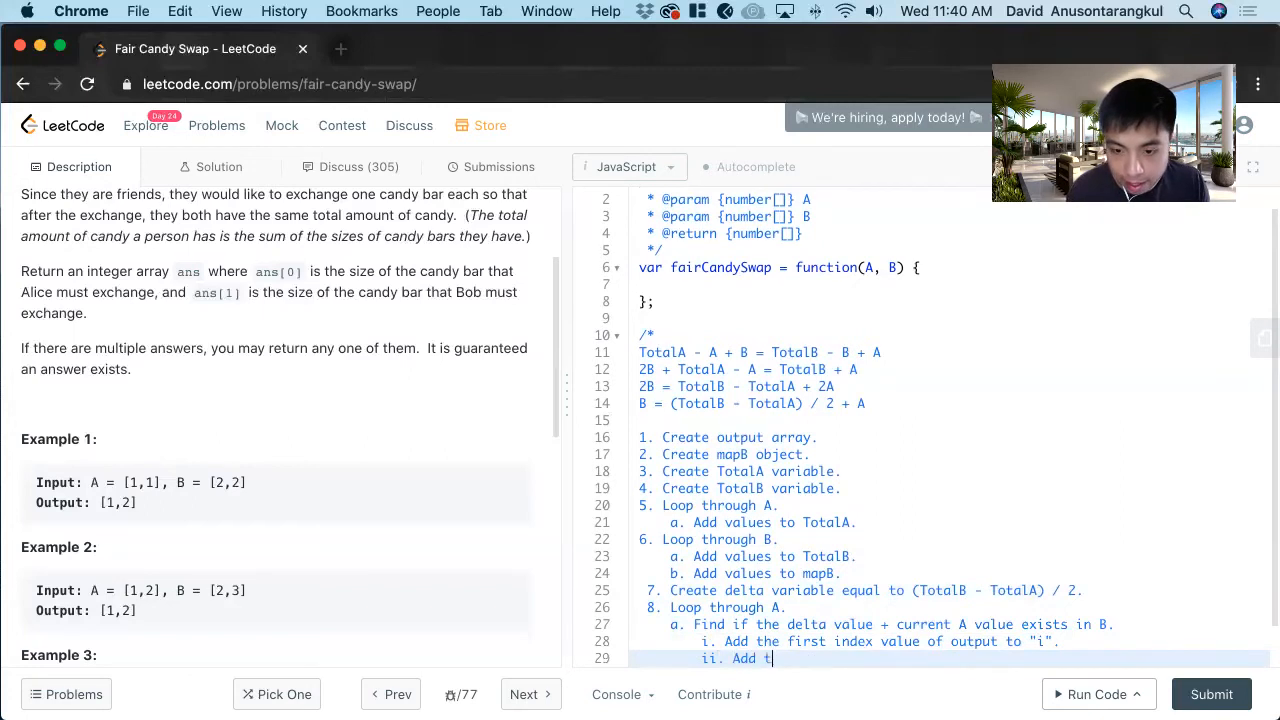
text(he)
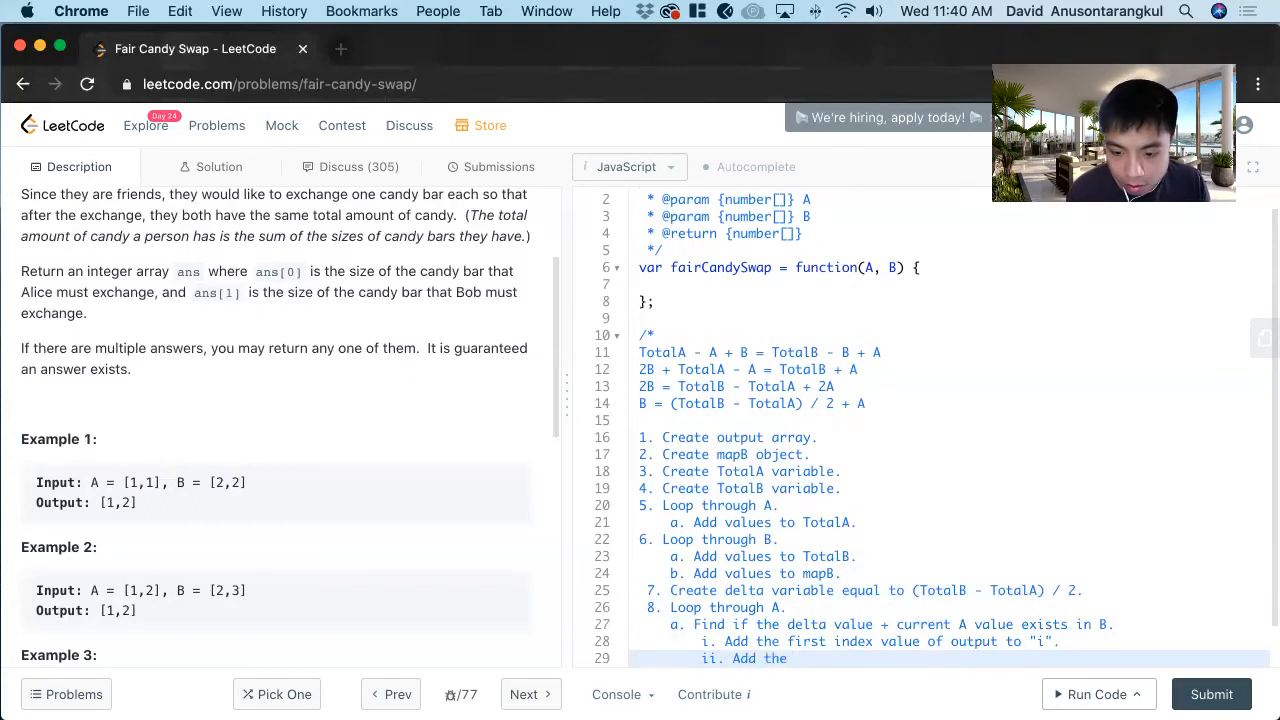
text(value from the mapB to)
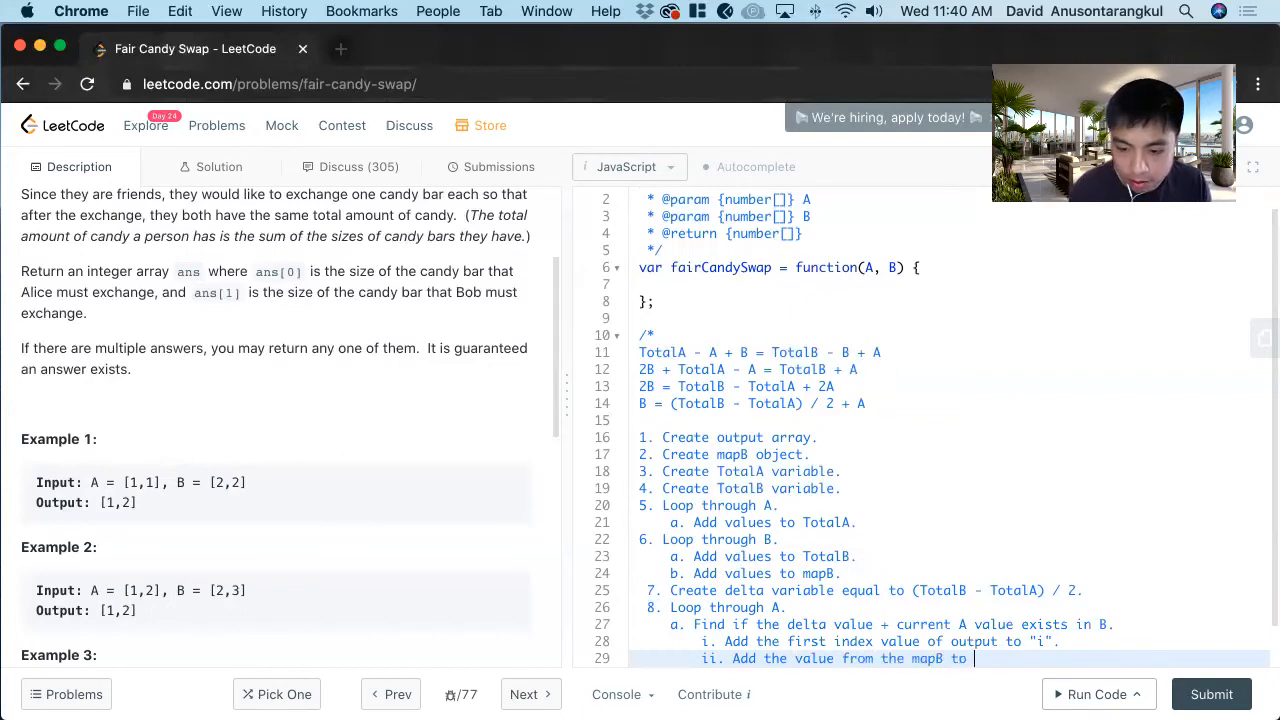
text(secondi)
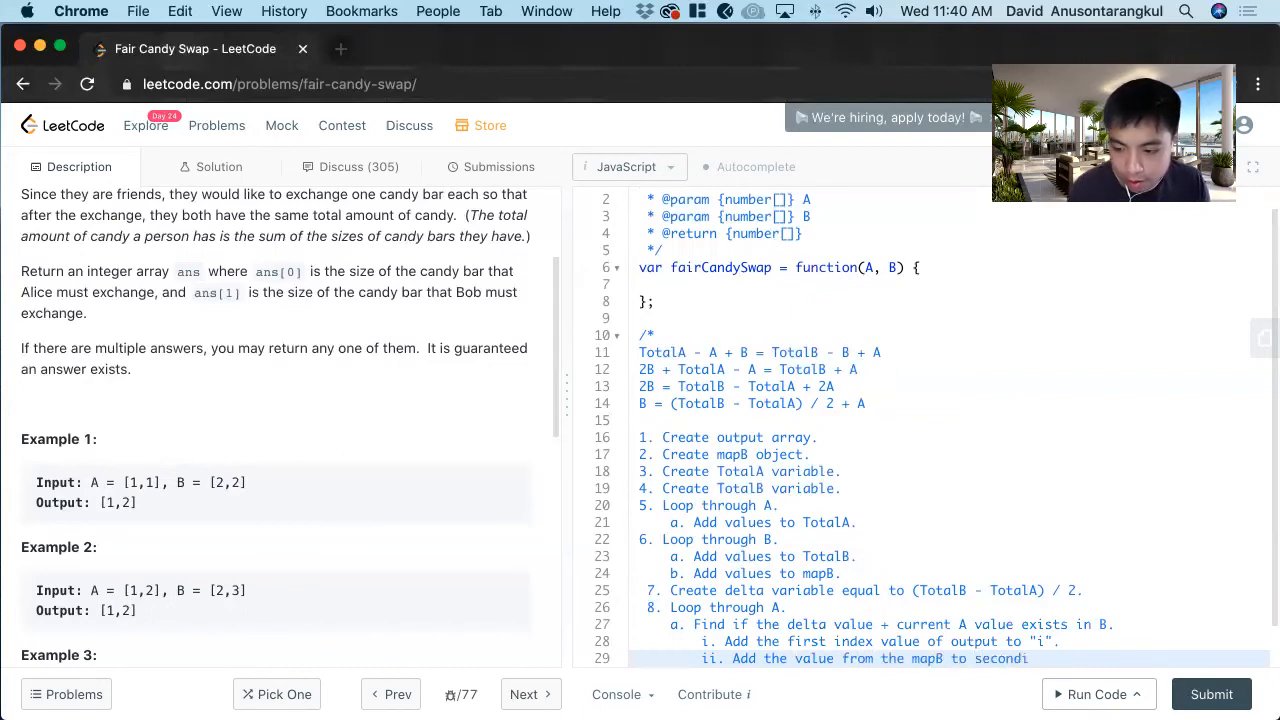
text(index value.)
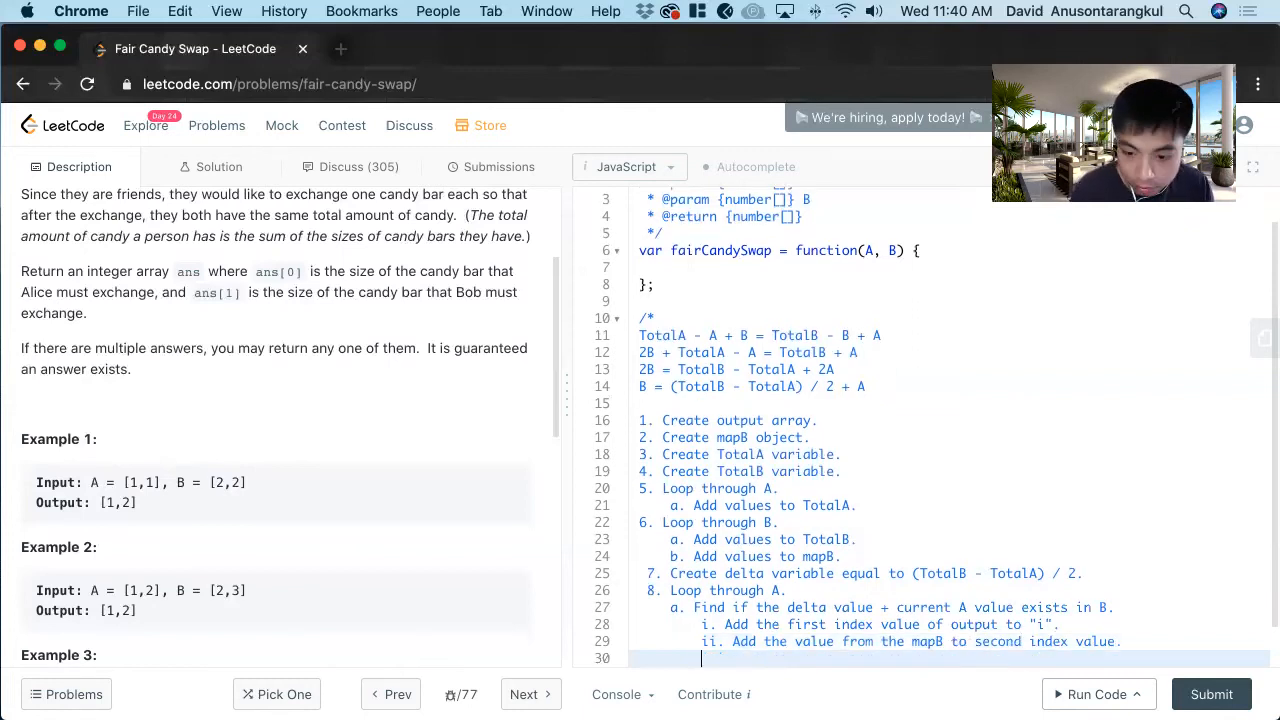
text(iii)
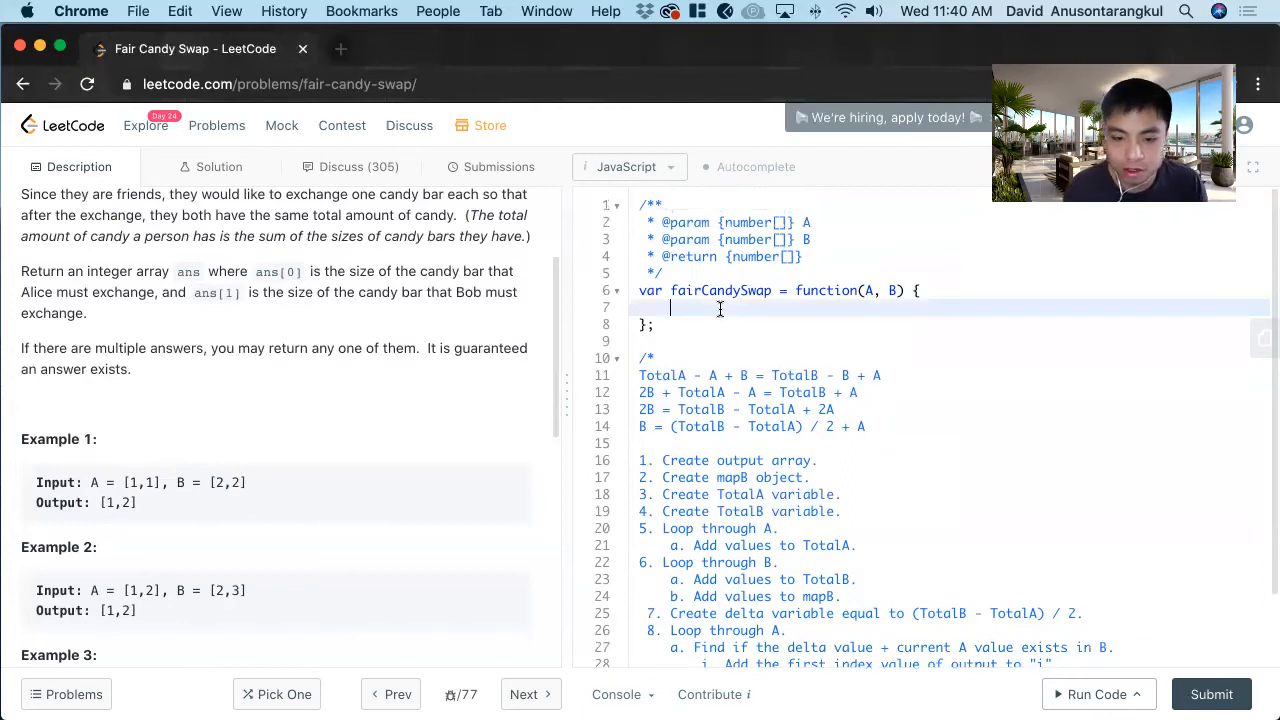
Step: Declare let output = new Array(2), let mapB = {}, let TotalA = 0 and let TotalB = 0
text(let ou)
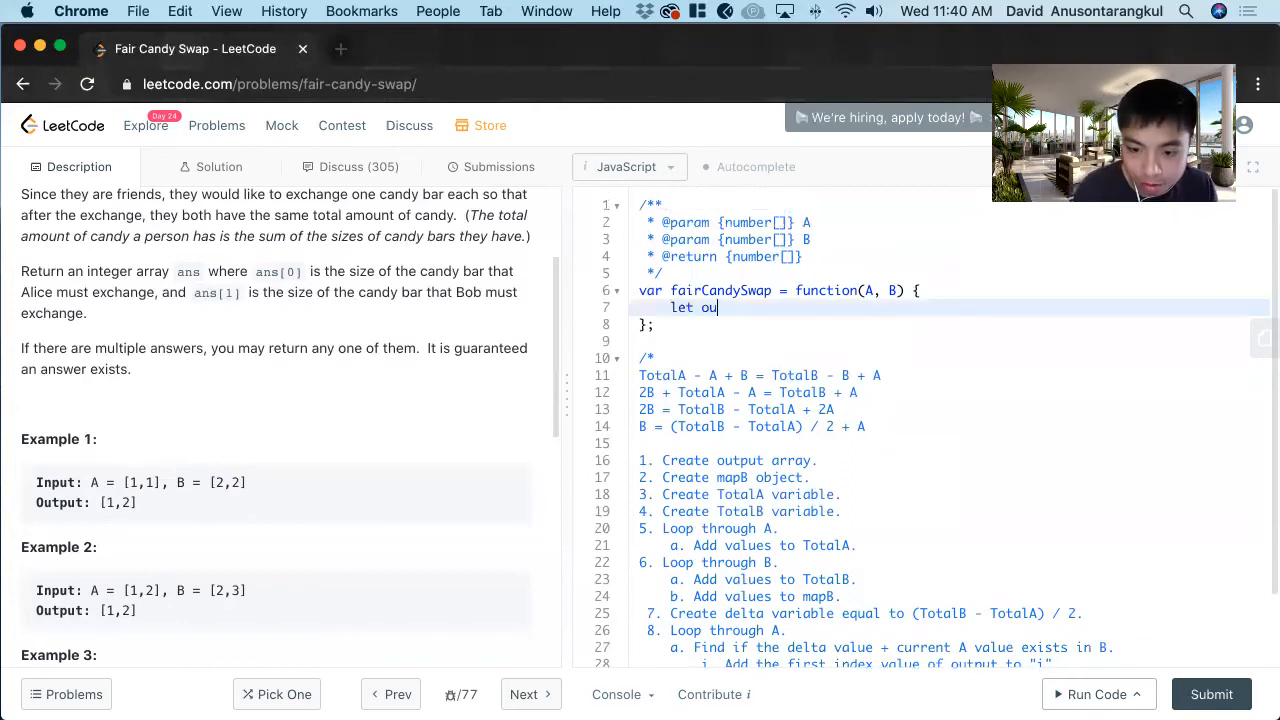
text(tput =)
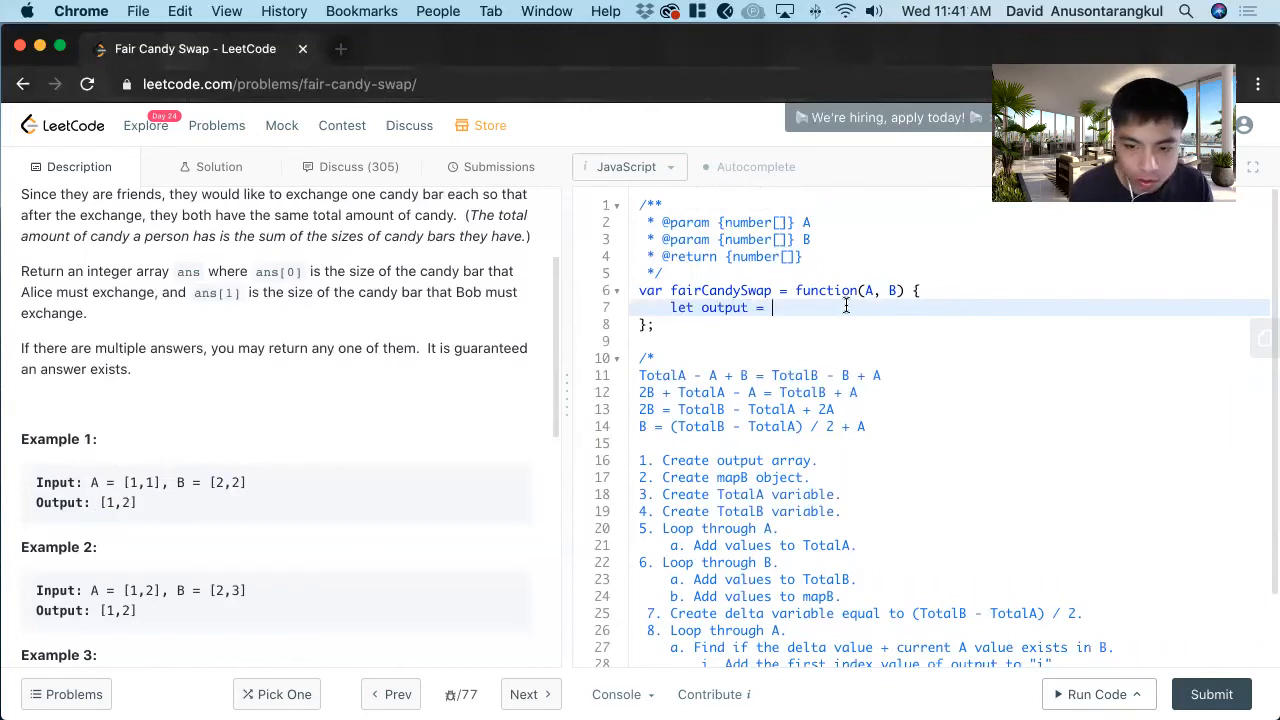
text(new Array)
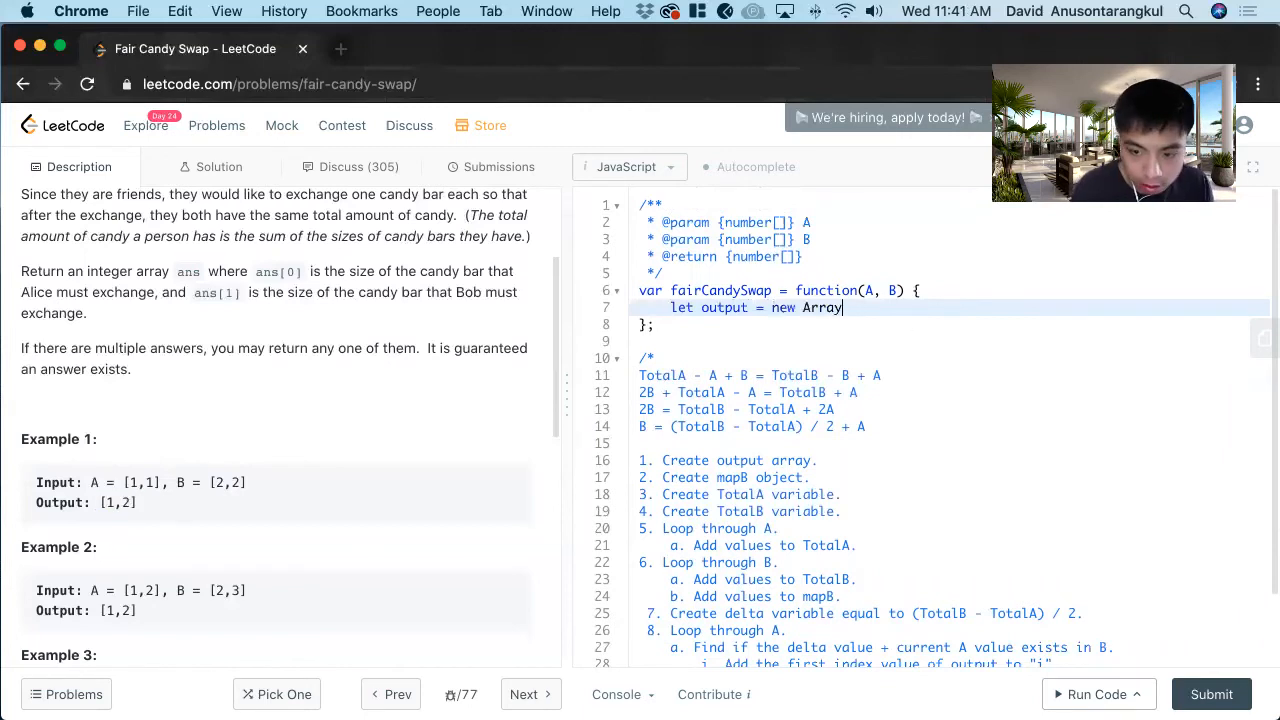
text((2);)
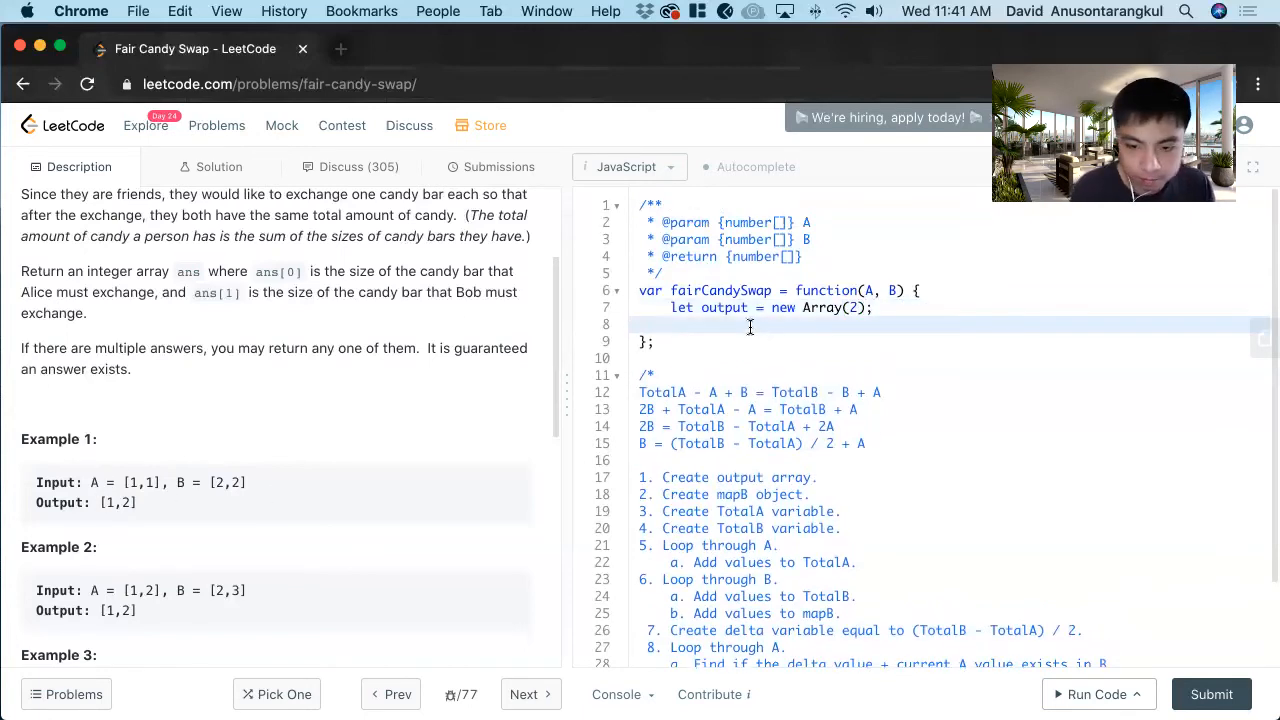
text(let mapB = {)
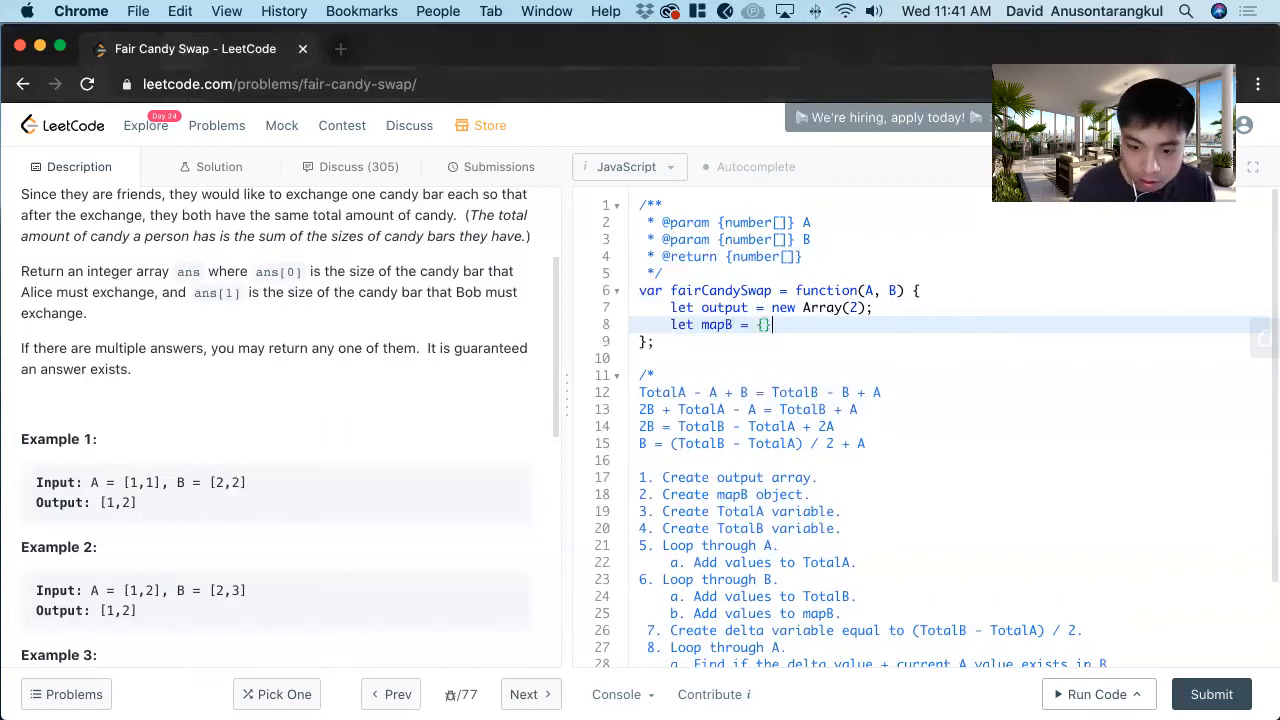
text(let)
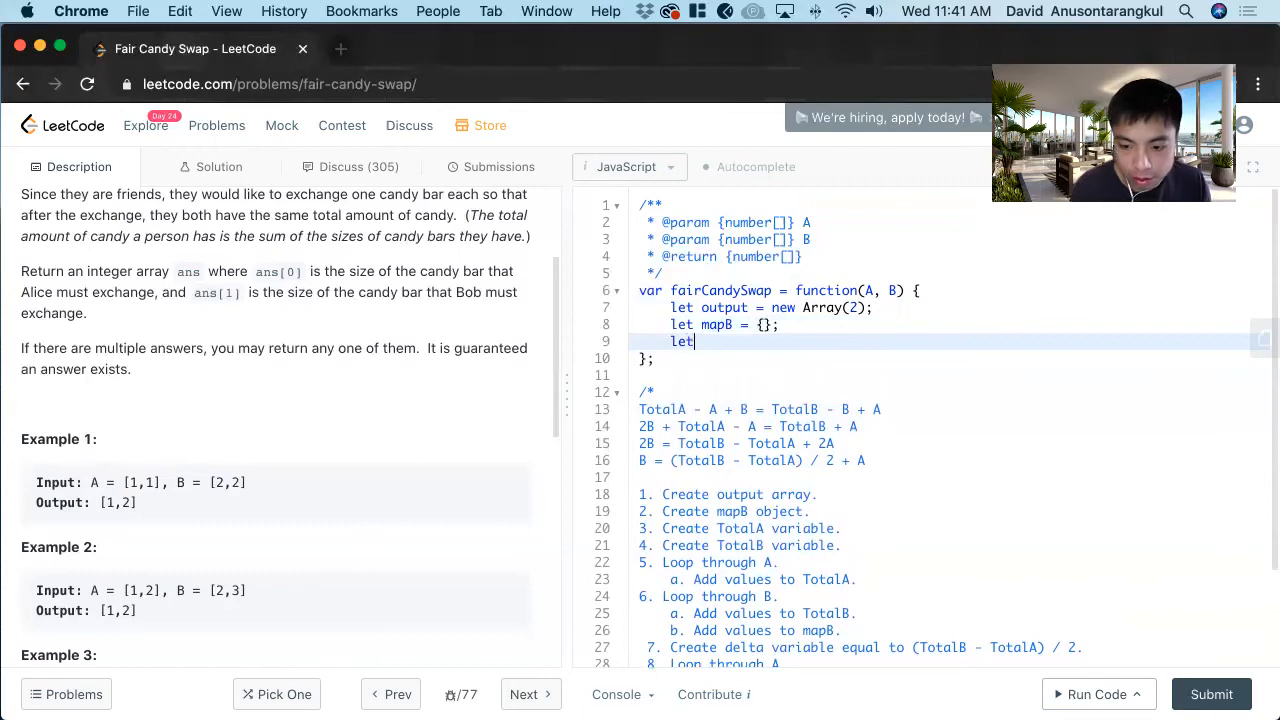
text(TotalA = 0;)
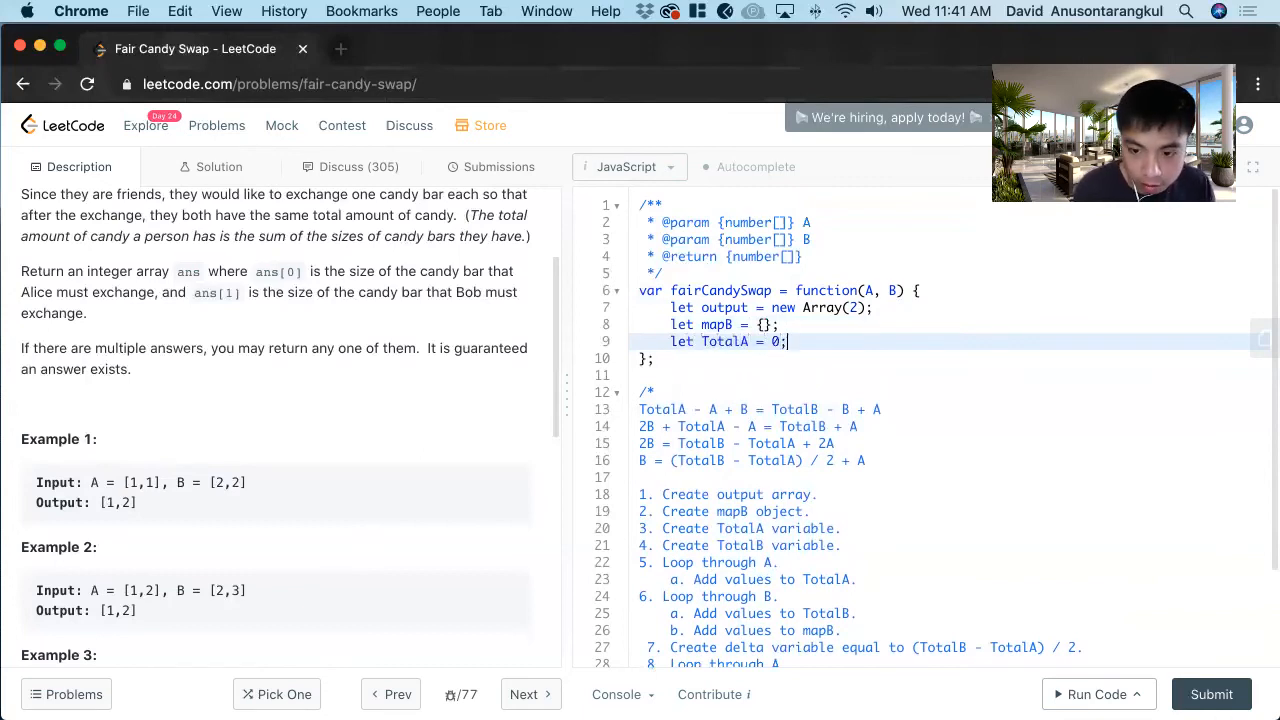
text(let Tot)
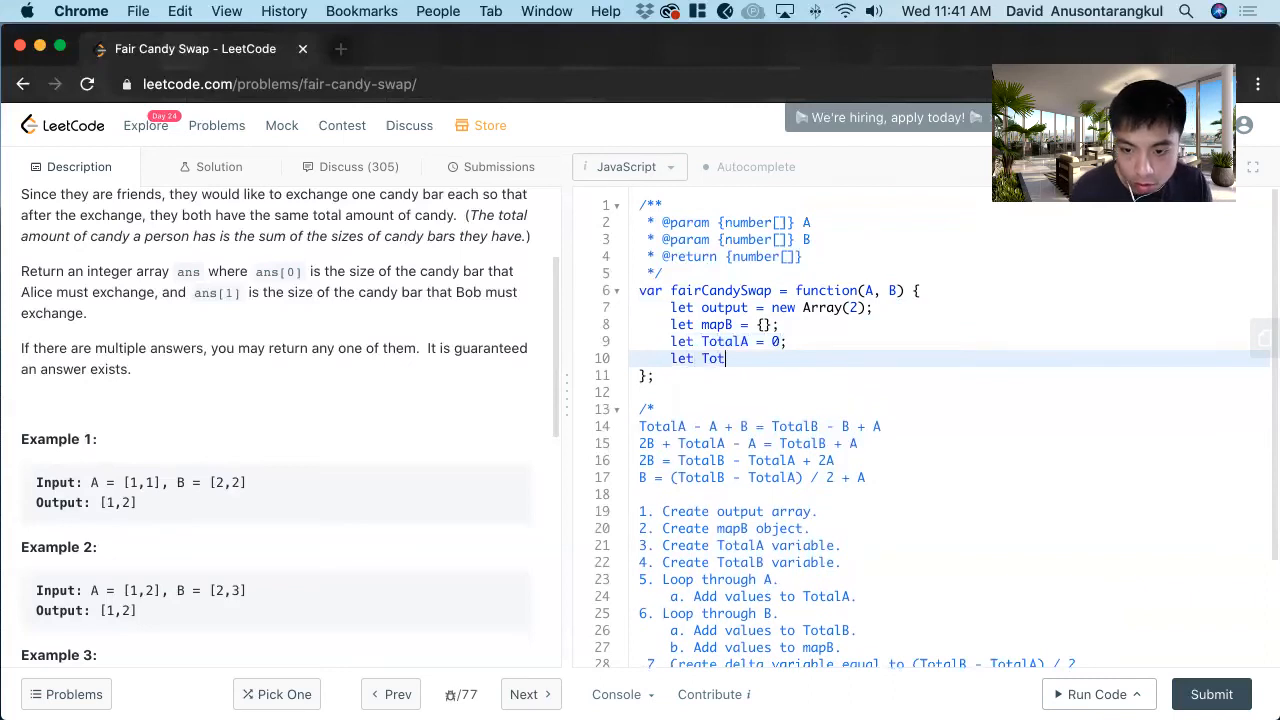
text(alB = 0;)
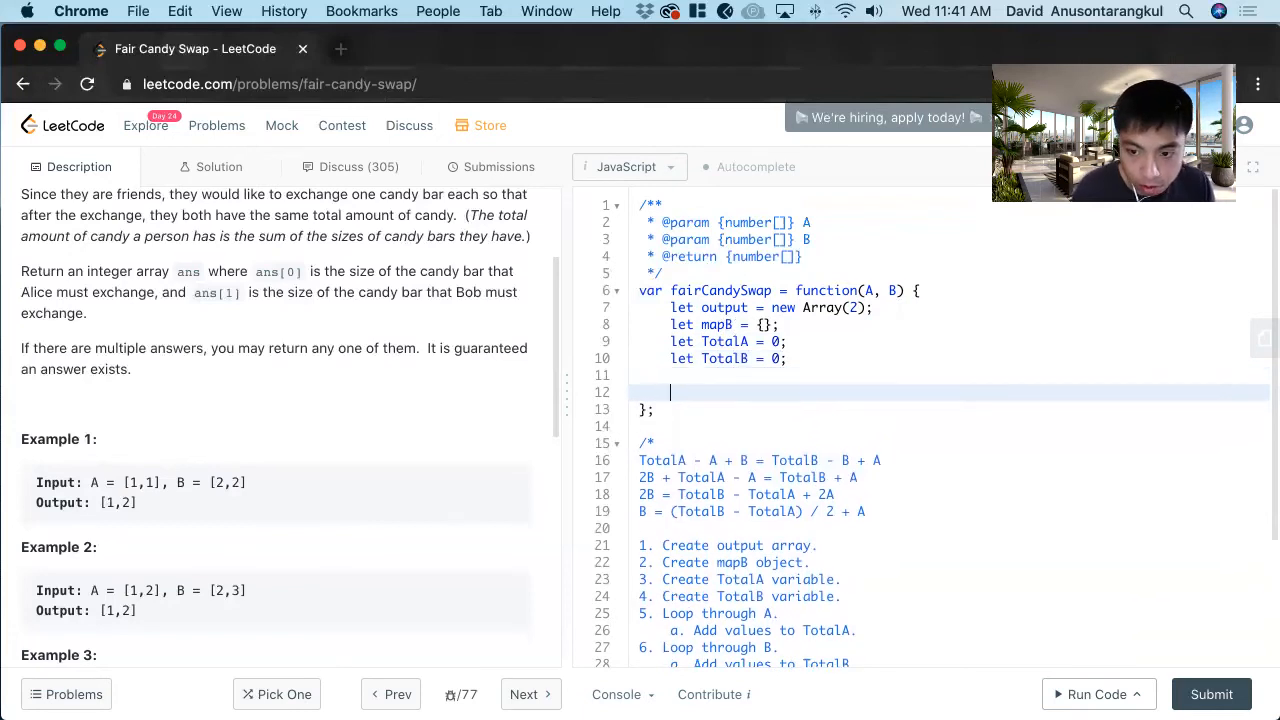
Step: Write for (let i = 0; i < A.length; i++){ TotalA += A[i]; }
text(fo)
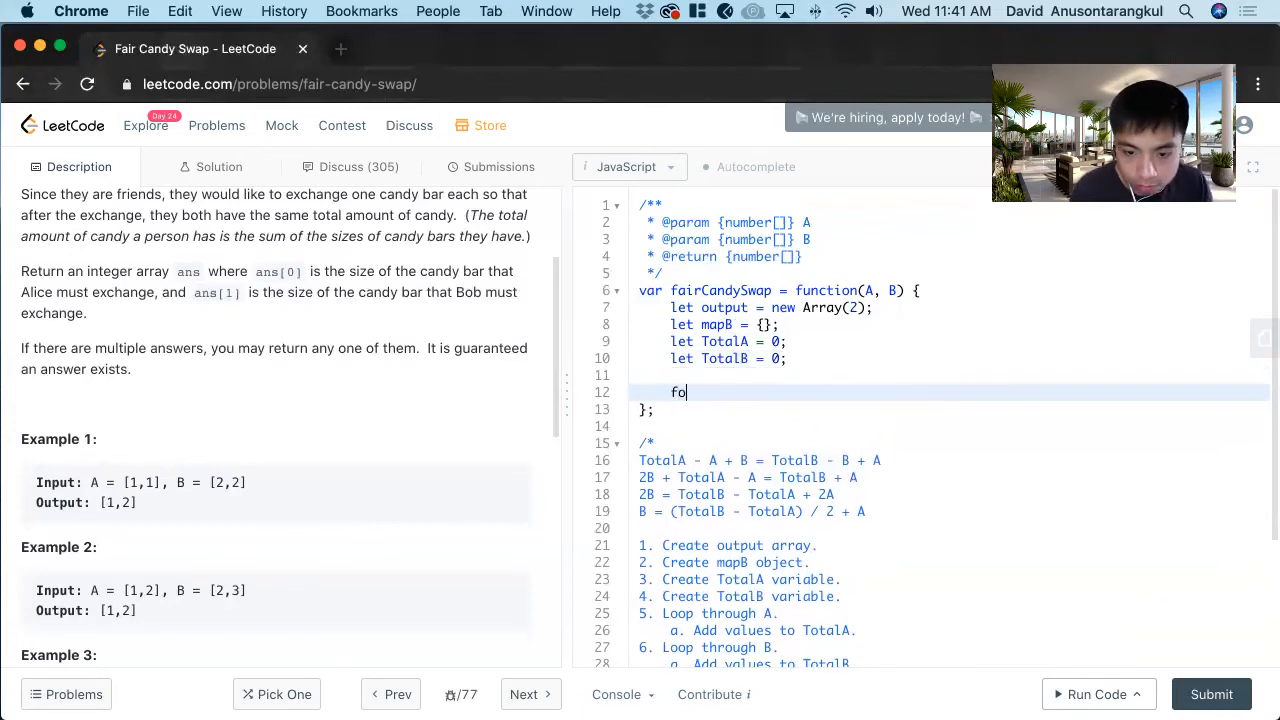
text(r (let i =)
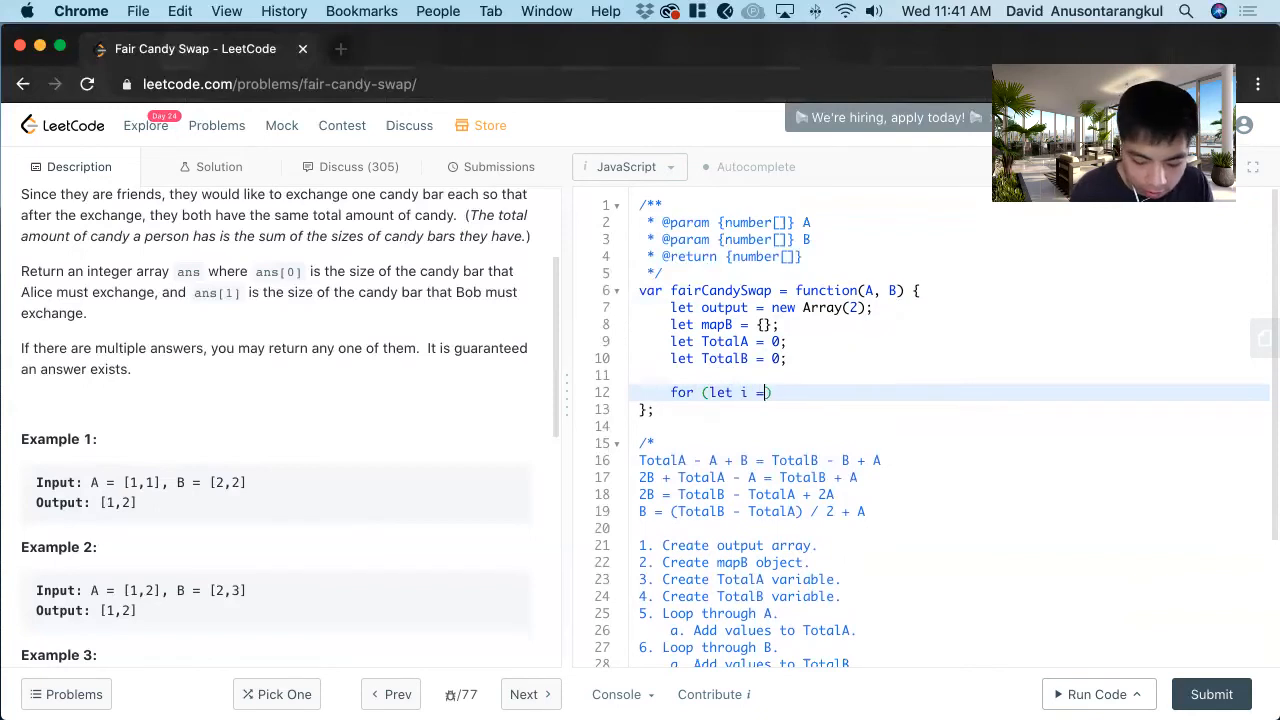
text(0; i < A.)
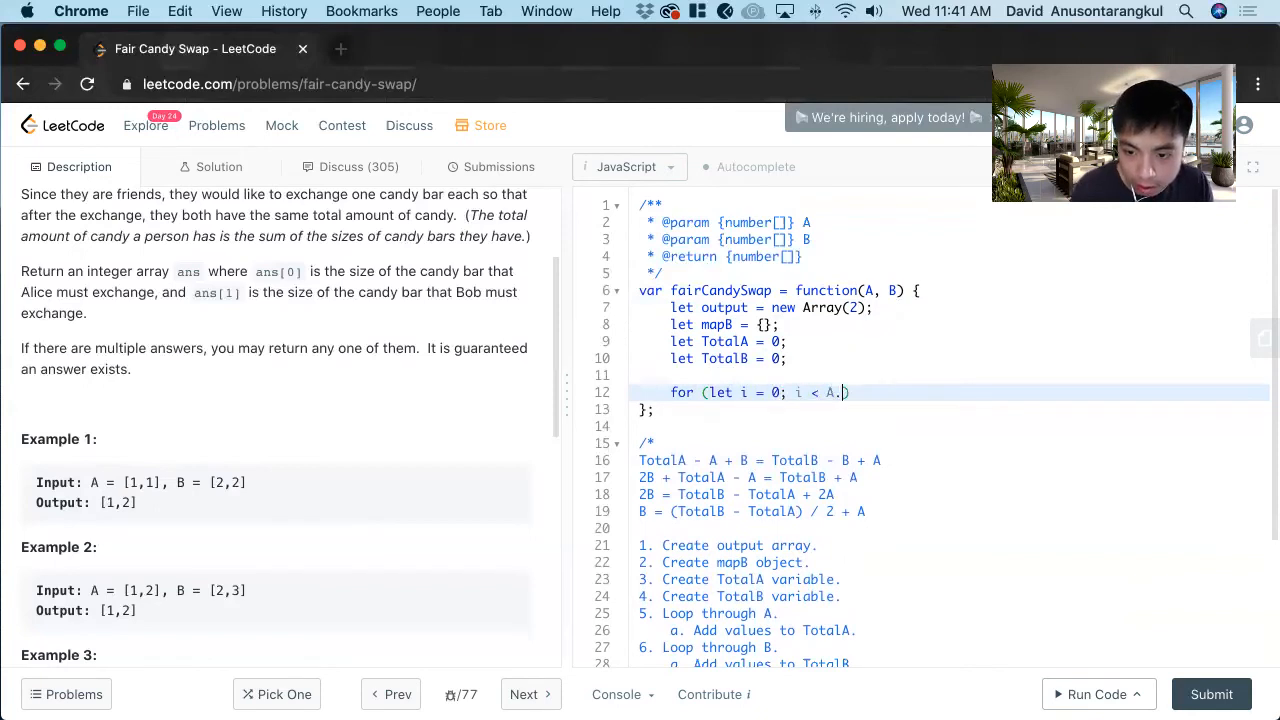
text(length; i++)
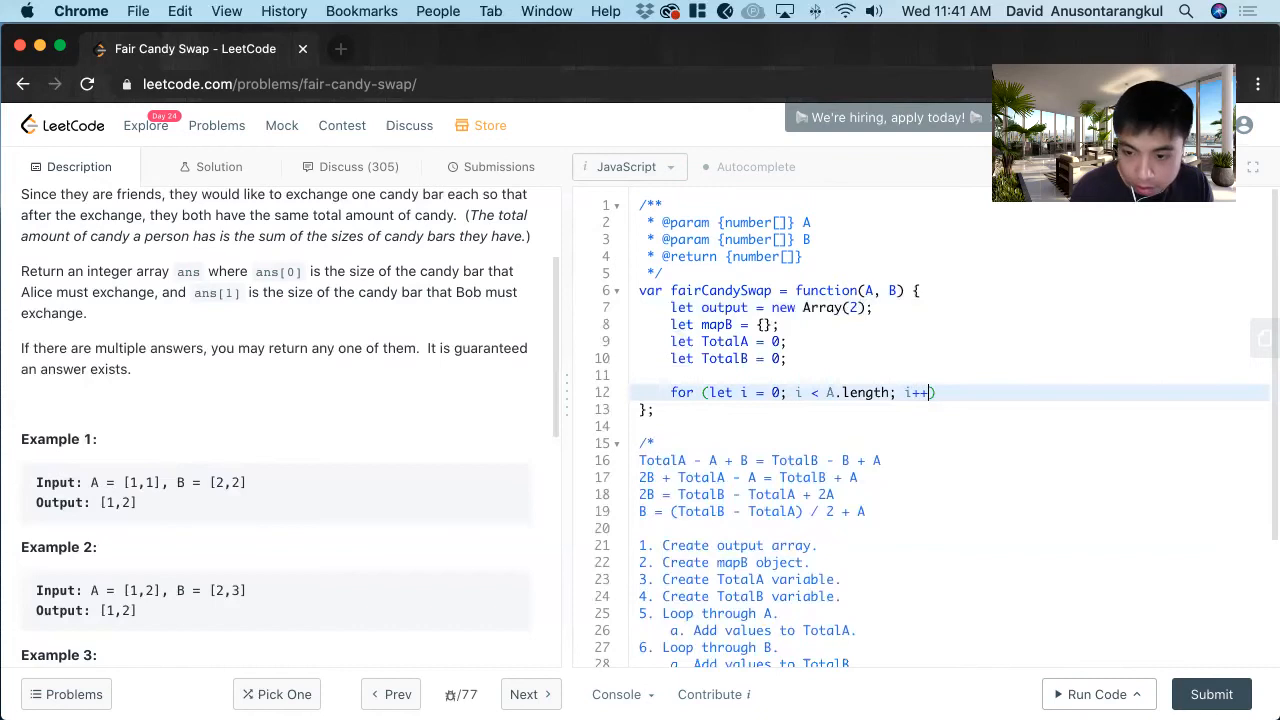
text({)
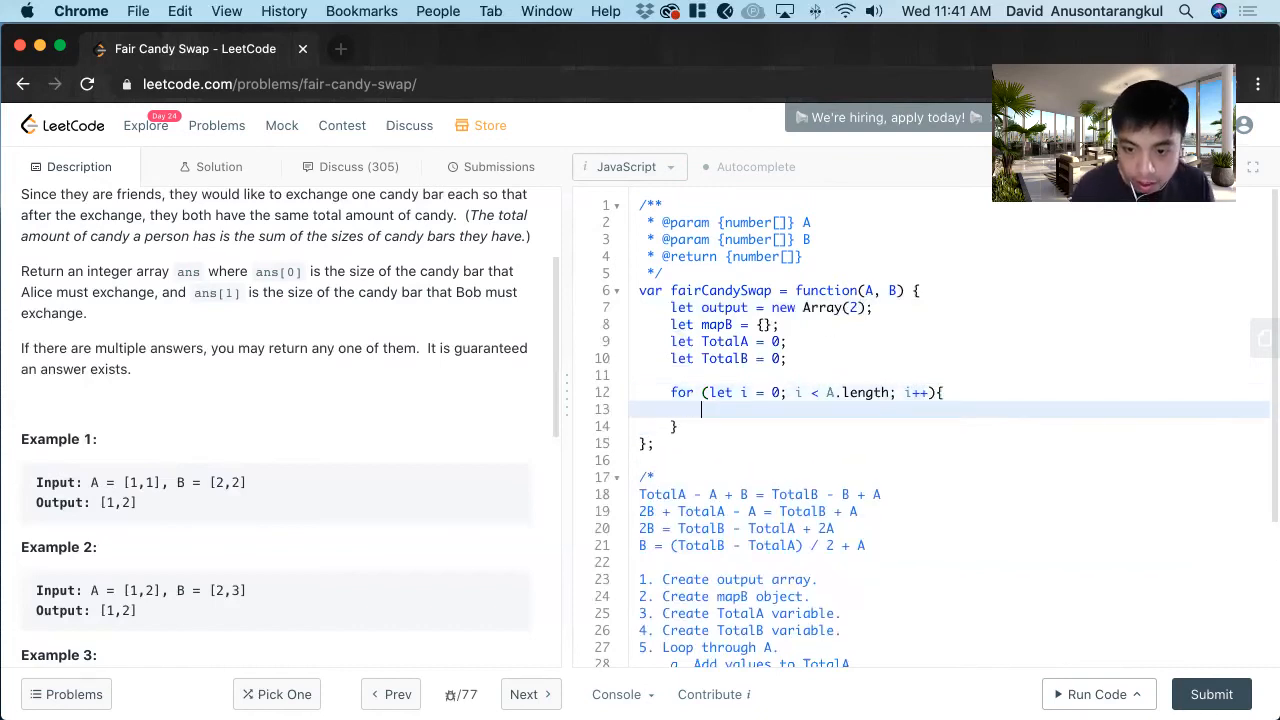
mouse_move(814, 356)
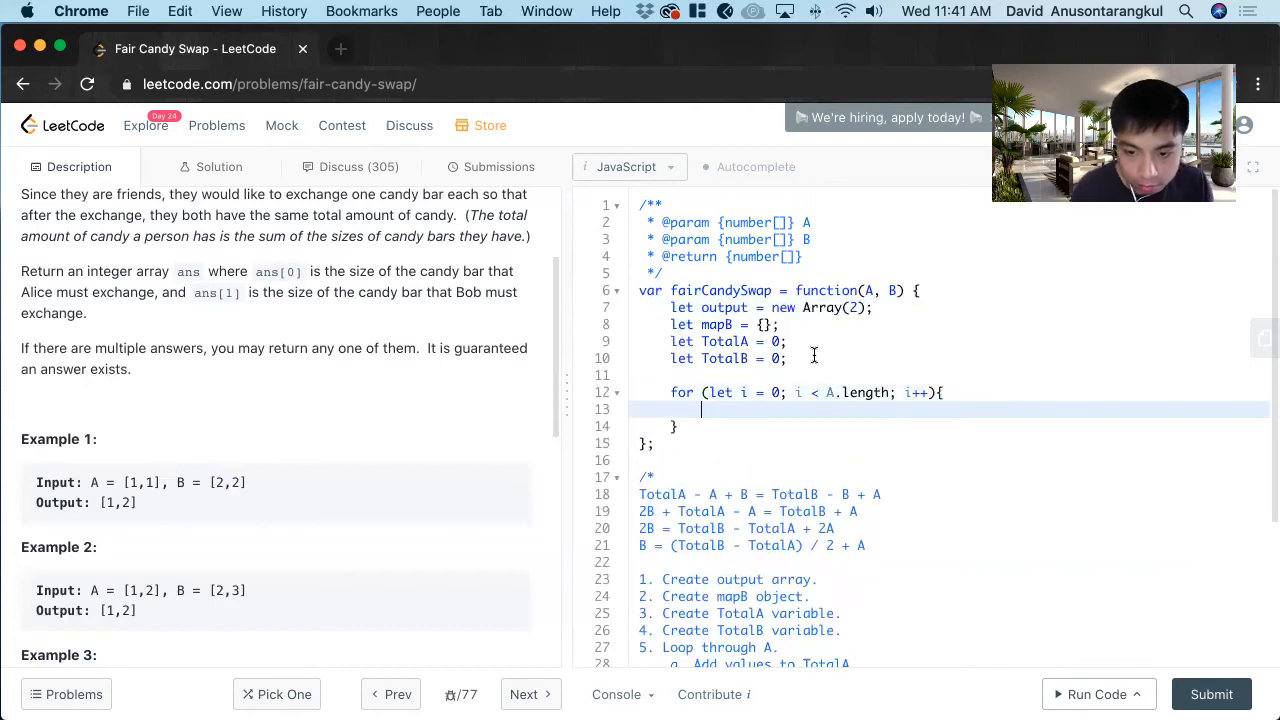
text(TotalA)
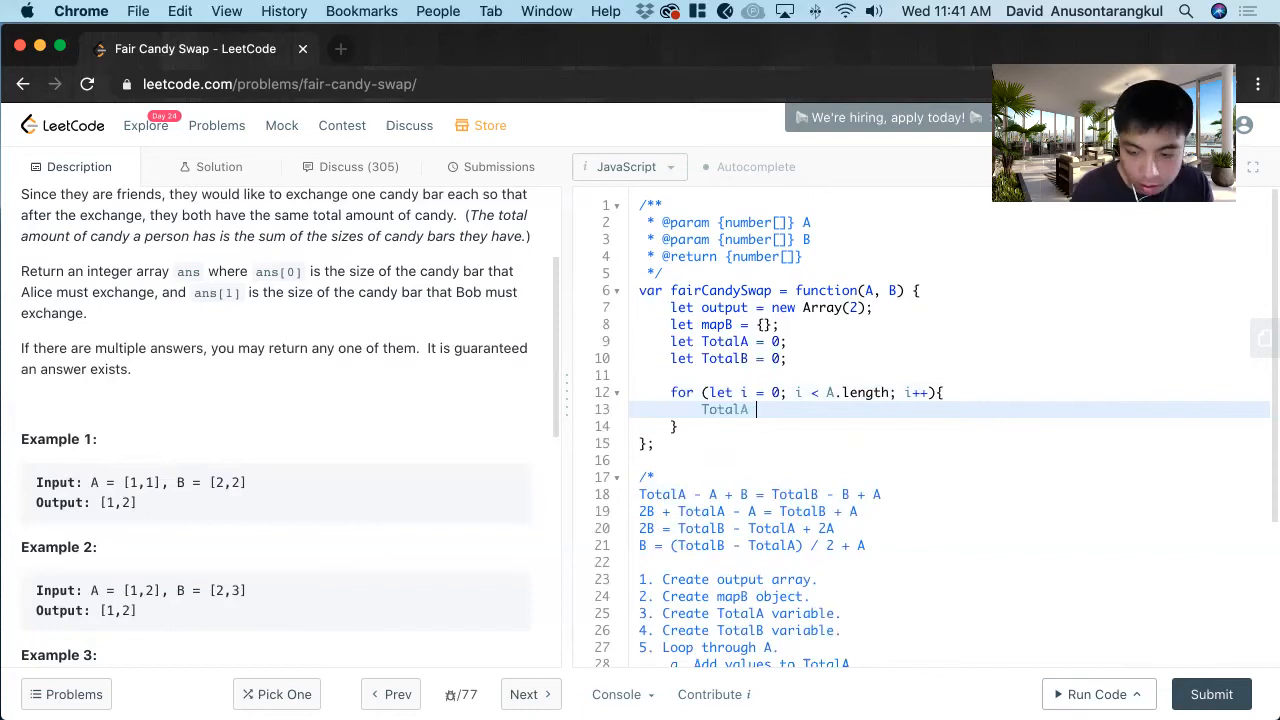
text(+=)
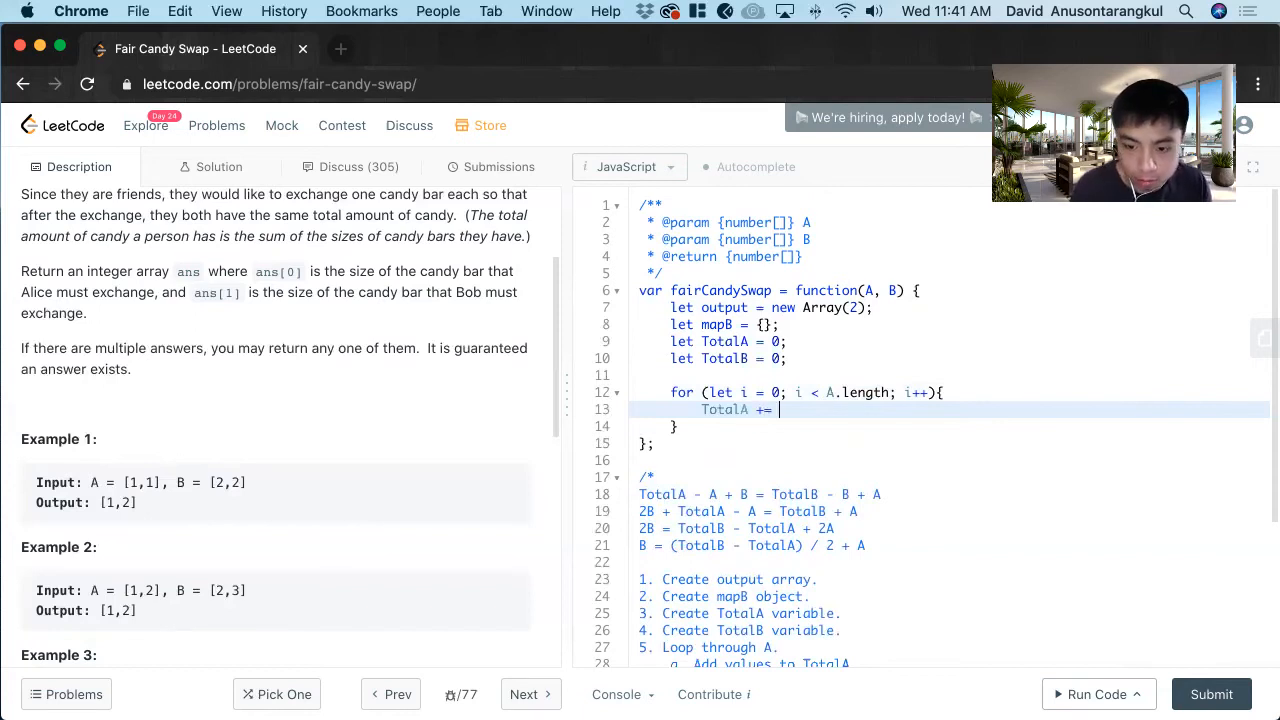
text(S[])
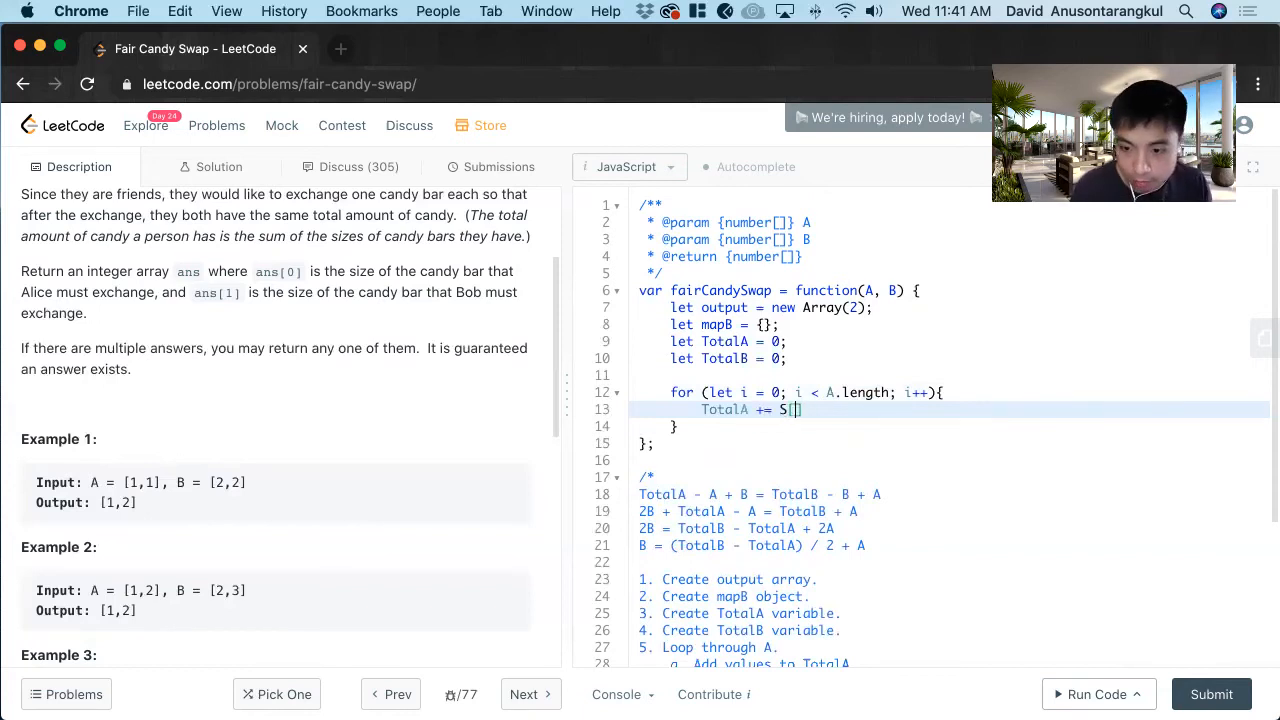
text(A[i])
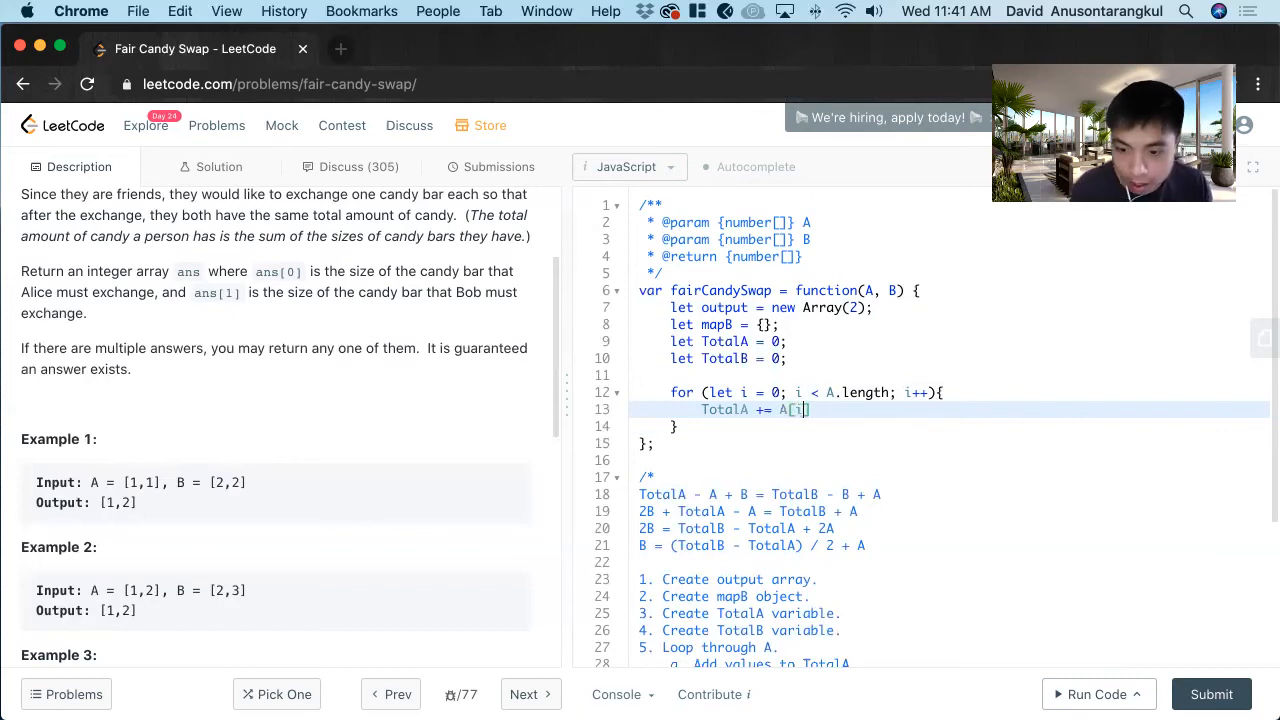
text(;)
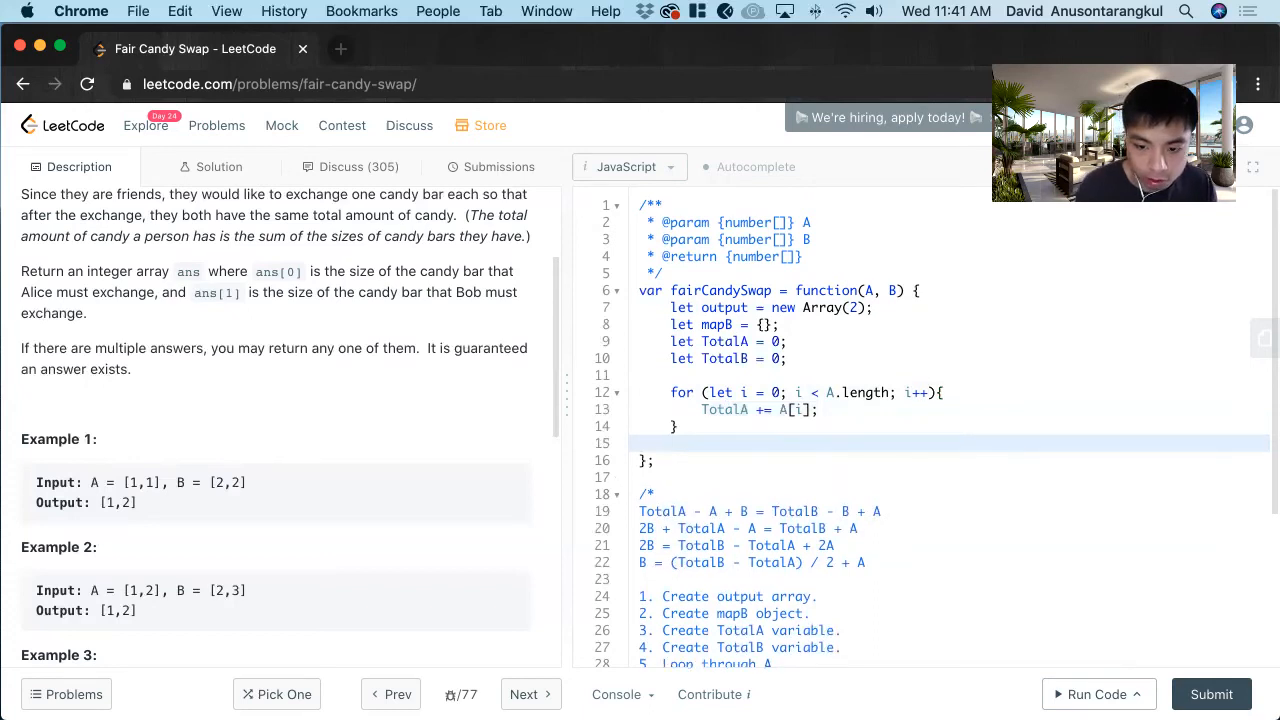
Step: Write the second for loop over B adding TotalB += B[i]
key(enter)
text(for (let i )
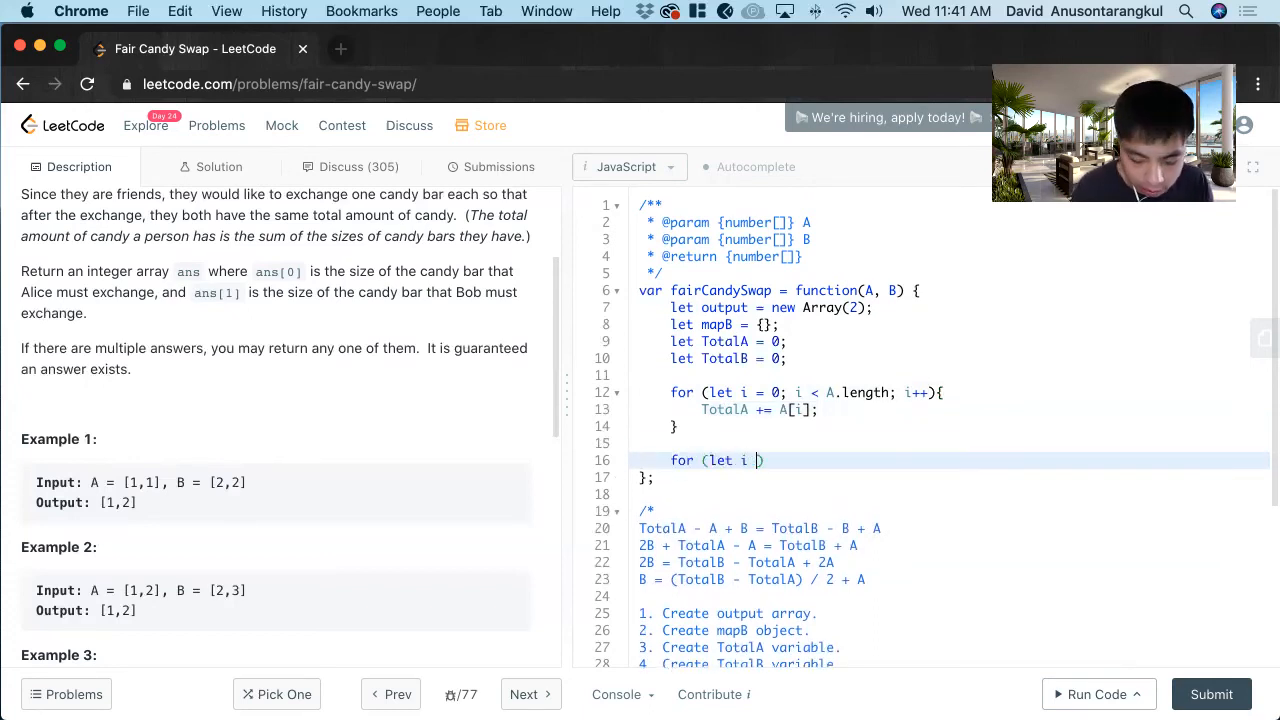
text(= 0; i < B.length)
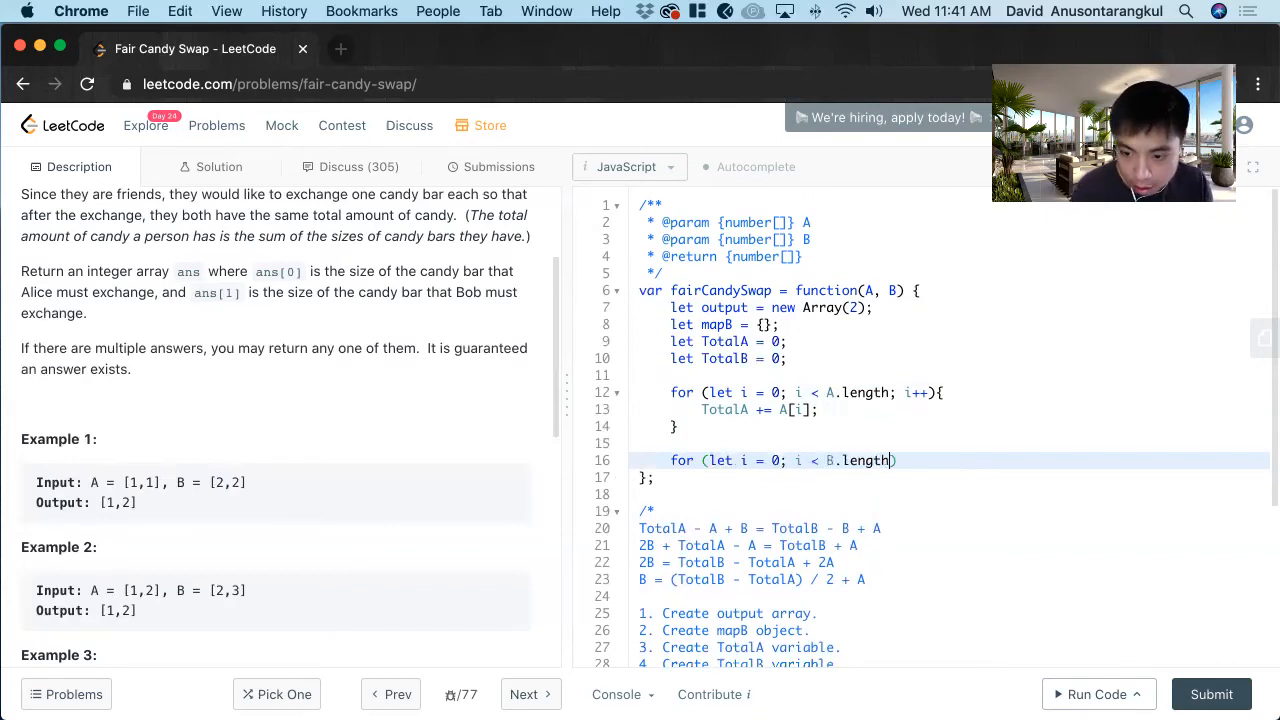
text(; i++){)
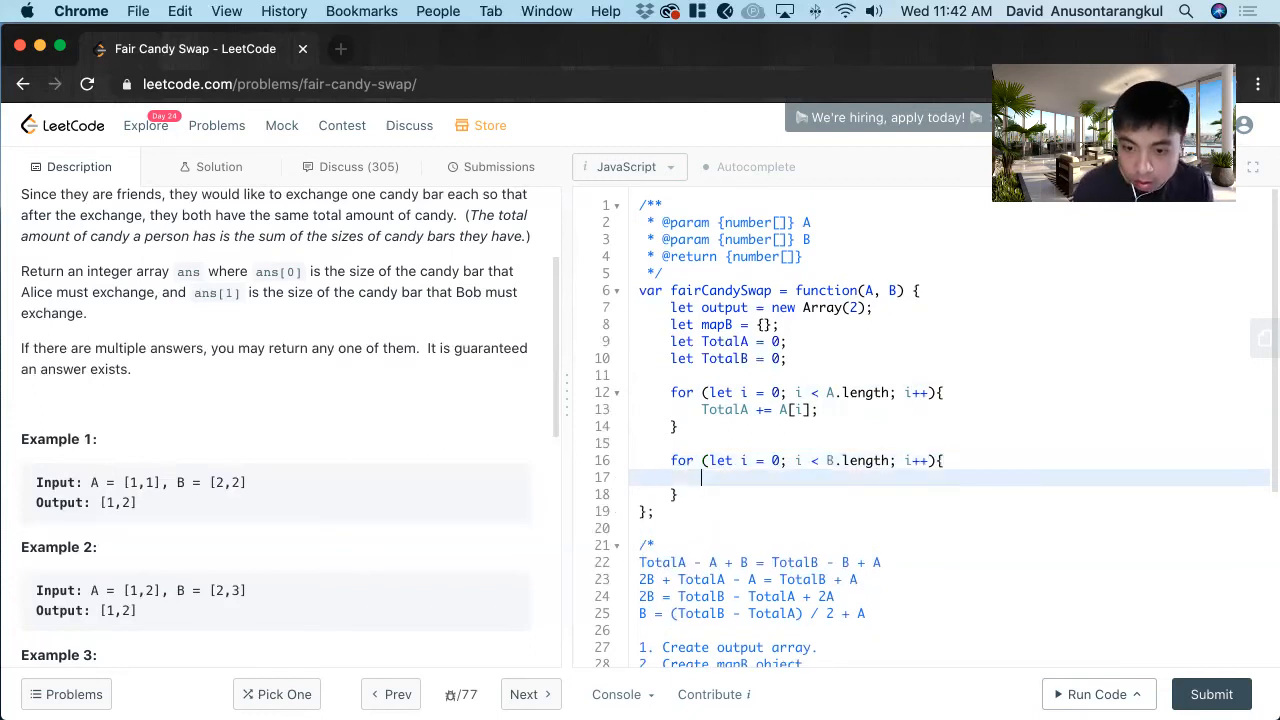
text(Total)
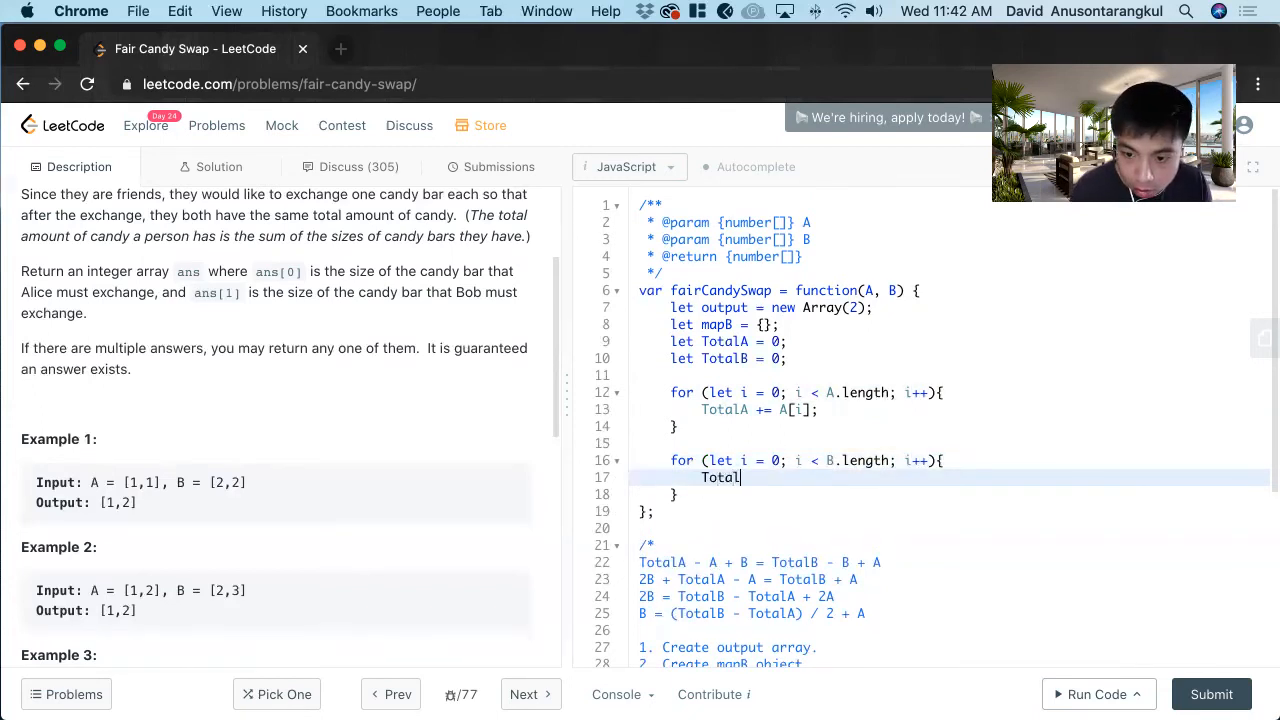
text(B +=)
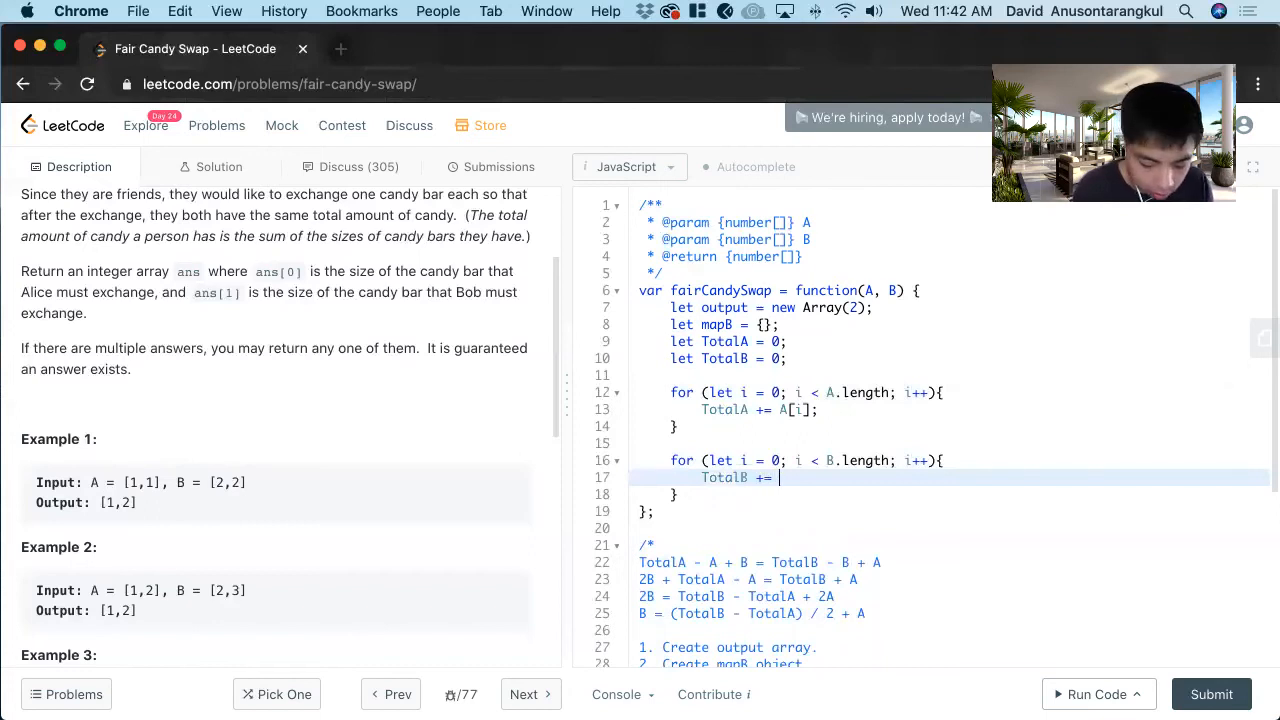
text(B[i];)
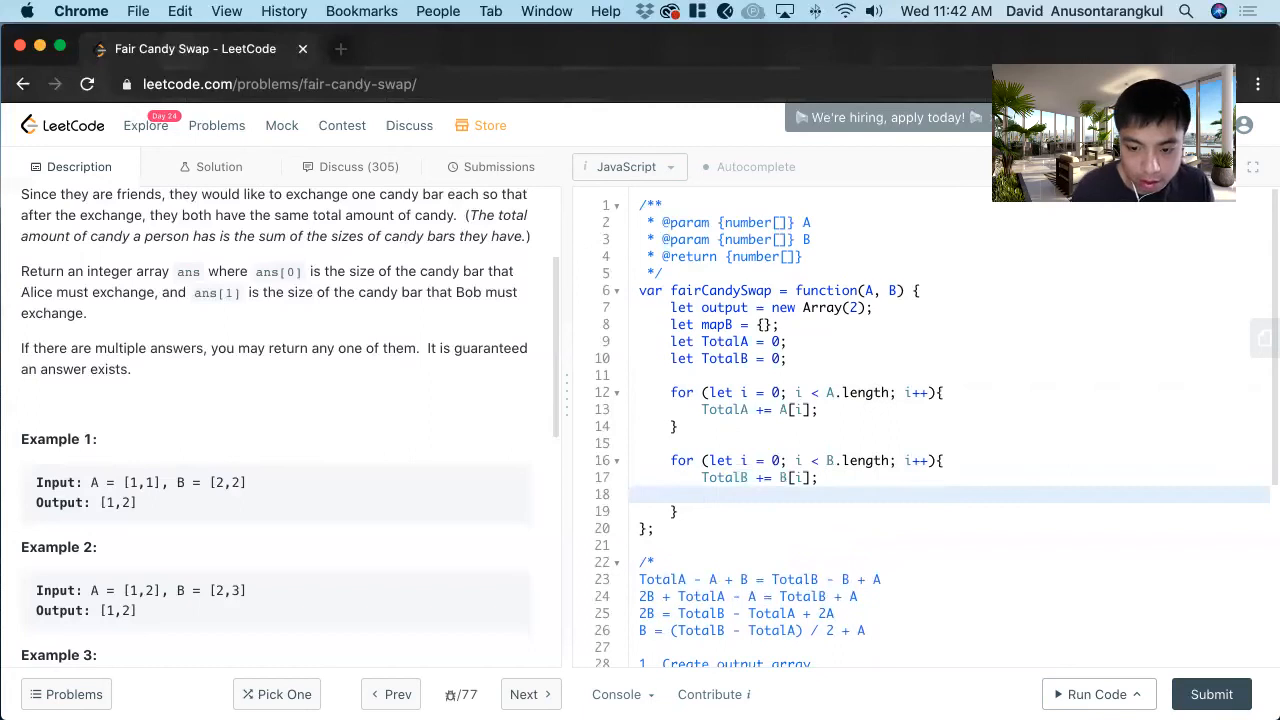
Step: Record each B value in the map with mapB[B[i]] = true
text(map)
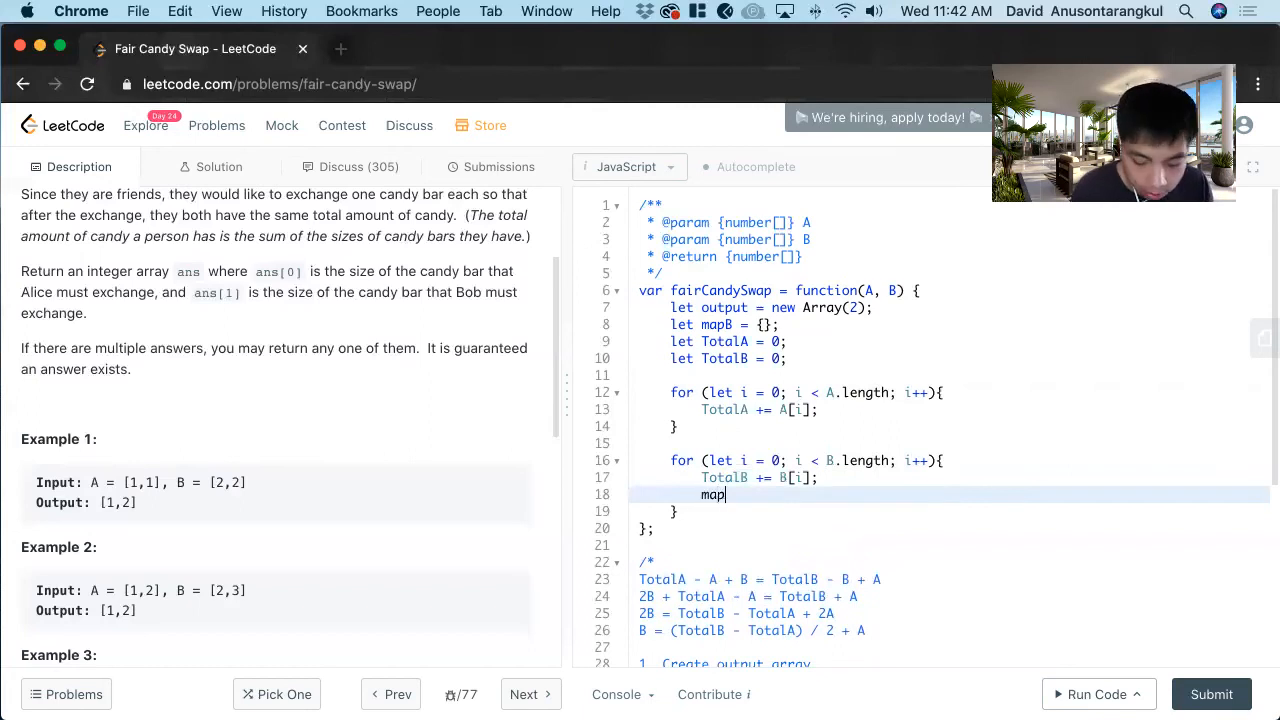
text(B)
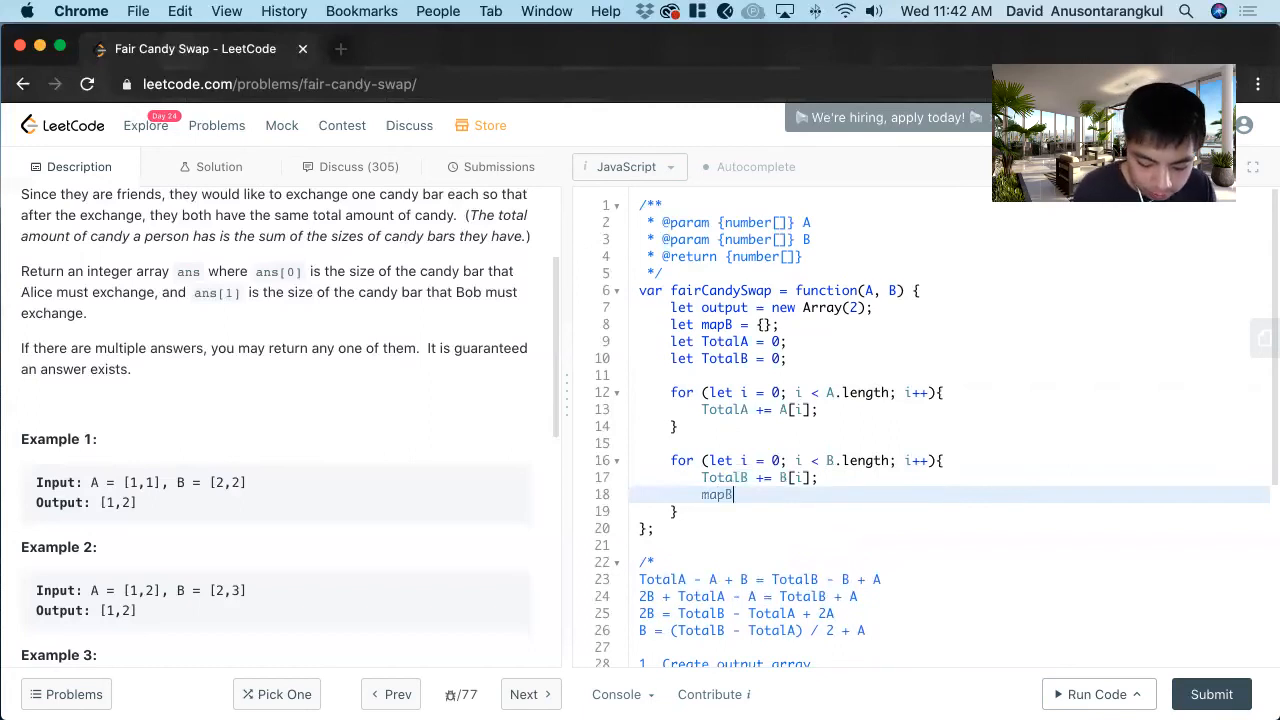
text([])
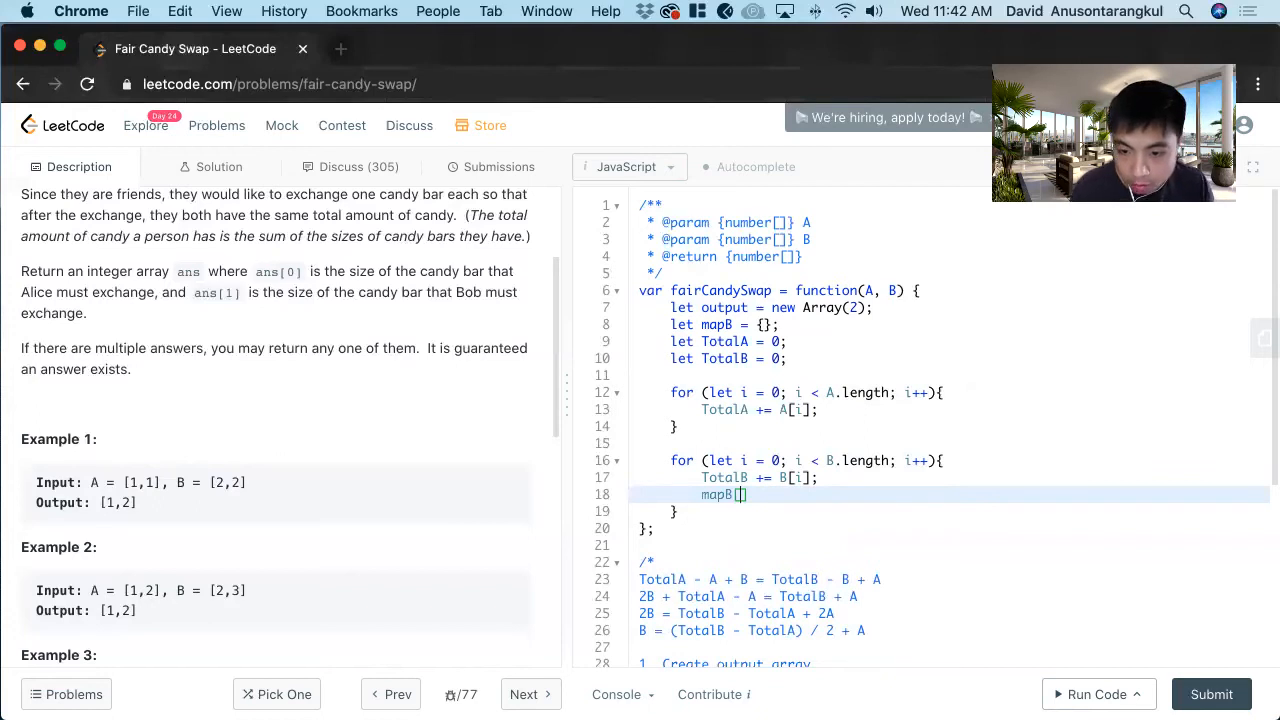
text(B[i])
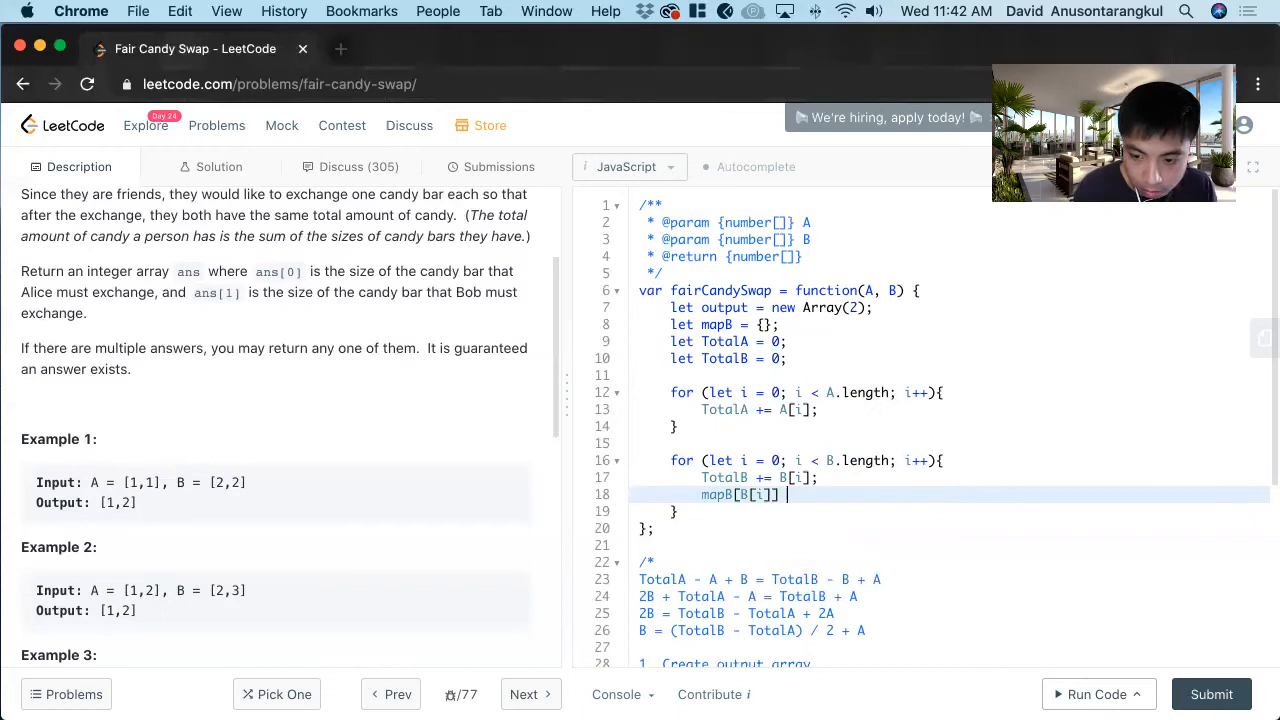
text(= true;)
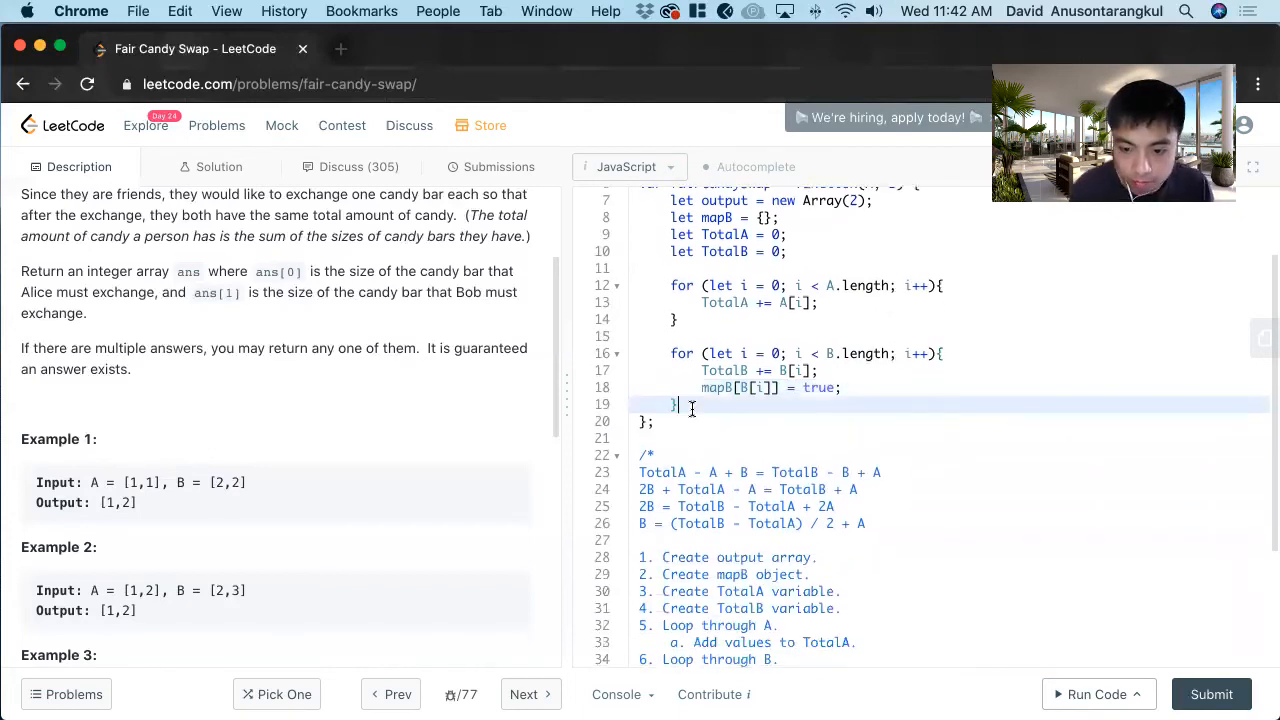
Step: Declare let delta = (TotalB - TotalA)/2; and start a console.log line below it
text(let delta =)
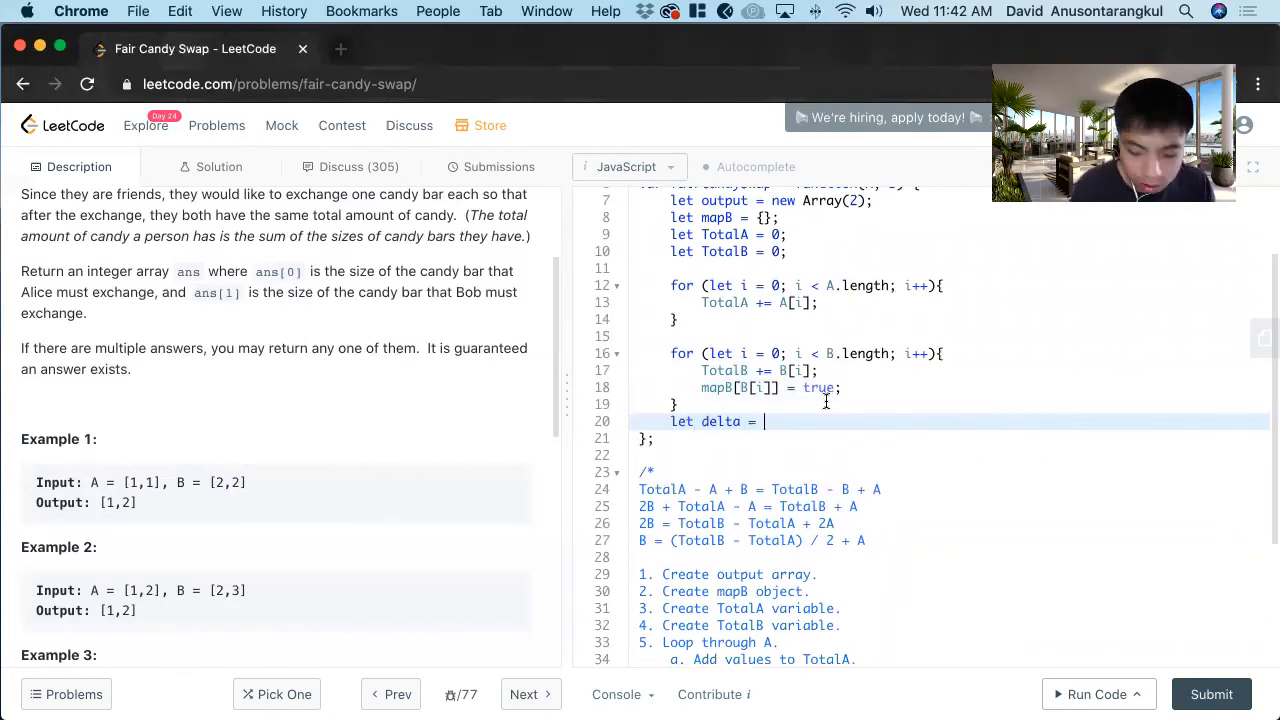
text(TotalB -)
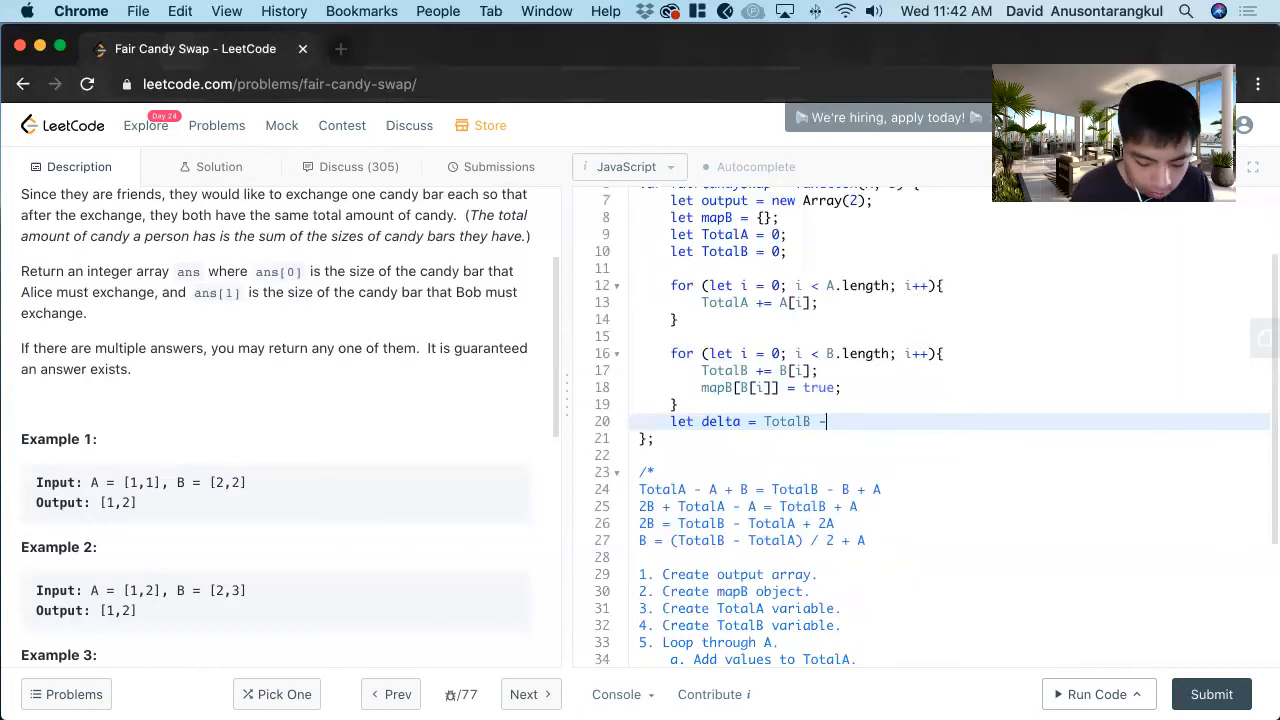
text(TotalA)
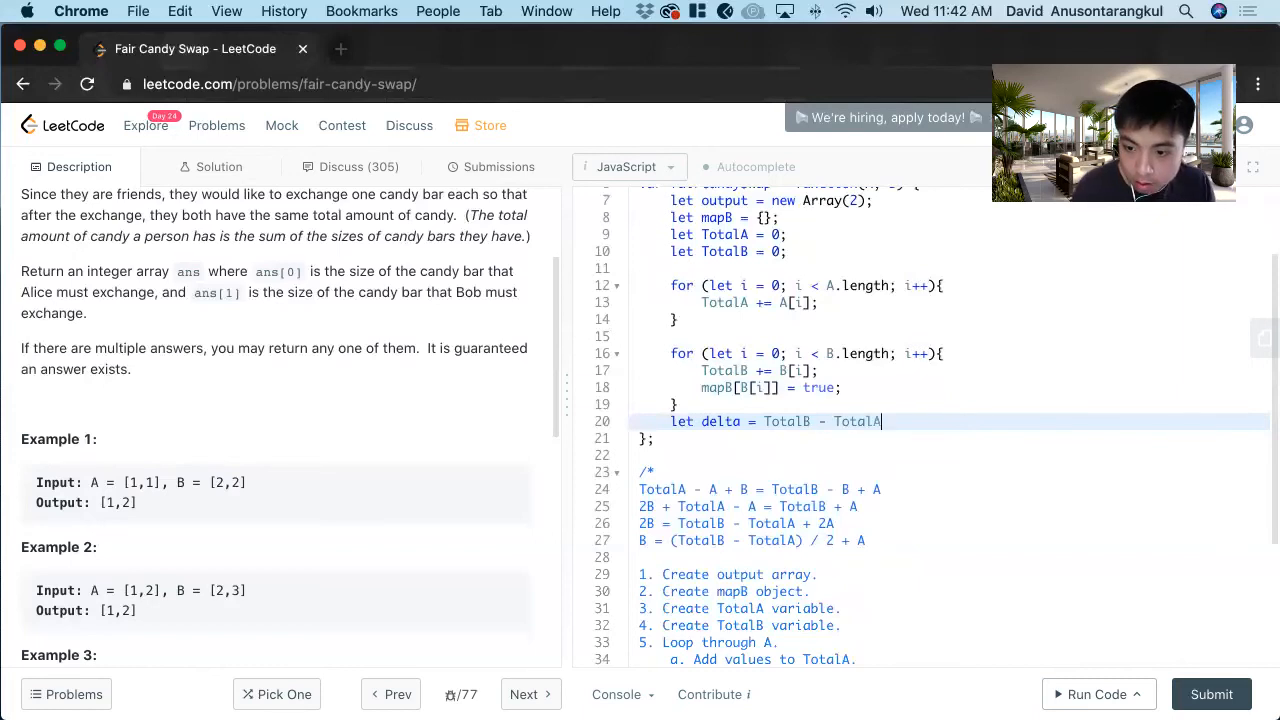
text(/2)
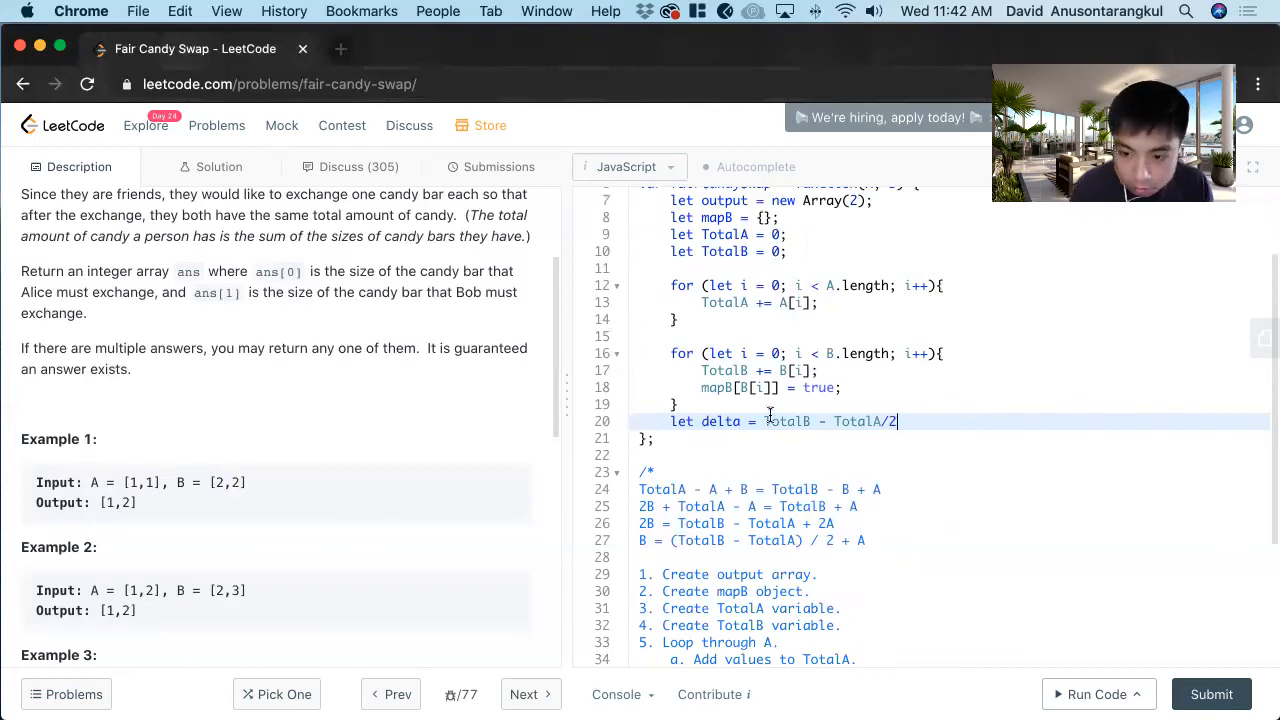
text(()
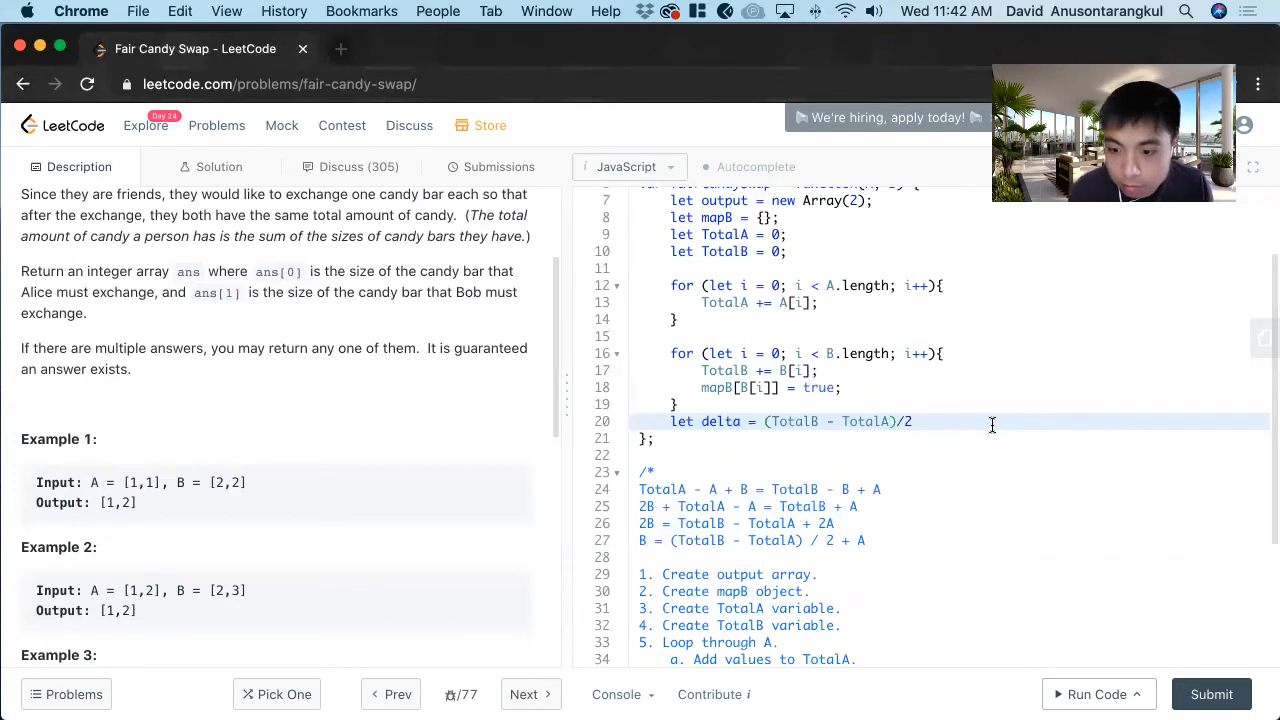
text(;)
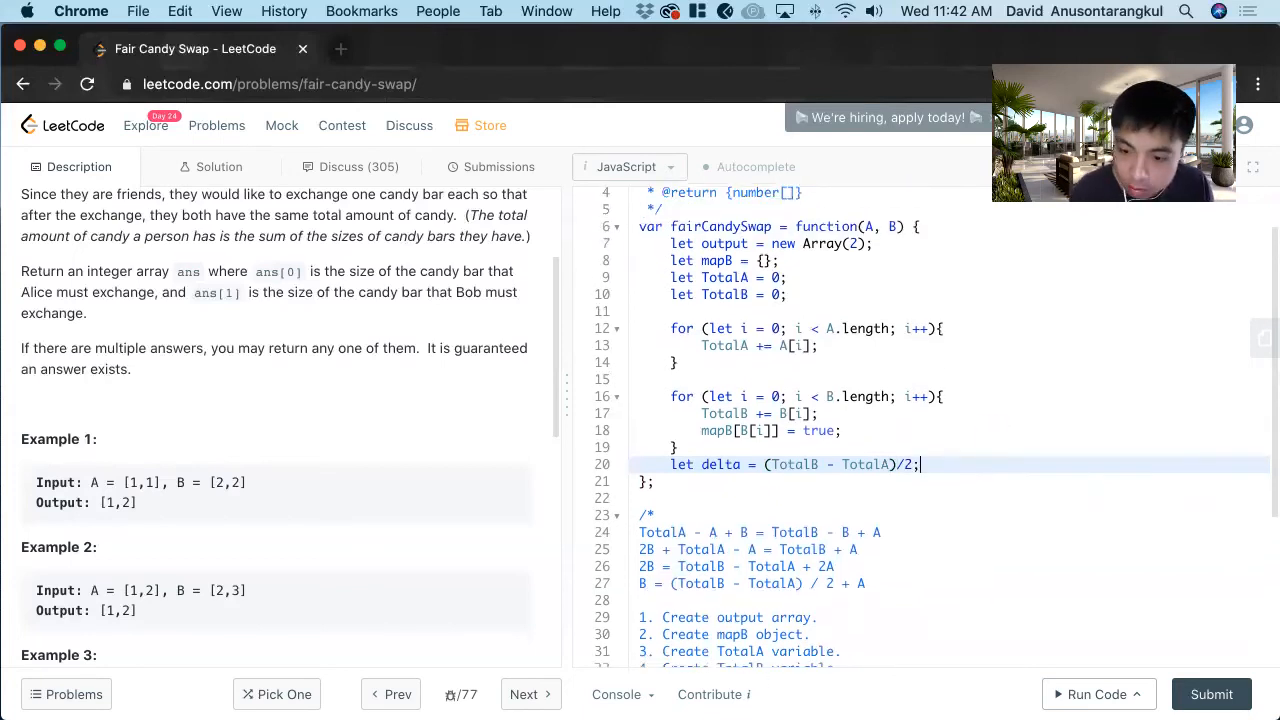
key(enter)
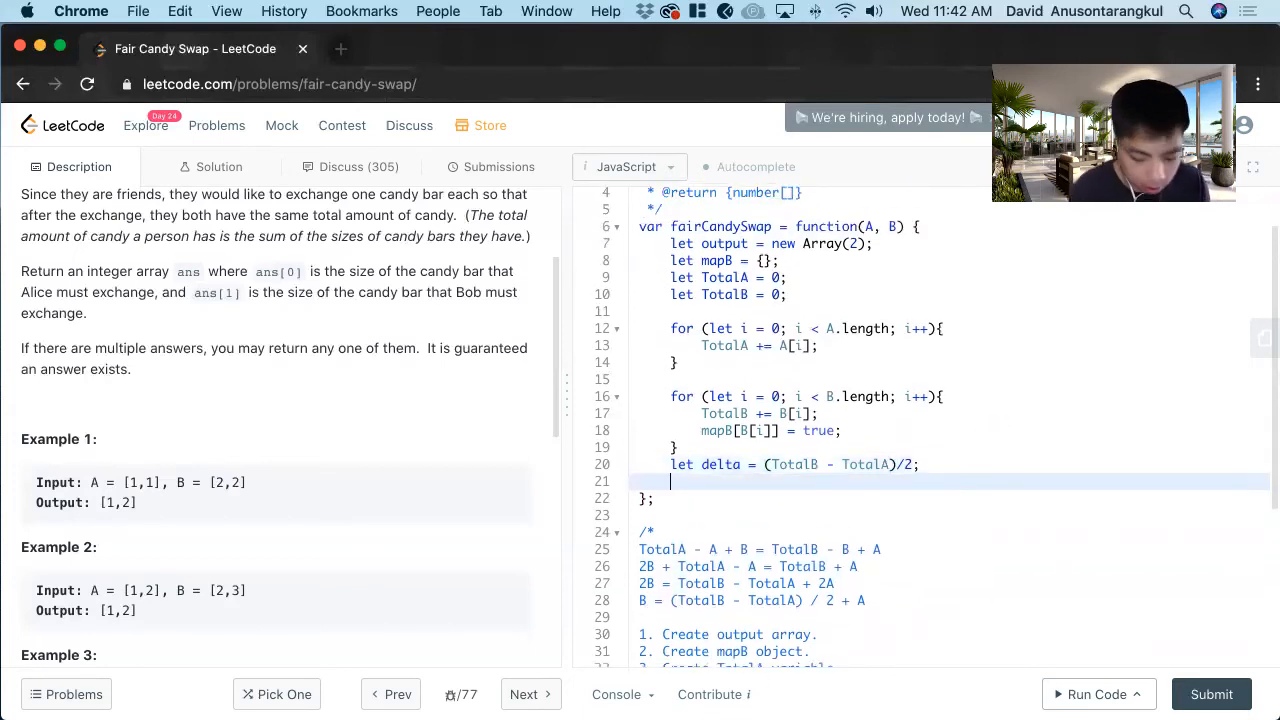
text(console.log()
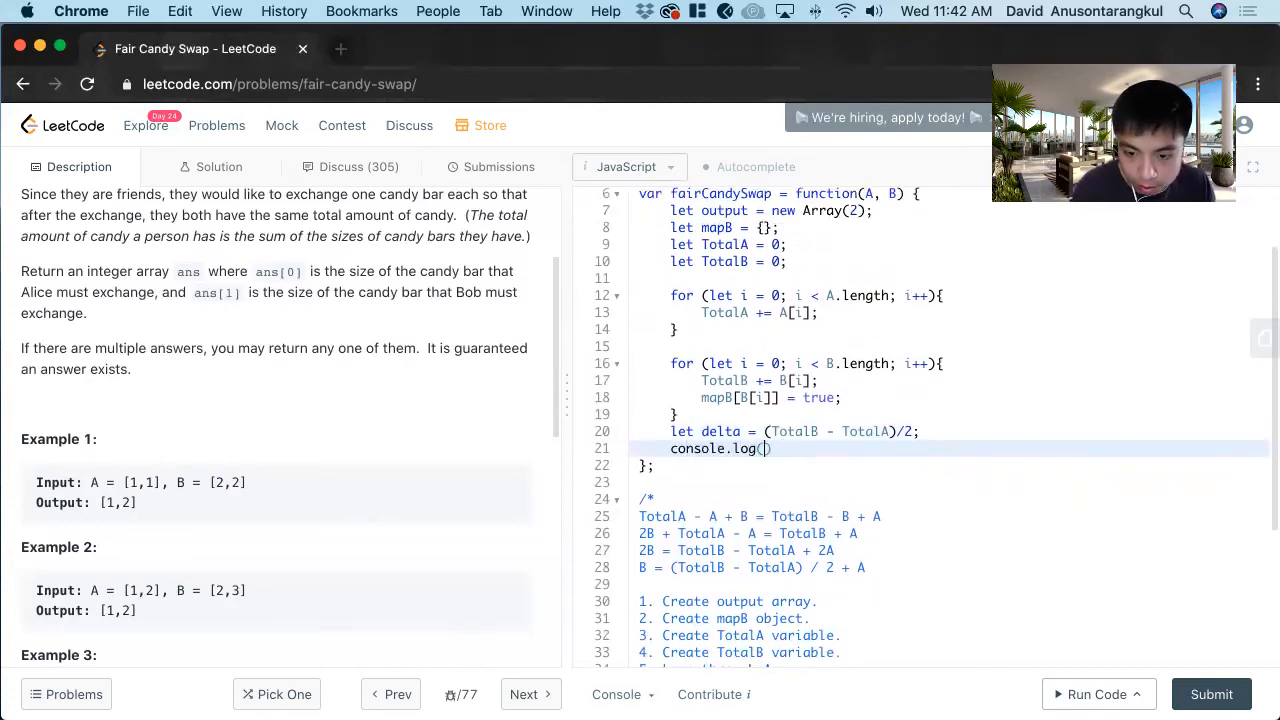
Step: Log delta with console.log, run the example to see it print 1, then delete the log line
text(delta)
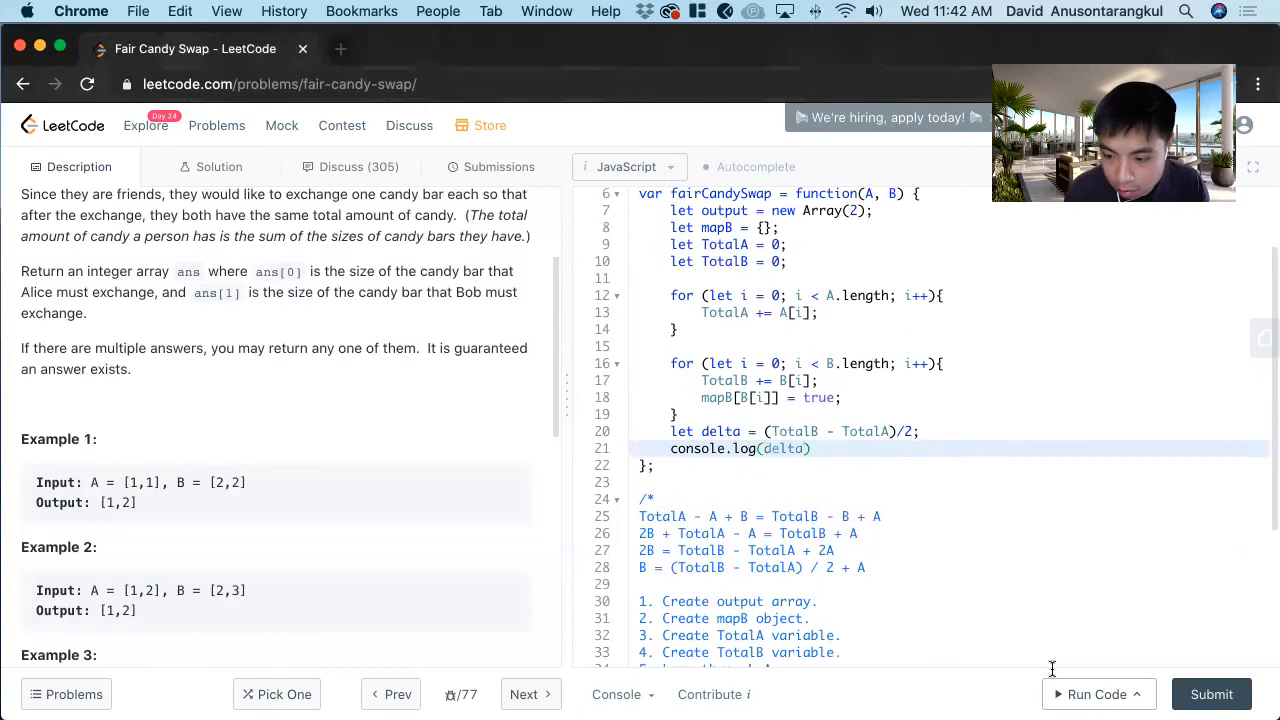
click(1096, 694)
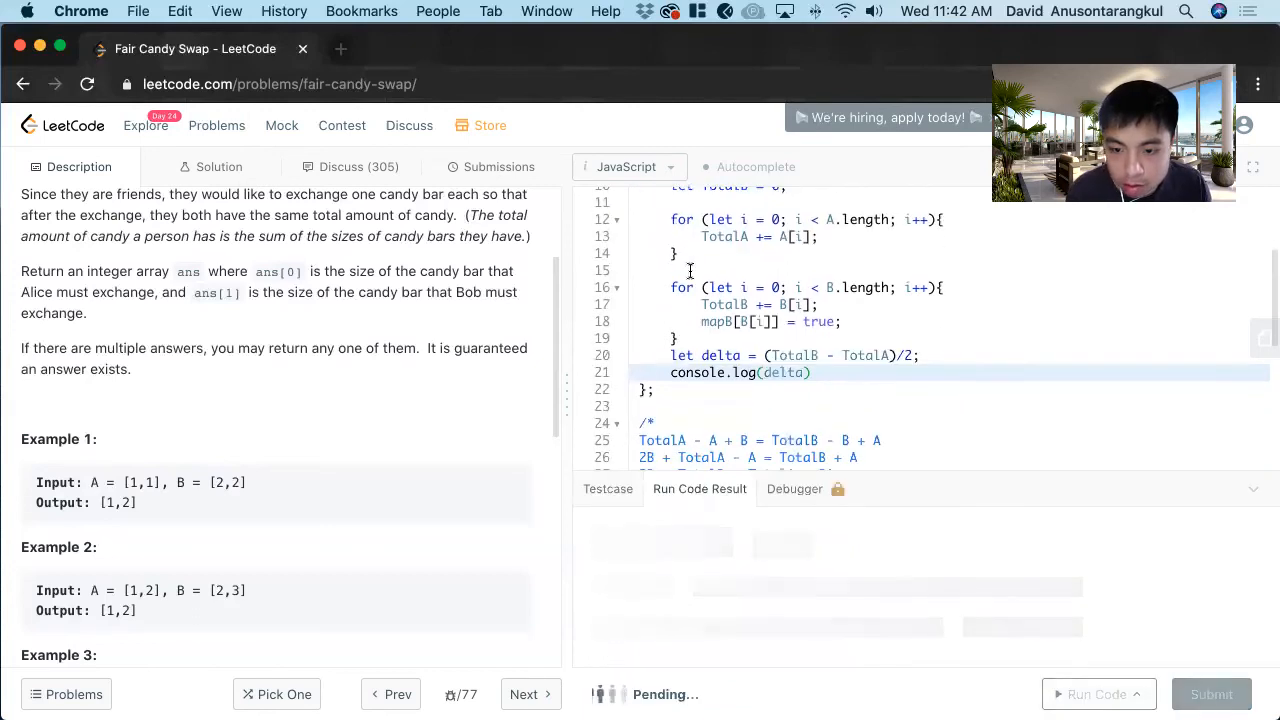
click(1096, 694)
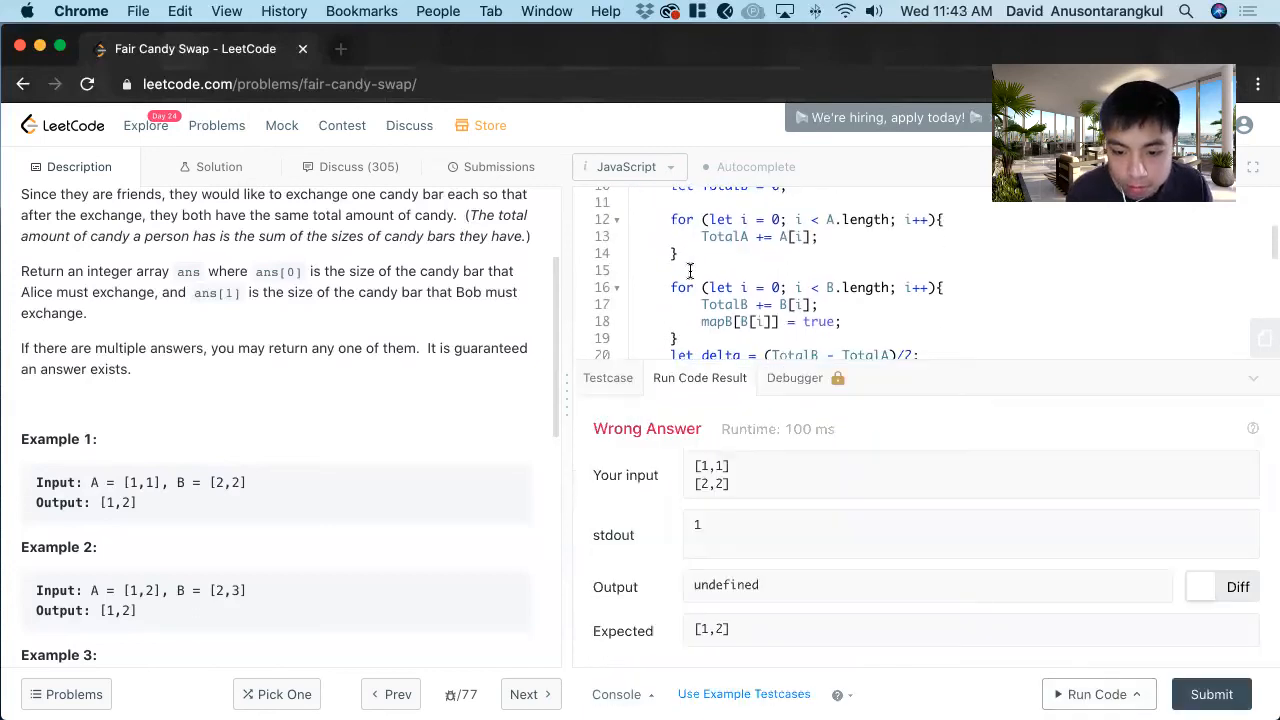
text(console.log(delta))
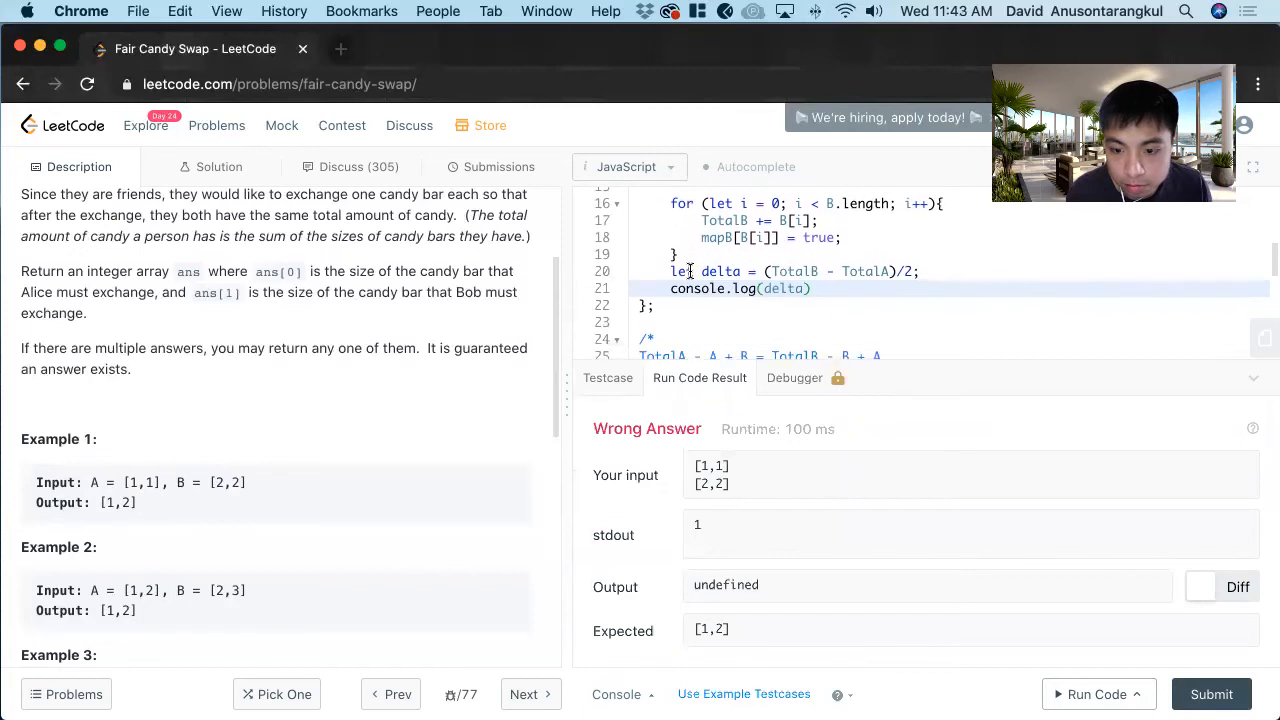
scroll(down, 3)
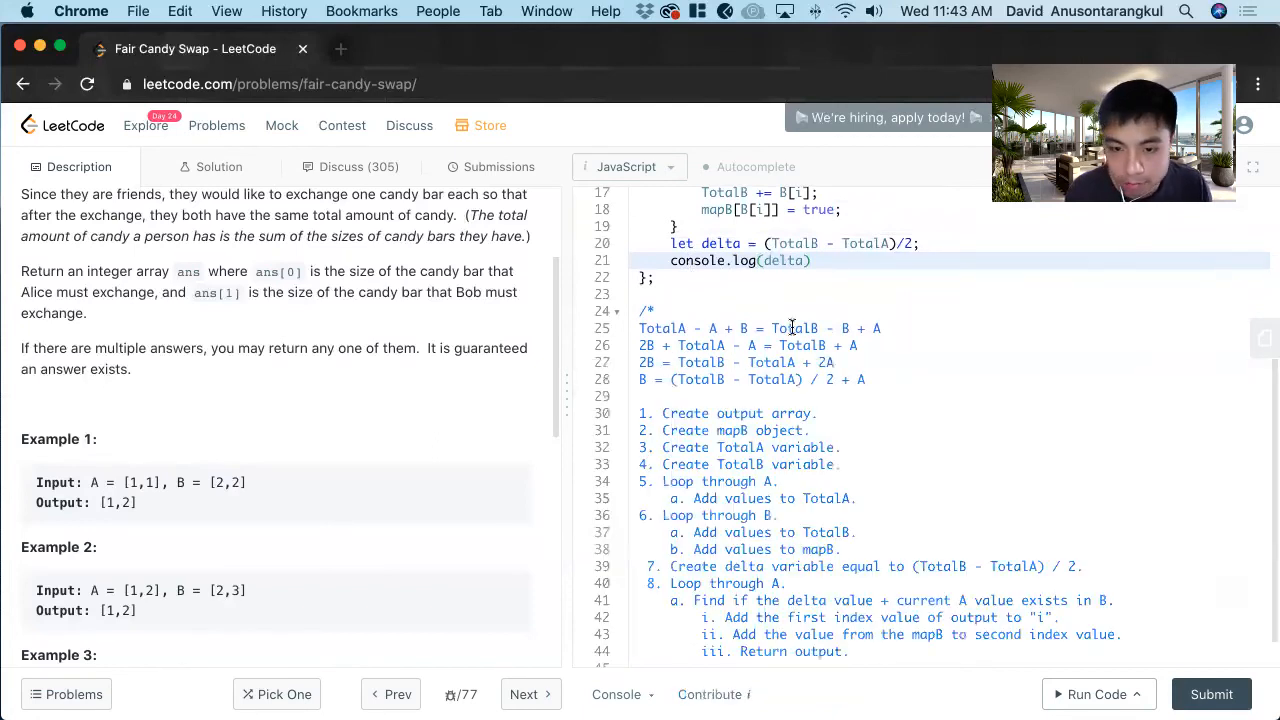
scroll(down, 3)
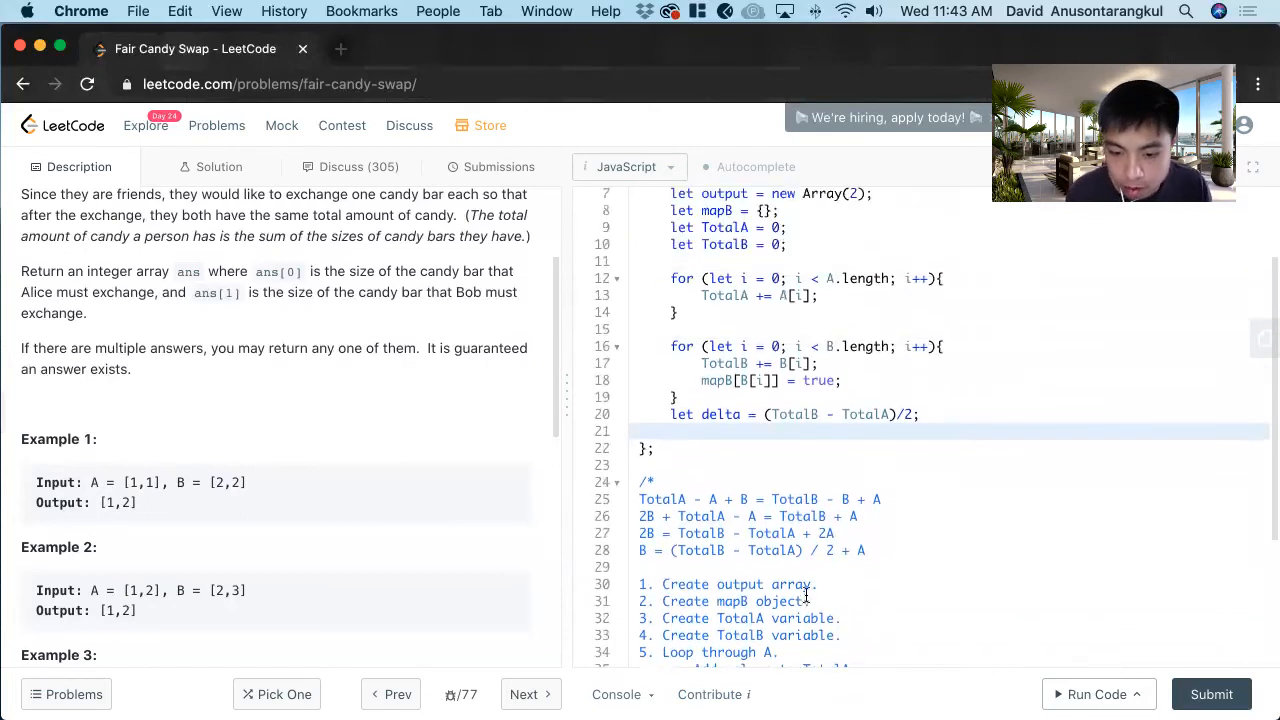
Step: Write the for loop over A with an if check that mapB contains A[i] + delta
text(for (let i = 0;)
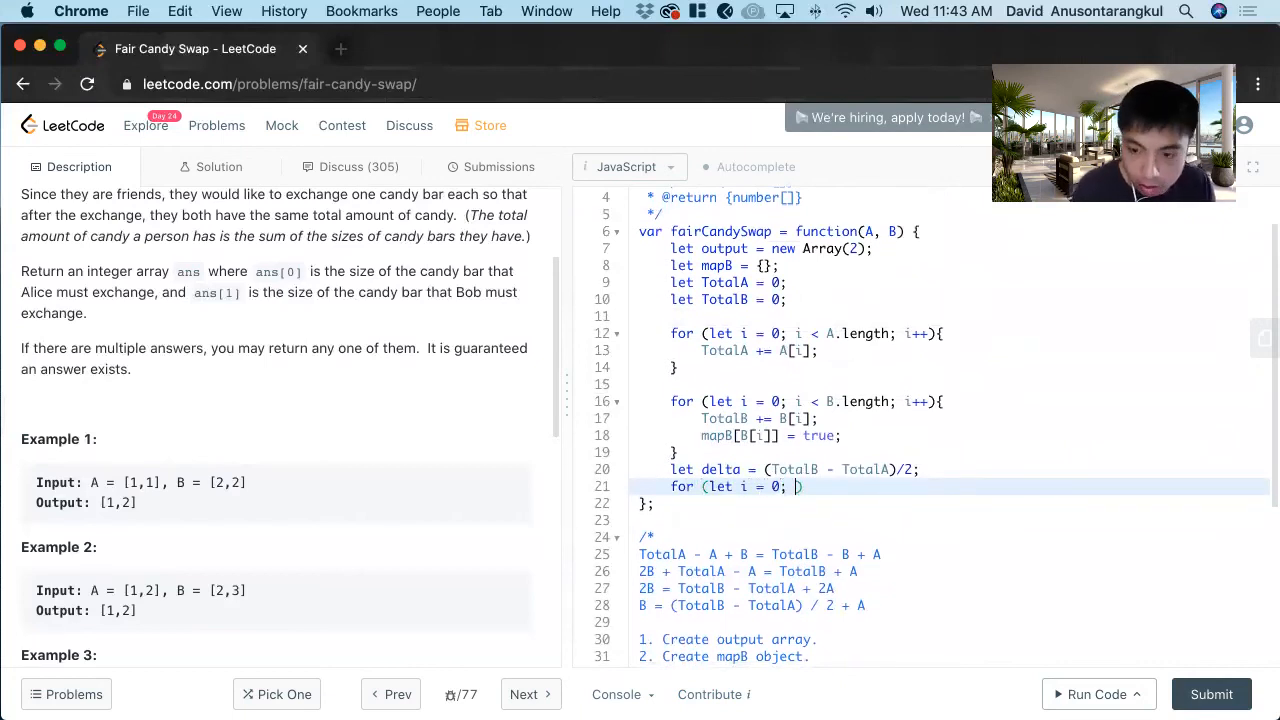
text(i < A.length; i++)
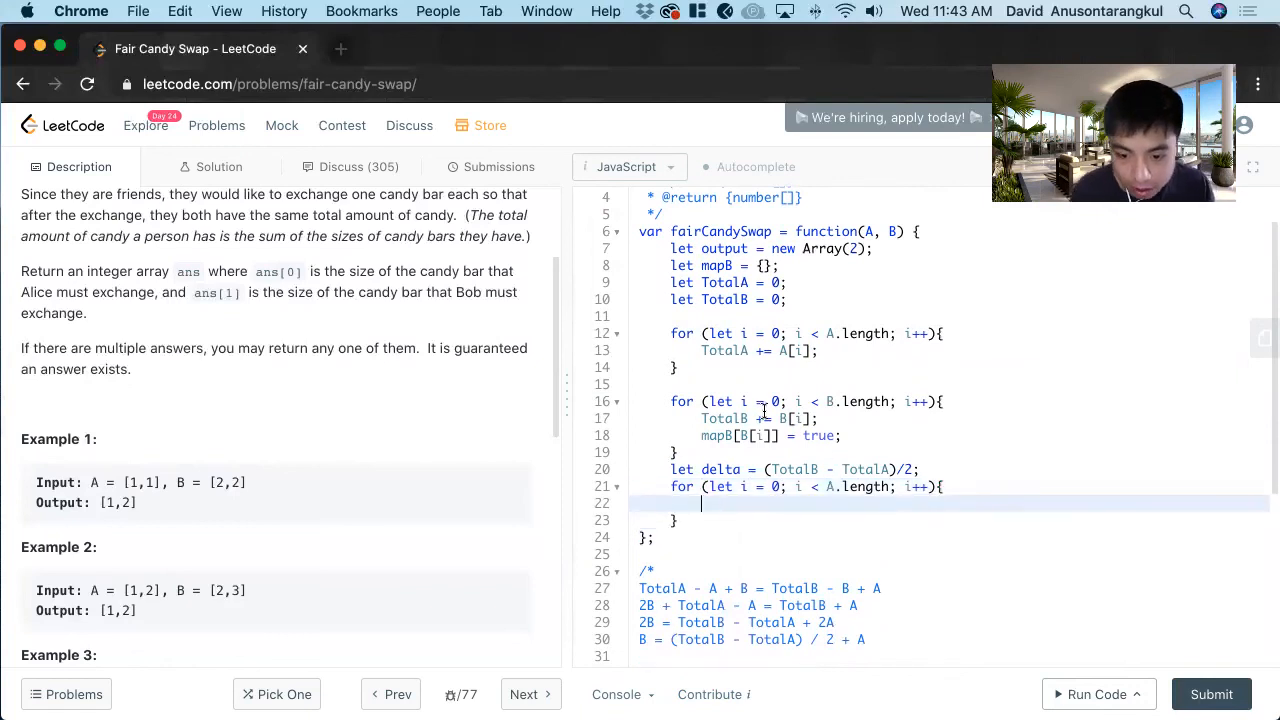
text(if)
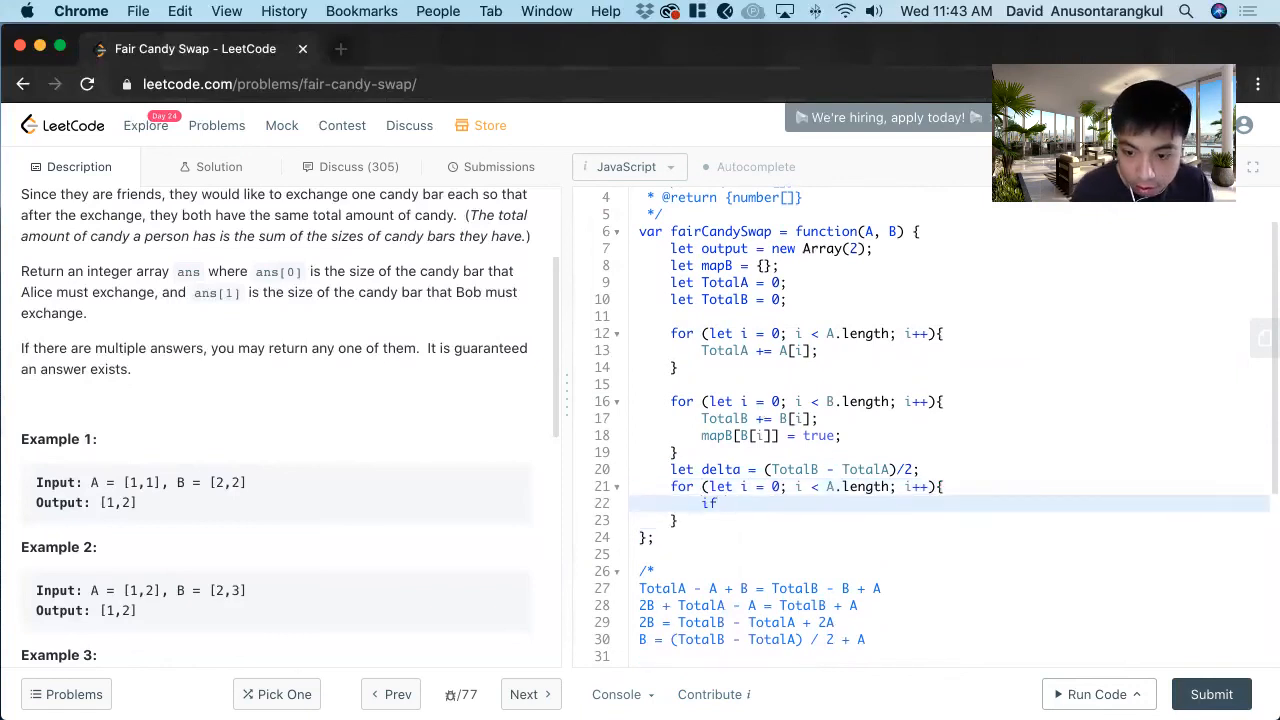
text((map))
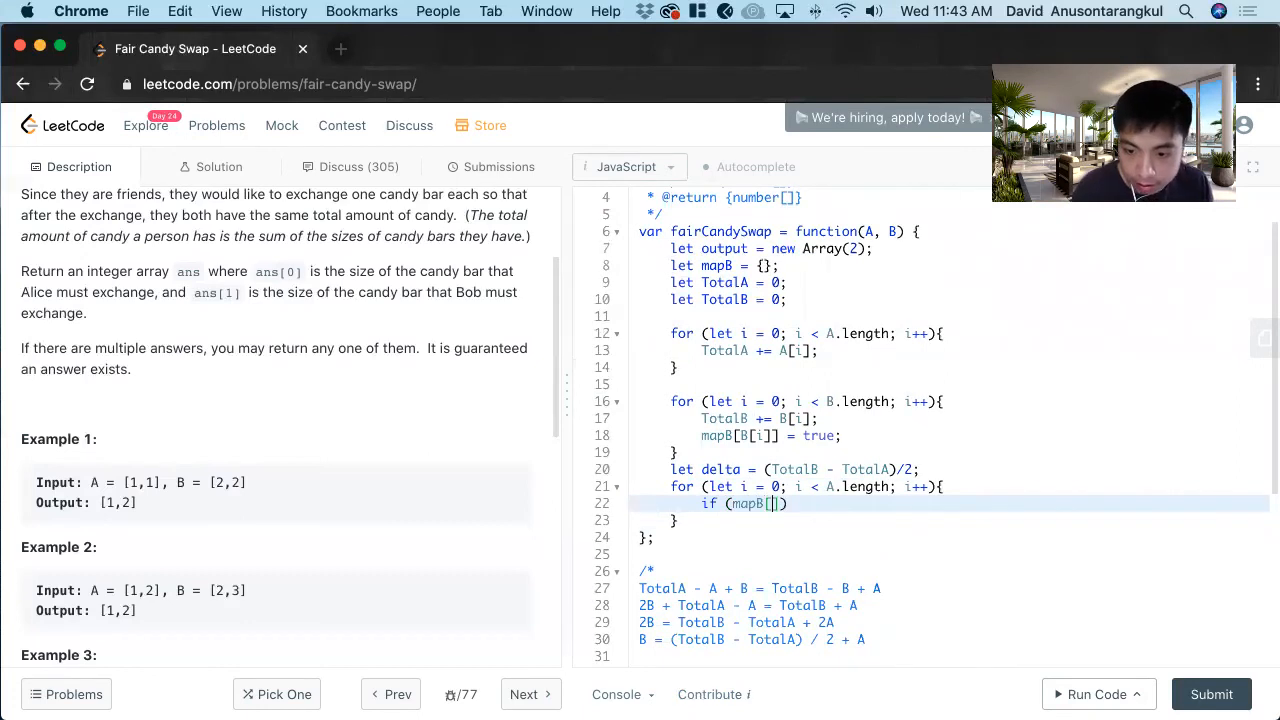
text(i)
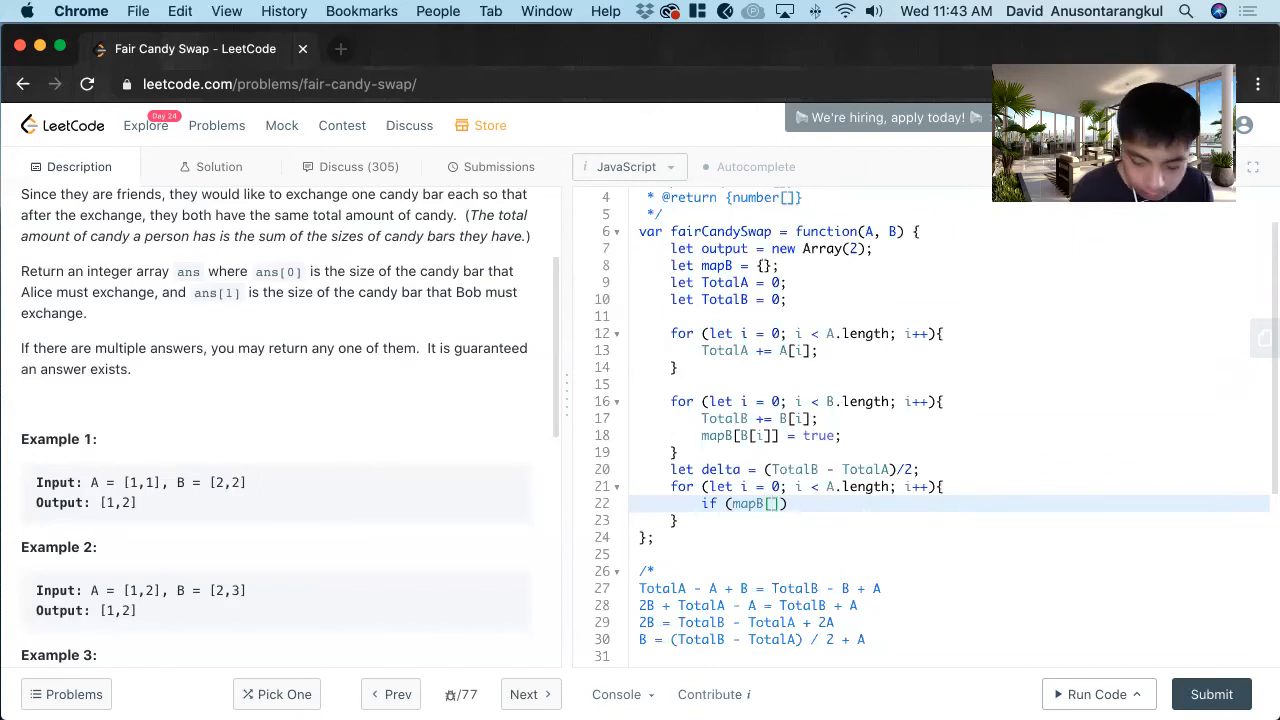
text(A[i] + delta)
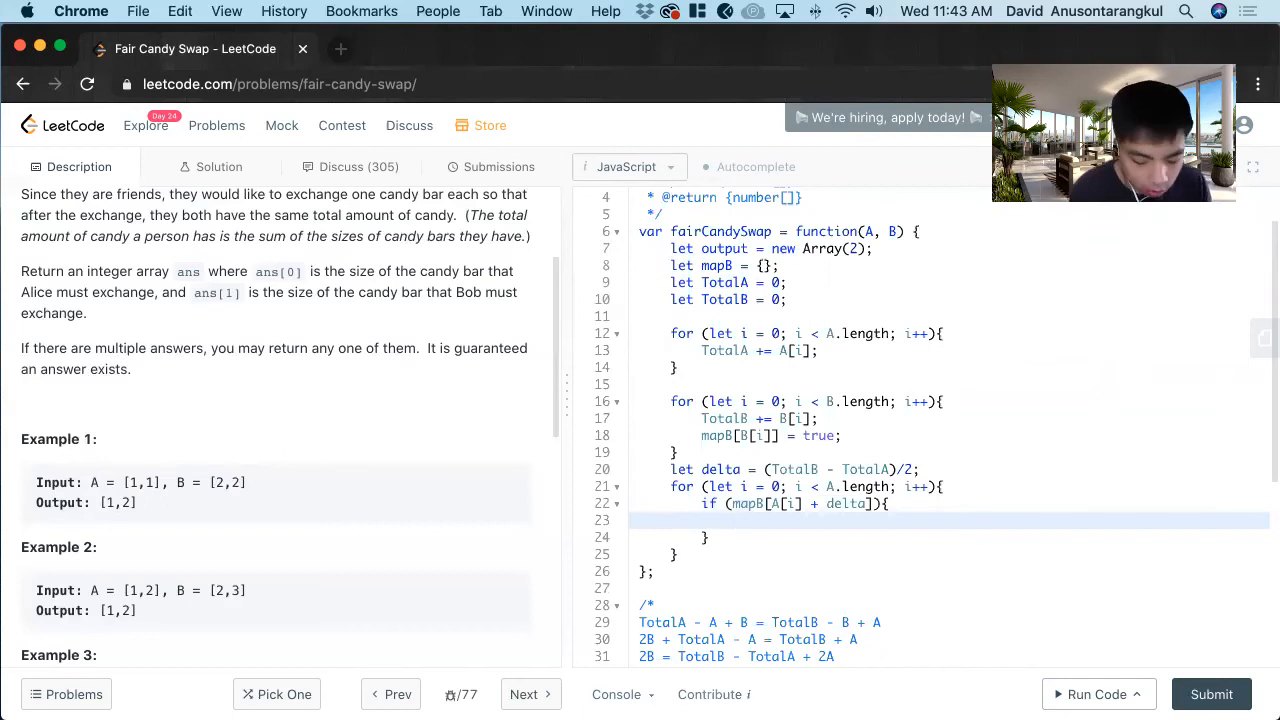
Step: Inside the if, set output[0] = A[i], output[1] = mapB[A[i] + delta], and return output
text(output)
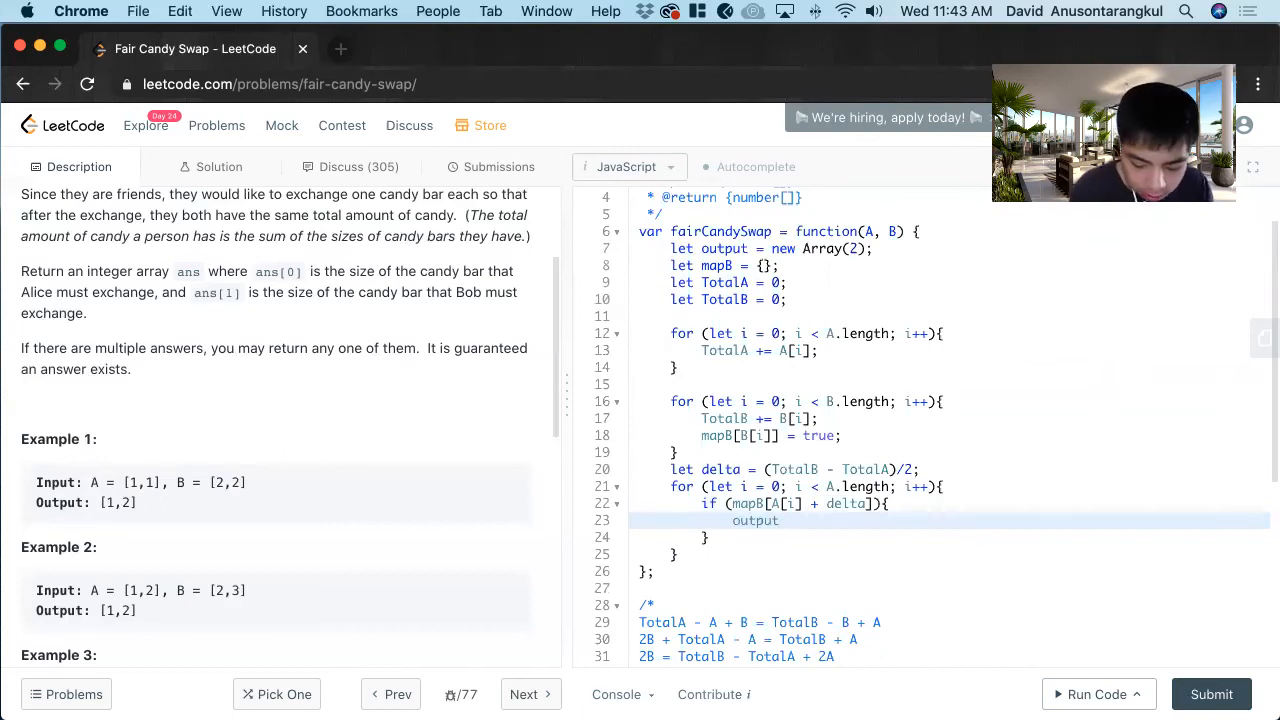
text([0])
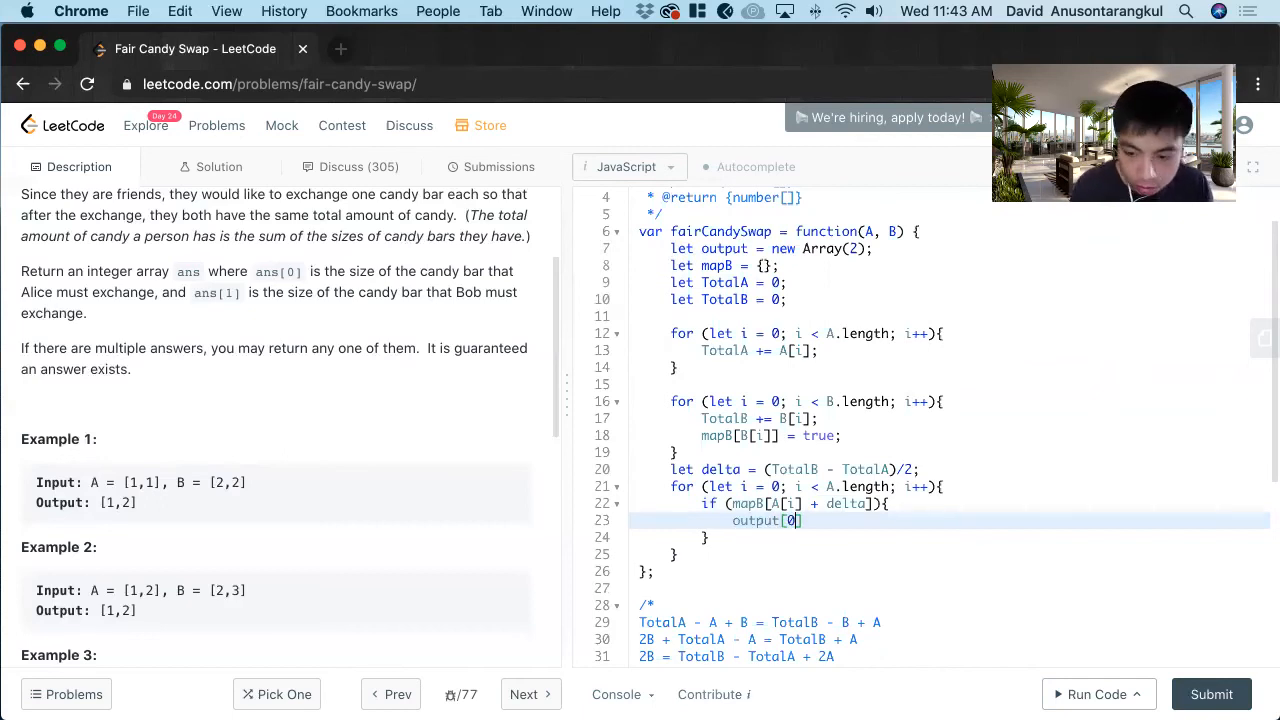
text(==)
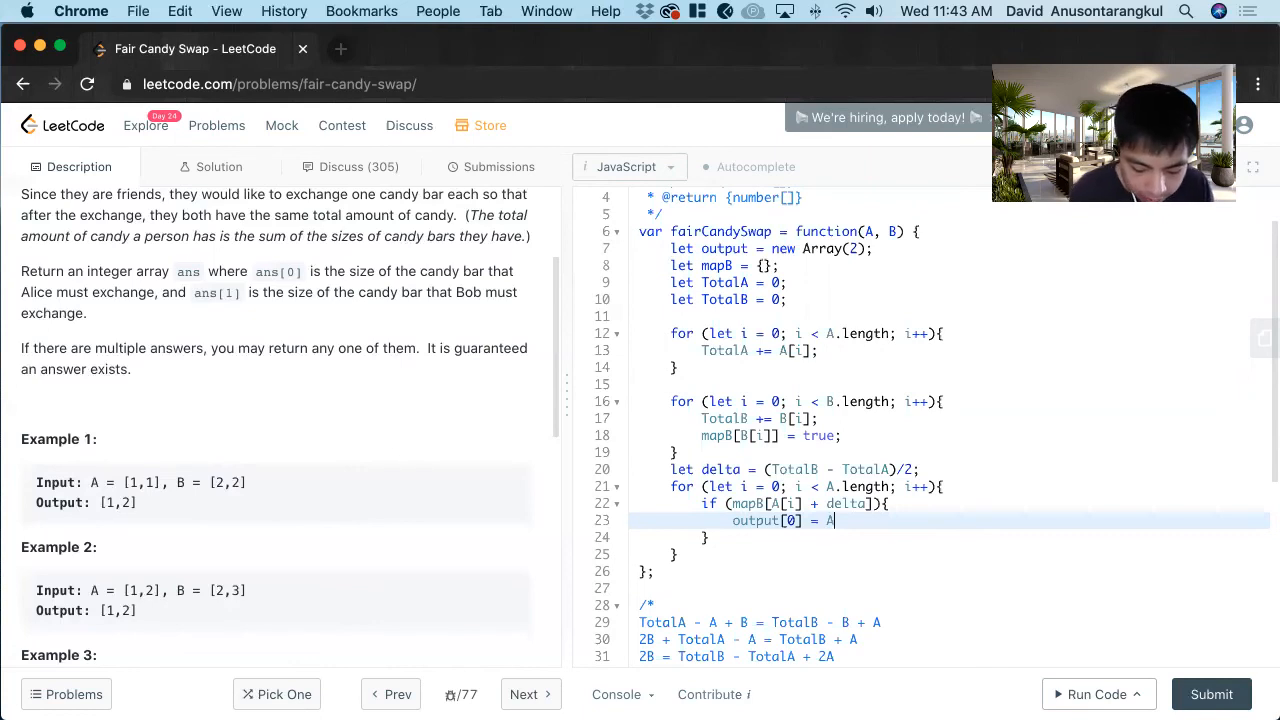
text([i];)
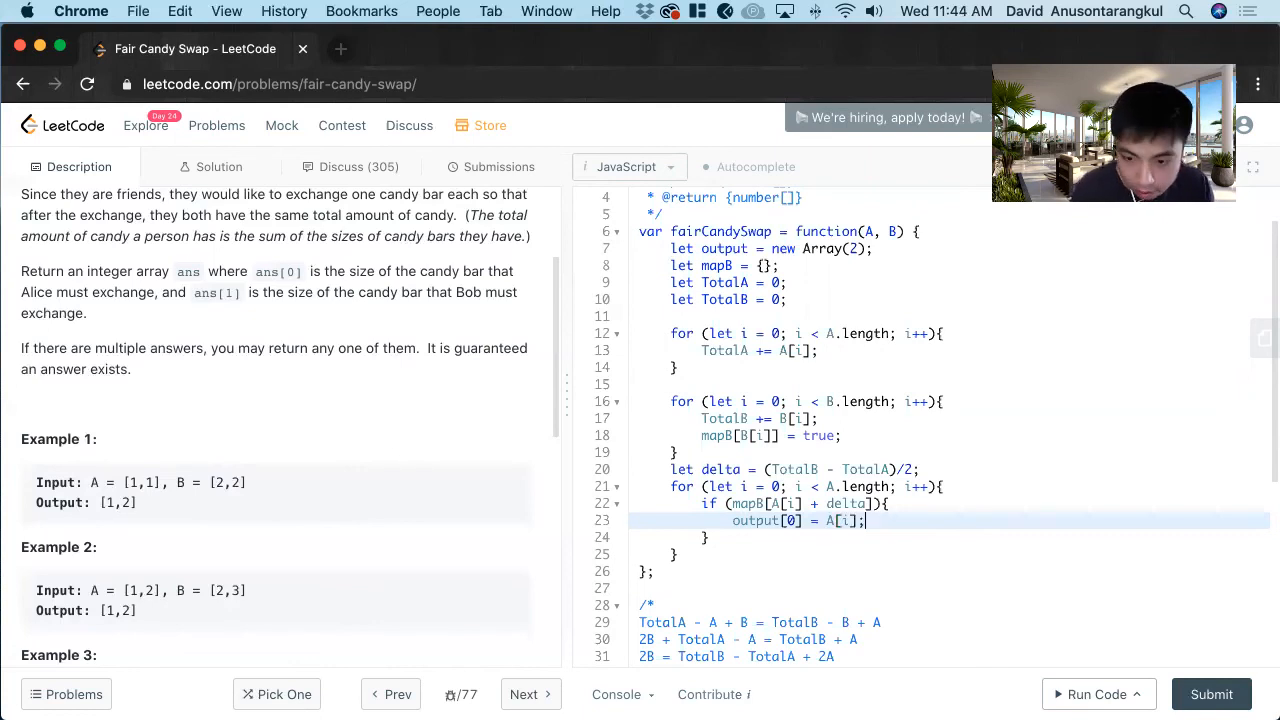
text(output[1] =)
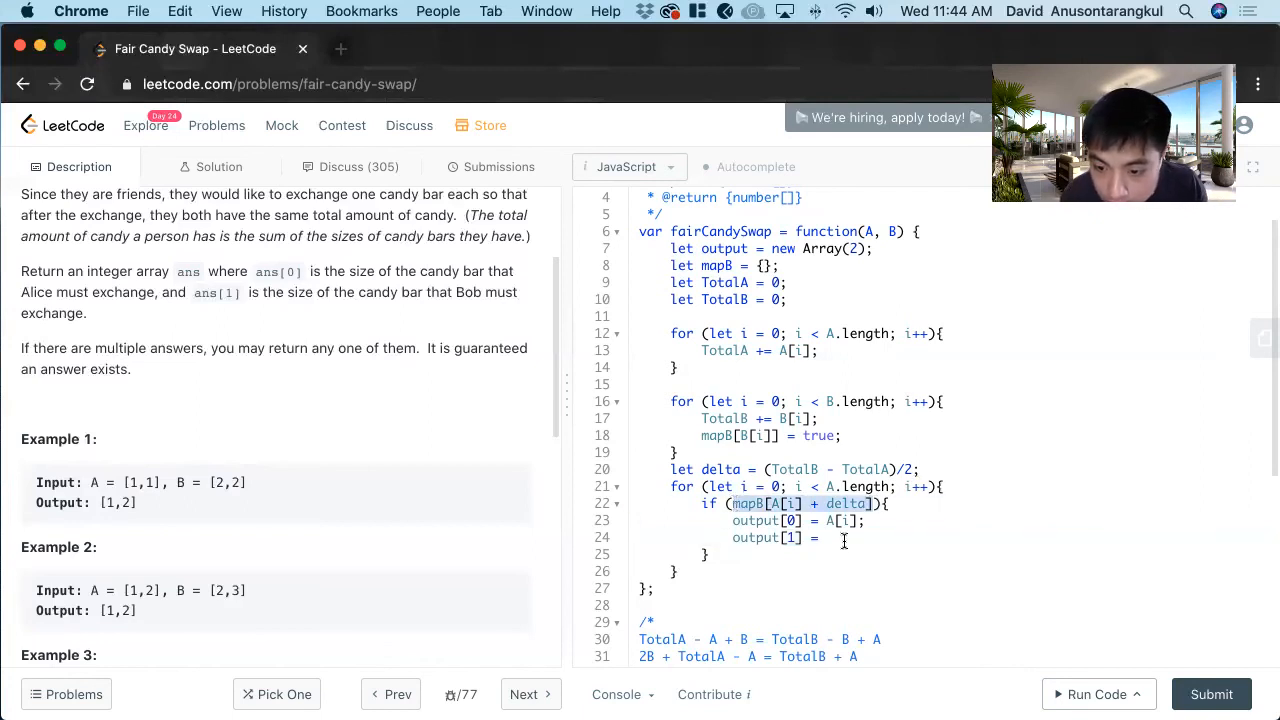
text(mapB[A[i] + delta])
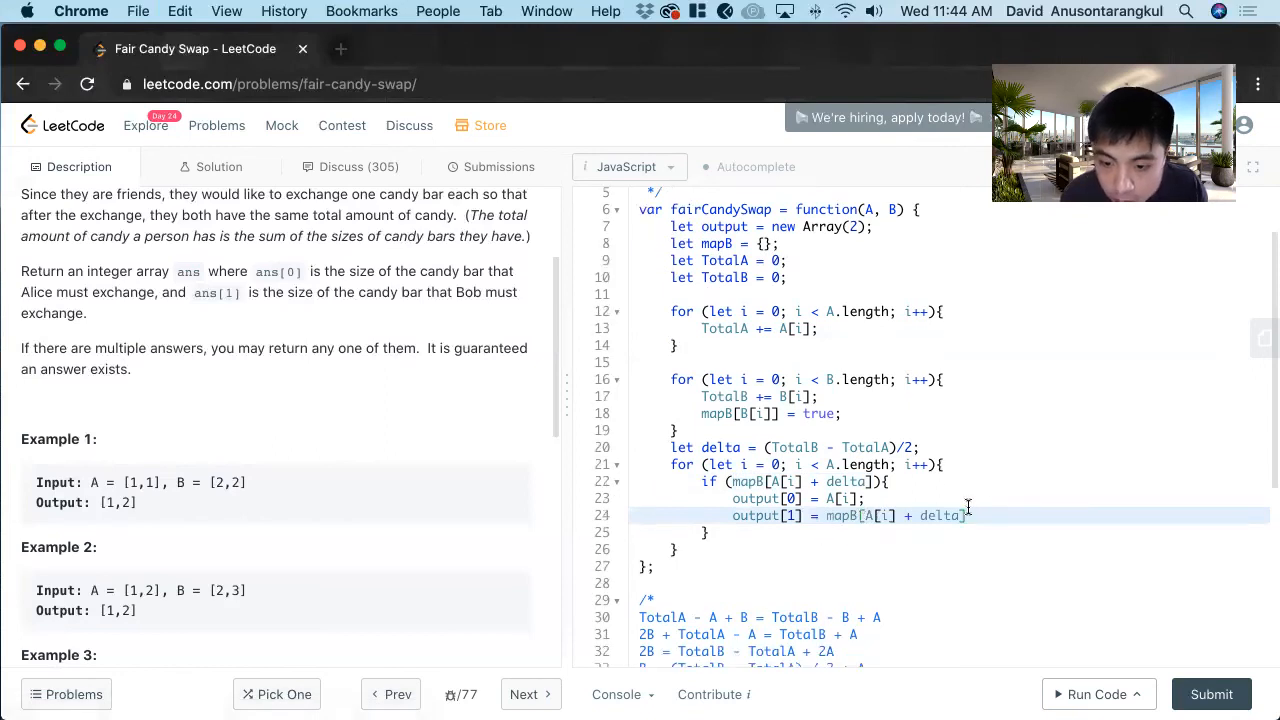
text(return)
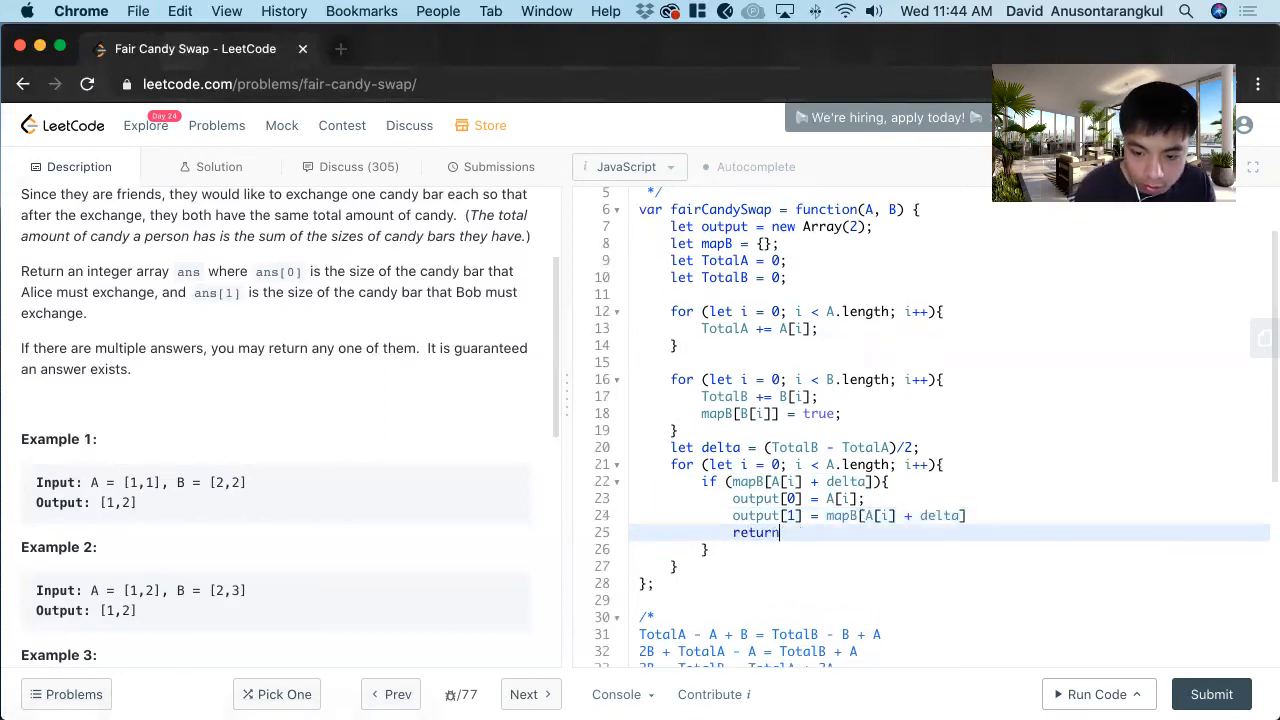
text(output)
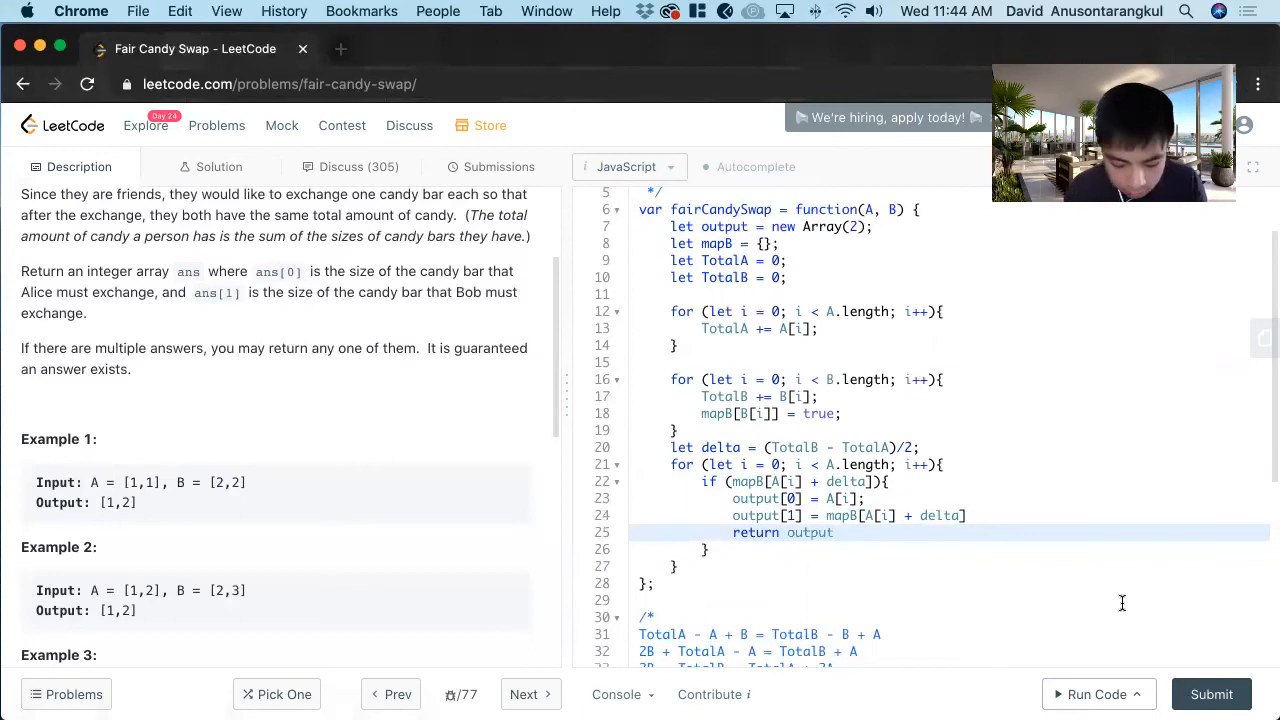
Step: Run the example, see Wrong Answer, and change output[1] to A[i] + delta
click(1092, 694)
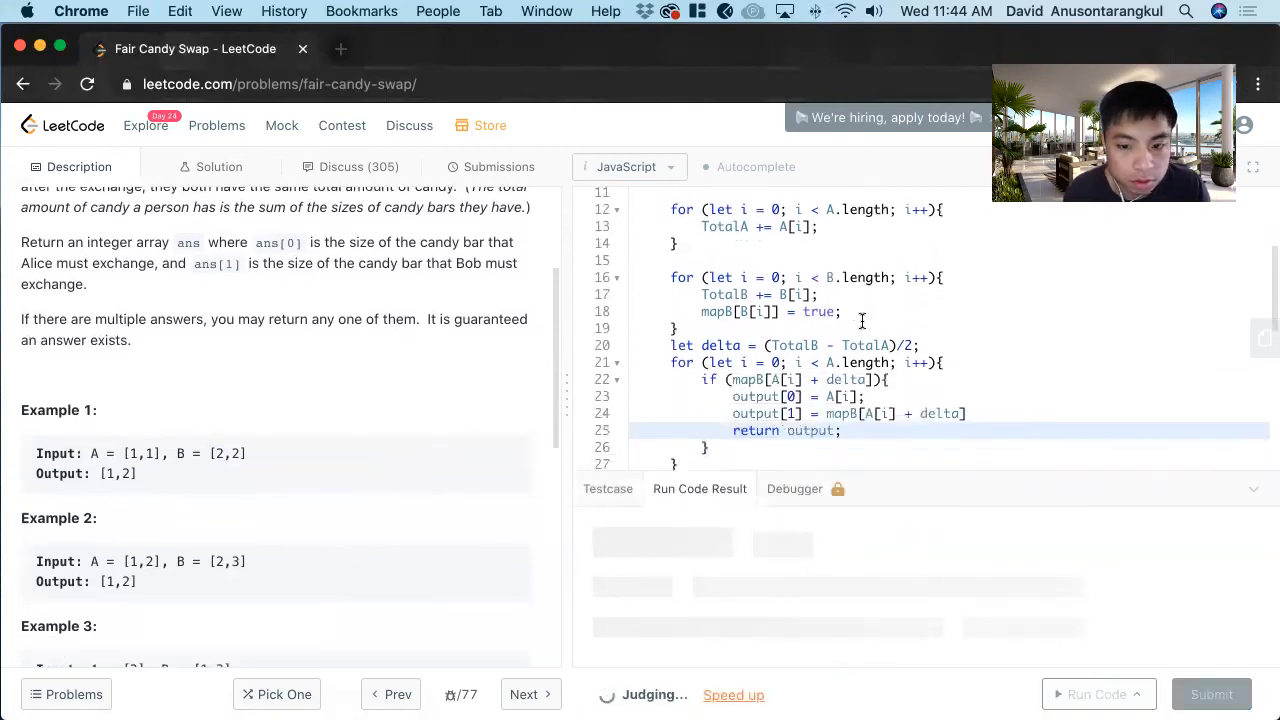
click(1088, 694)
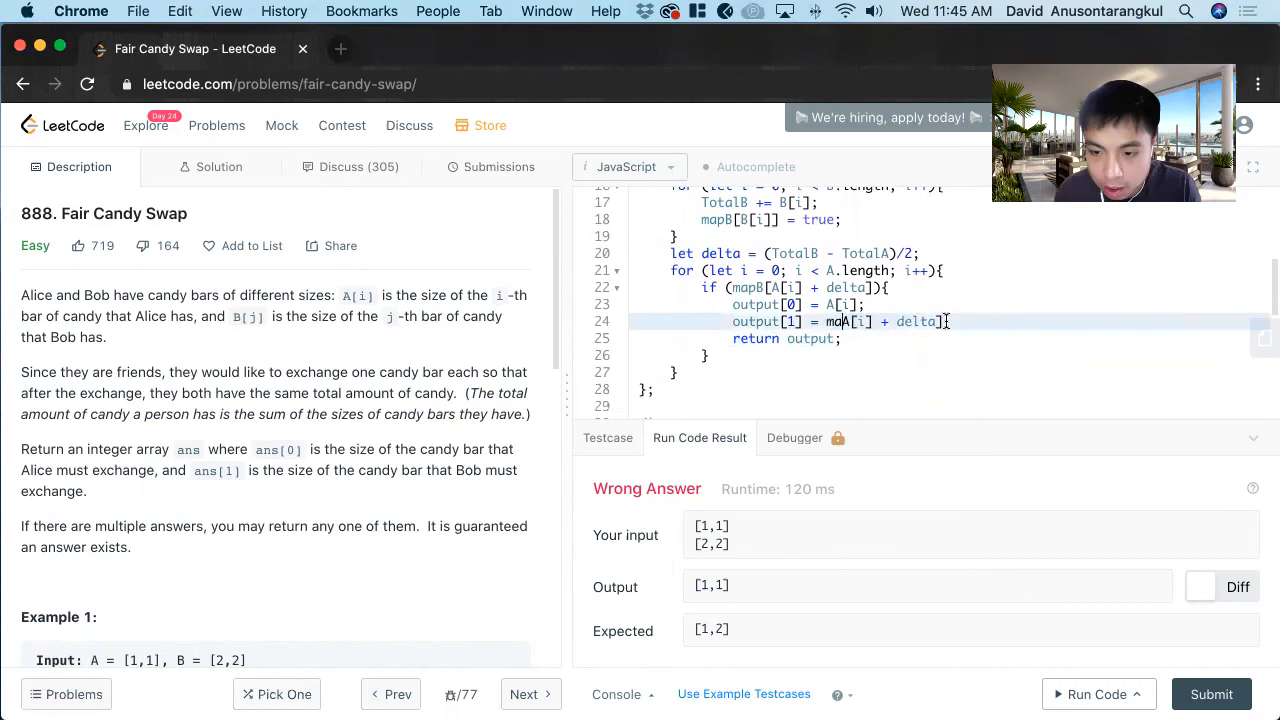
text(A[i] + delta)
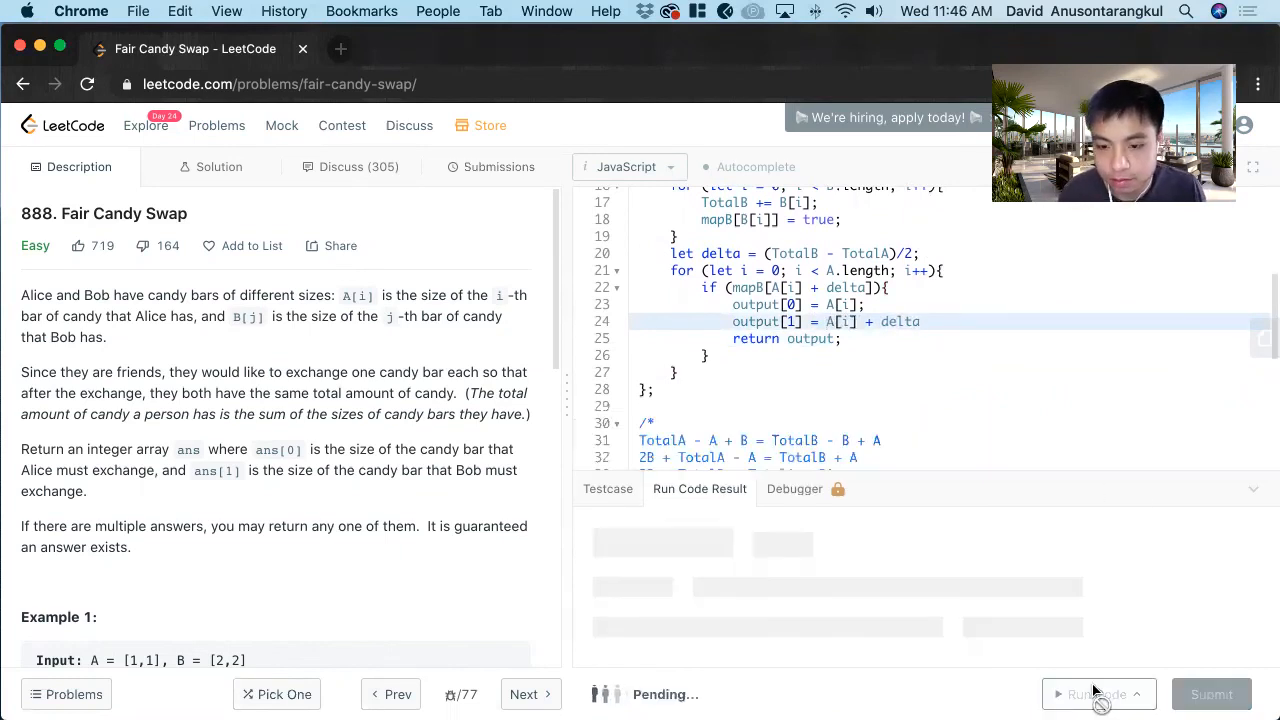
Step: Re-run the corrected solution and submit it for an Accepted result in 108 ms
click(1096, 694)
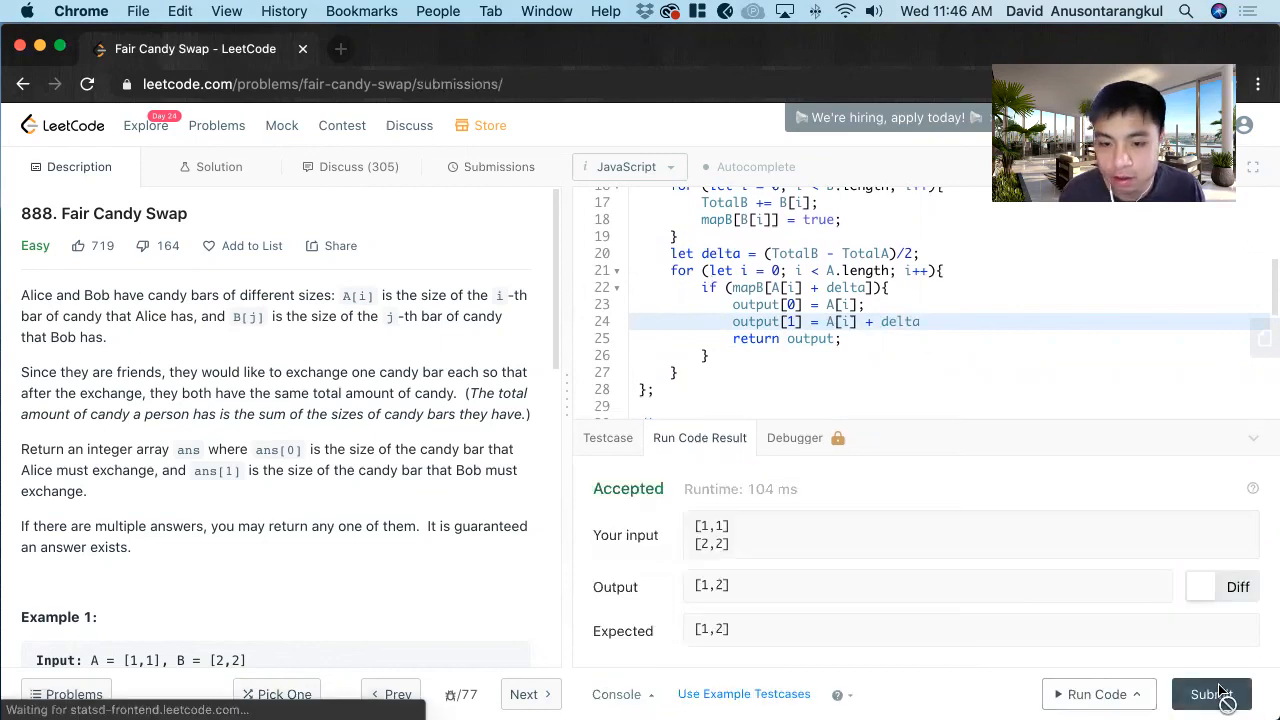
click(1212, 694)
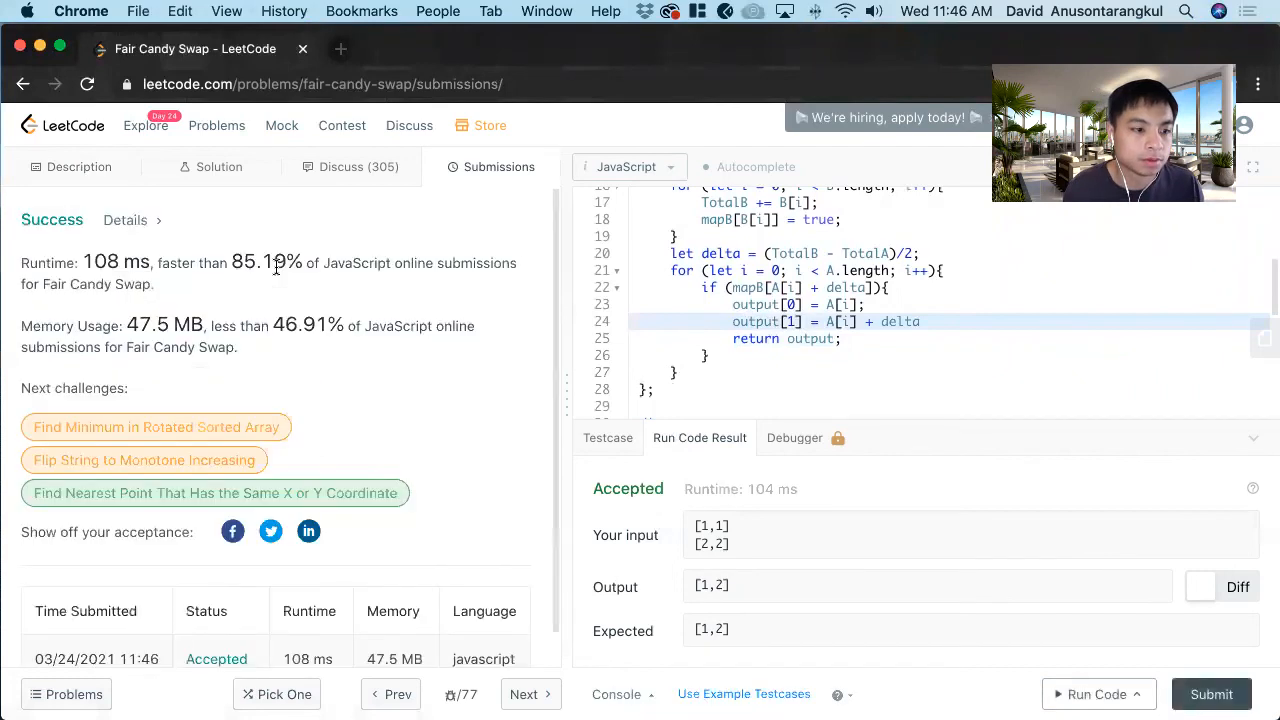
scroll(down, 3)
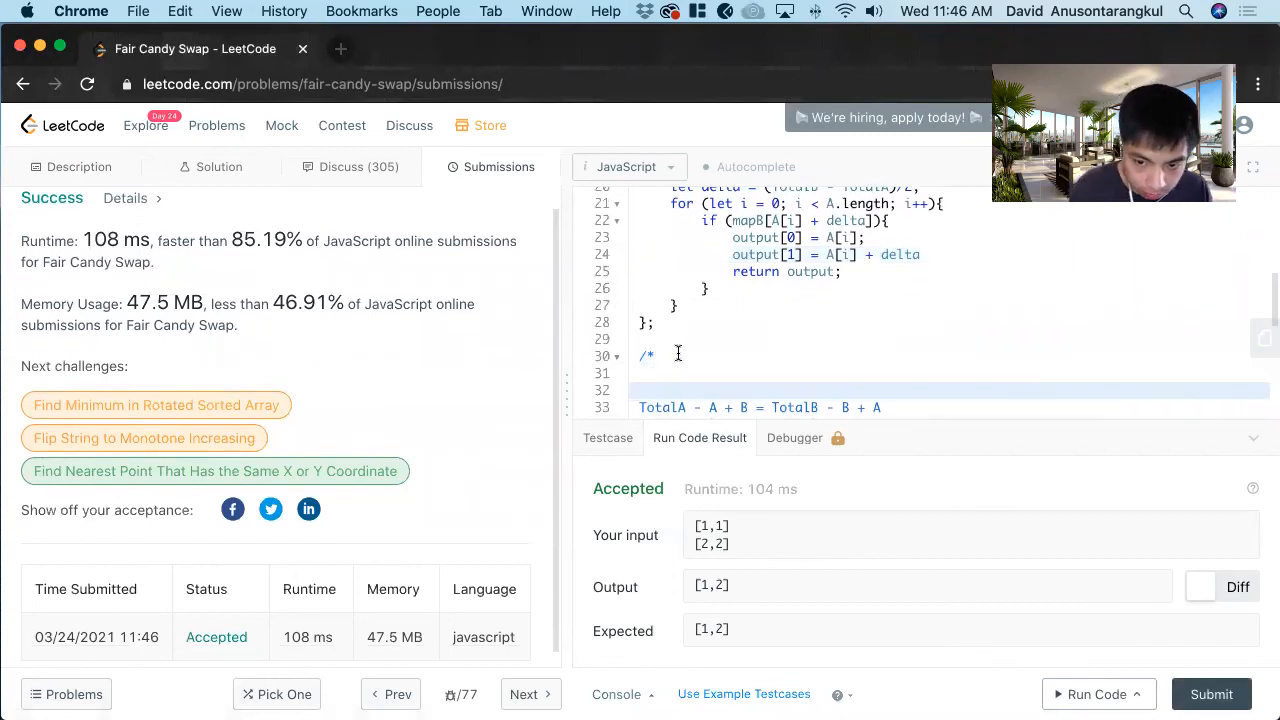
Step: Add a Time Complexity: O(n + m) comment, checking the description for the input sizes
text(Time Com)
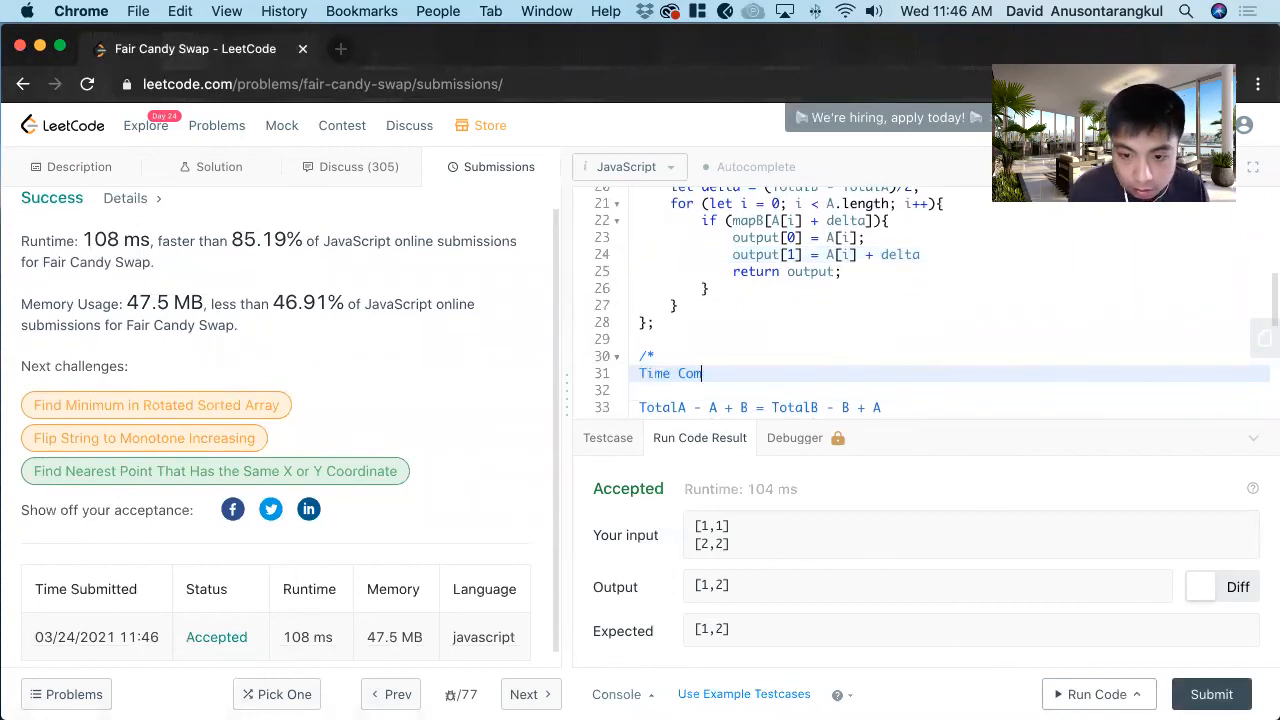
text(plexity:)
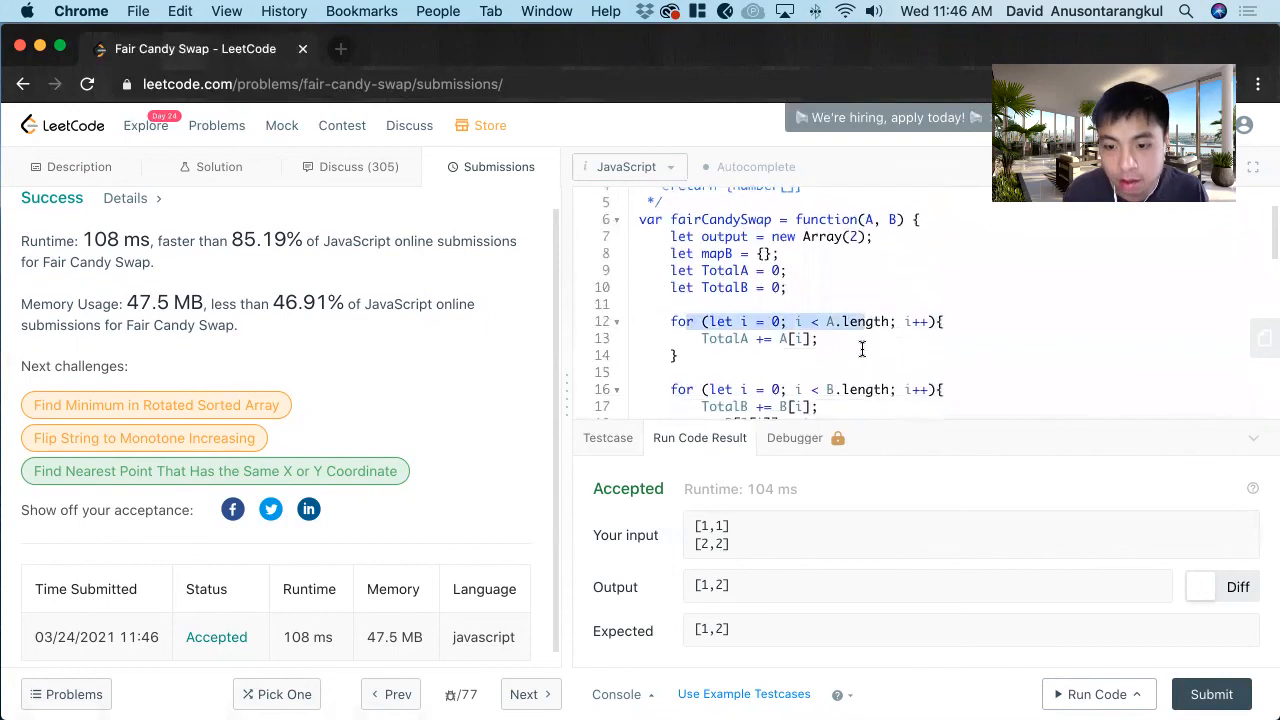
scroll(down, 3)
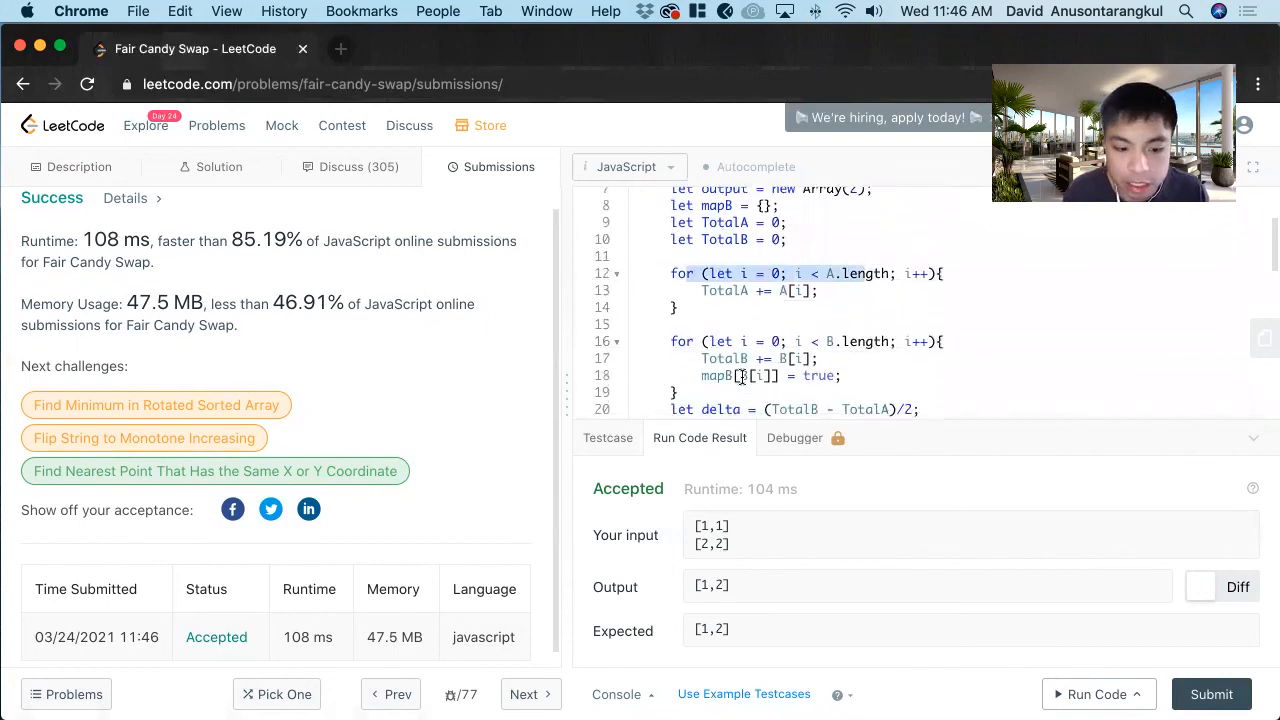
scroll(down, 3)
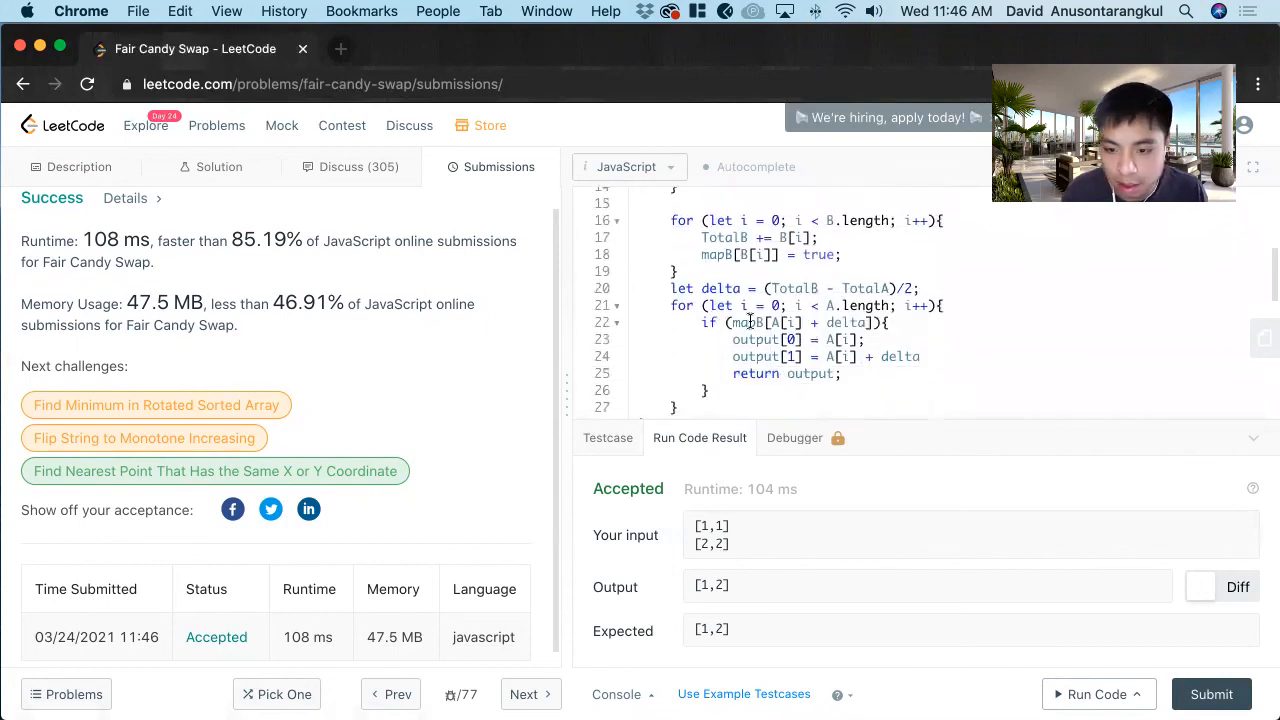
click(80, 168)
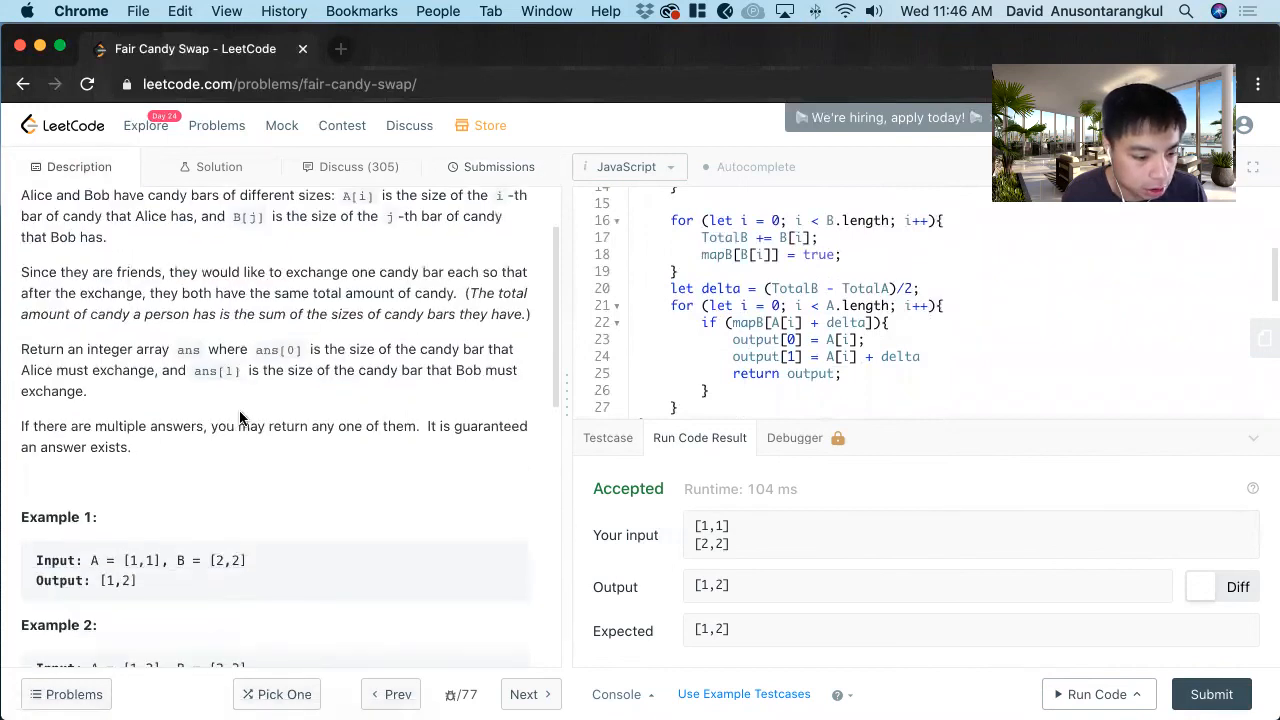
scroll(down, 3)
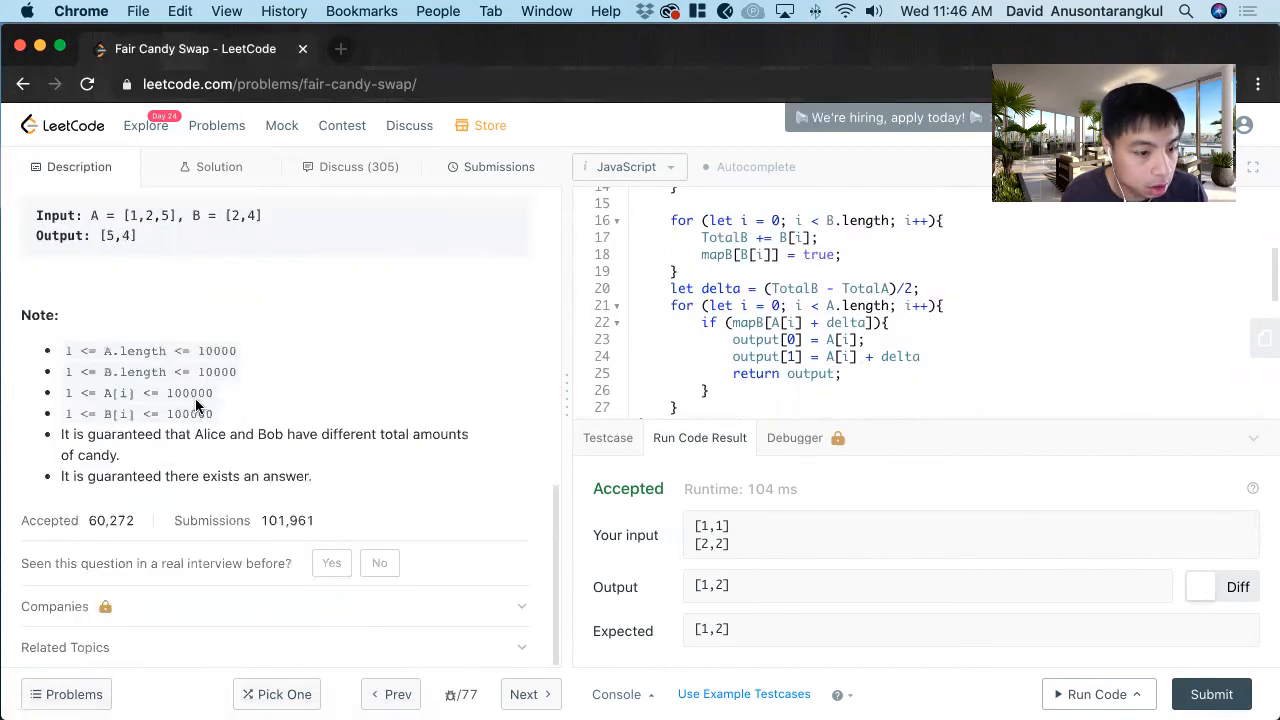
scroll(down, 3)
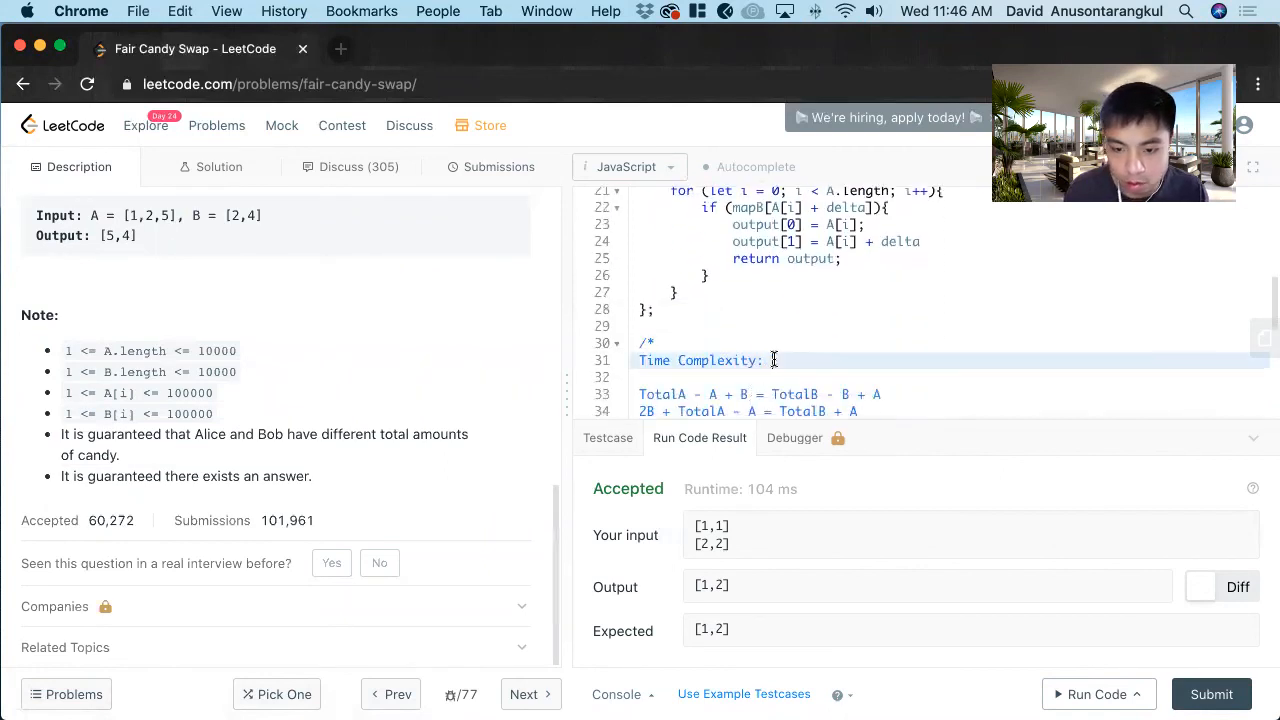
text(O)
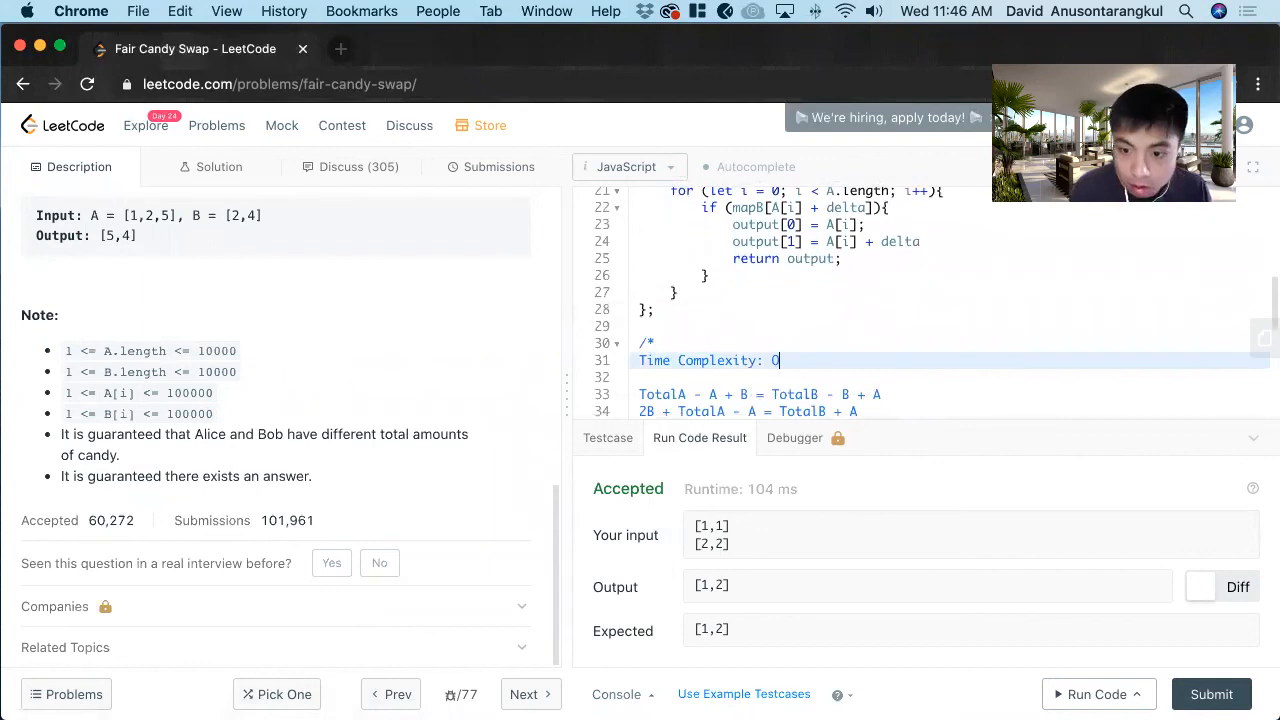
text((N))
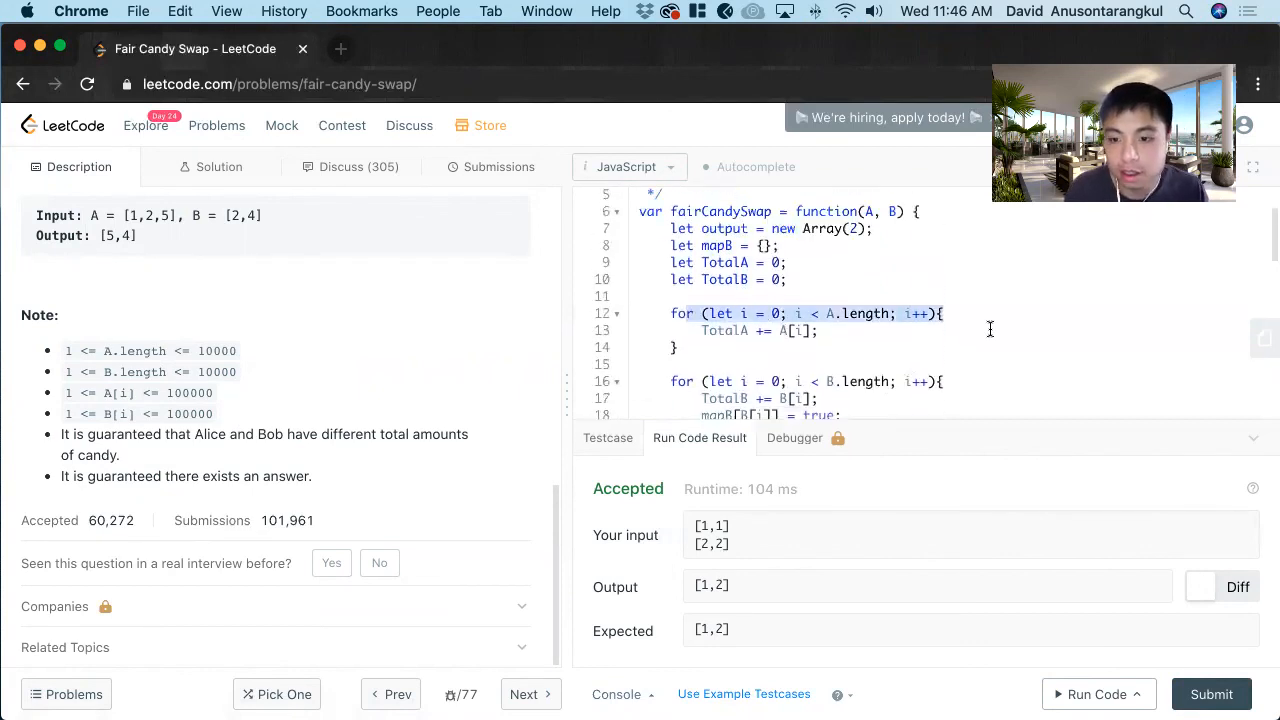
scroll(up, 3)
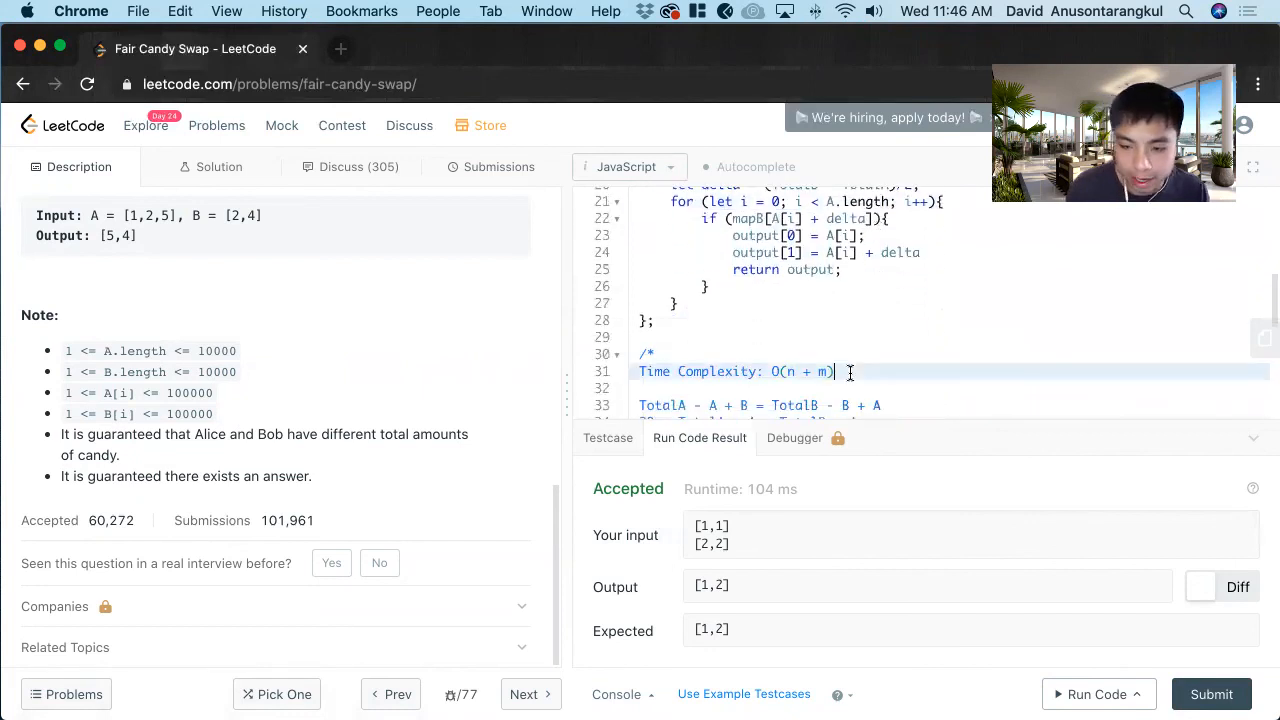
Step: Start the Space Complexity: O( comment line below it
text(Space Co)
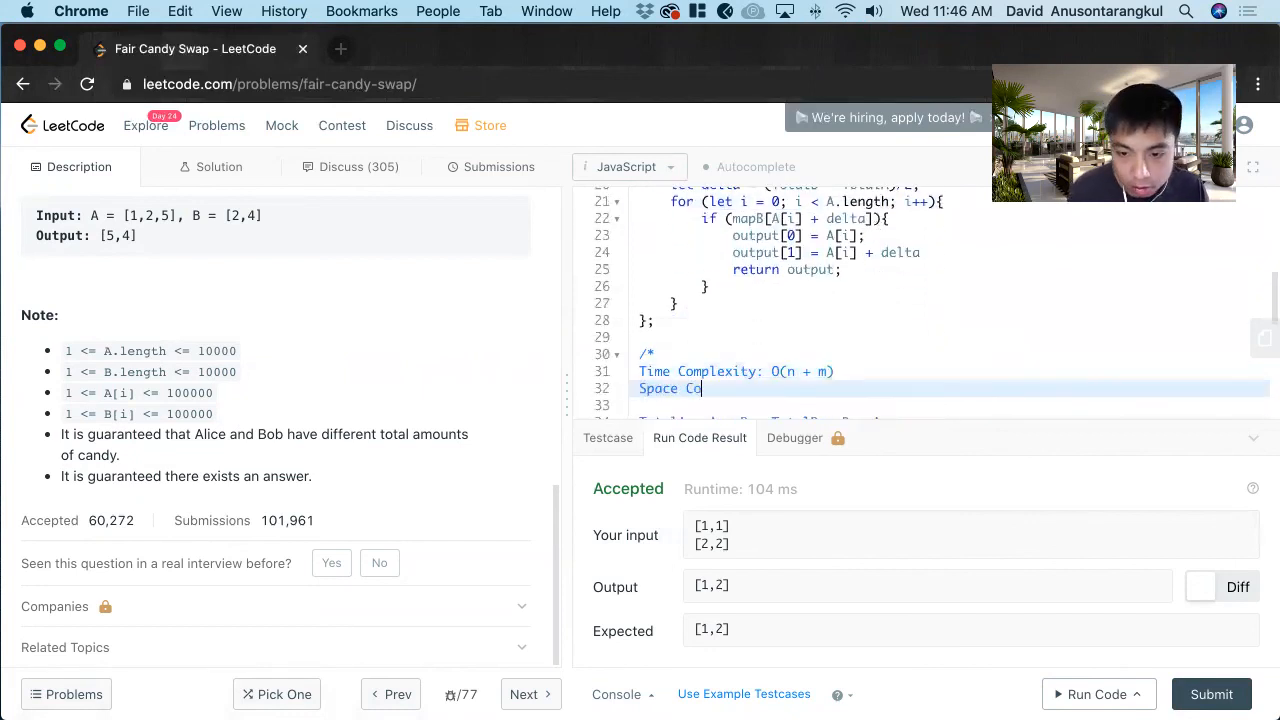
text(mplexity:)
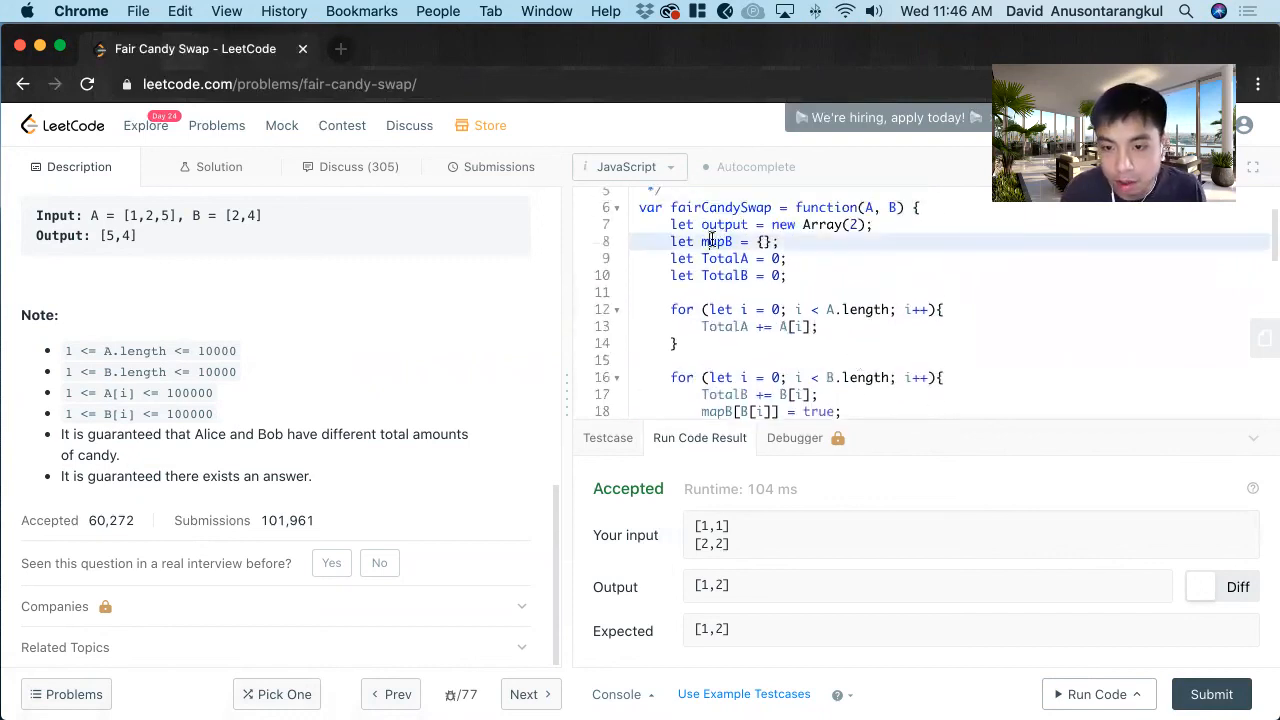
scroll(down, 3)
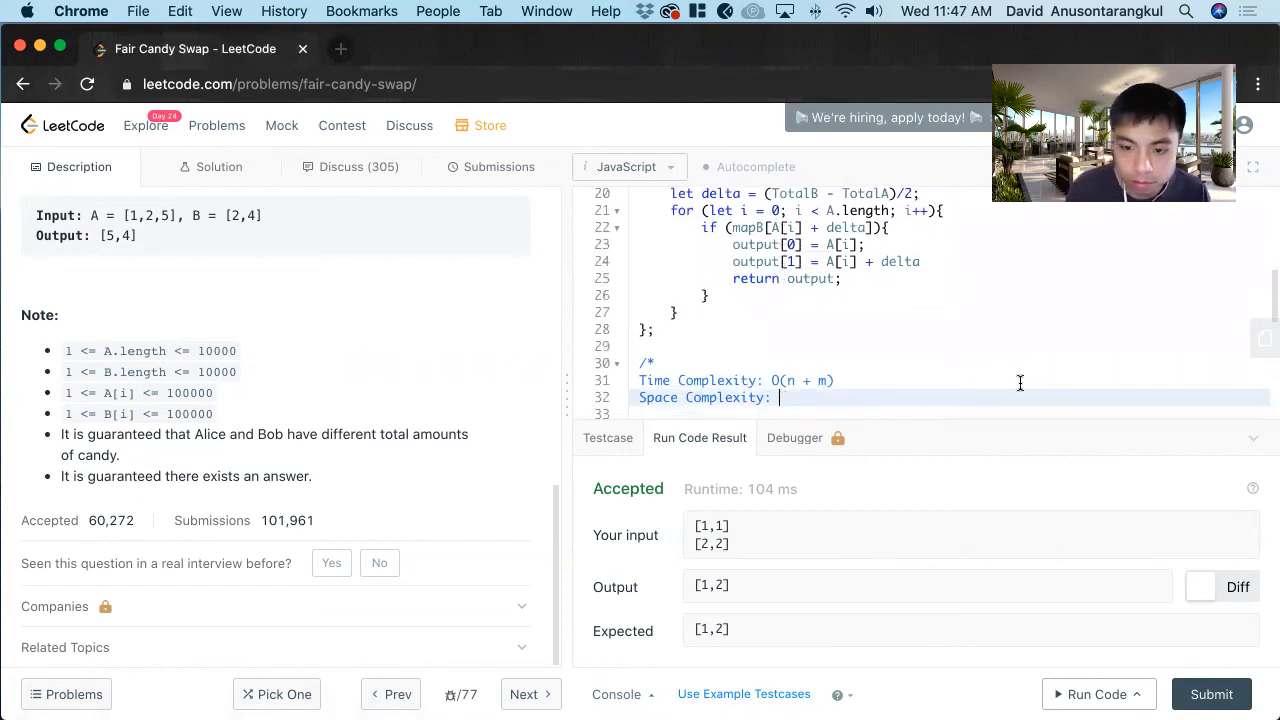
text(O()
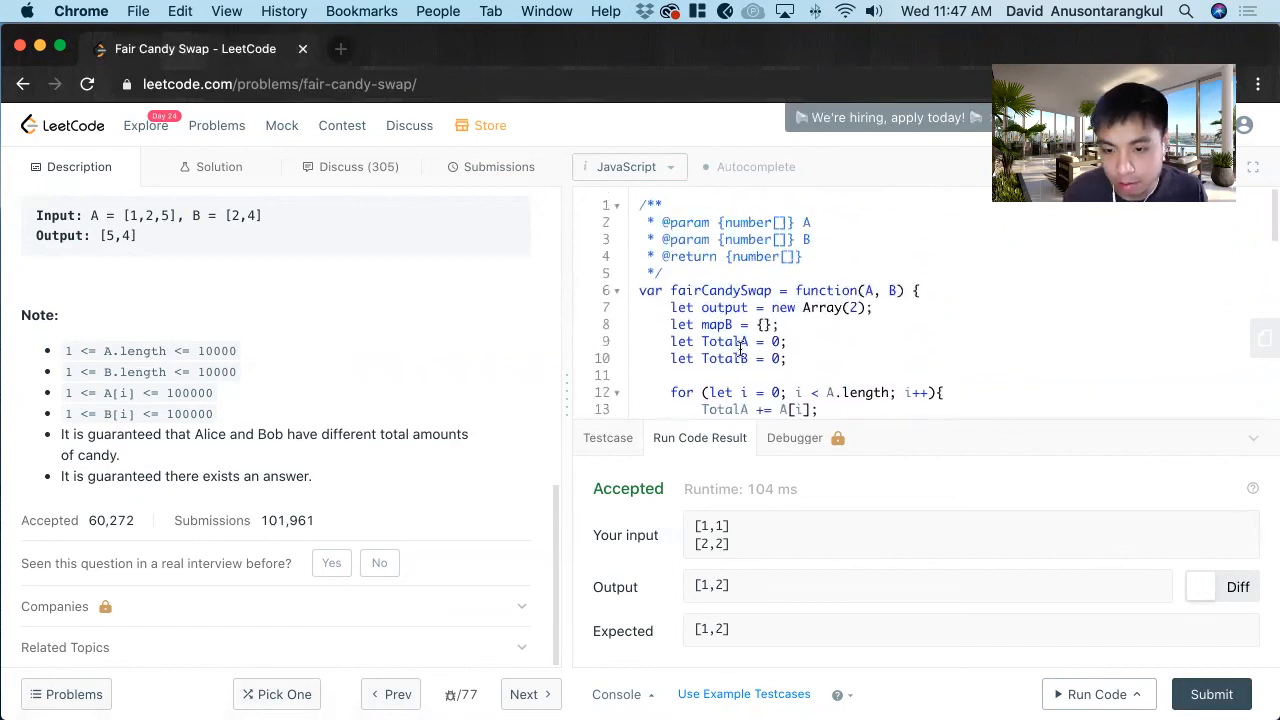
scroll(down, 3)
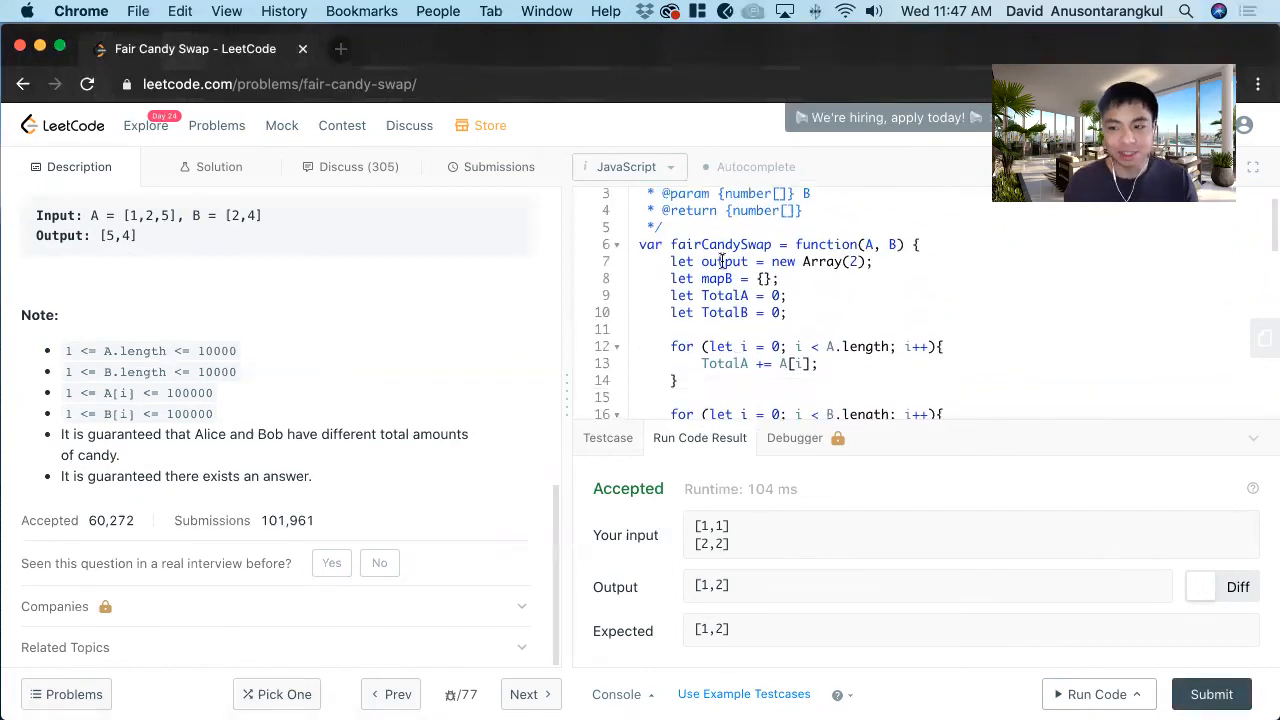